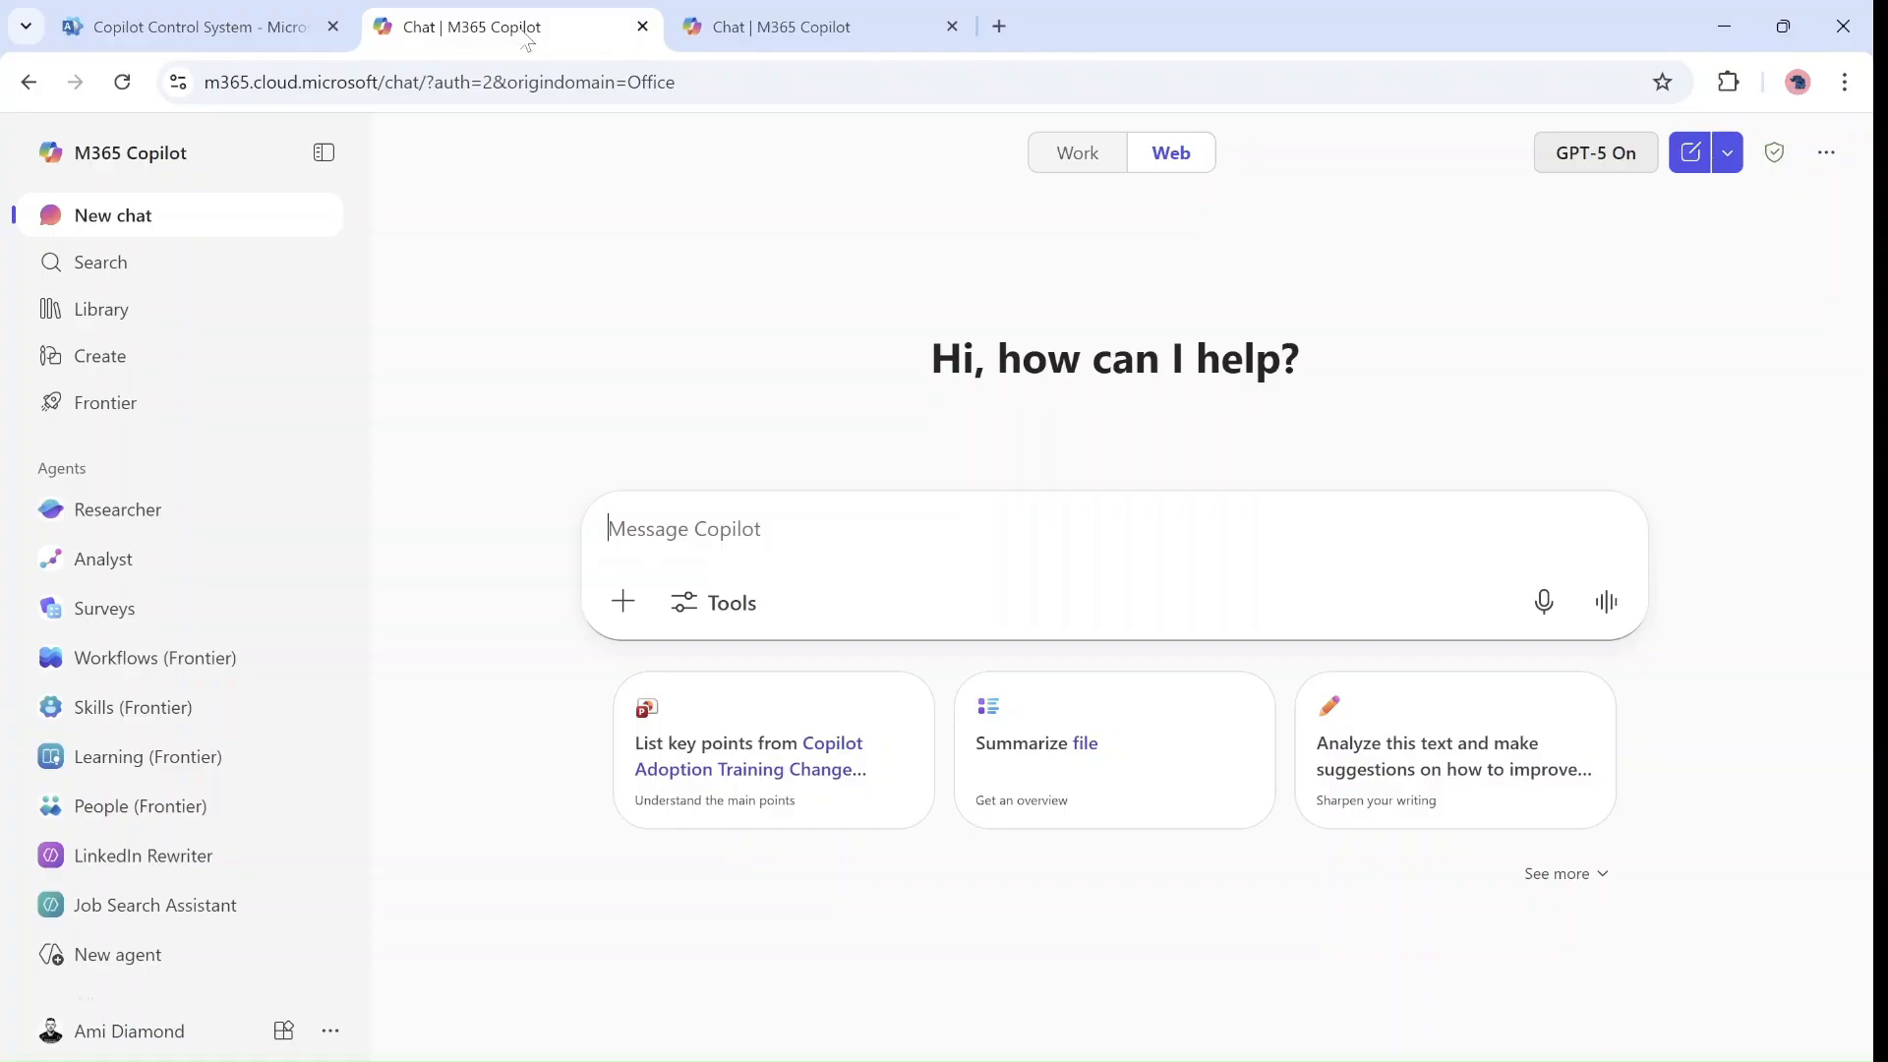
pyautogui.moveTo(106, 401)
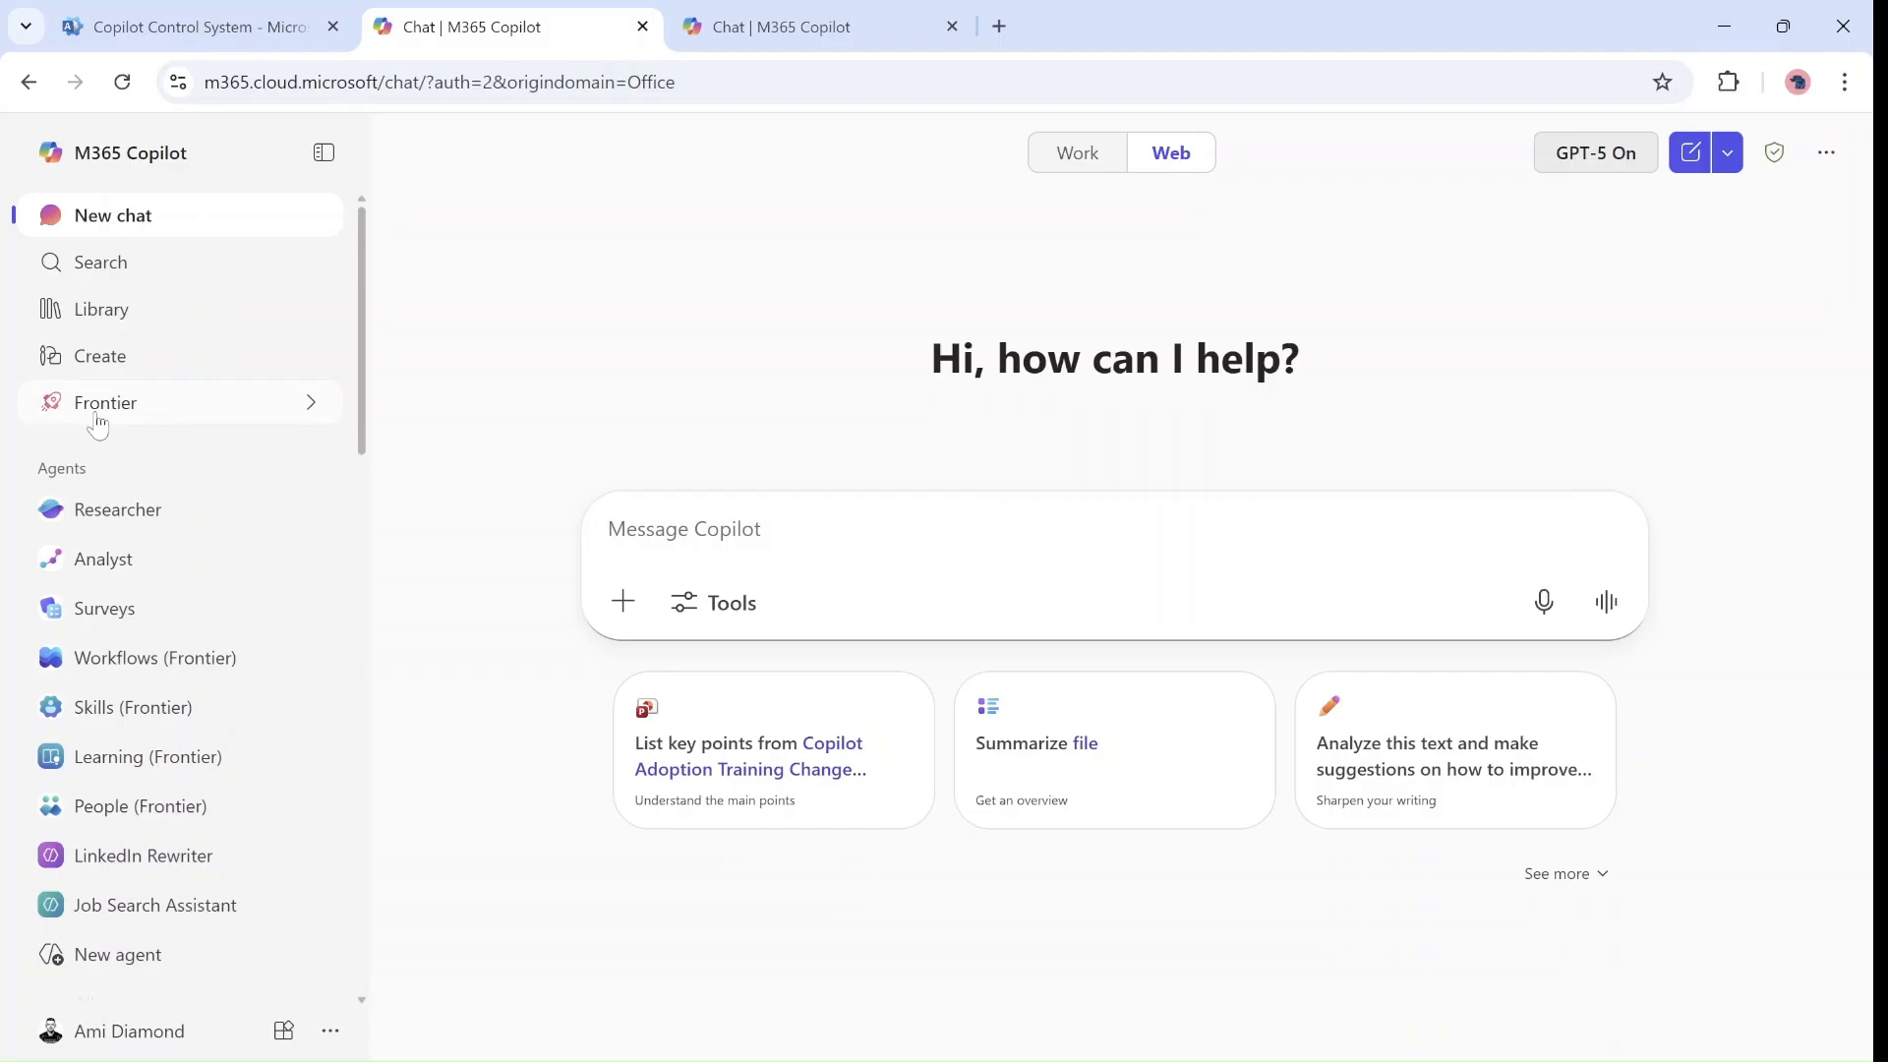
pyautogui.moveTo(163, 420)
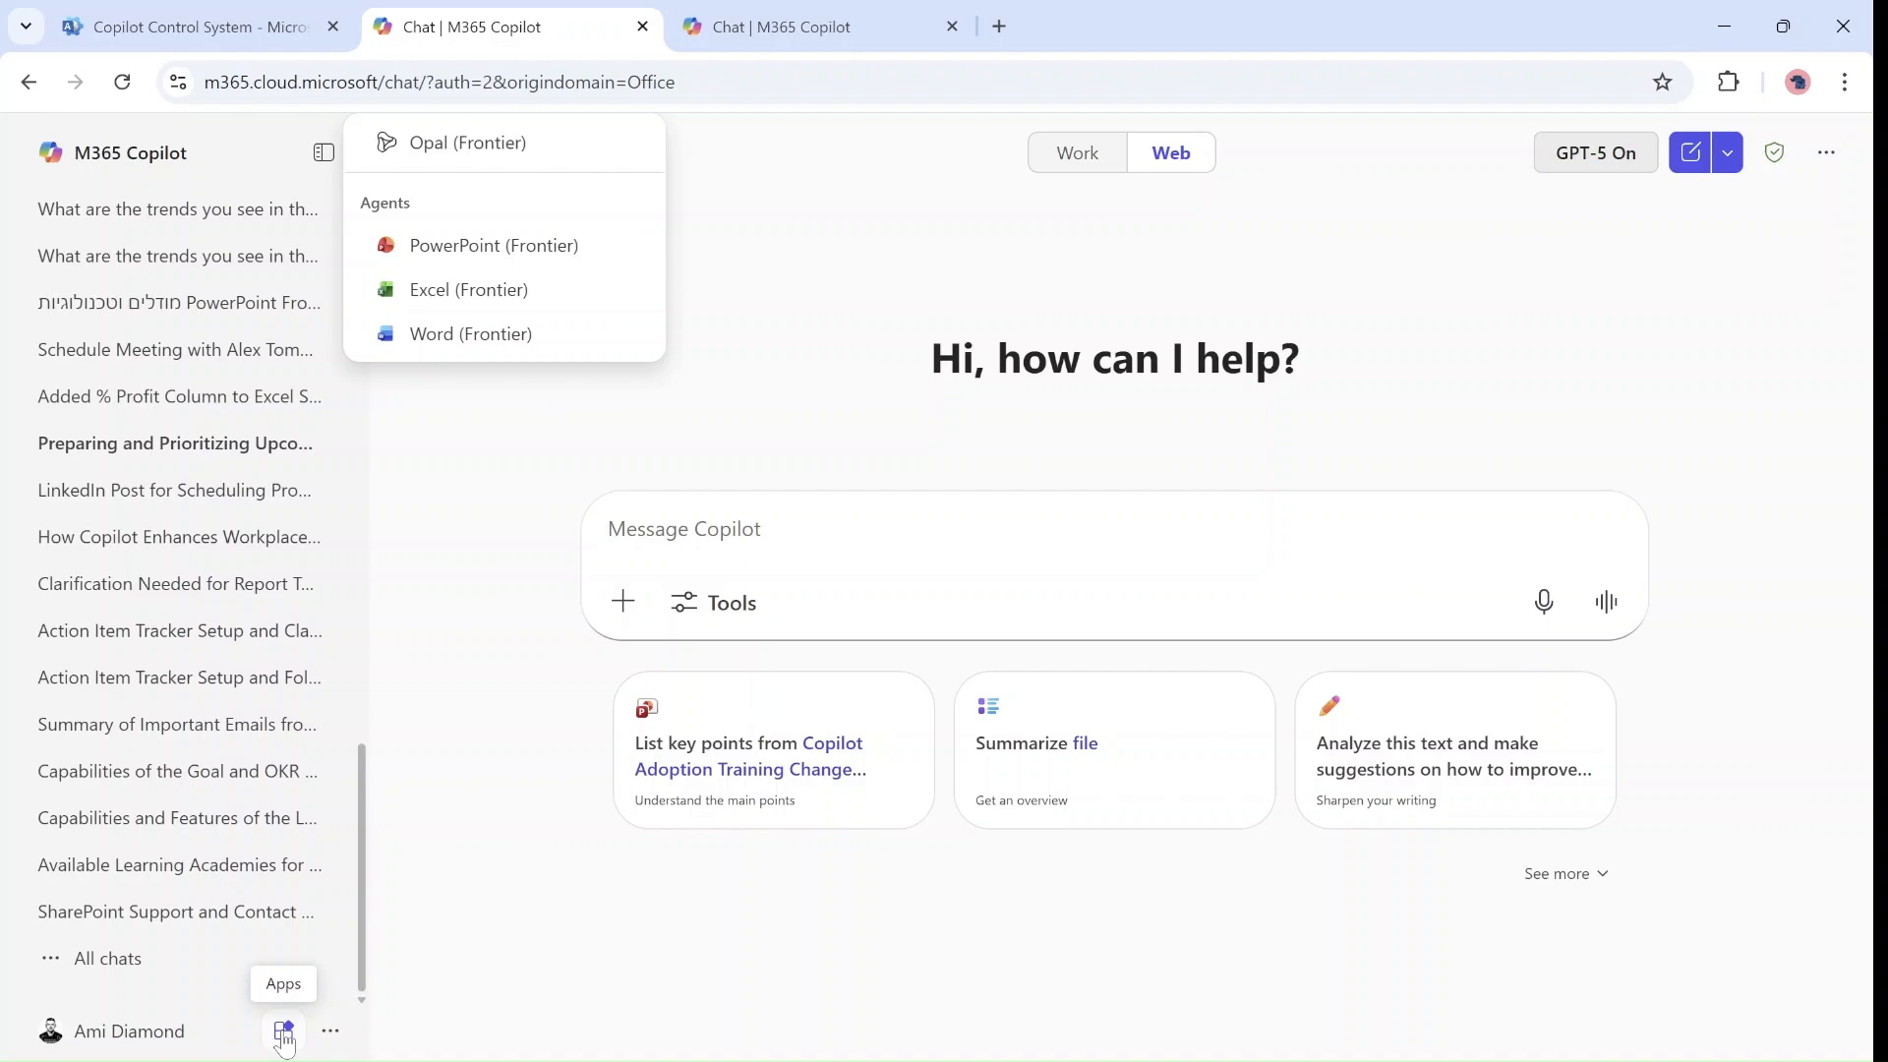
# - Go from the apps launcher to the admin center's Copilot Settings page under Agents
pyautogui.click(284, 1032)
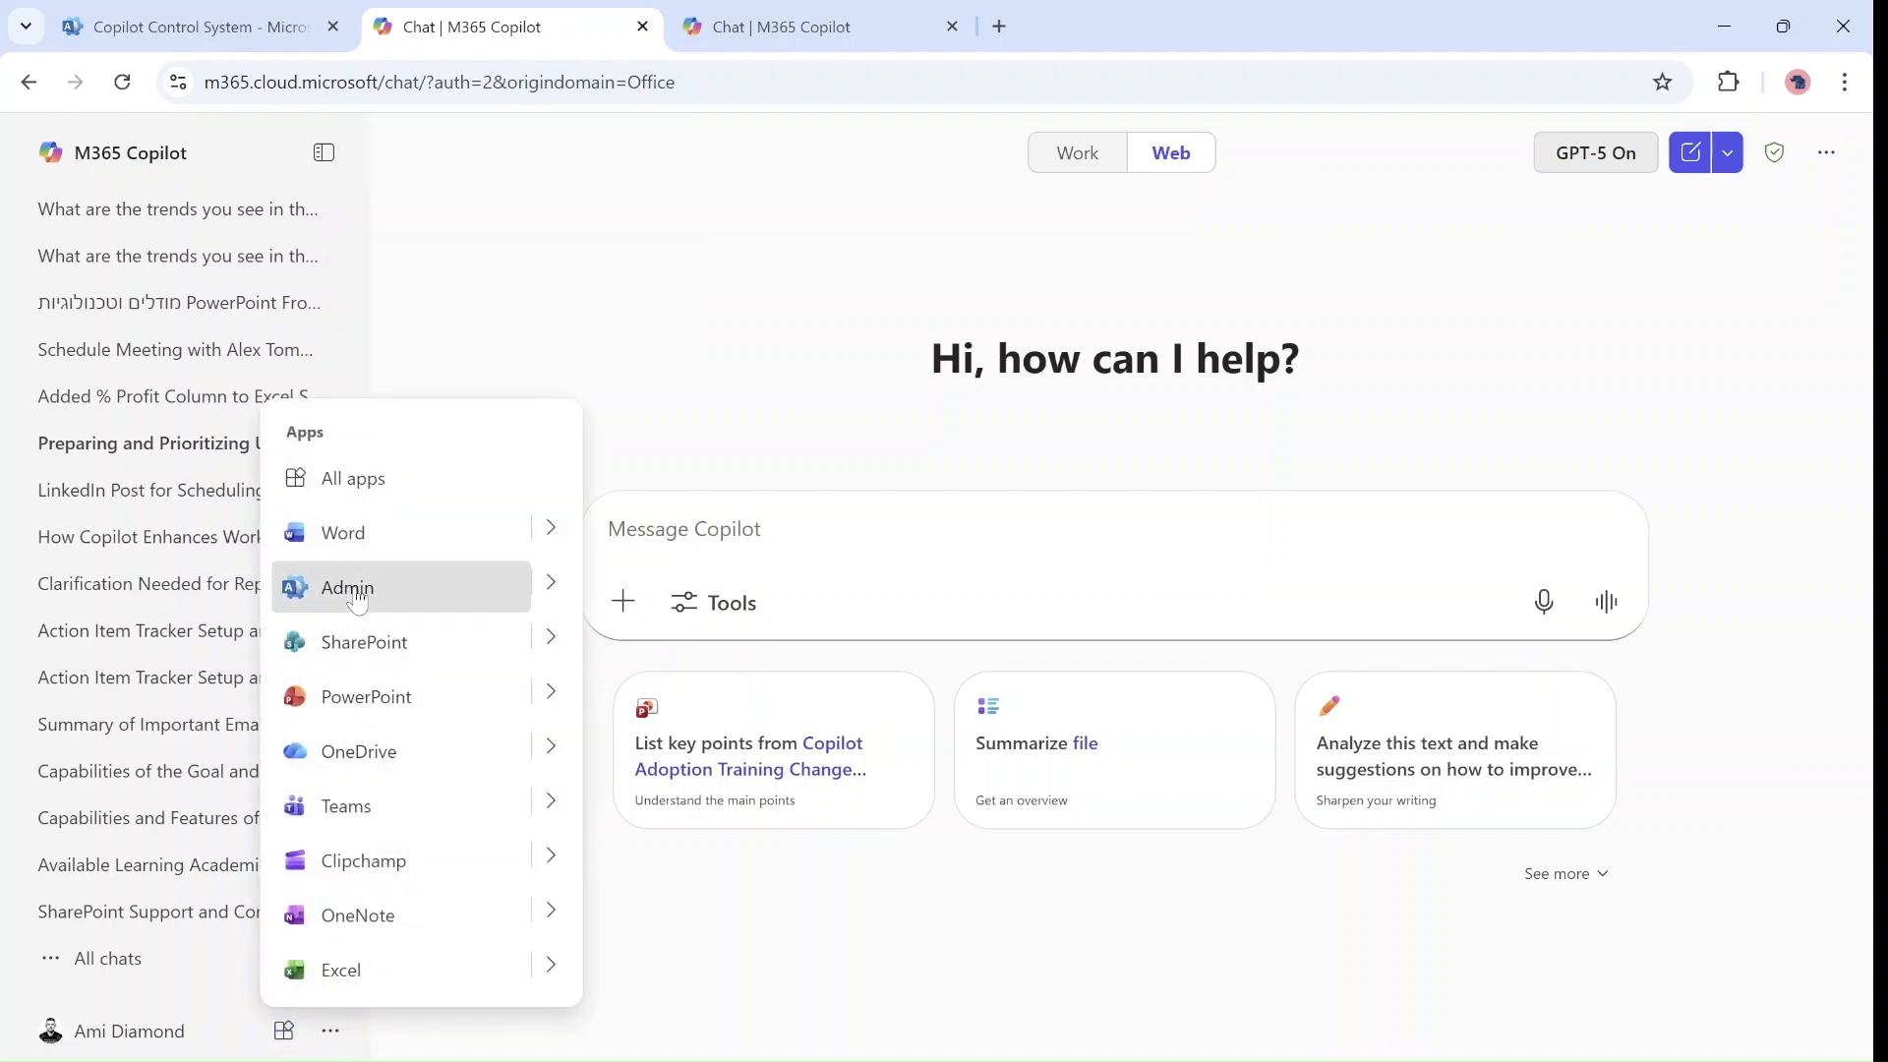
pyautogui.click(346, 588)
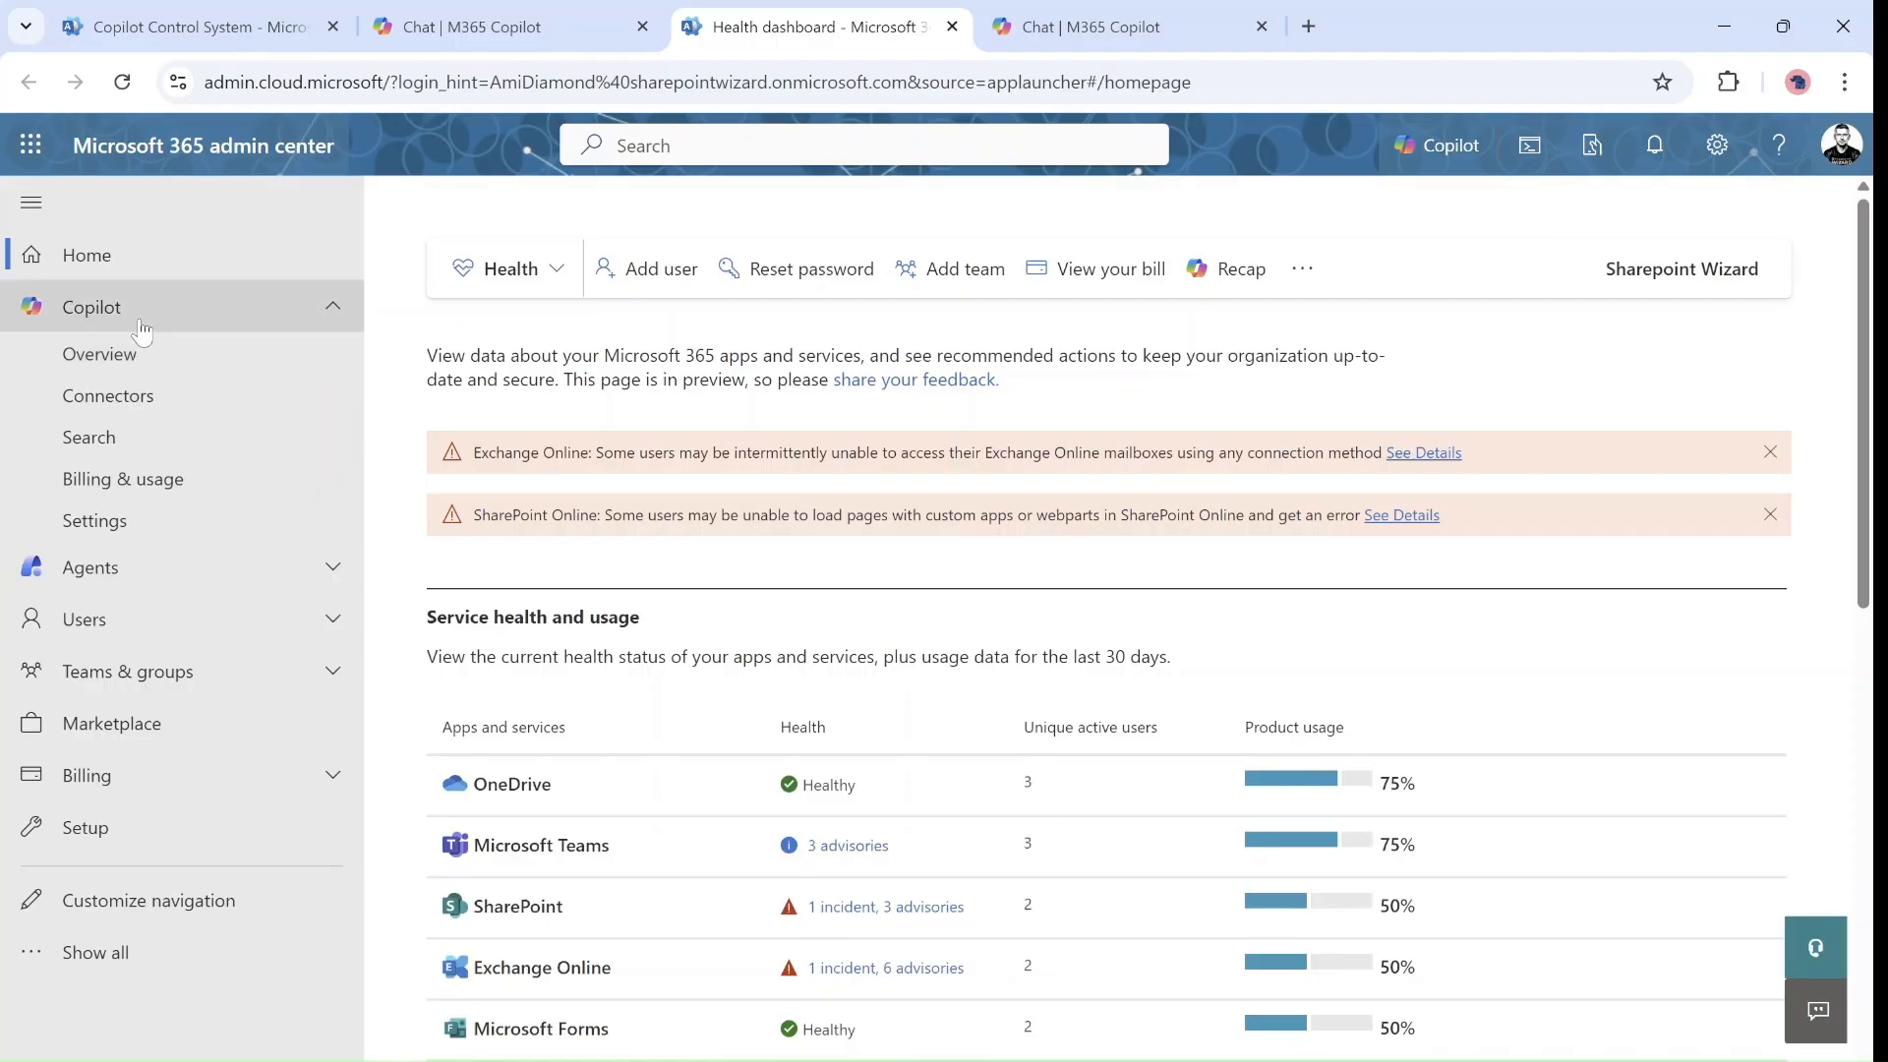
pyautogui.moveTo(177, 352)
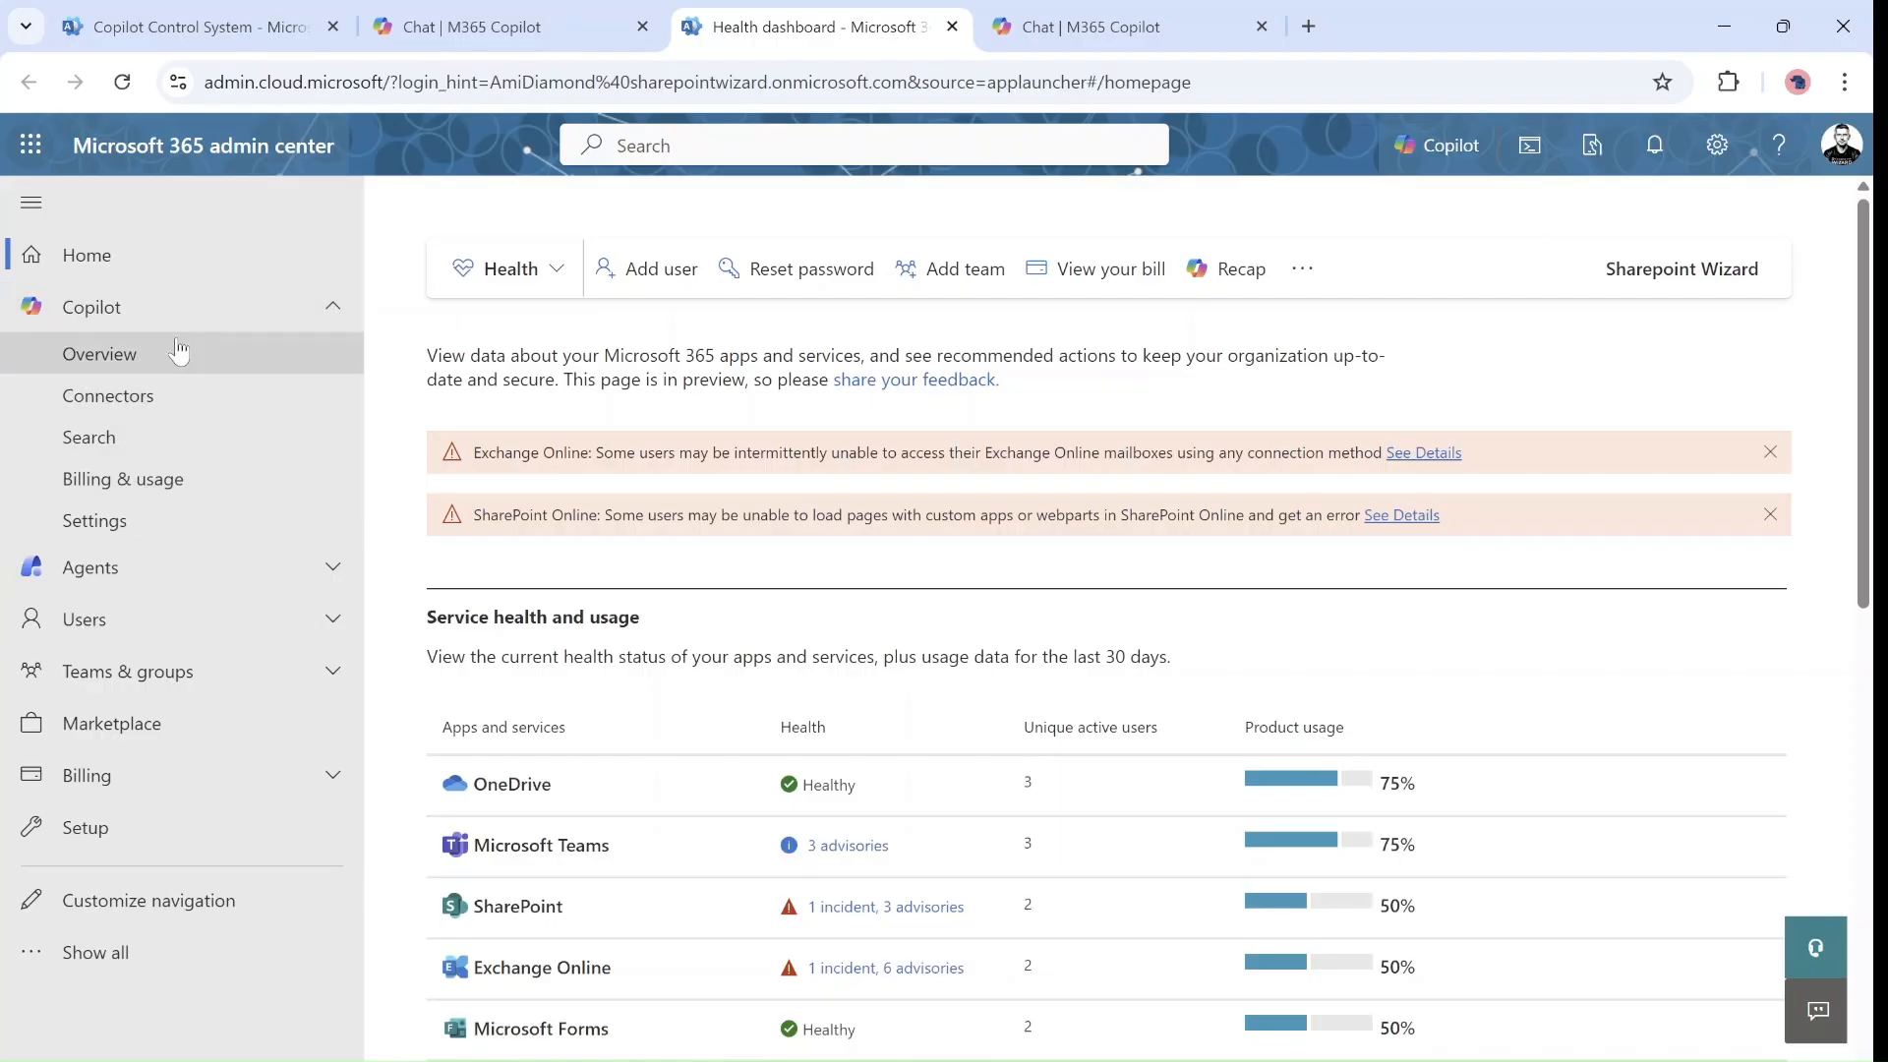
pyautogui.moveTo(153, 566)
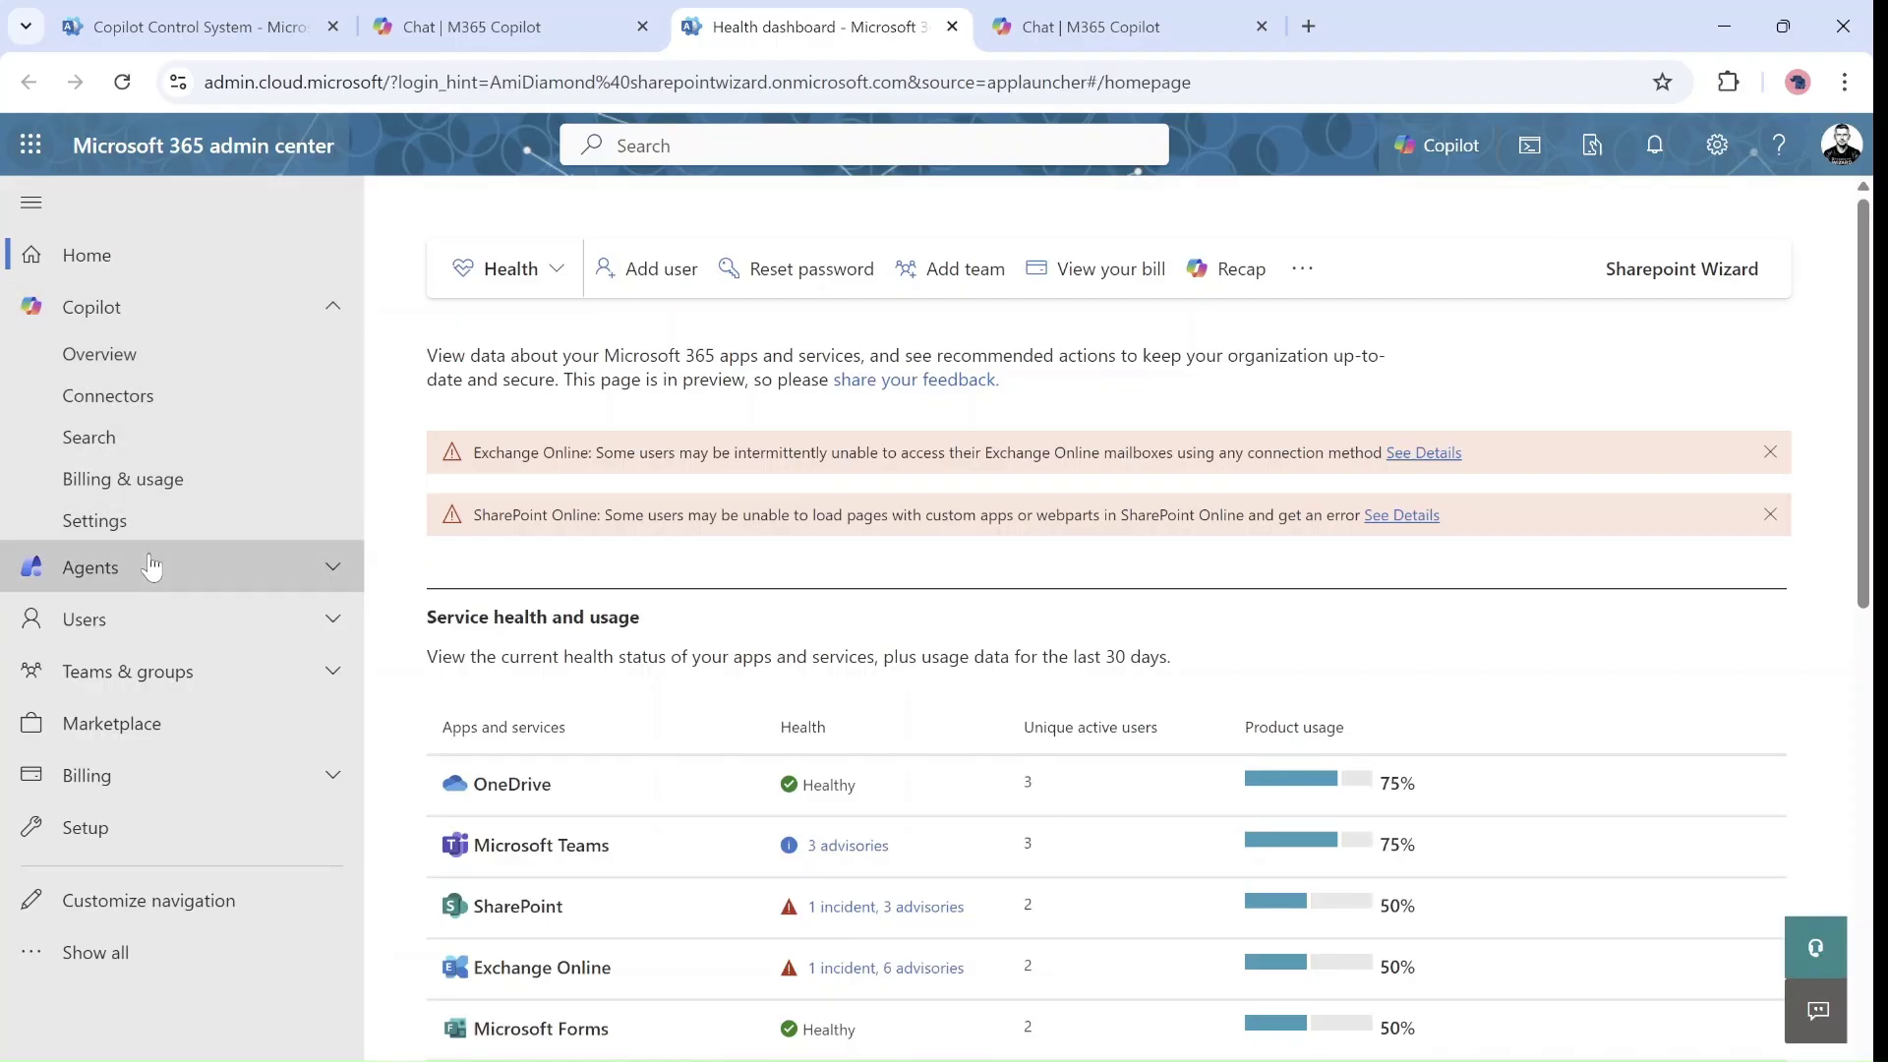
pyautogui.click(90, 567)
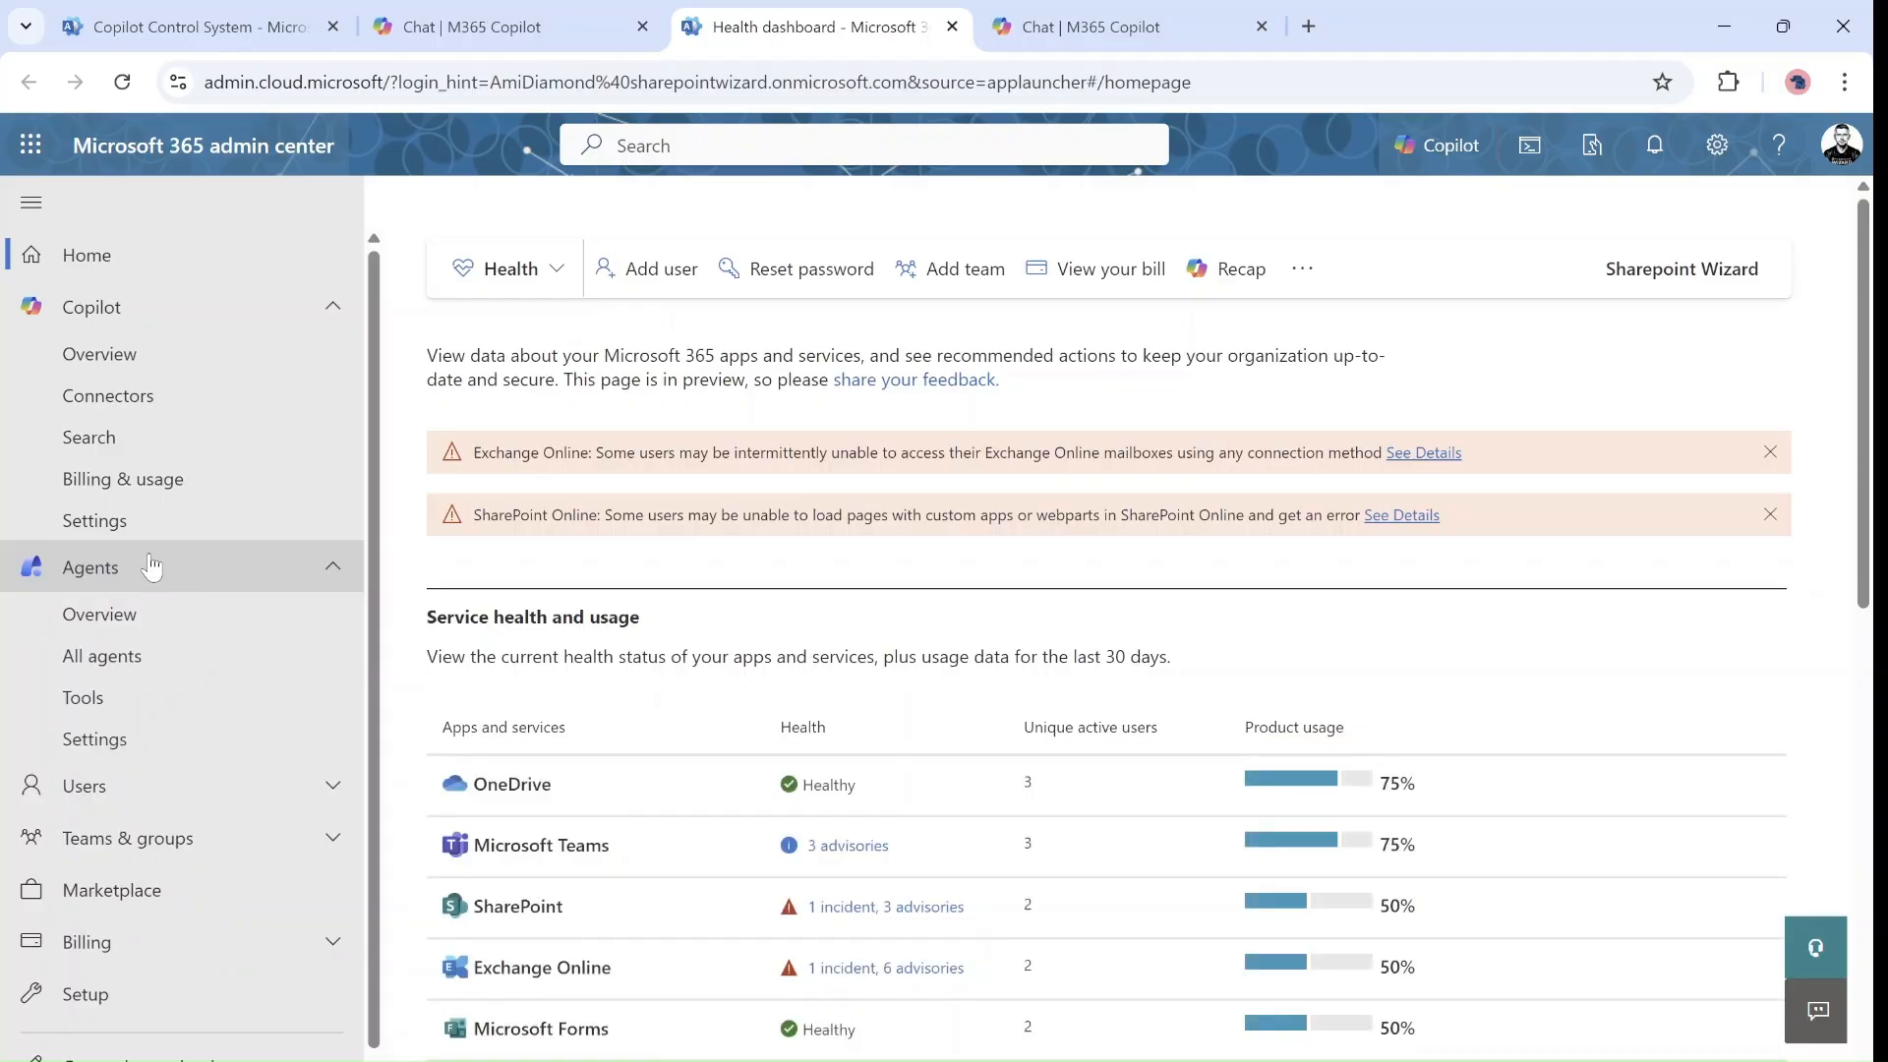
pyautogui.click(95, 520)
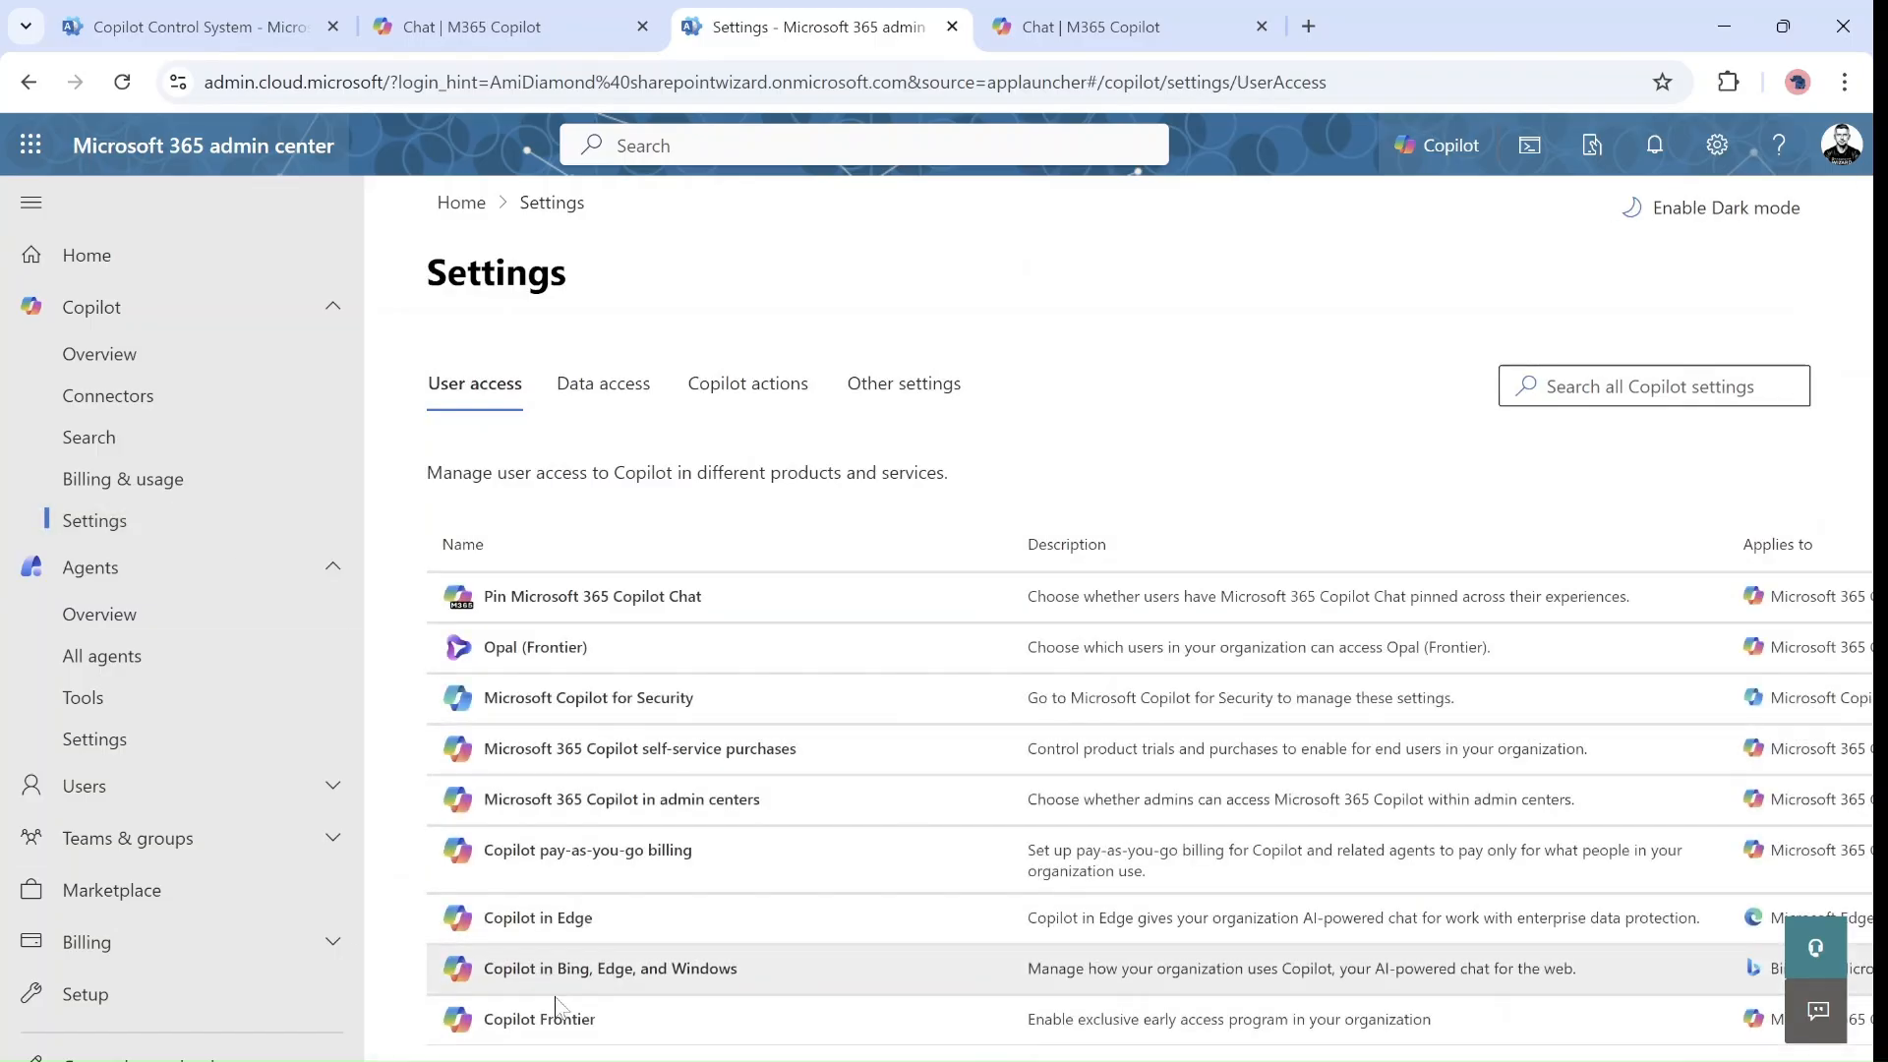
pyautogui.click(539, 1018)
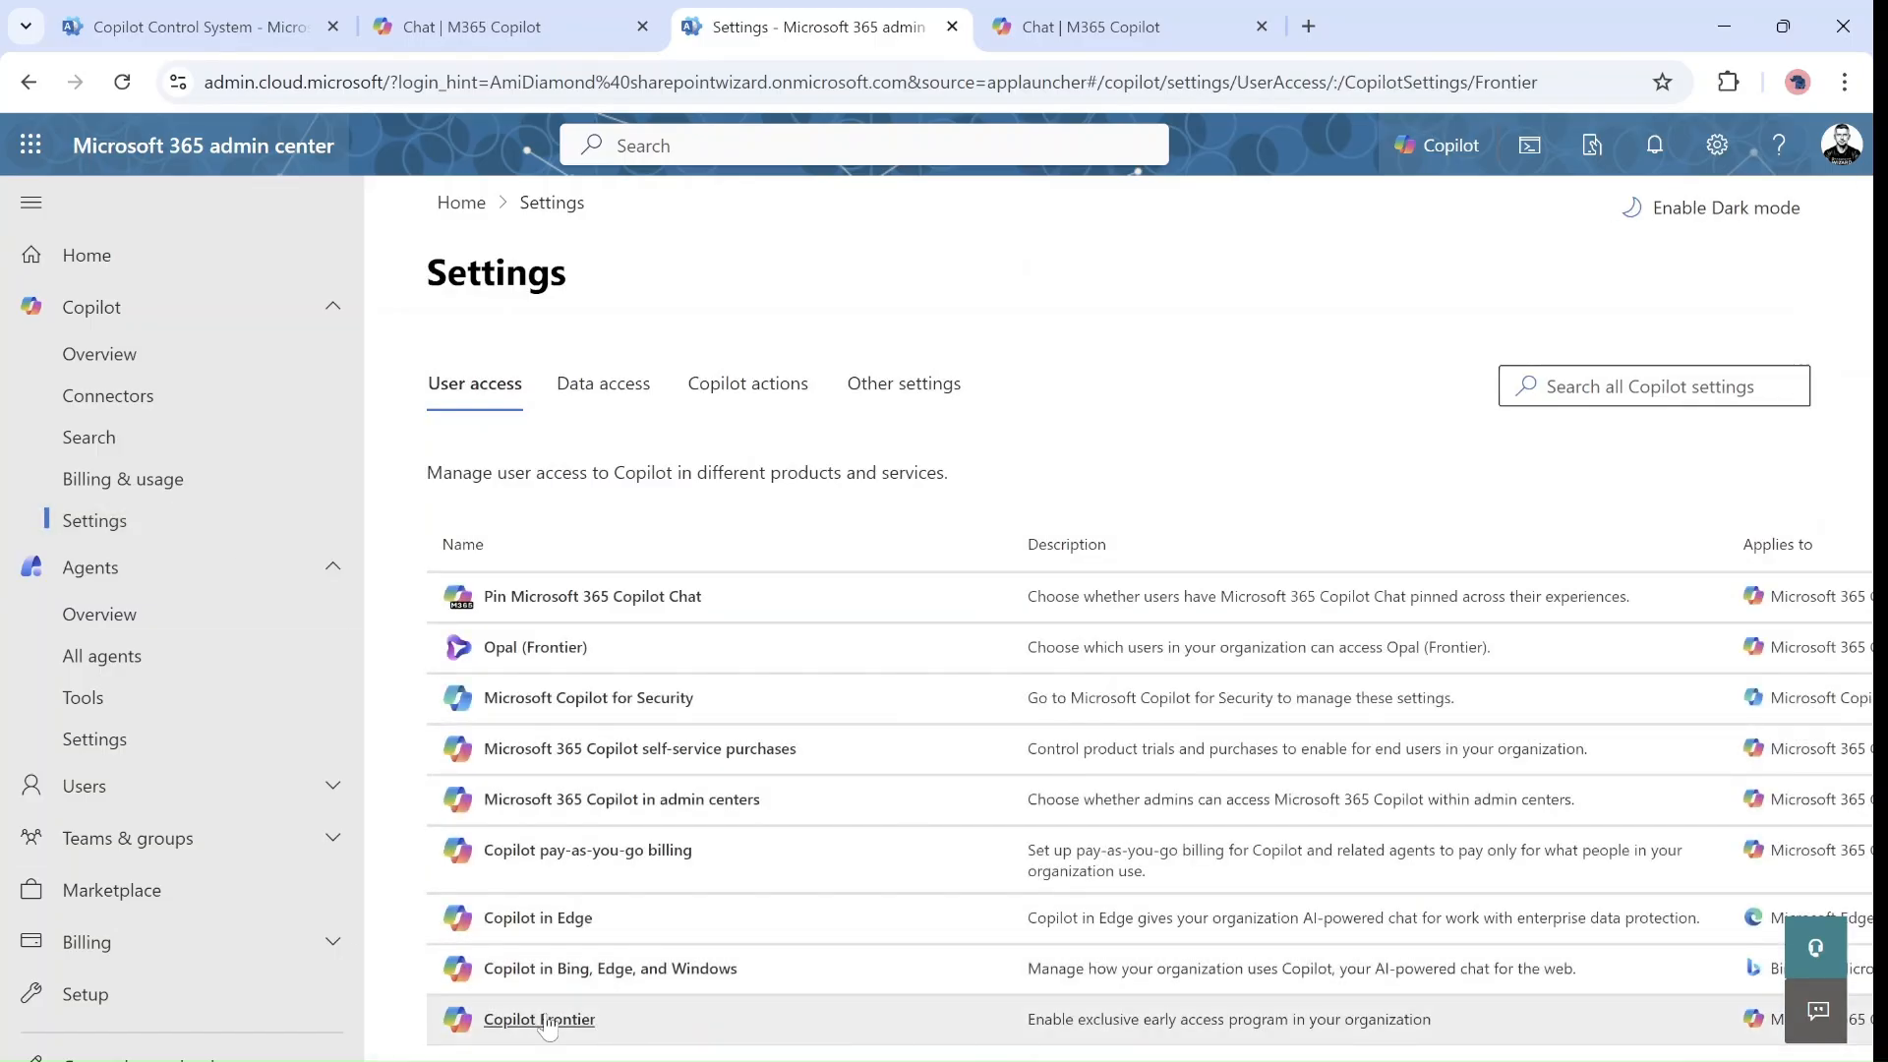
pyautogui.click(539, 1019)
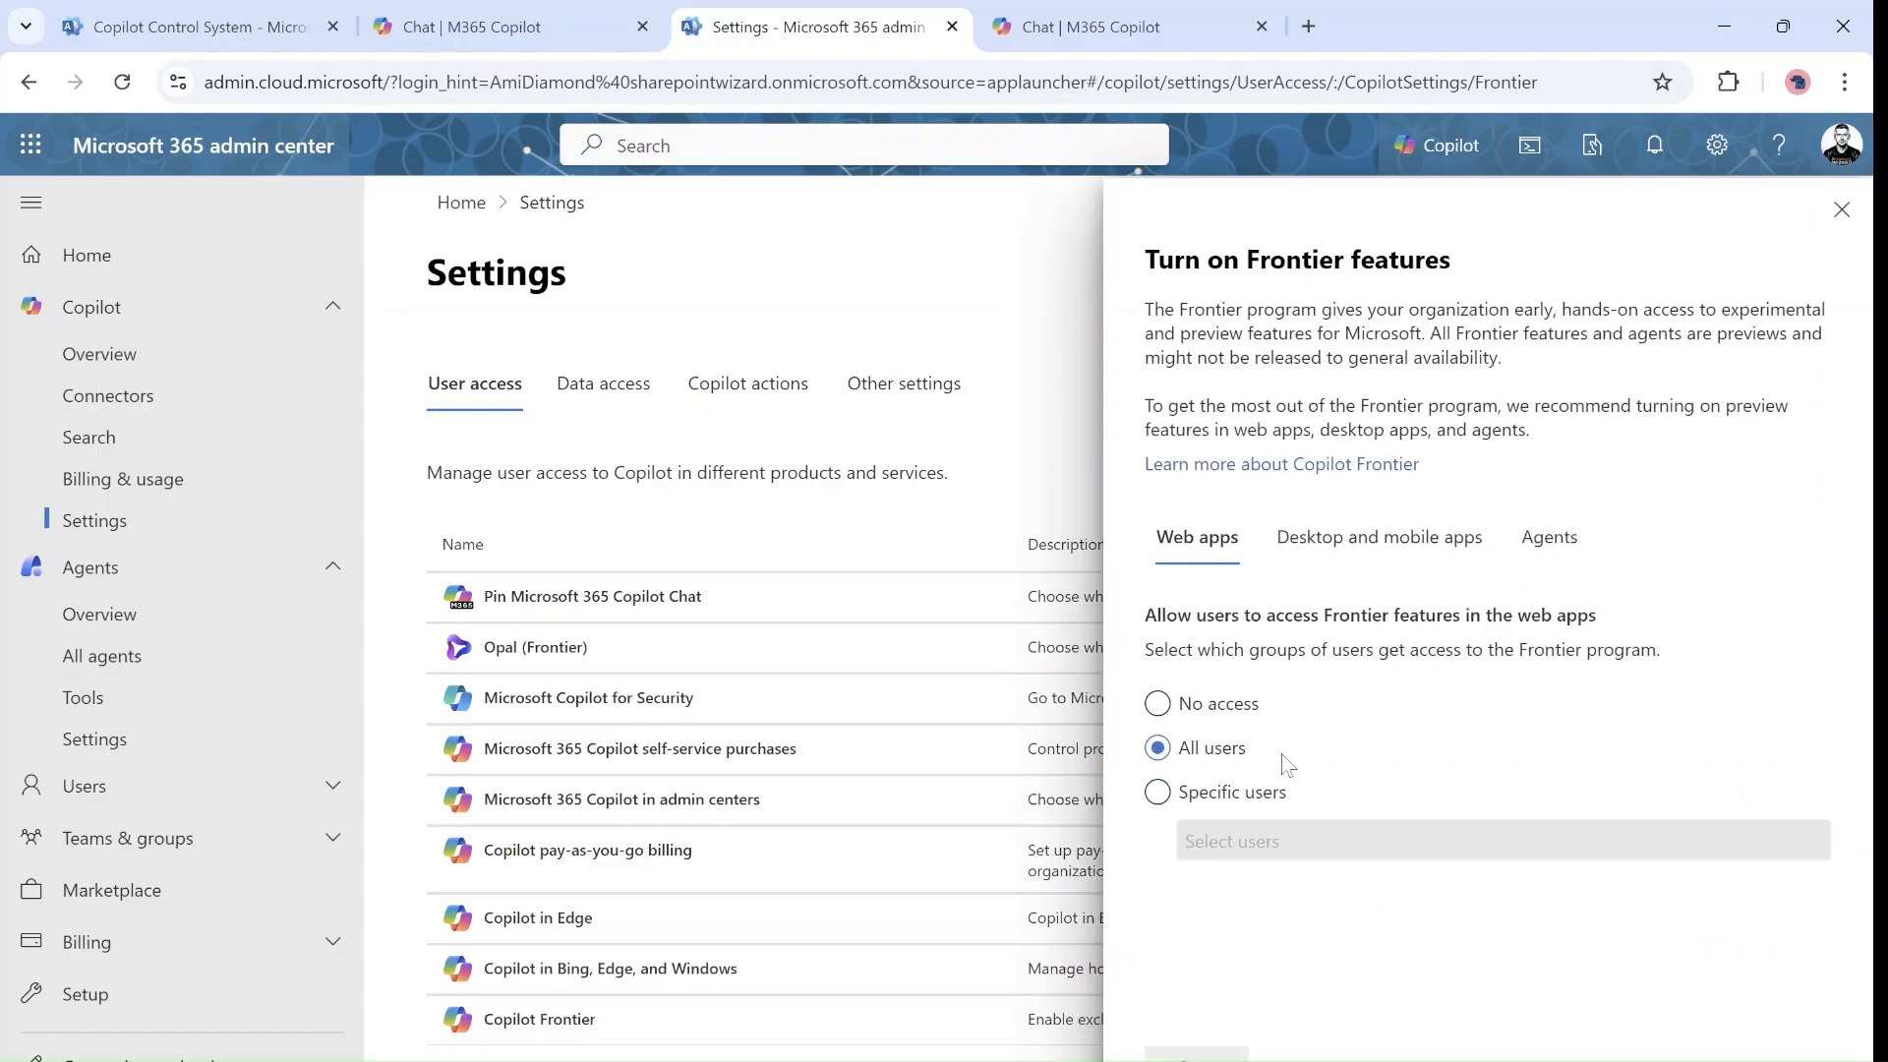
pyautogui.moveTo(1317, 763)
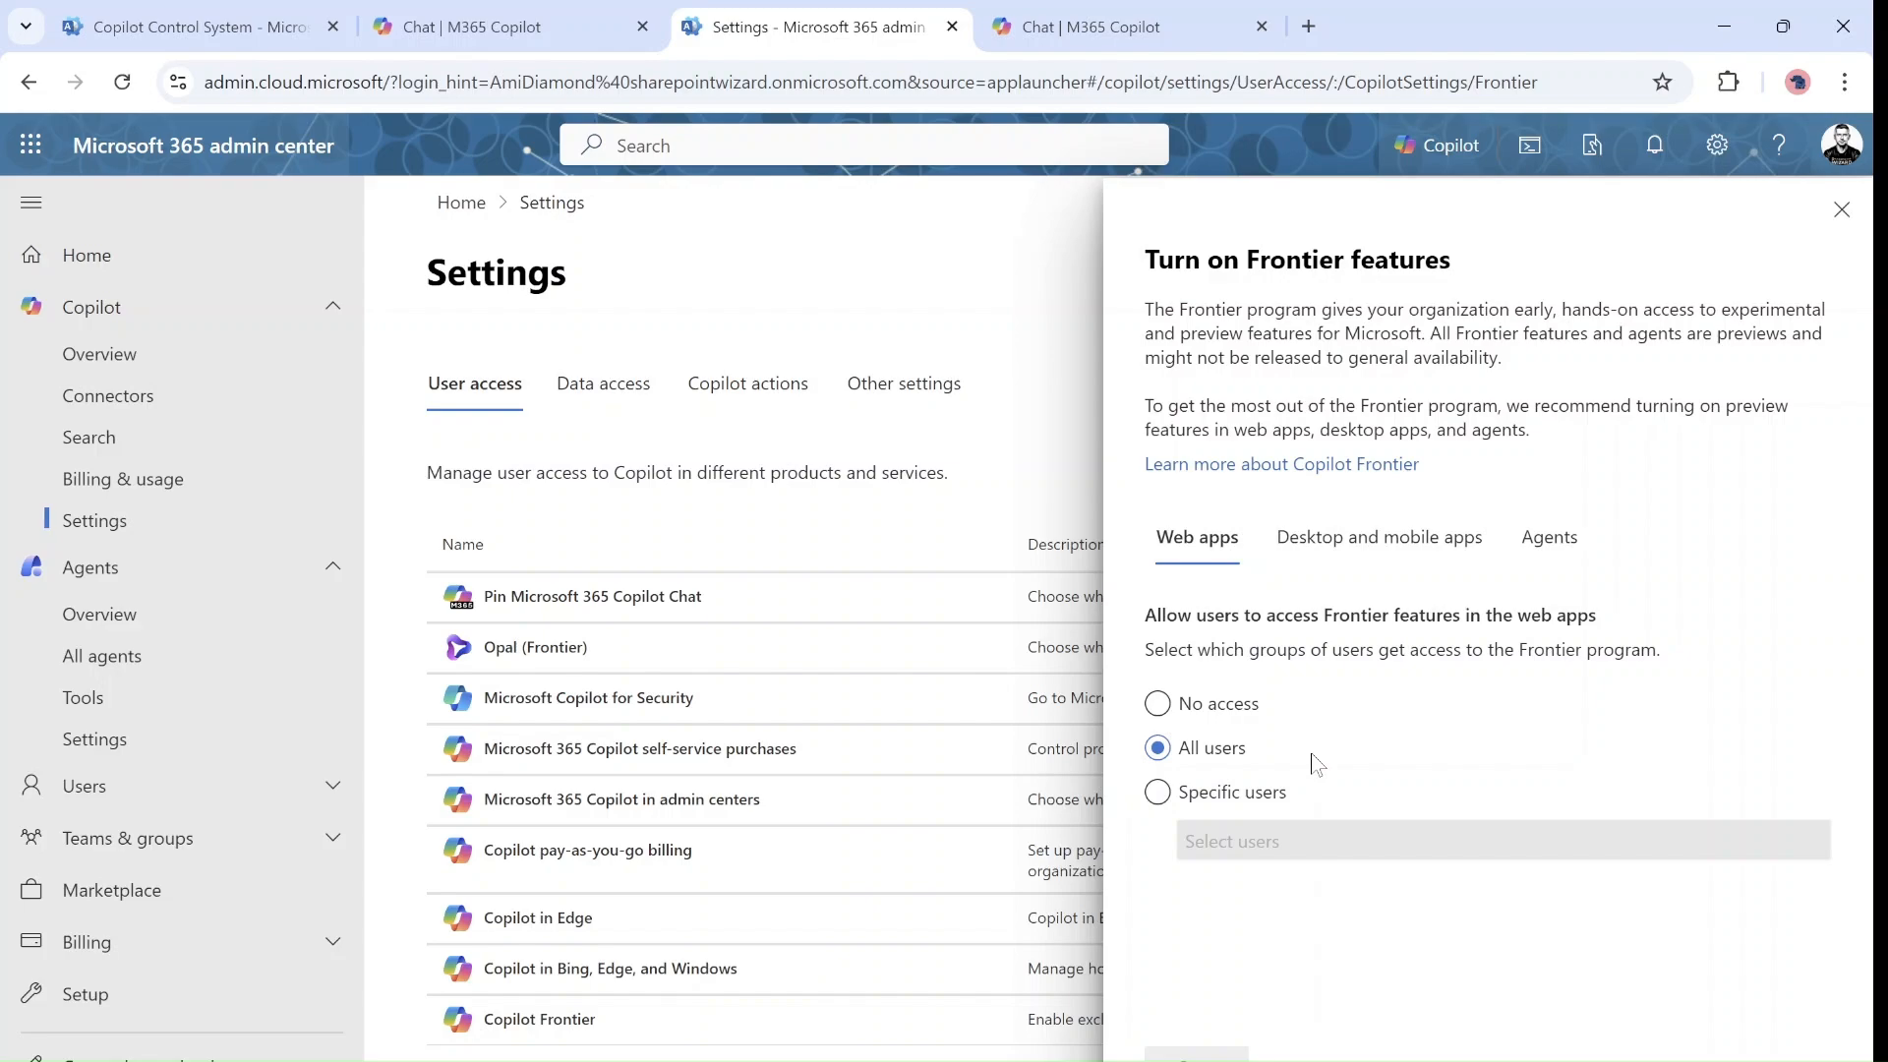
pyautogui.click(1840, 208)
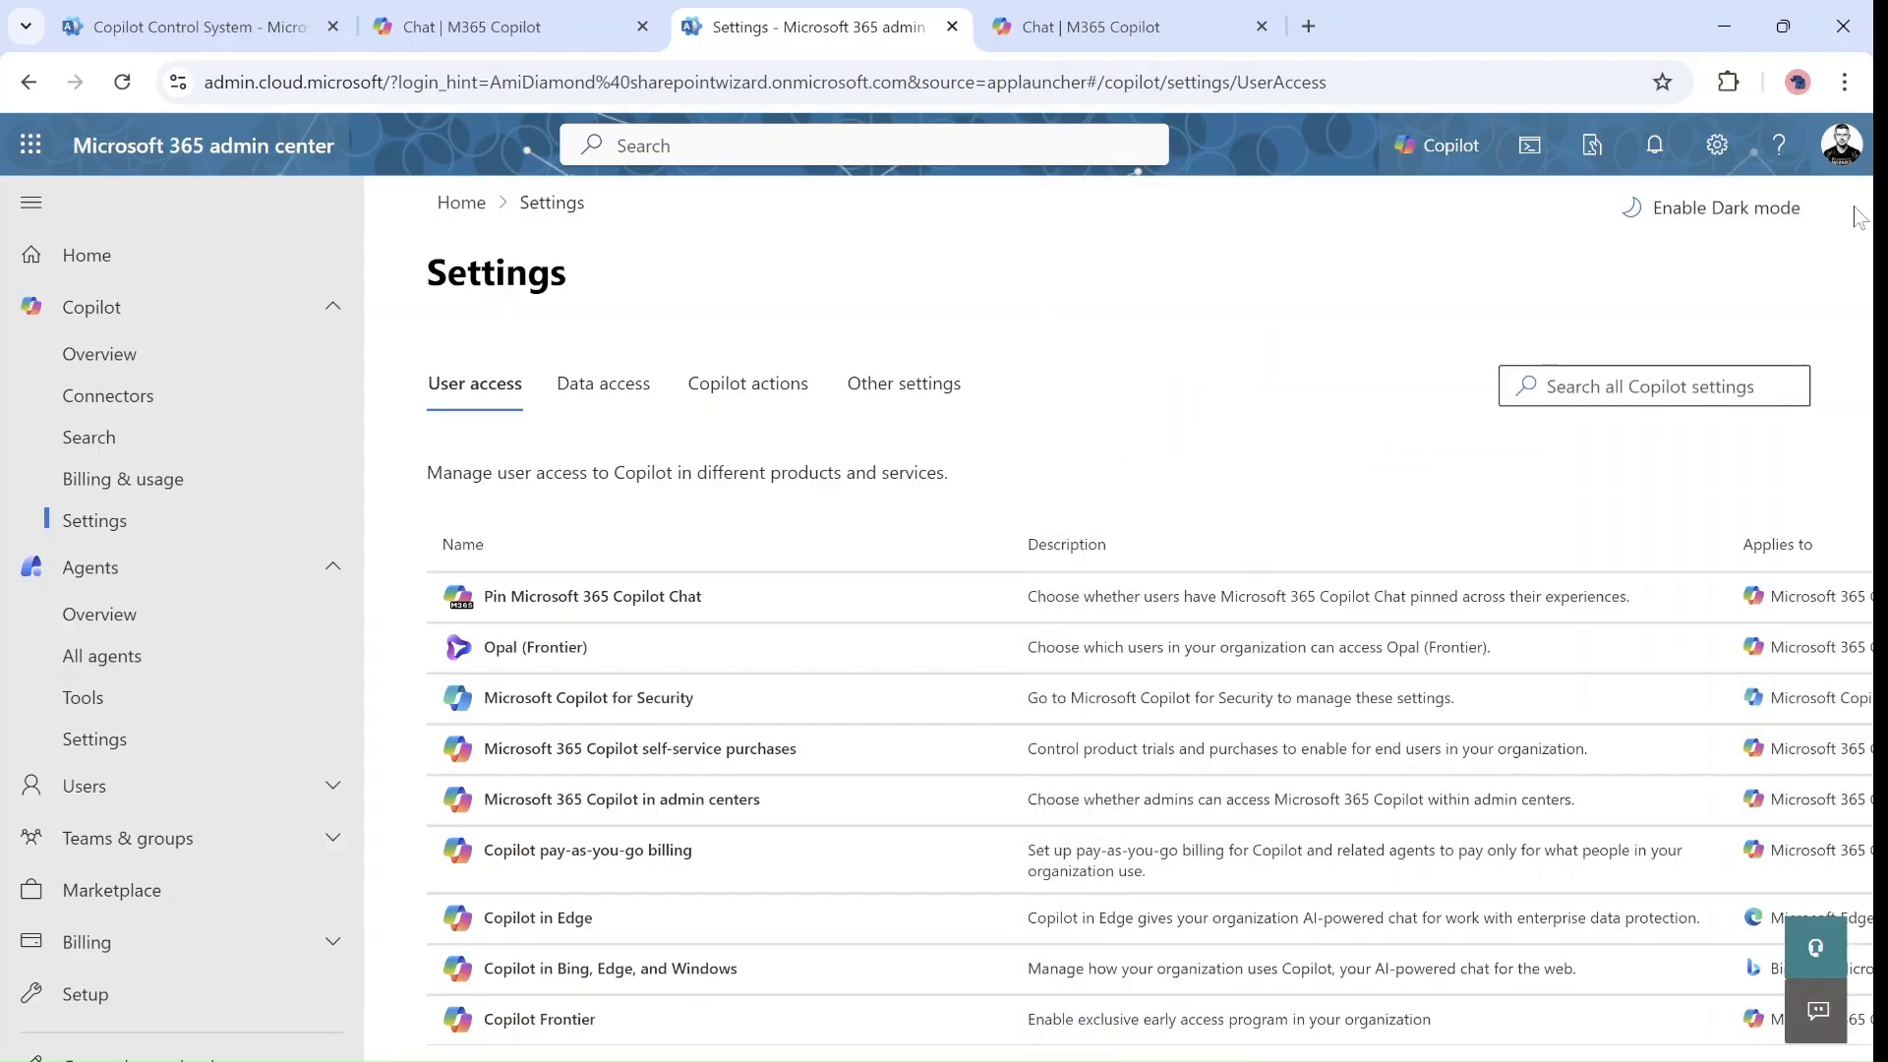
pyautogui.moveTo(1188, 468)
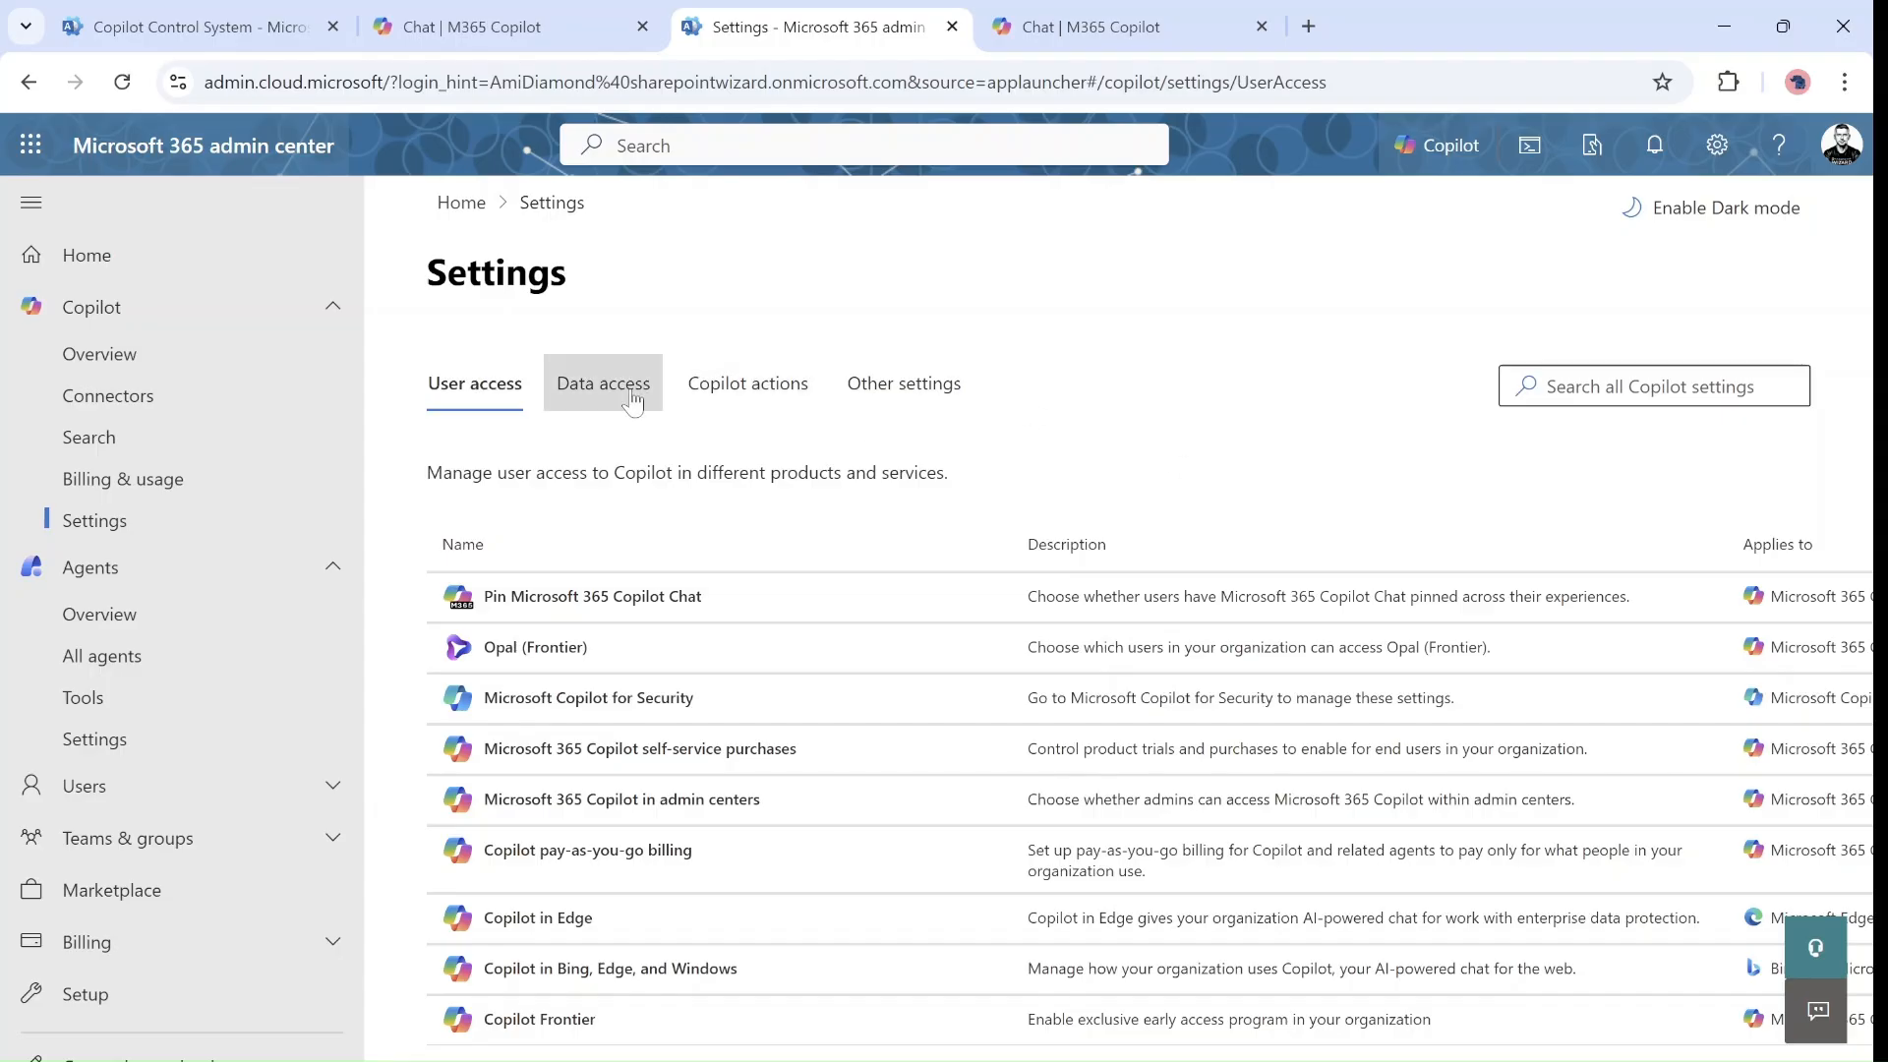
# - Show the Data access settings and the AI providers for other LLMs panel with Anthropic allowed
pyautogui.click(602, 384)
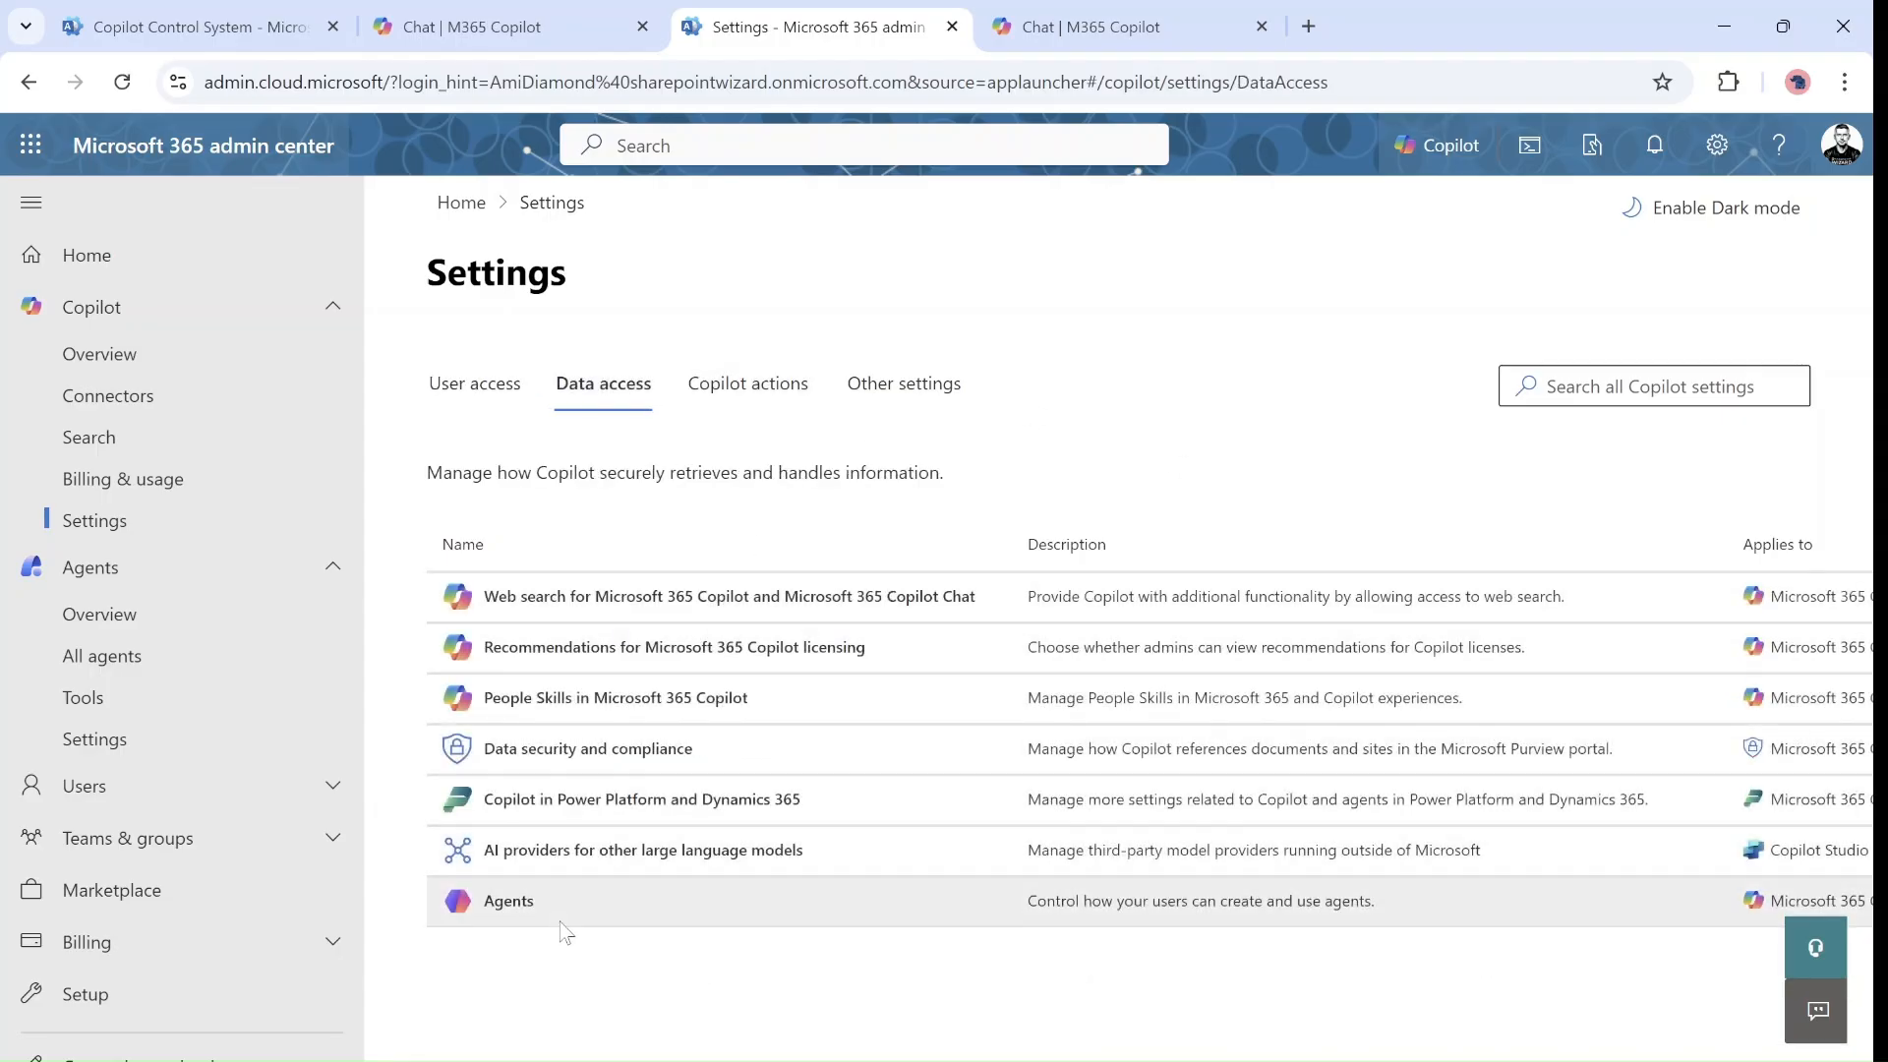
pyautogui.moveTo(672, 874)
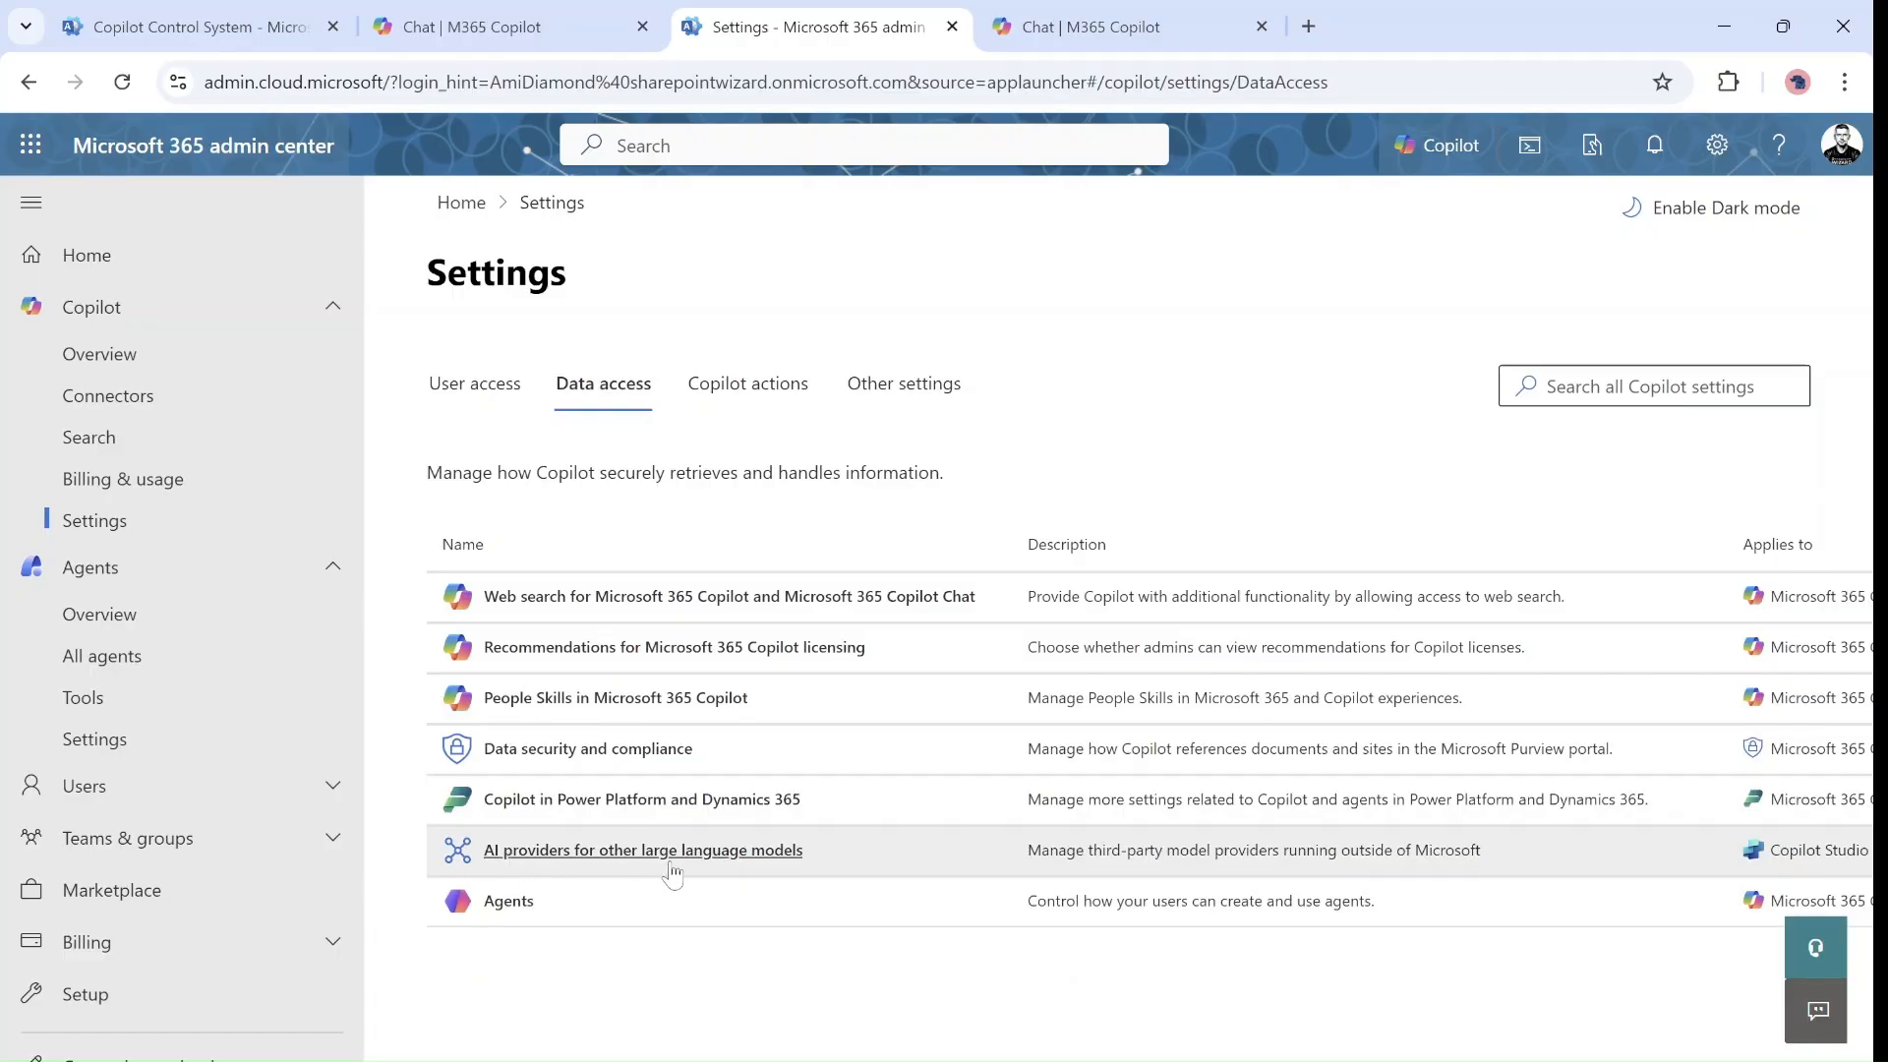
pyautogui.moveTo(764, 867)
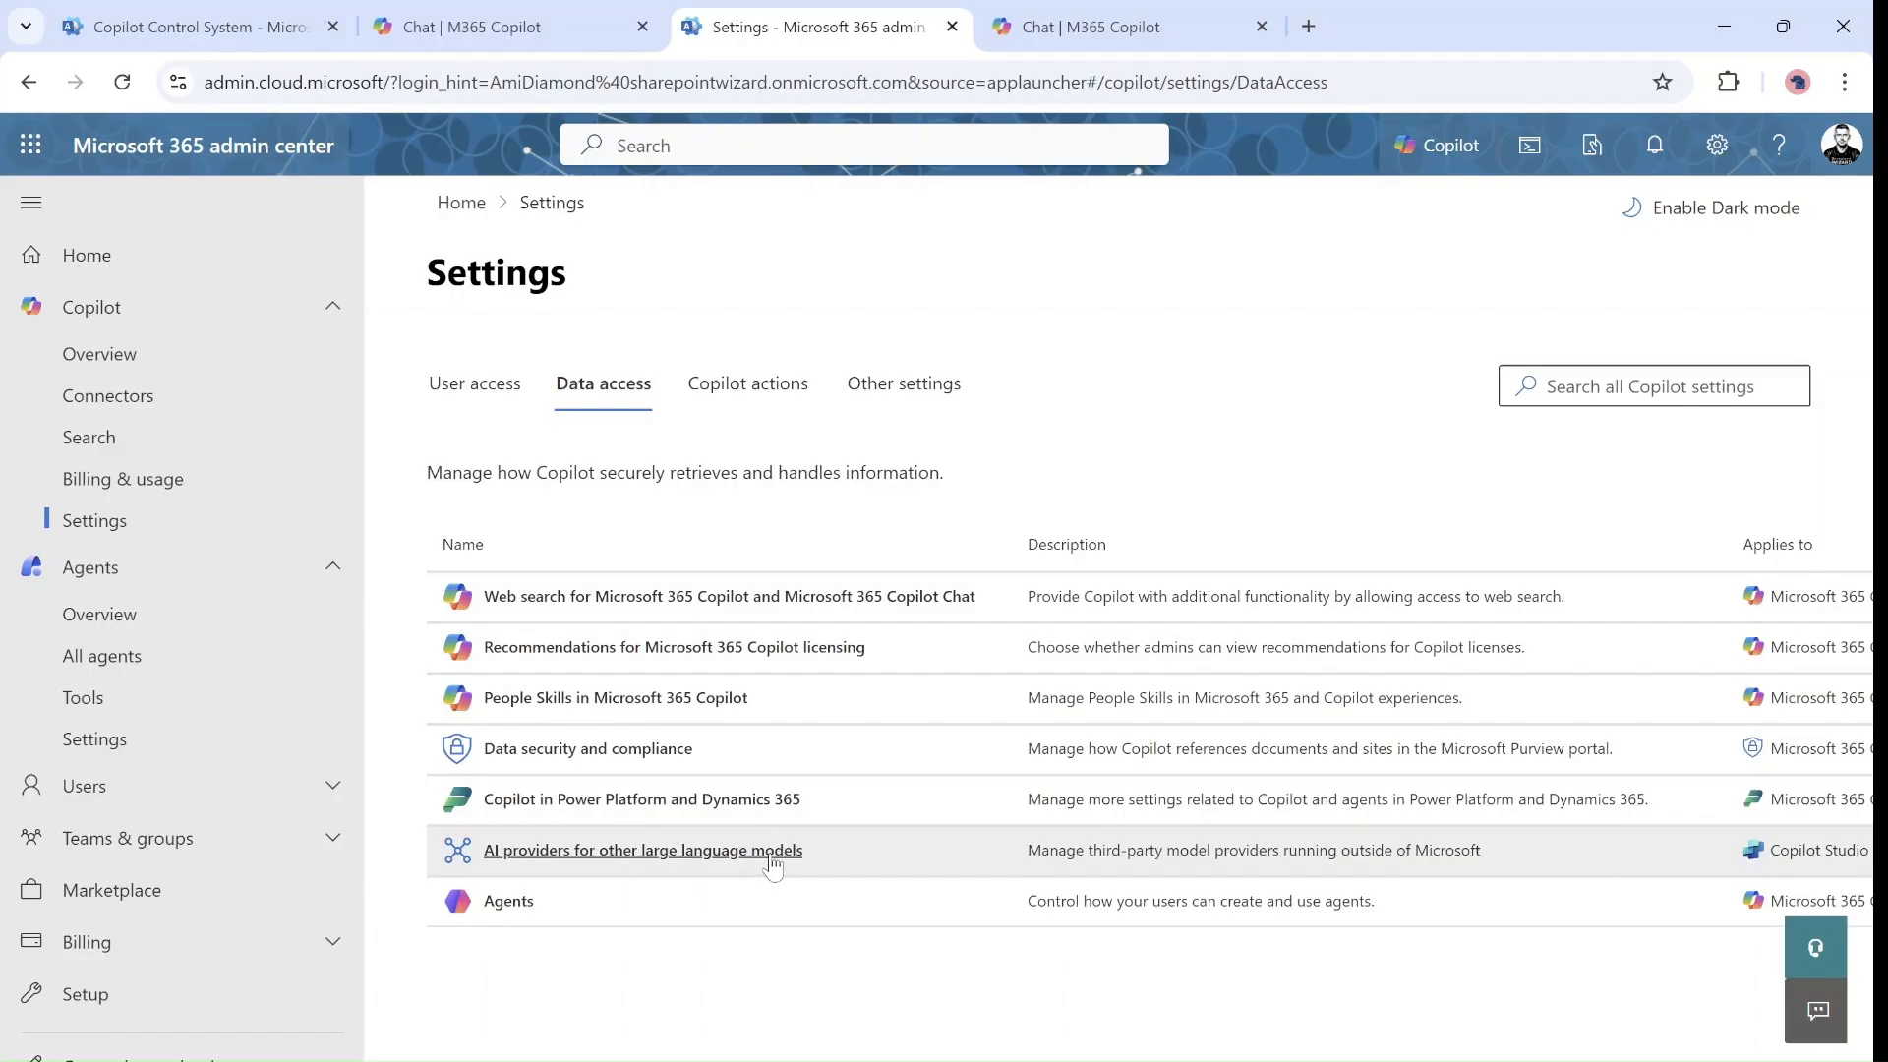
pyautogui.click(643, 849)
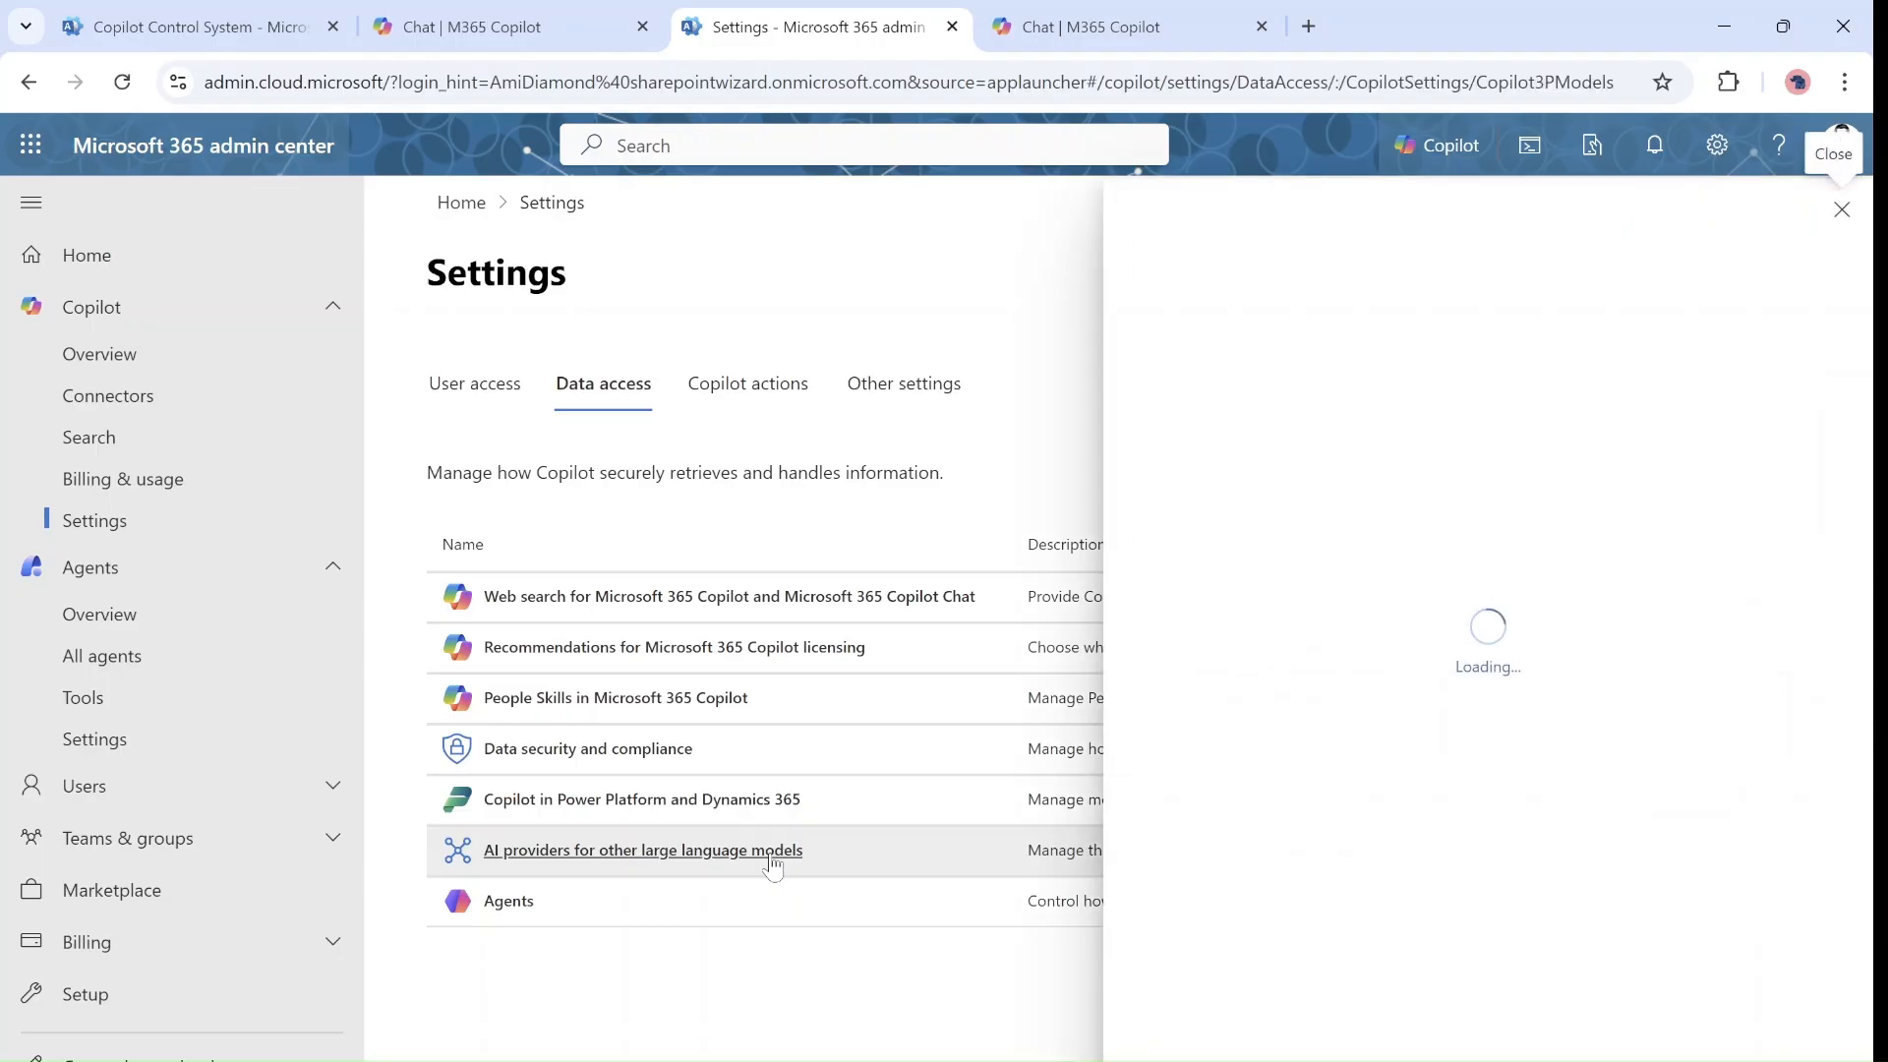
pyautogui.click(641, 849)
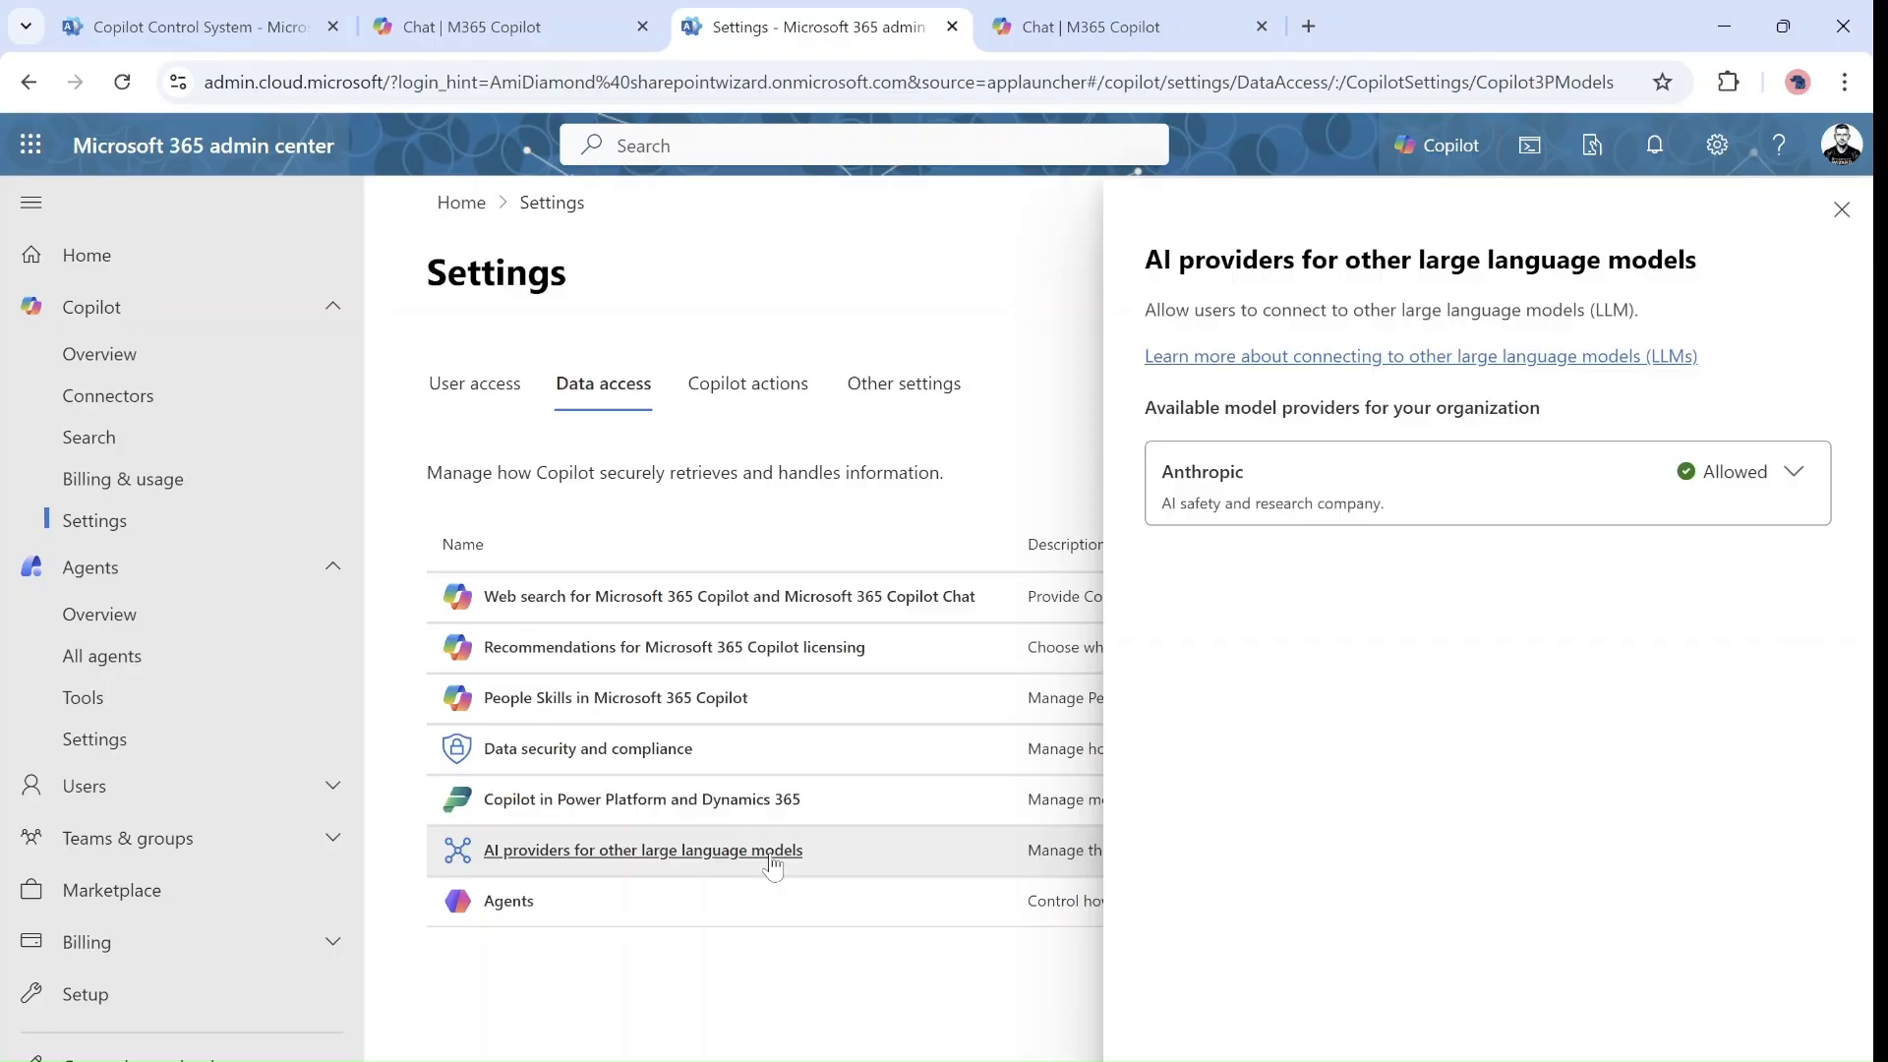
pyautogui.moveTo(1812, 523)
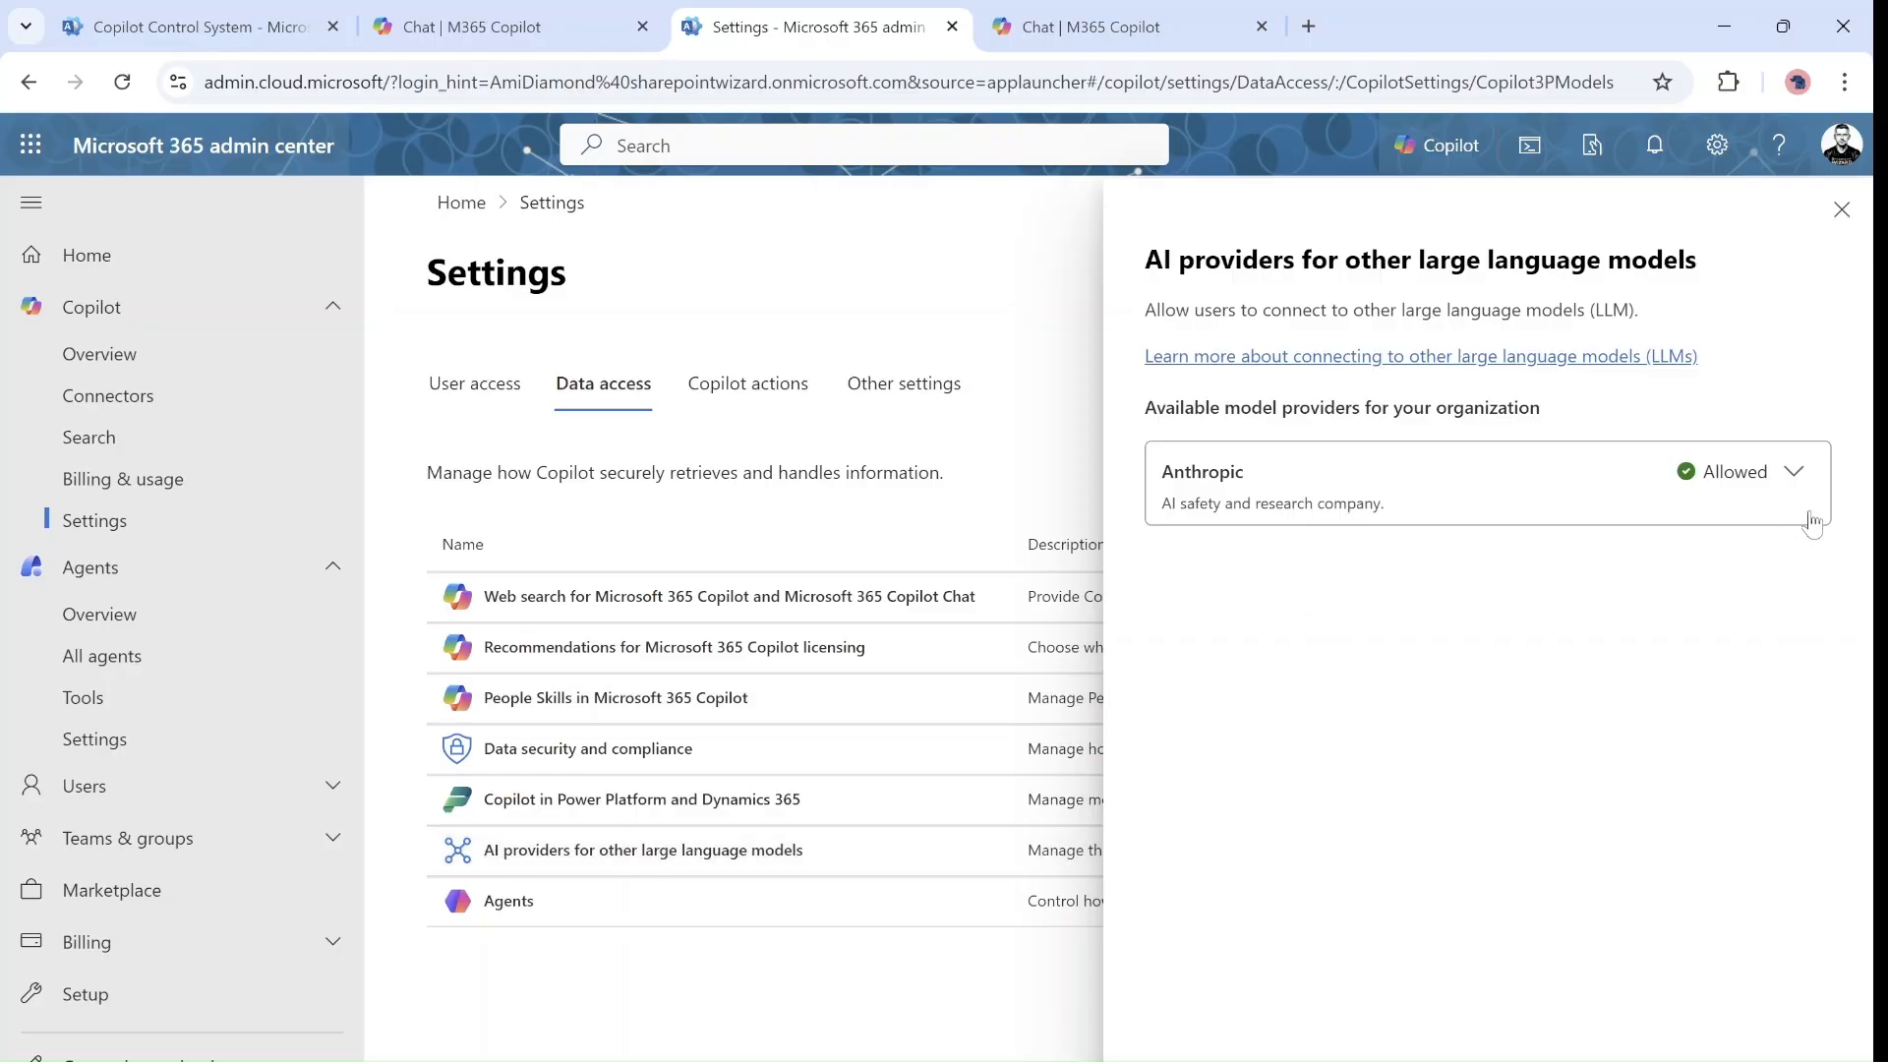
# - Disable the Anthropic provider, accept its terms and allow it again
pyautogui.click(1734, 470)
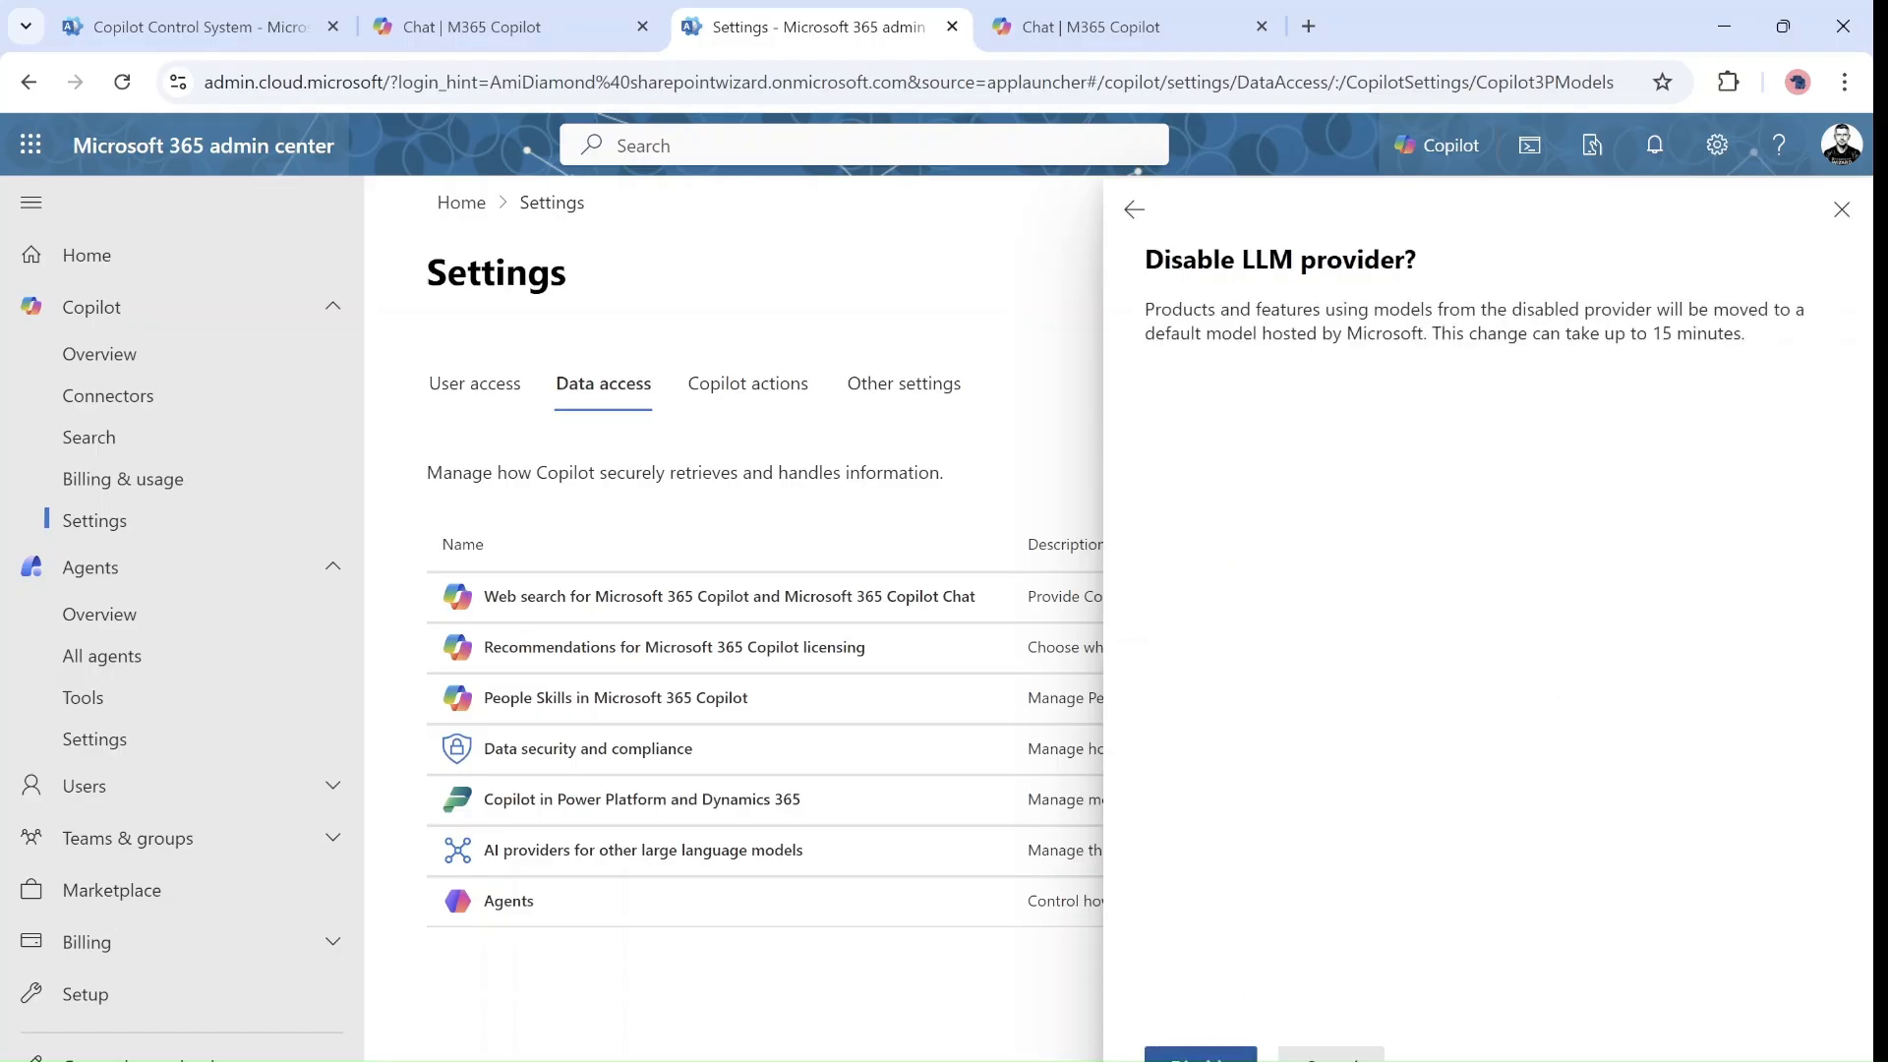
pyautogui.click(1133, 209)
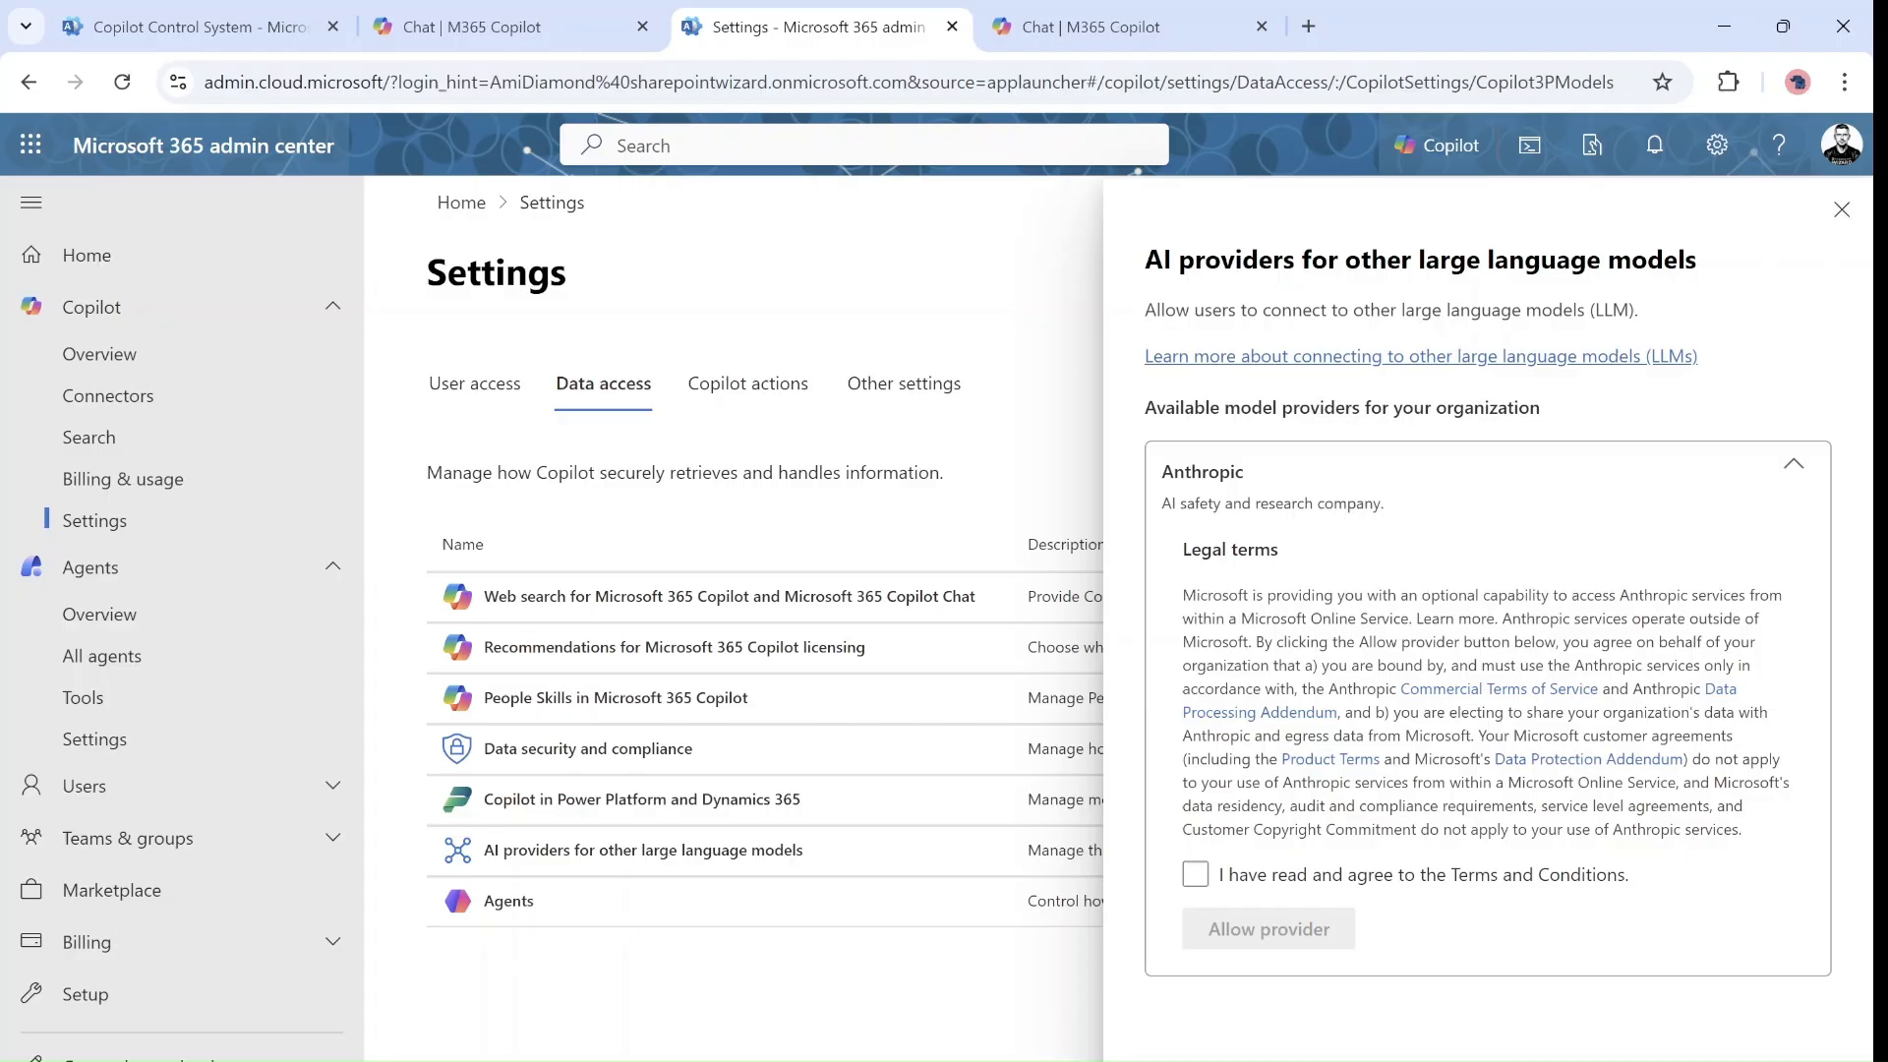
pyautogui.click(1194, 873)
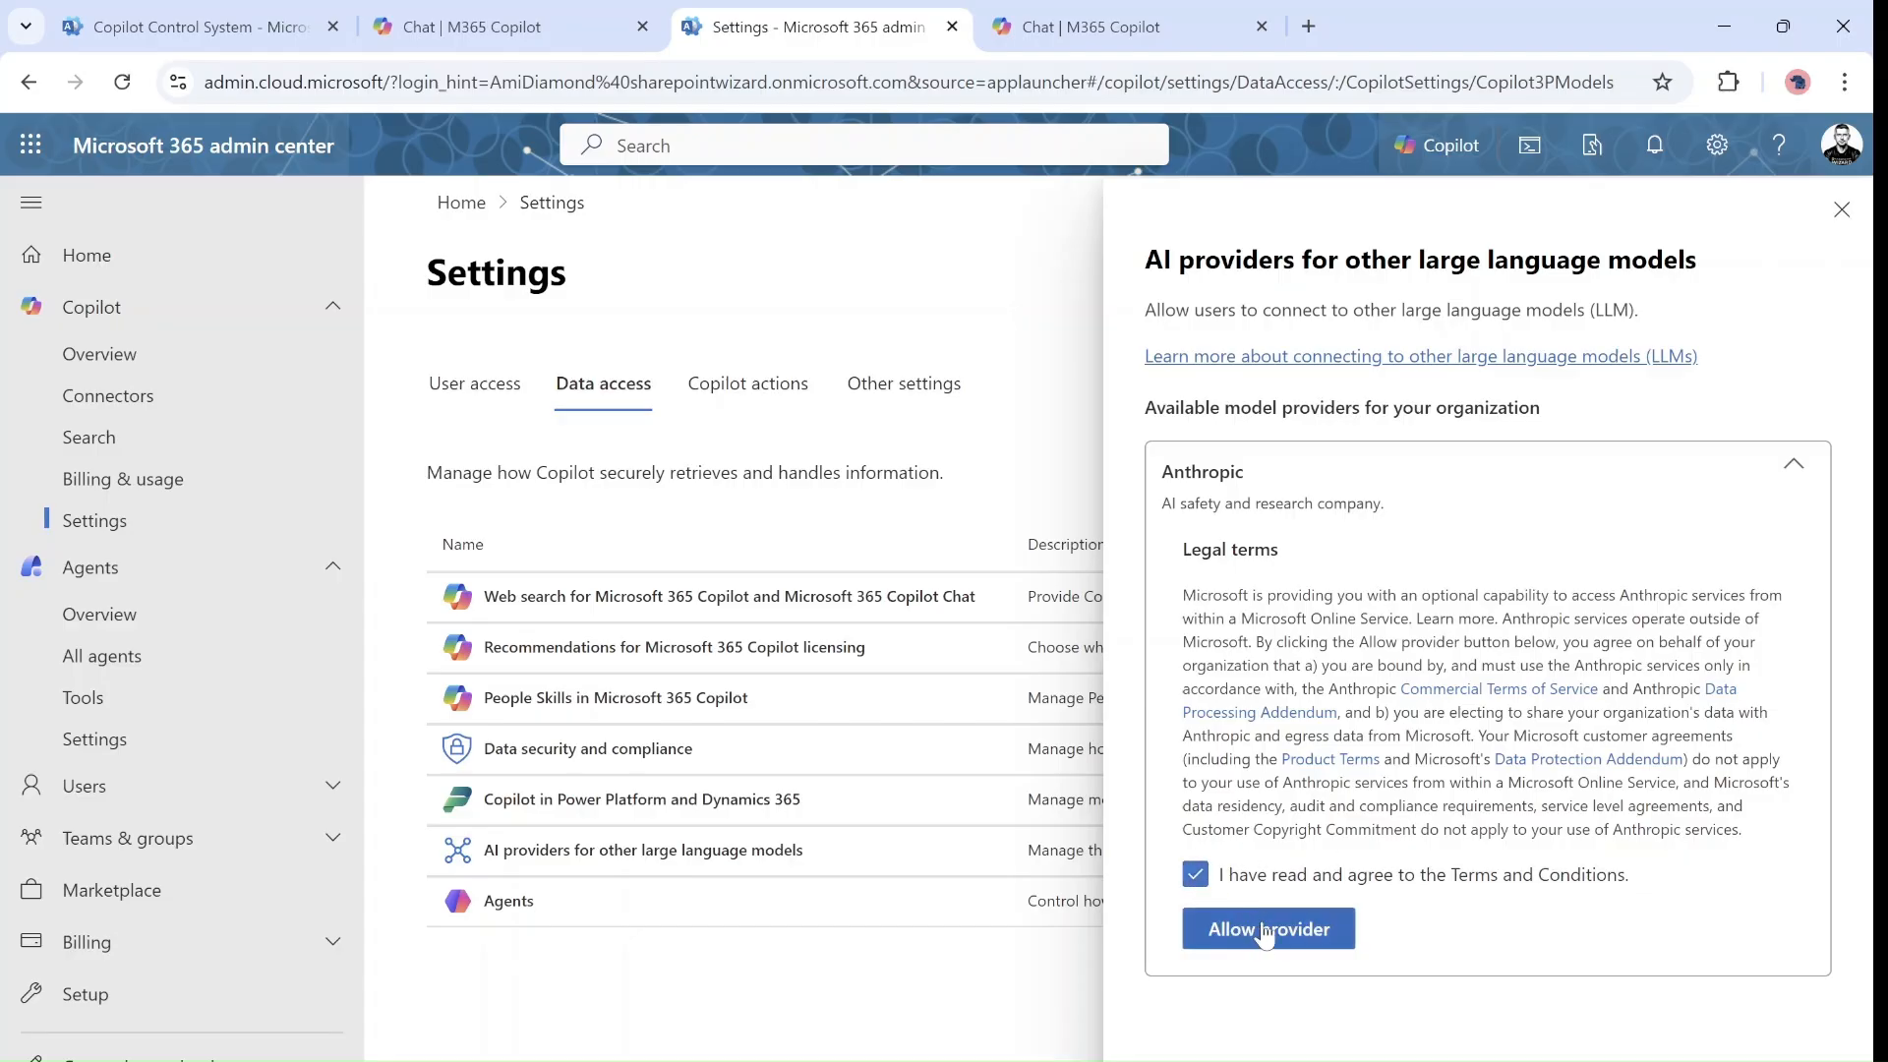
pyautogui.click(1266, 928)
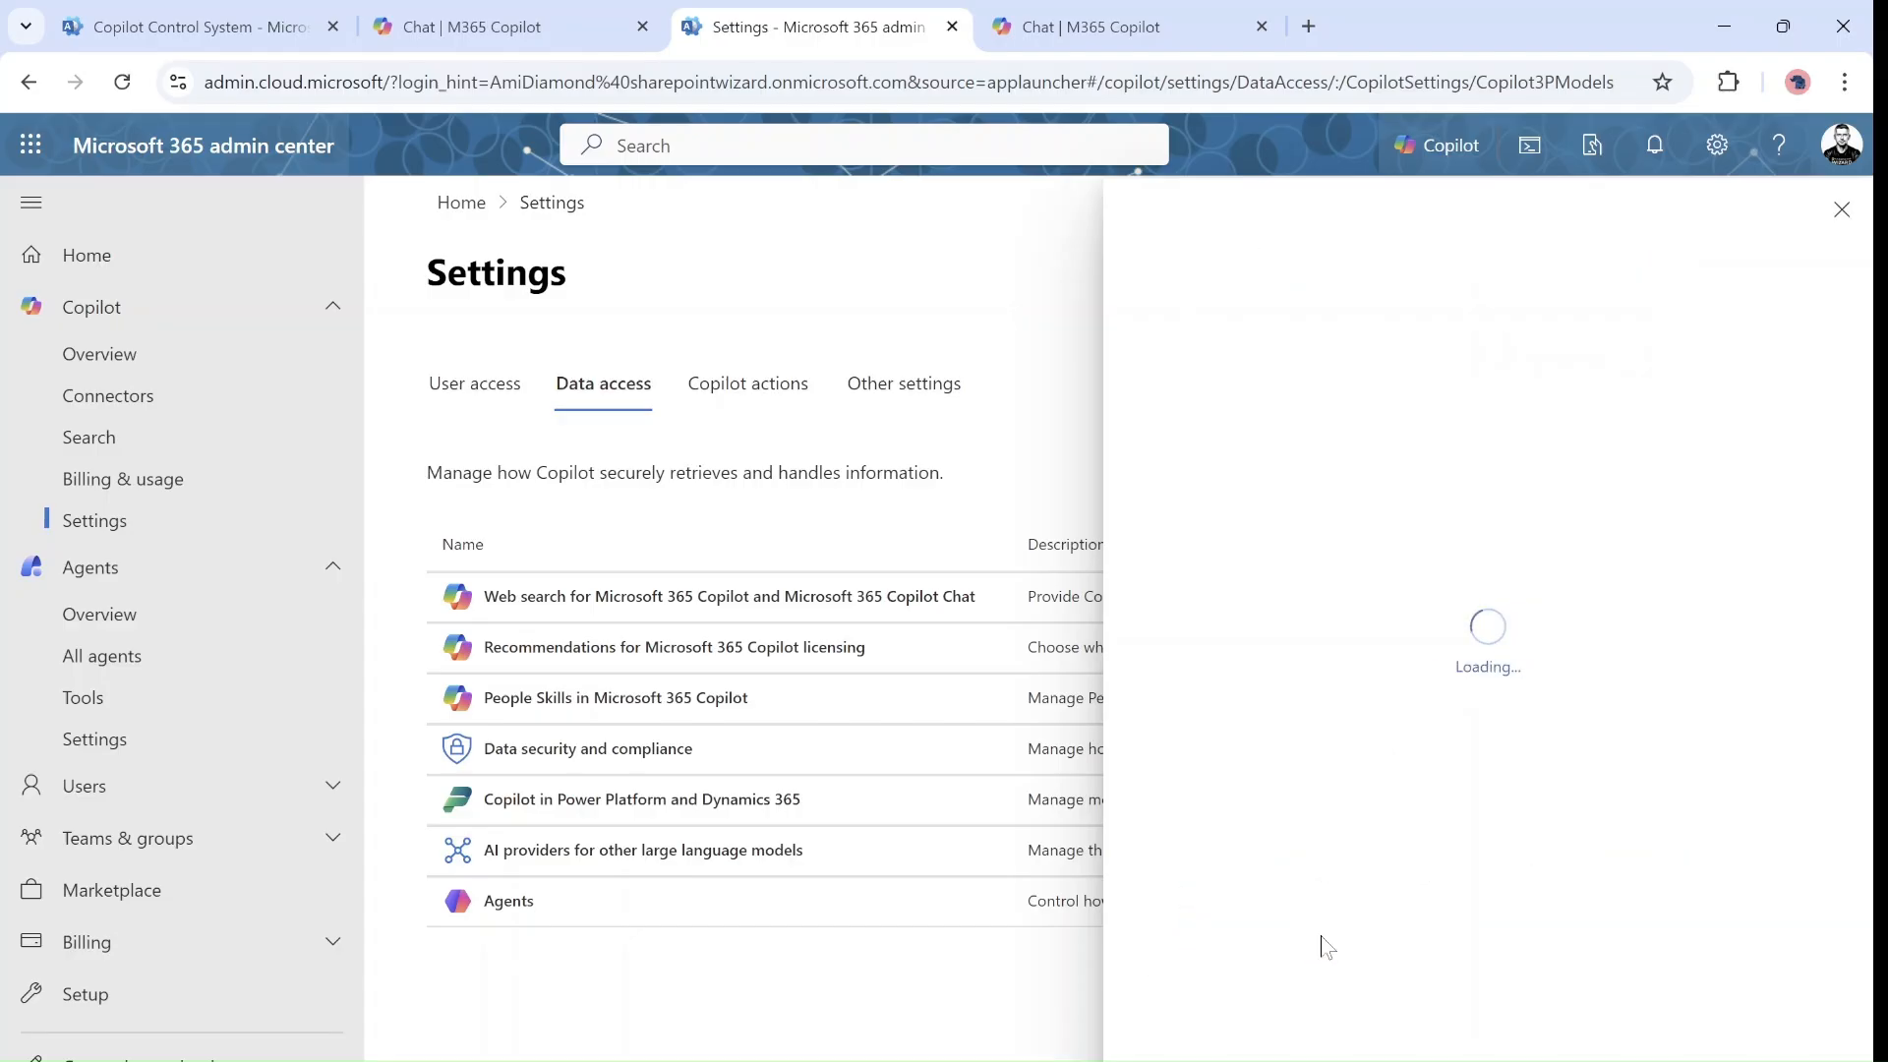
# - Leave the providers panel and return to the Copilot chat tab
pyautogui.click(643, 849)
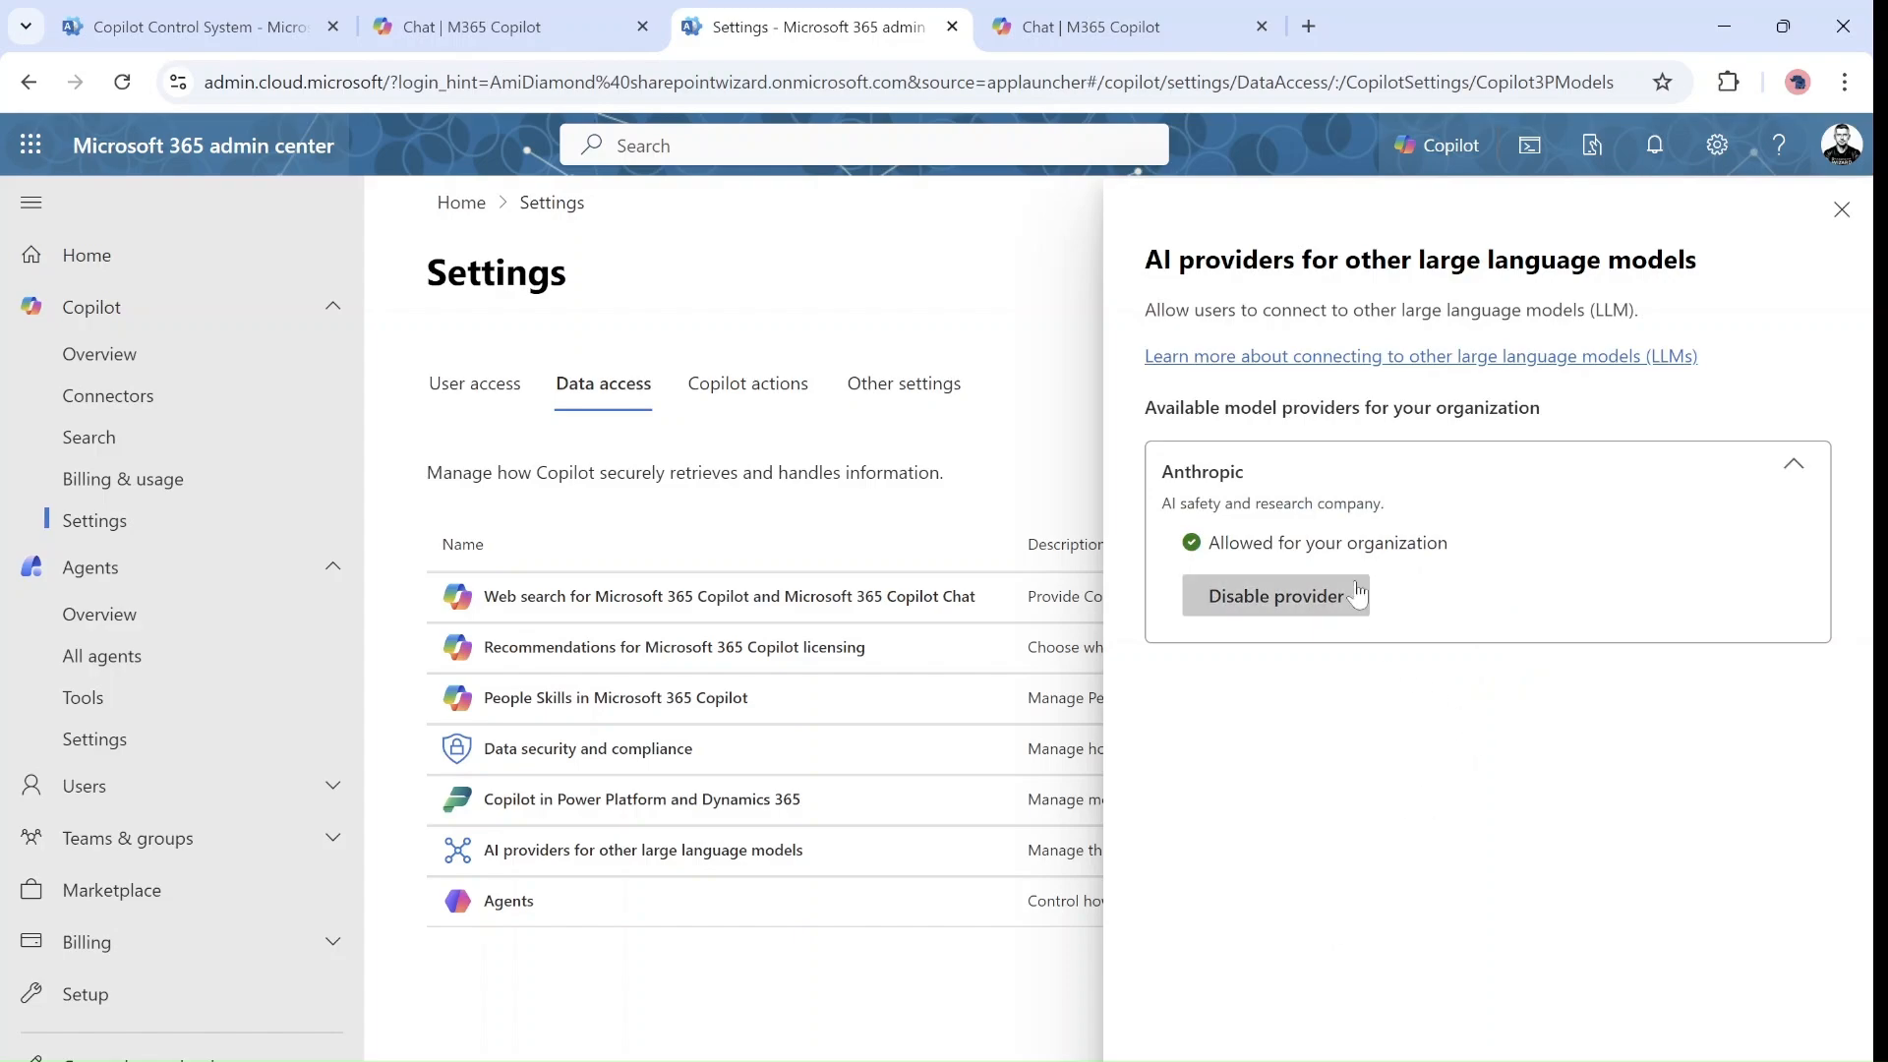
pyautogui.moveTo(1750, 599)
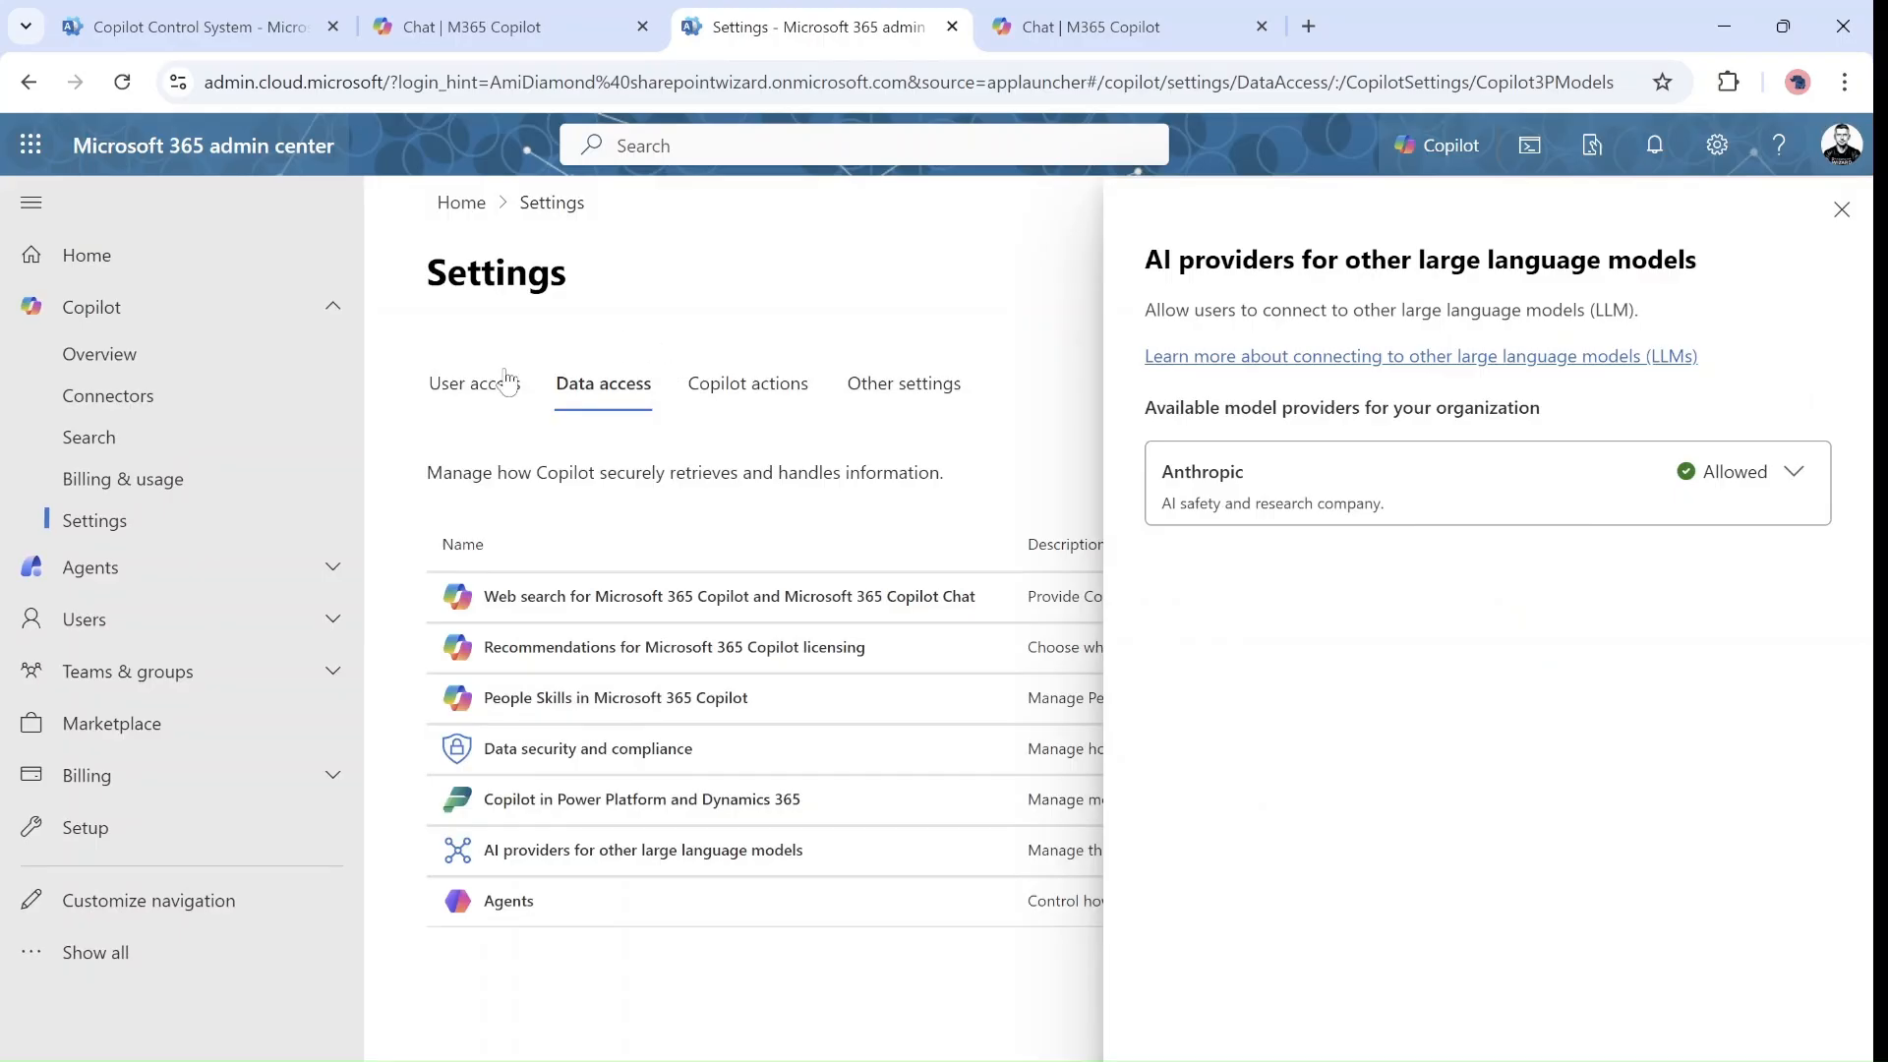
pyautogui.moveTo(413, 679)
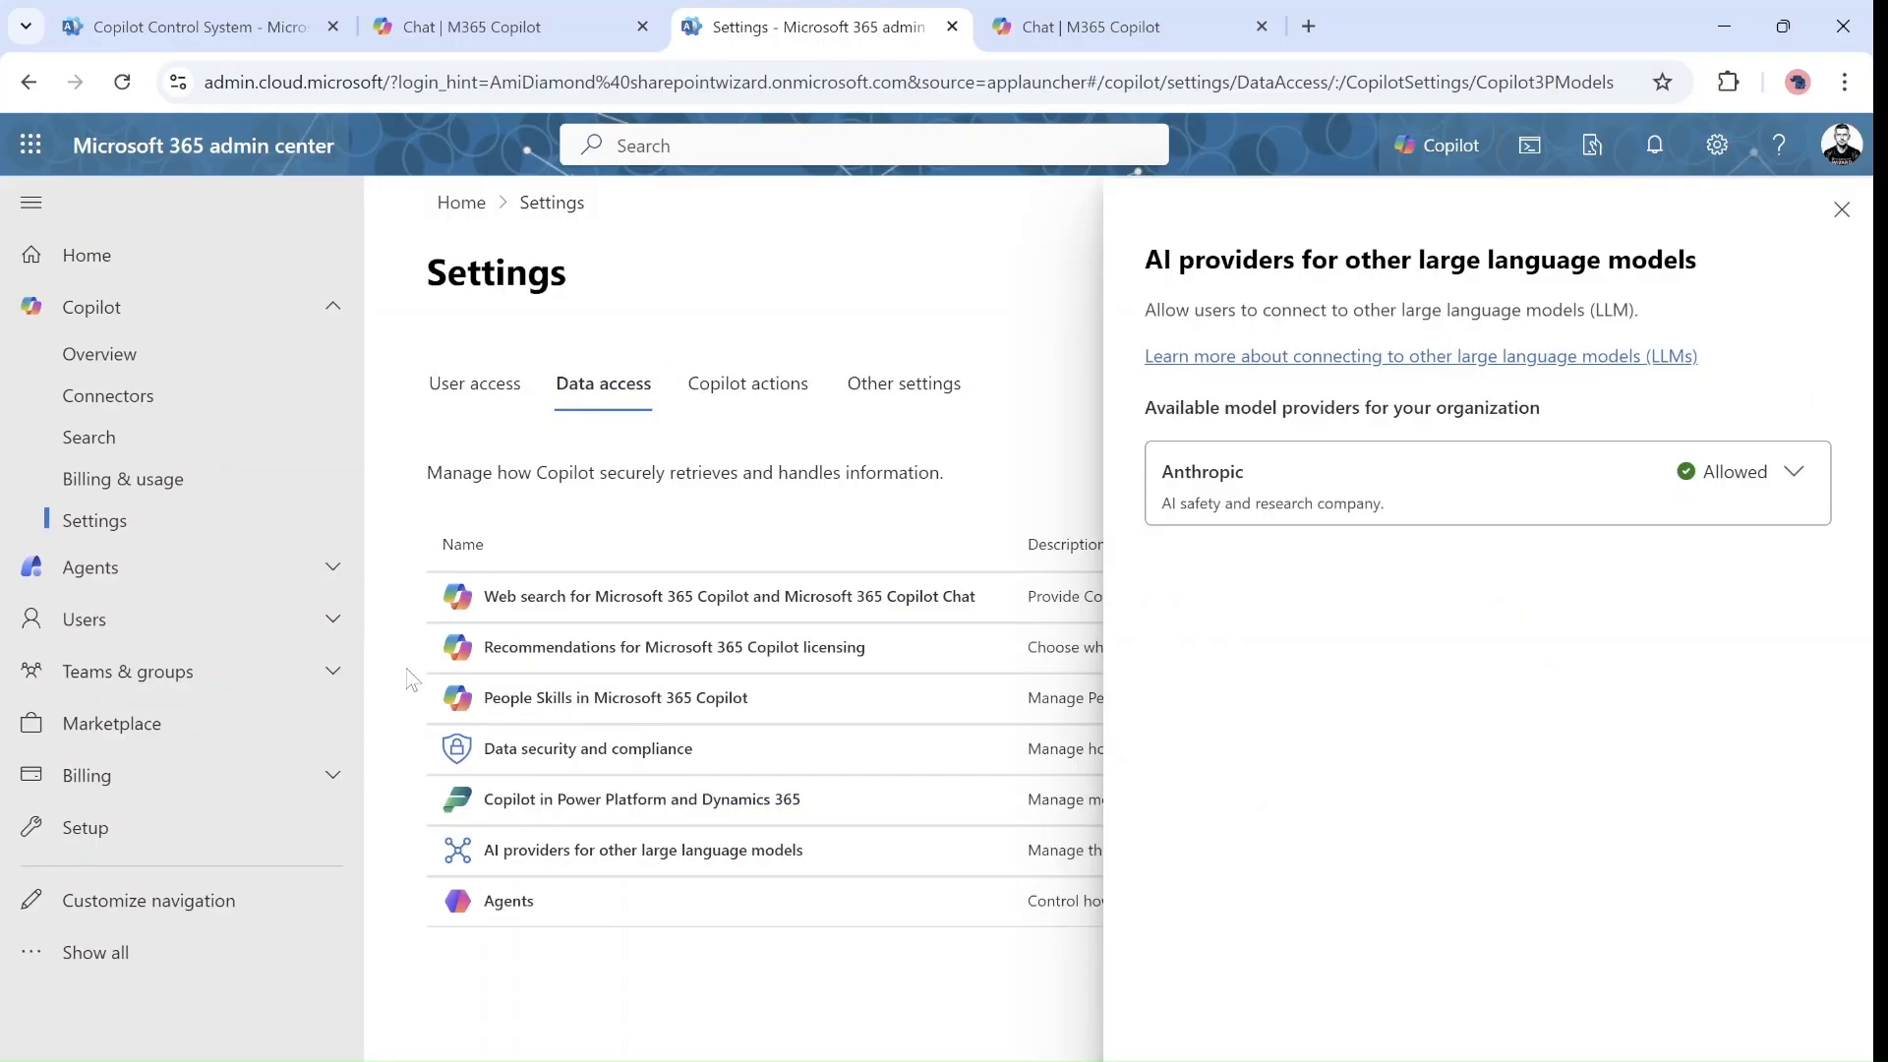
pyautogui.click(505, 25)
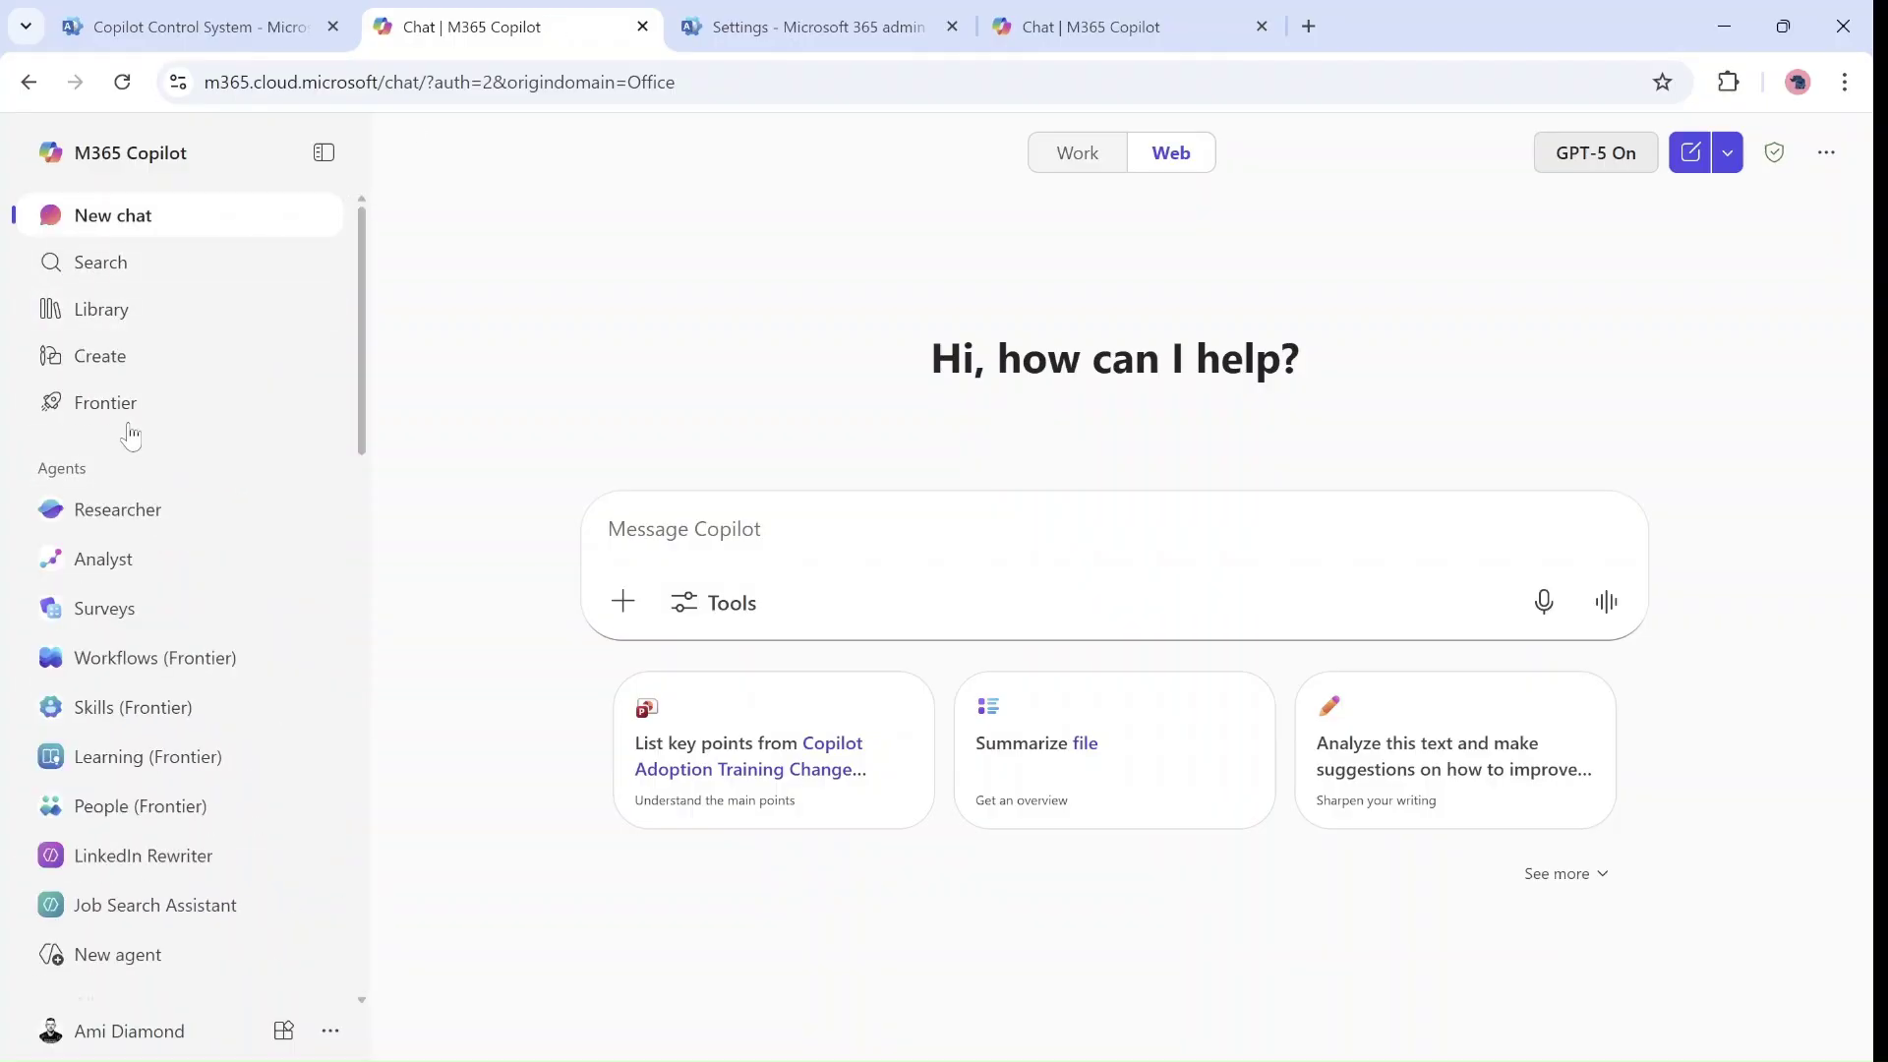
pyautogui.click(106, 401)
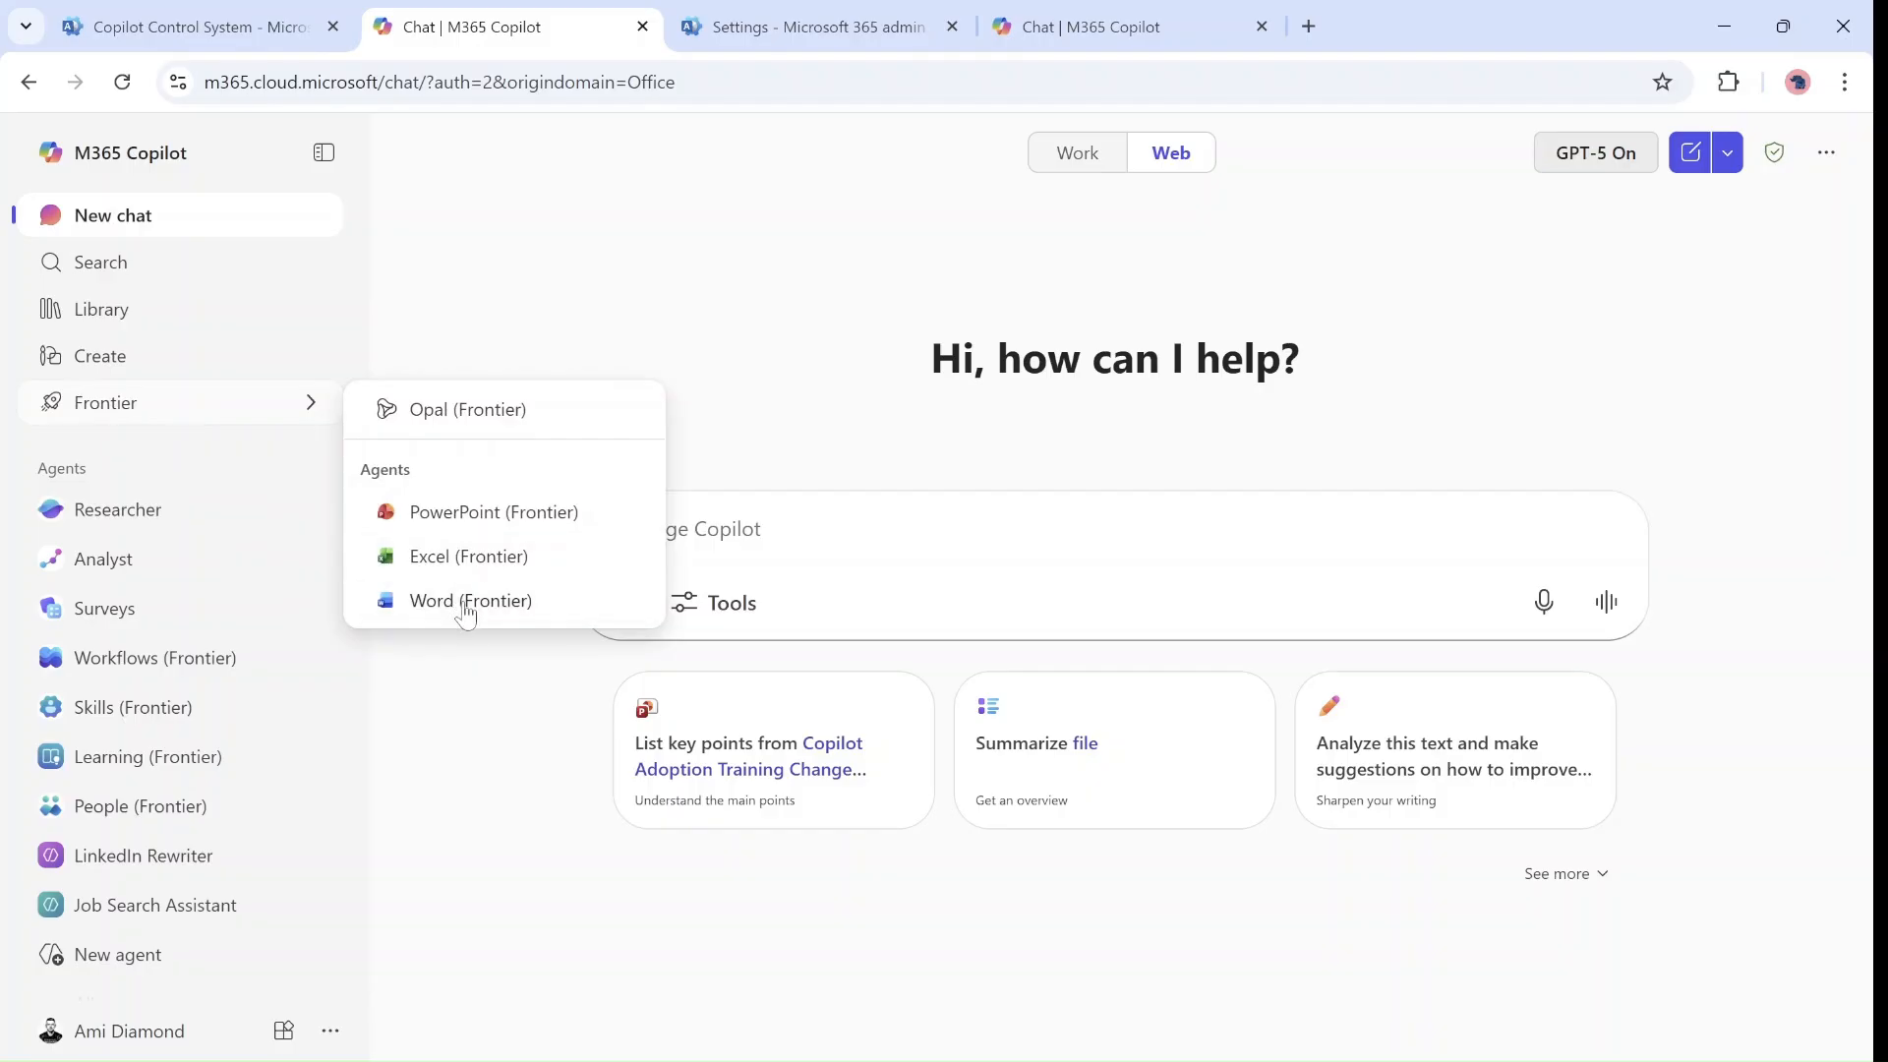
pyautogui.click(470, 602)
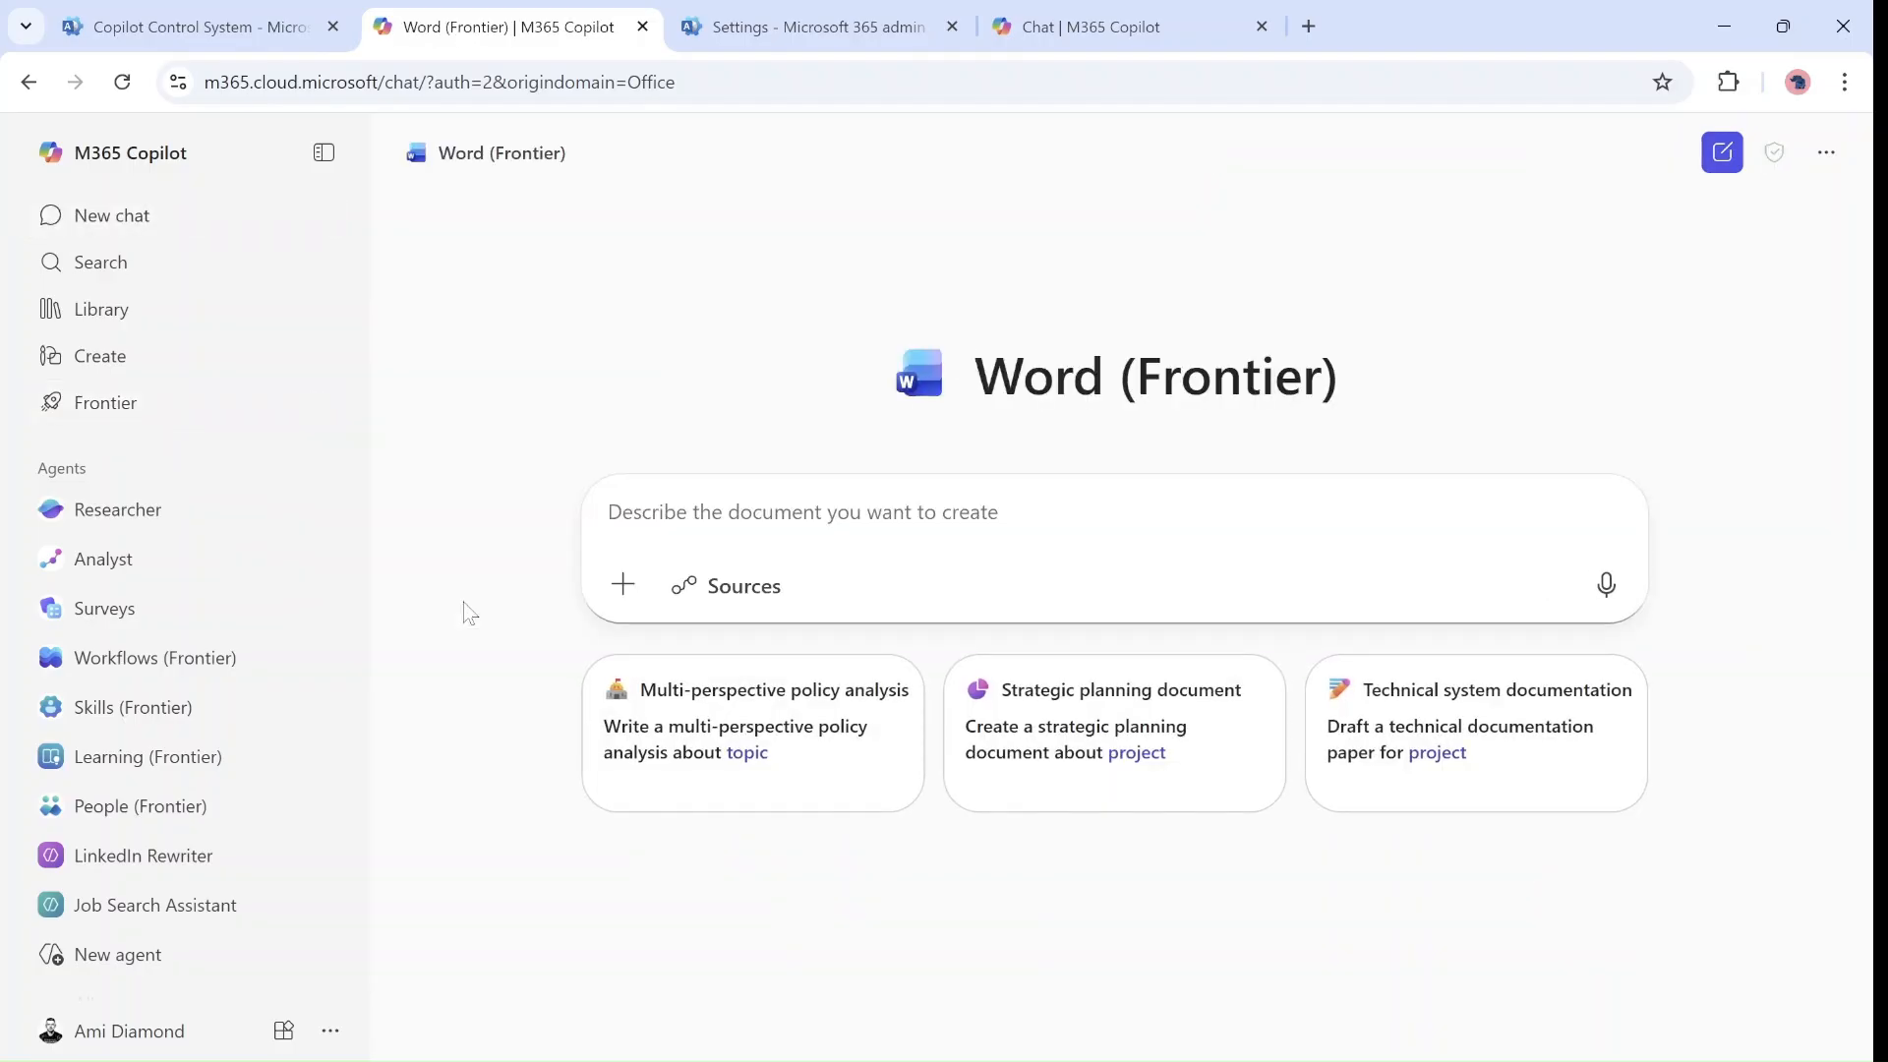
pyautogui.scroll(-3)
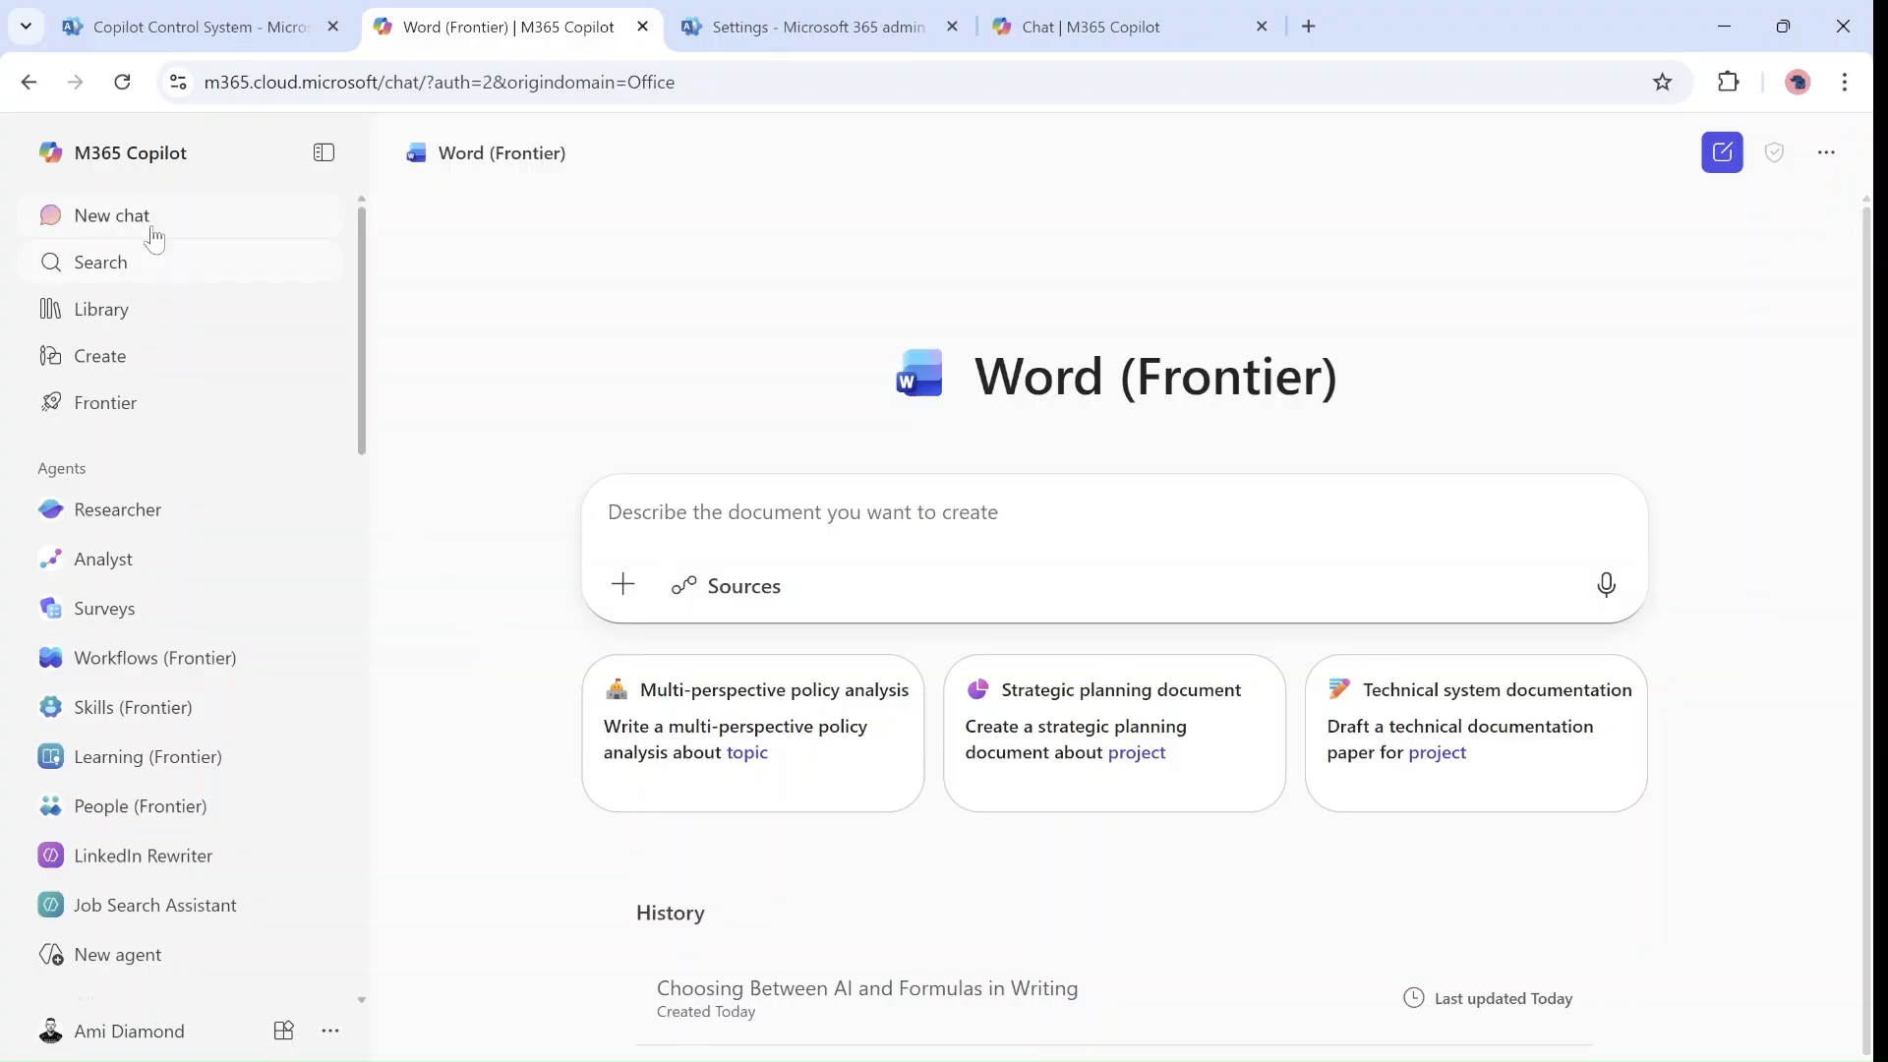
pyautogui.click(110, 217)
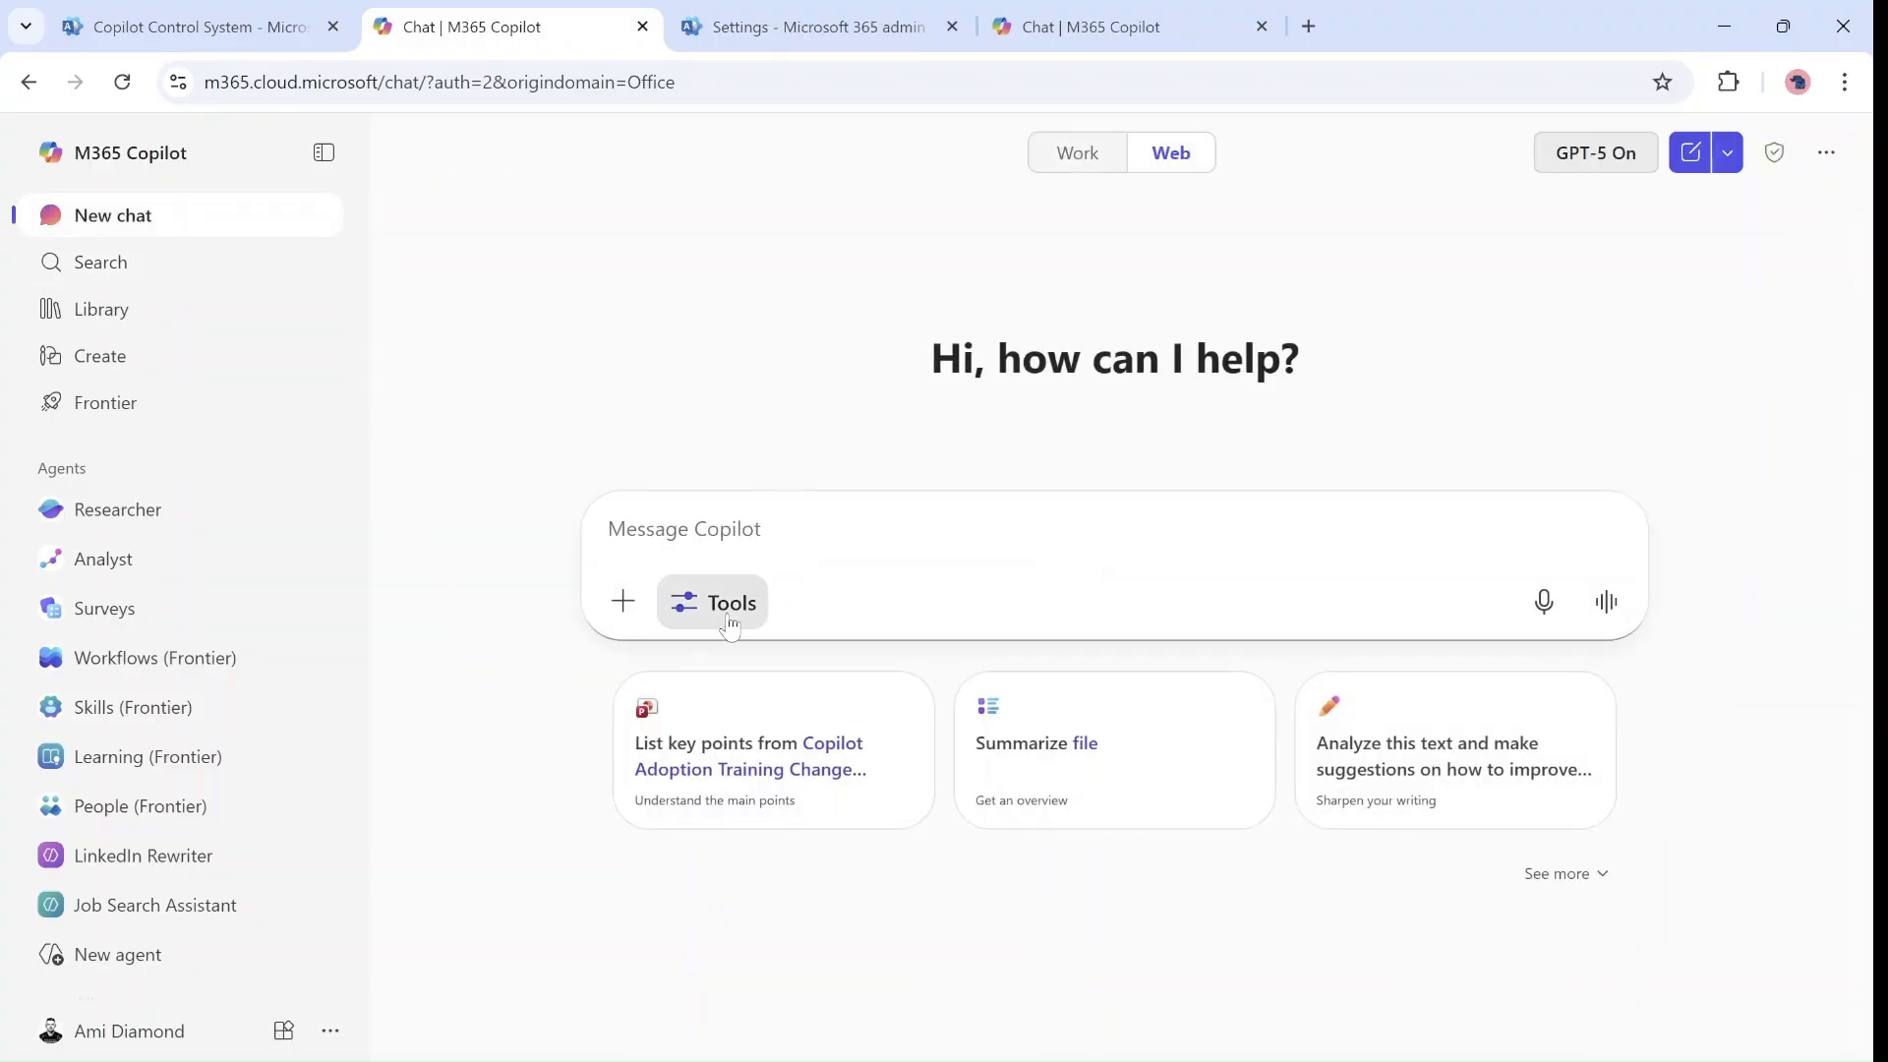
pyautogui.click(712, 602)
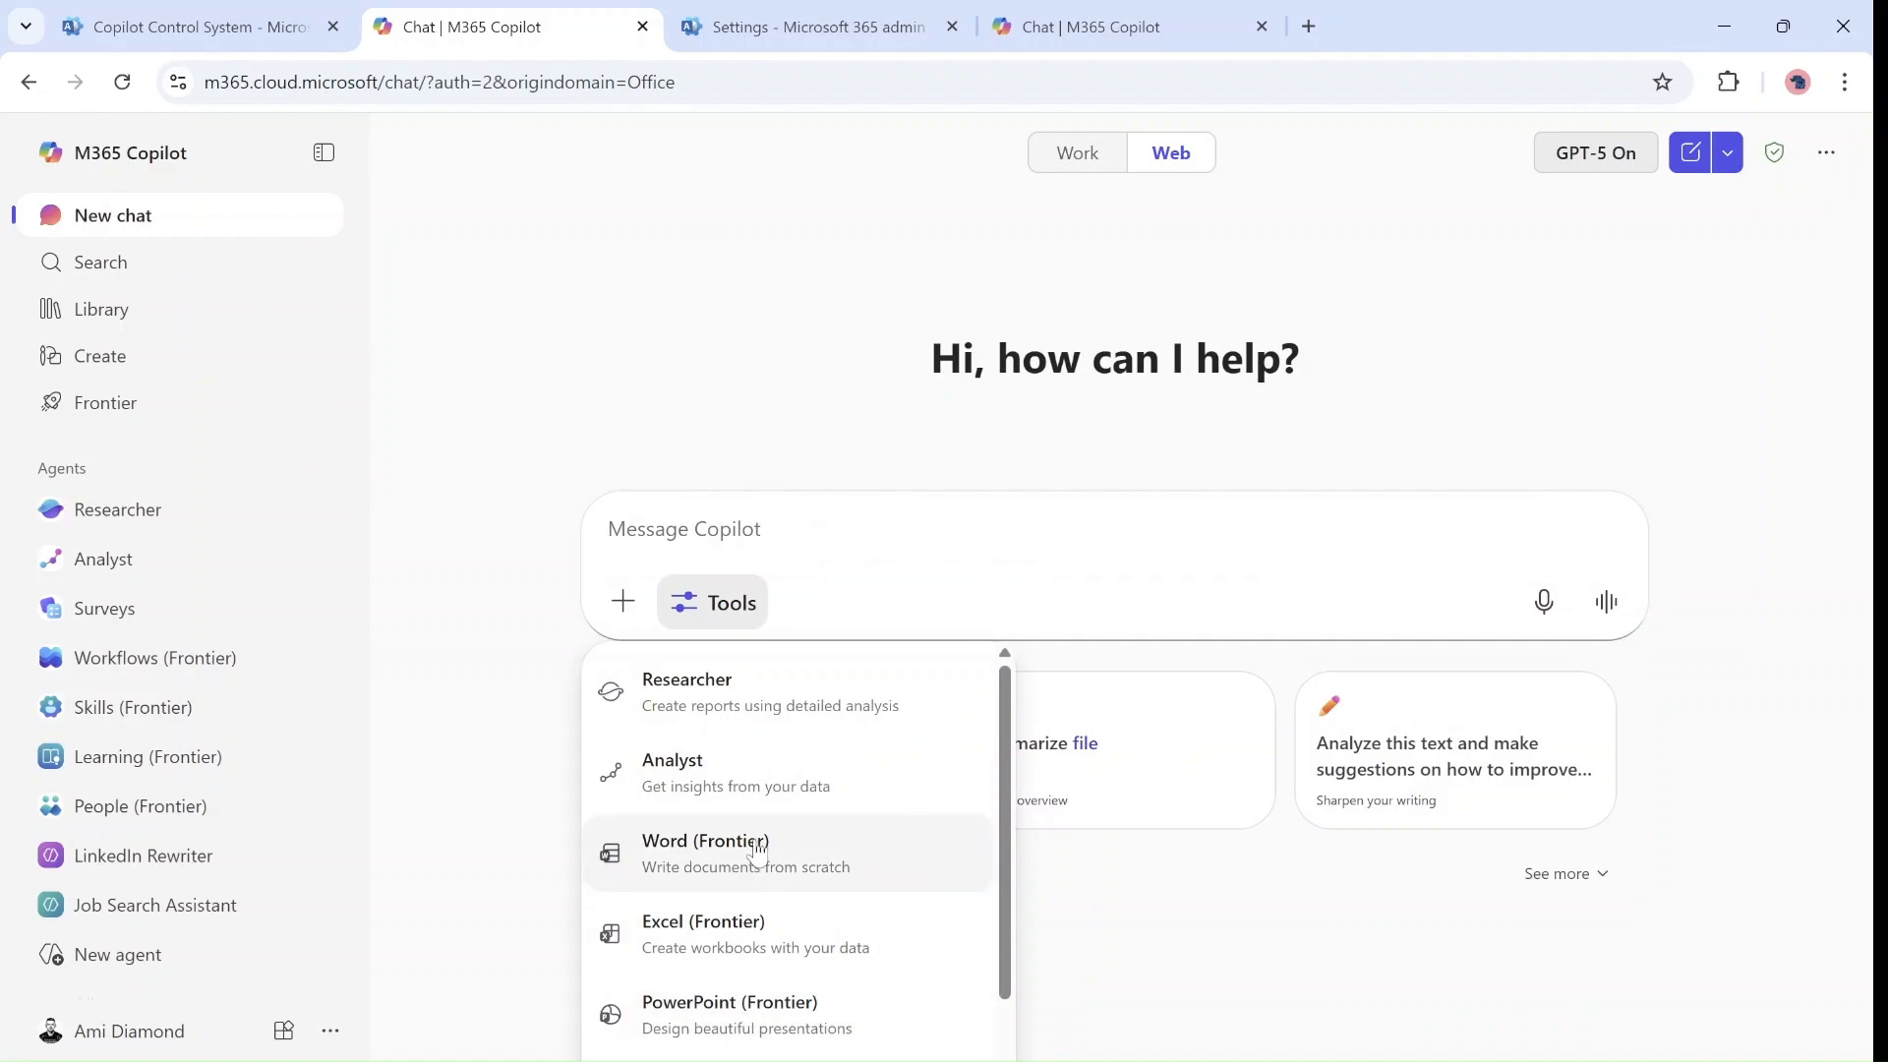
pyautogui.moveTo(771, 1014)
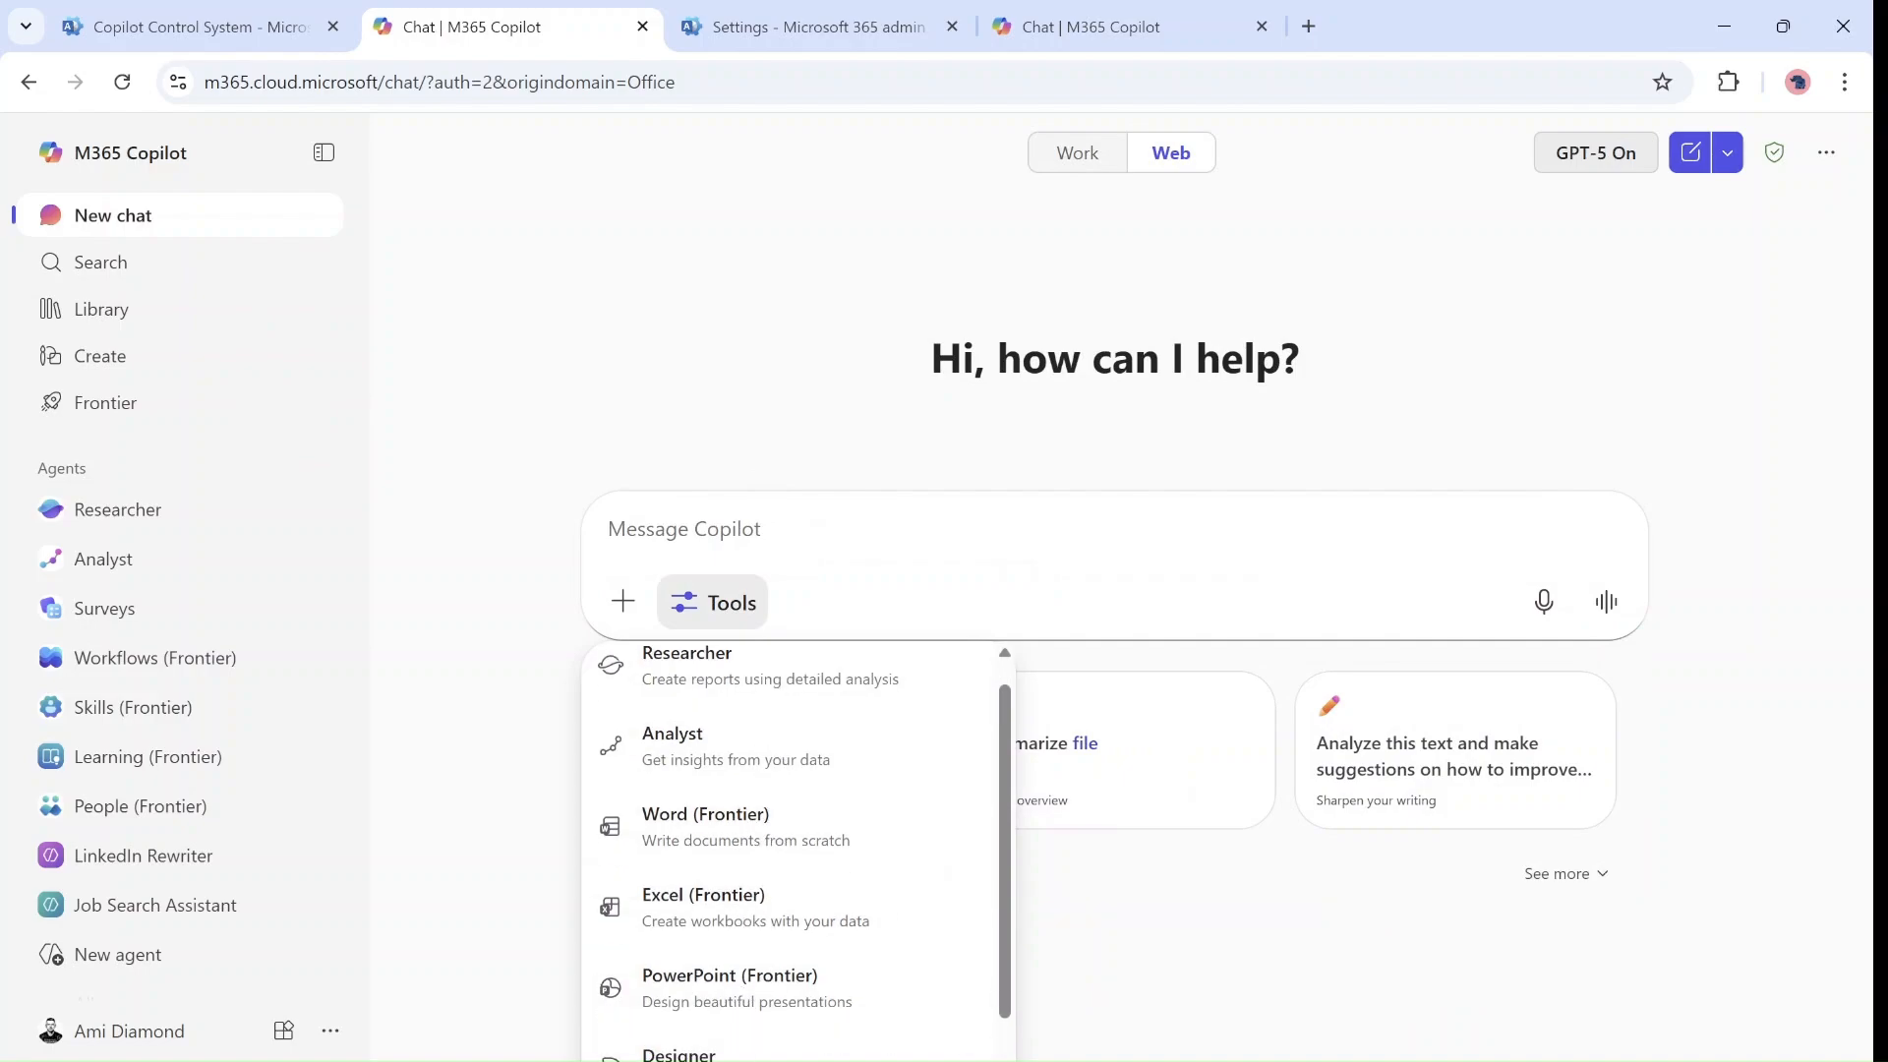
pyautogui.scroll(3)
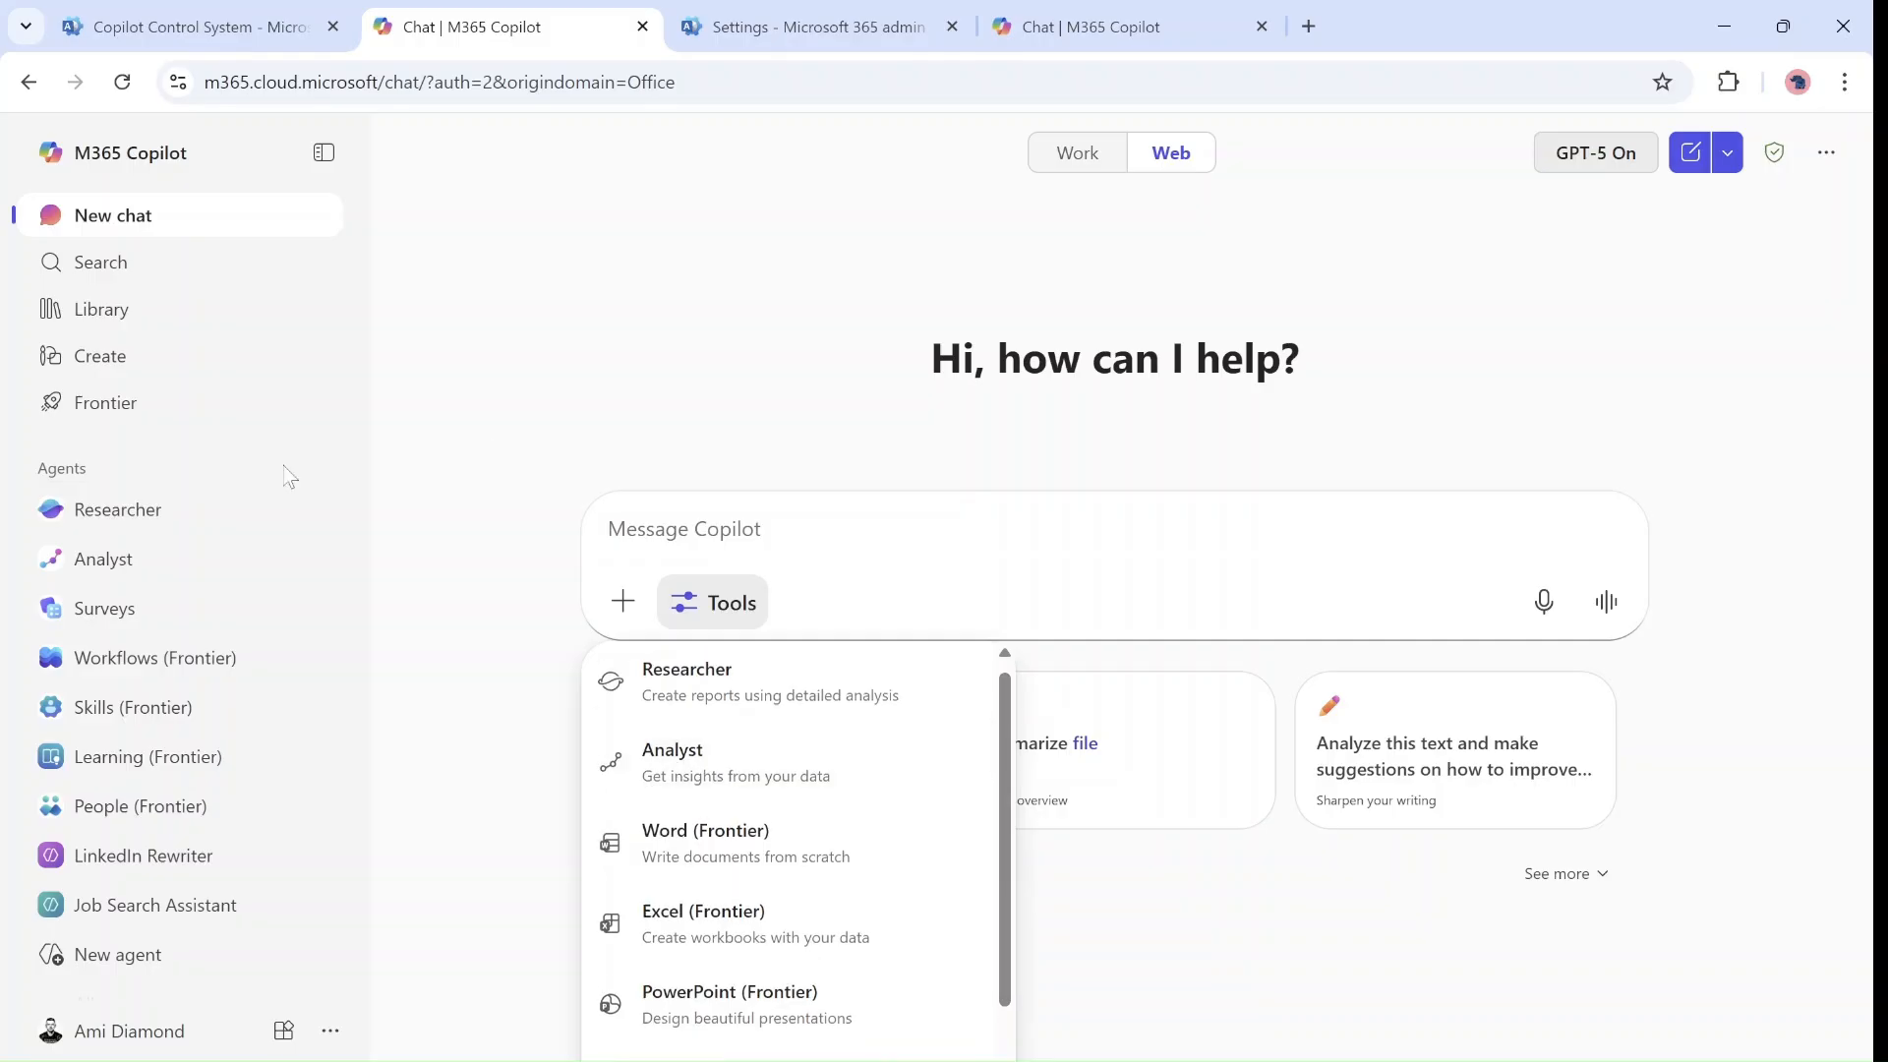
pyautogui.click(124, 401)
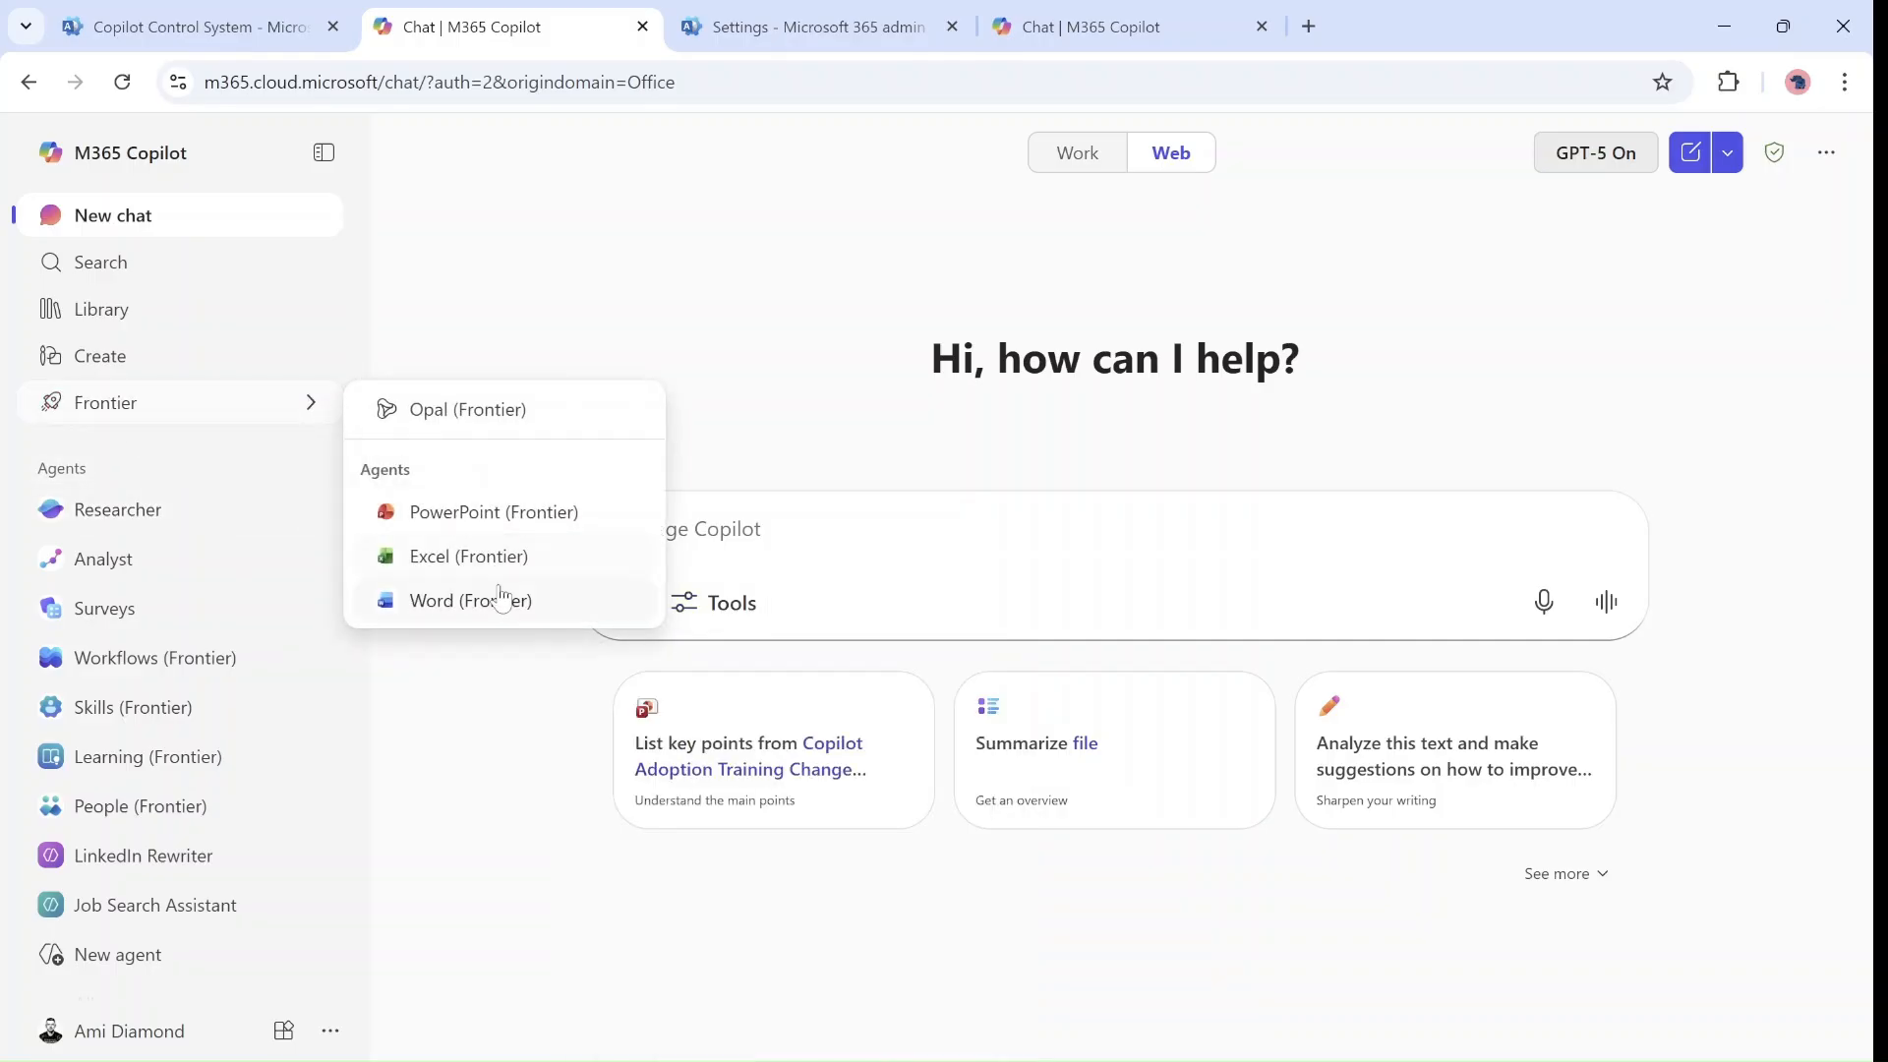
pyautogui.click(470, 600)
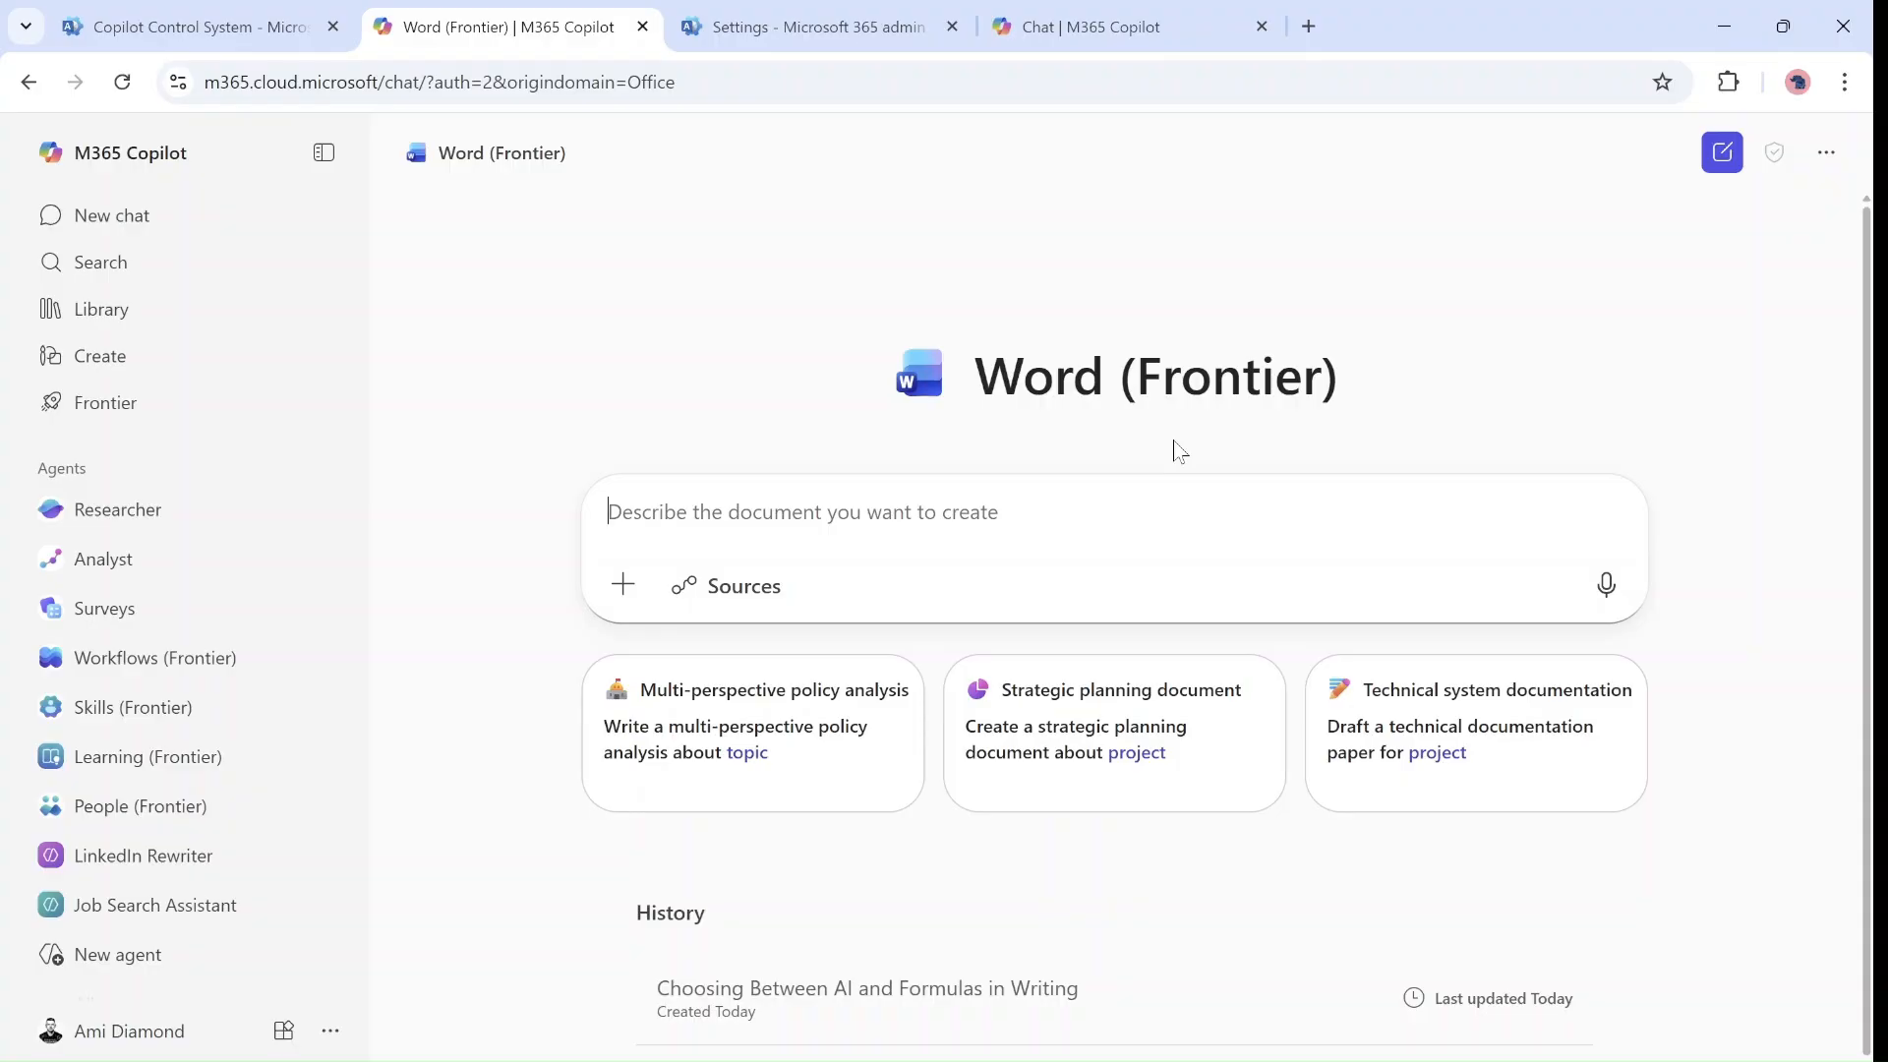
pyautogui.moveTo(1075, 452)
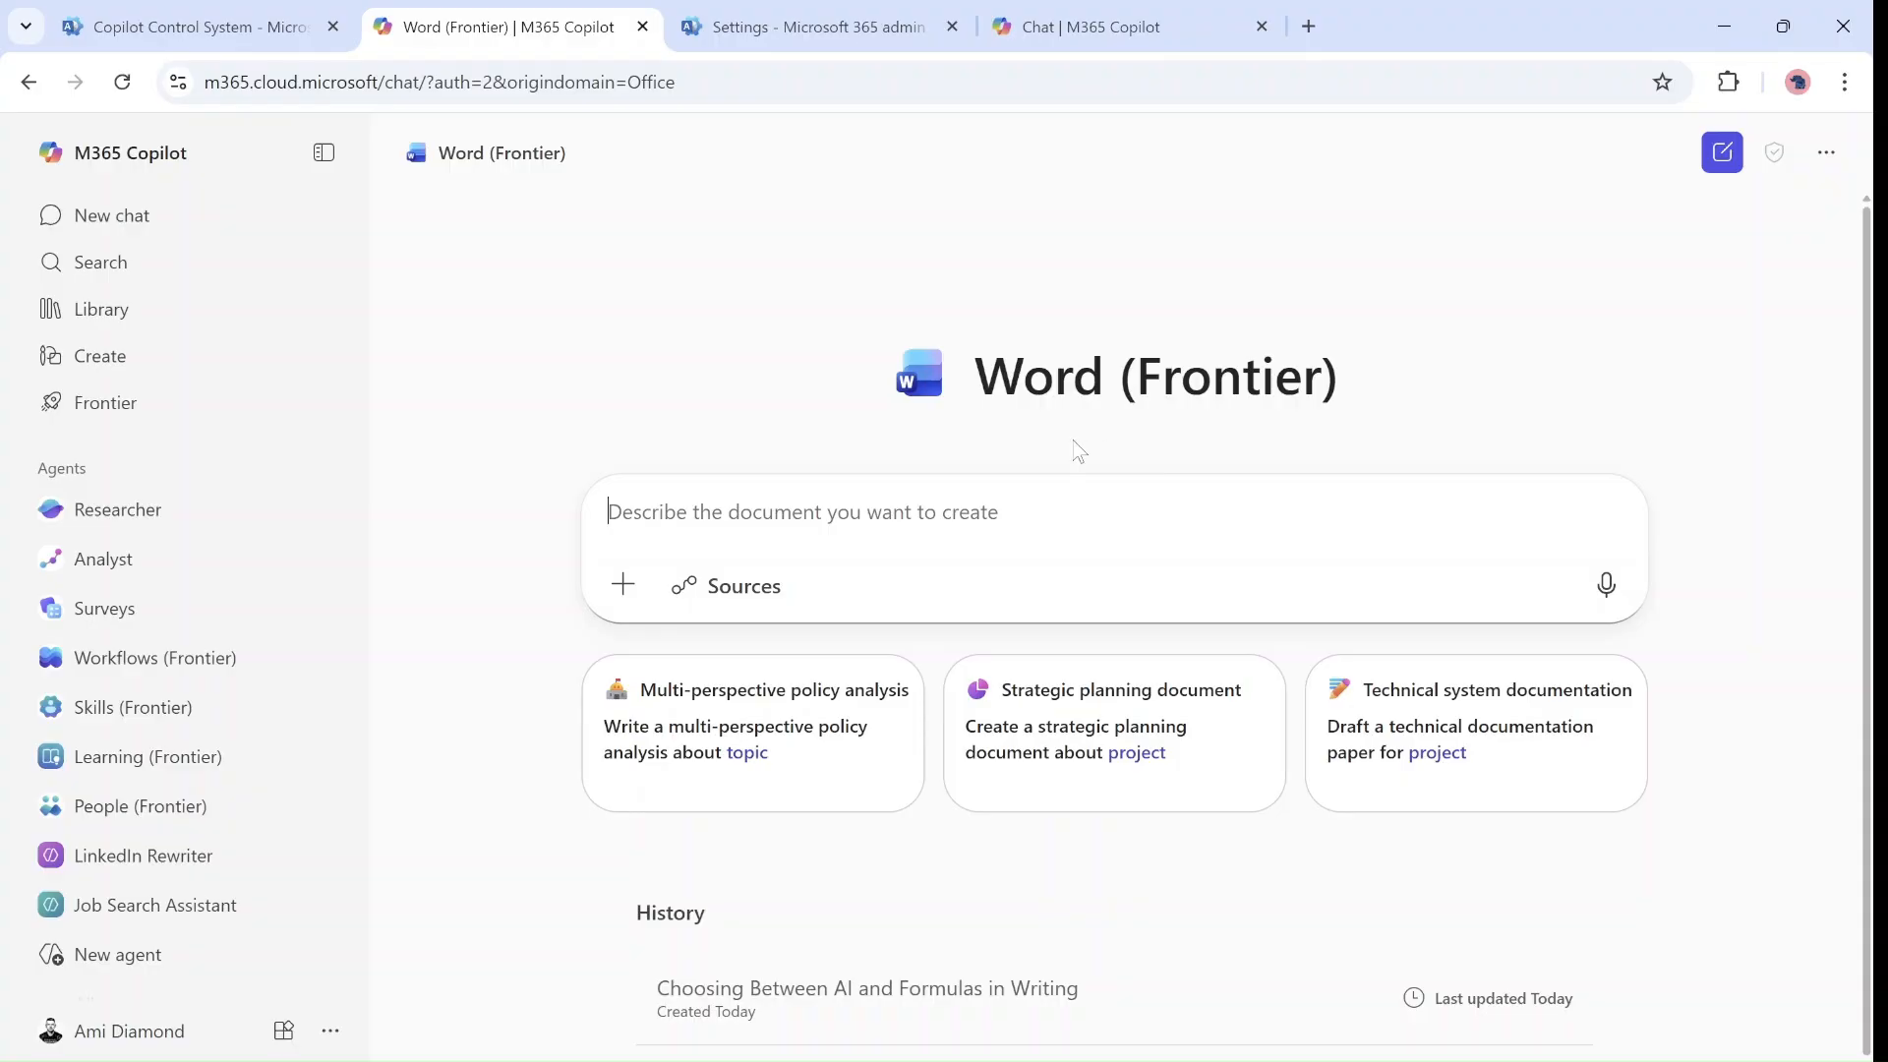
# - Attach AI_and_Formulas_Guide.docx via the content picker and send the post request to the agent
pyautogui.click(723, 586)
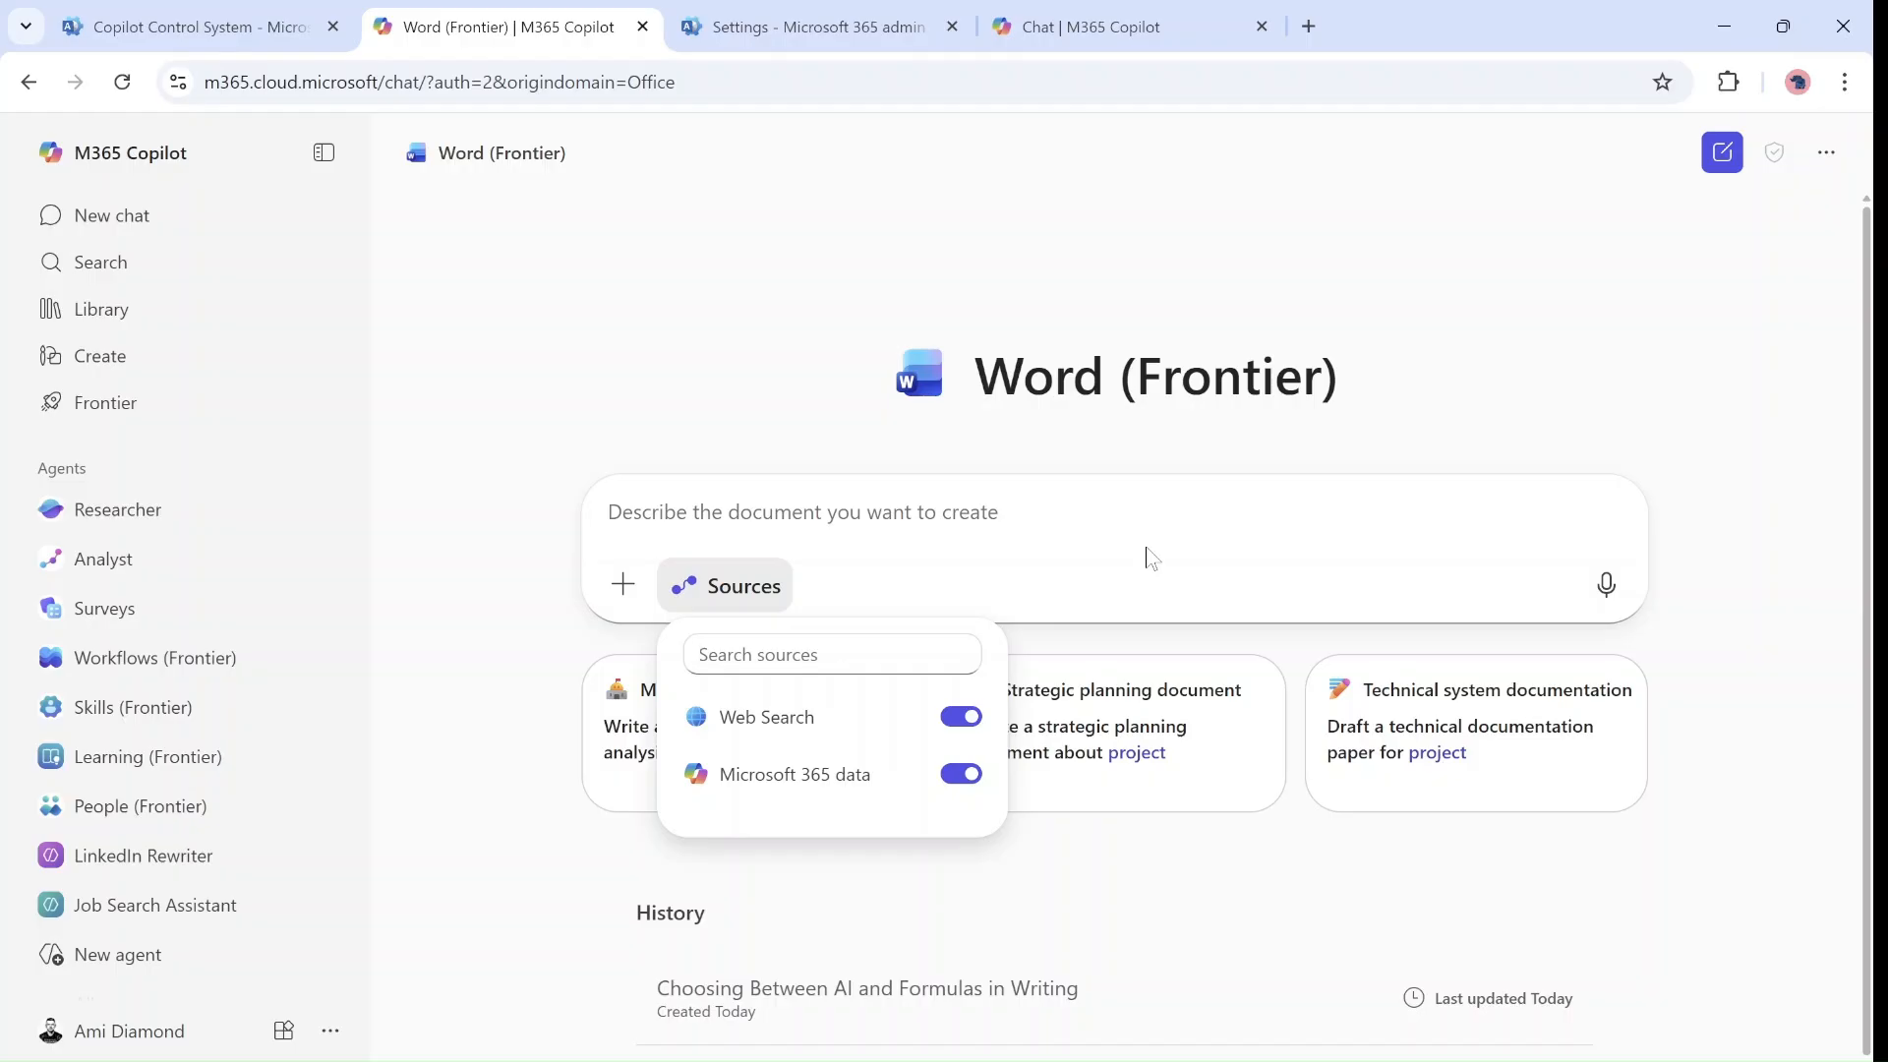
pyautogui.moveTo(1119, 539)
pyautogui.write('write a post that talk about AI and Formulas')
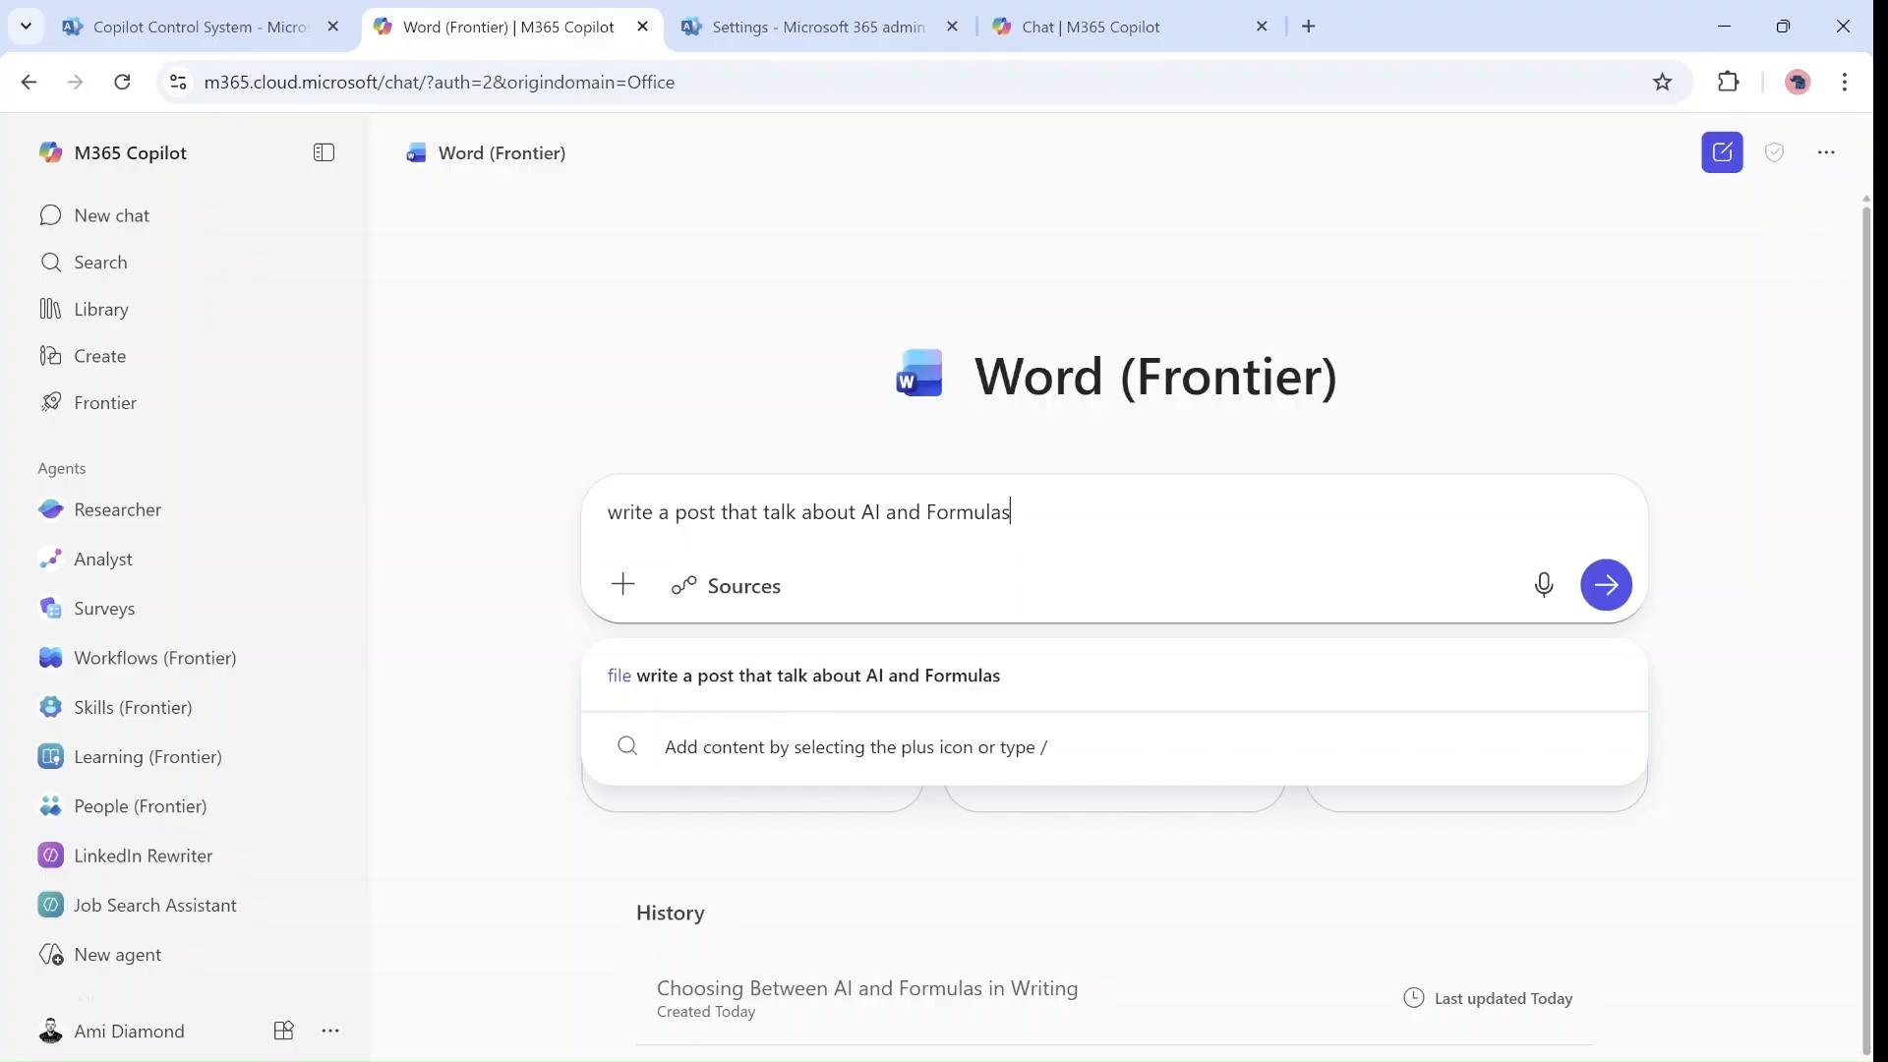
pyautogui.moveTo(722, 586)
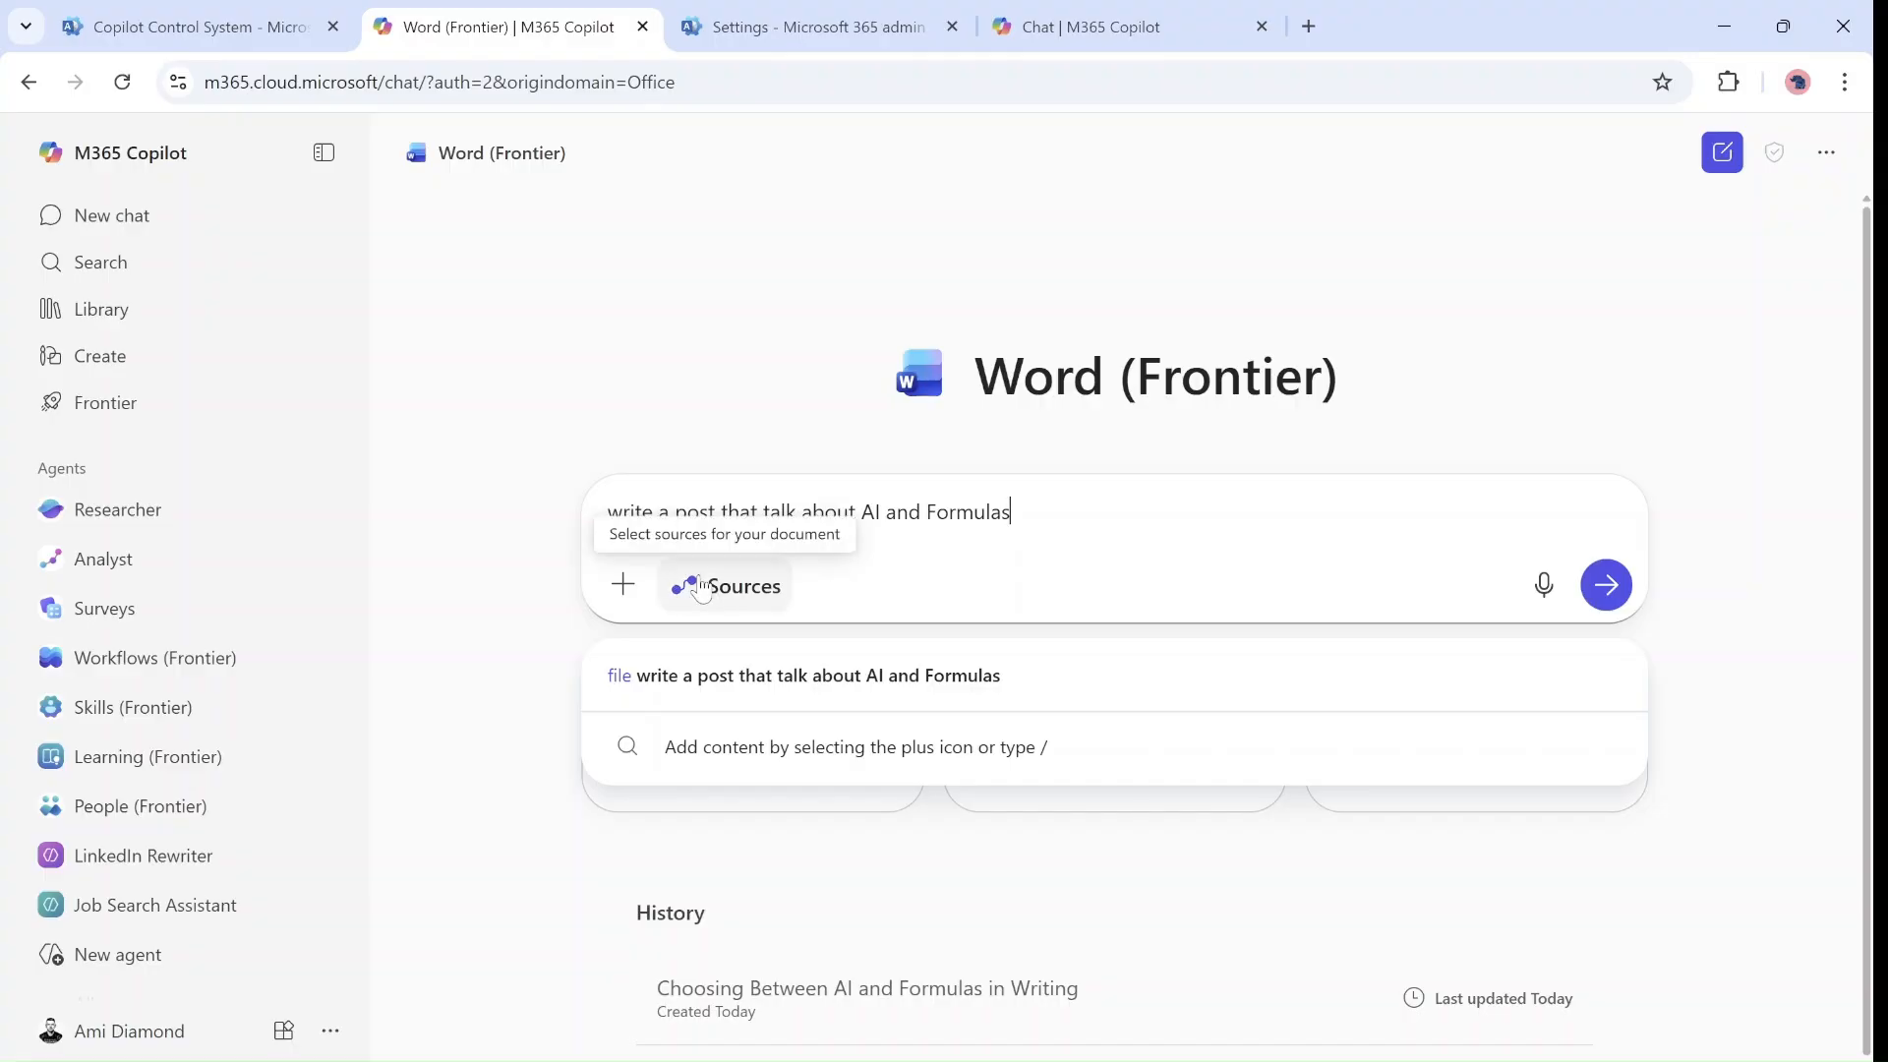
pyautogui.click(743, 586)
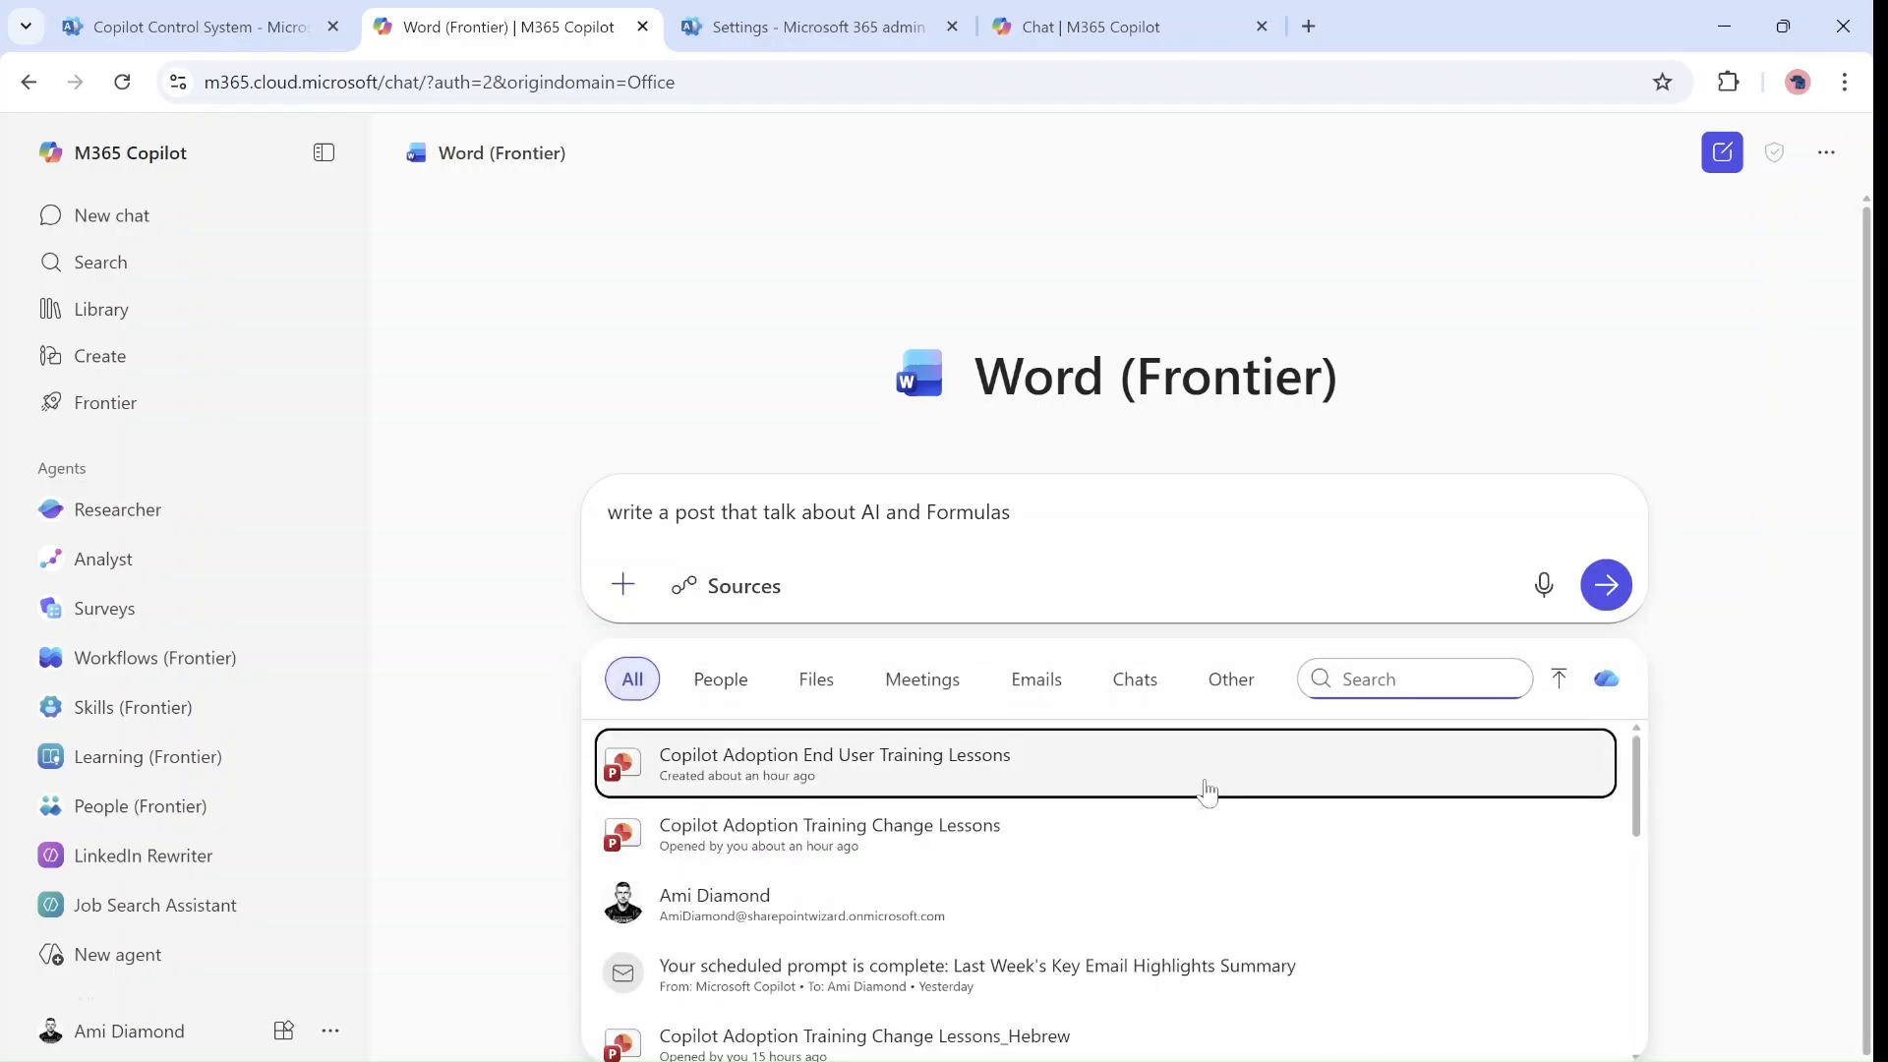
pyautogui.write('ai')
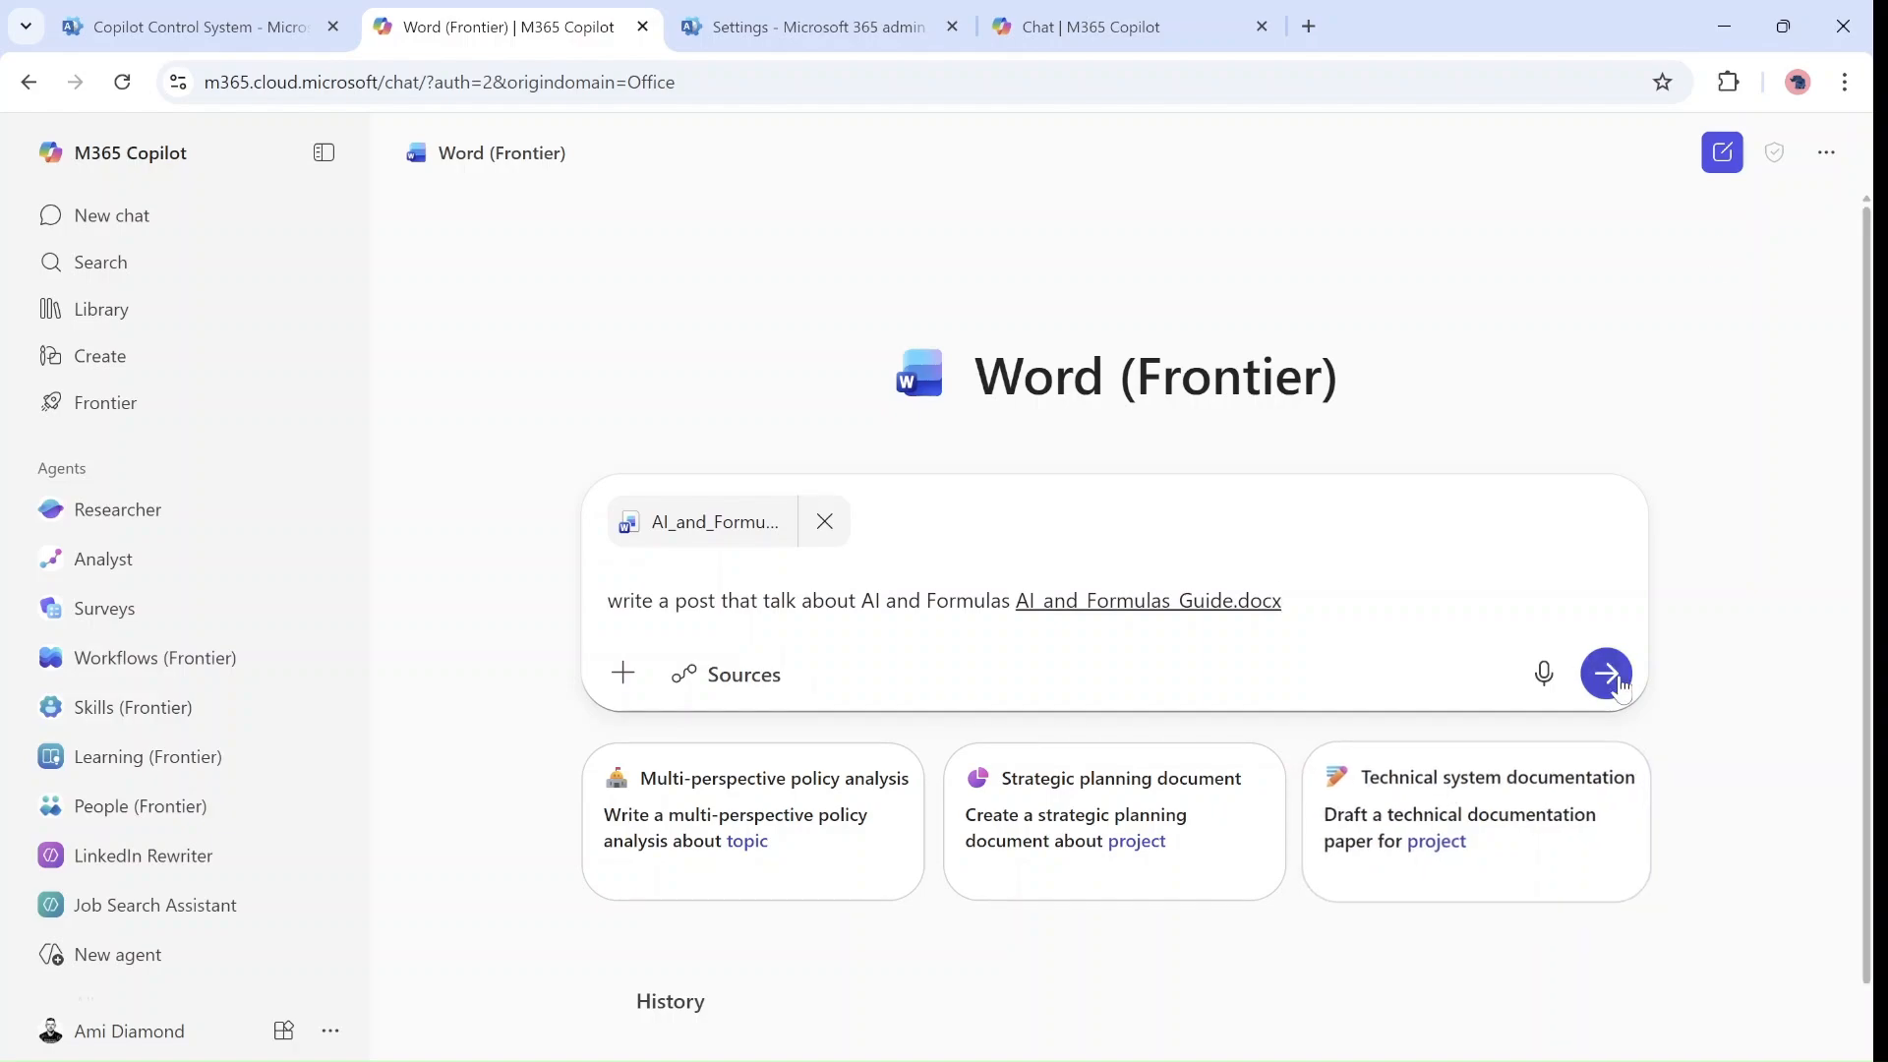
pyautogui.click(1606, 672)
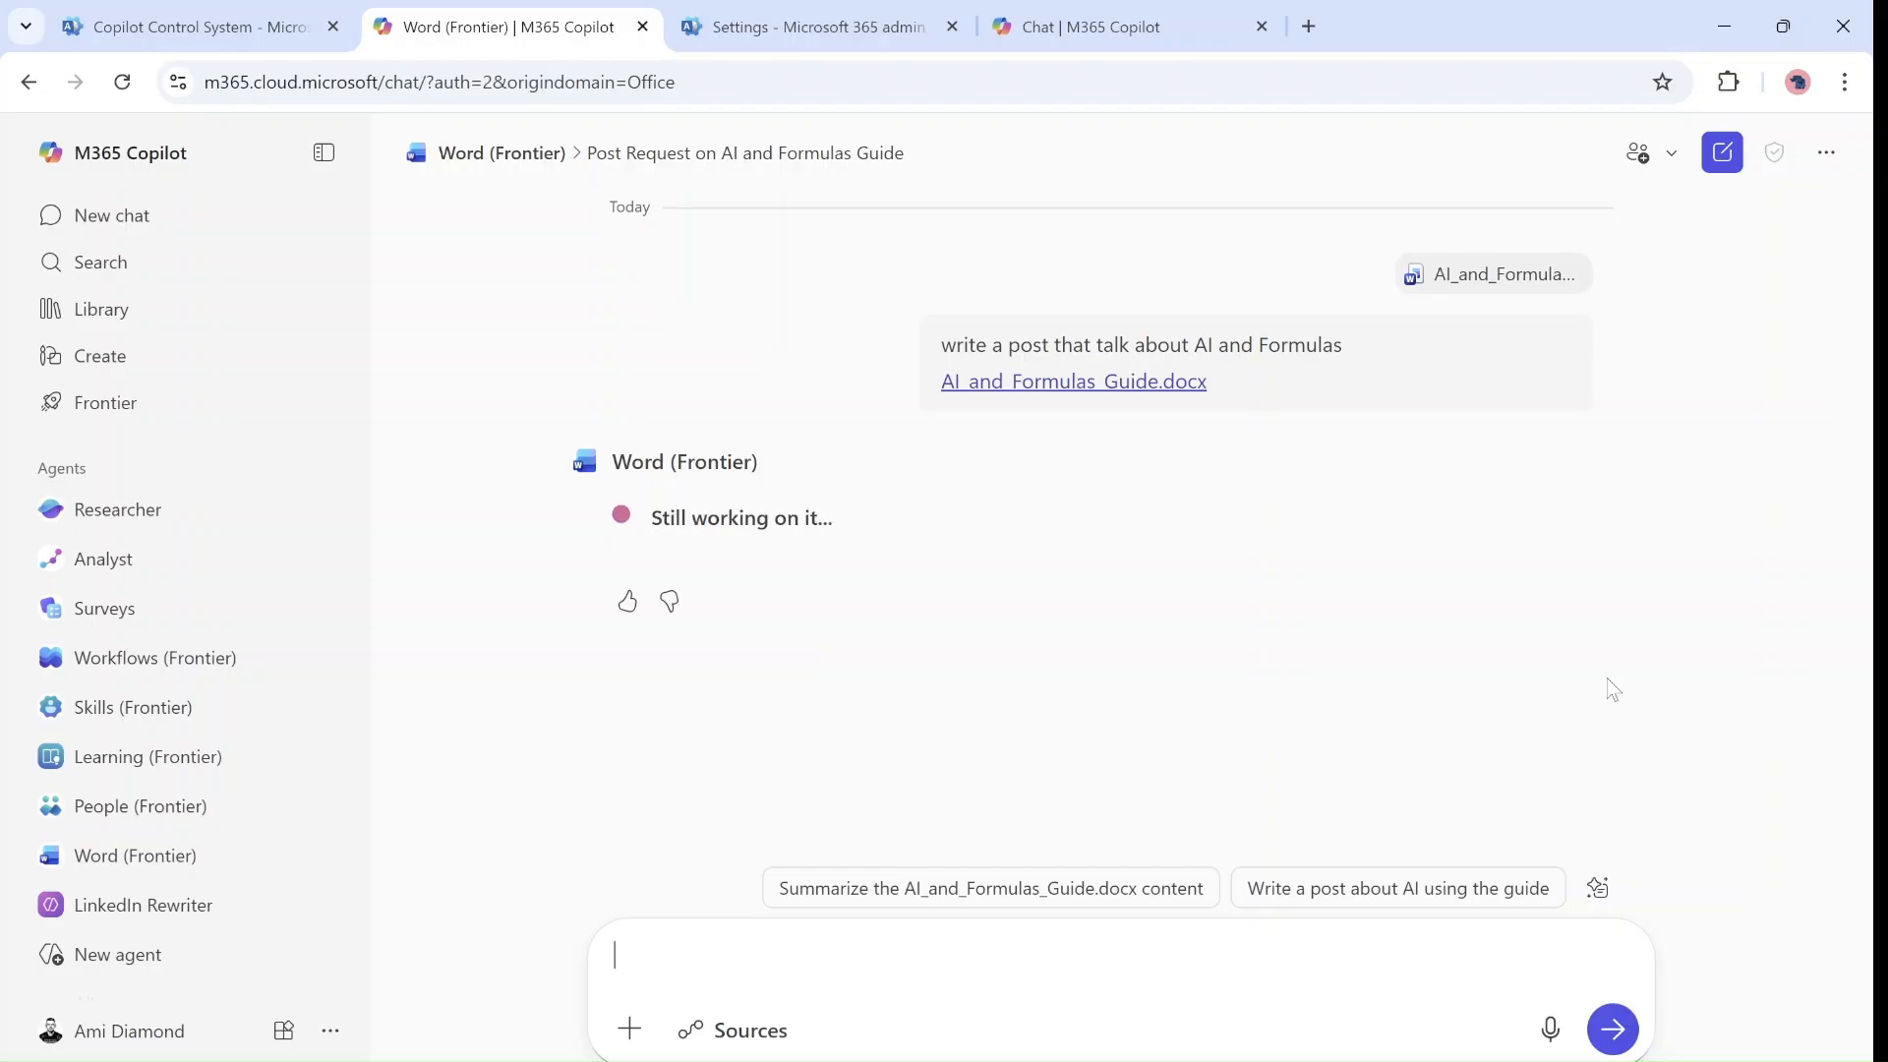
pyautogui.moveTo(368, 399)
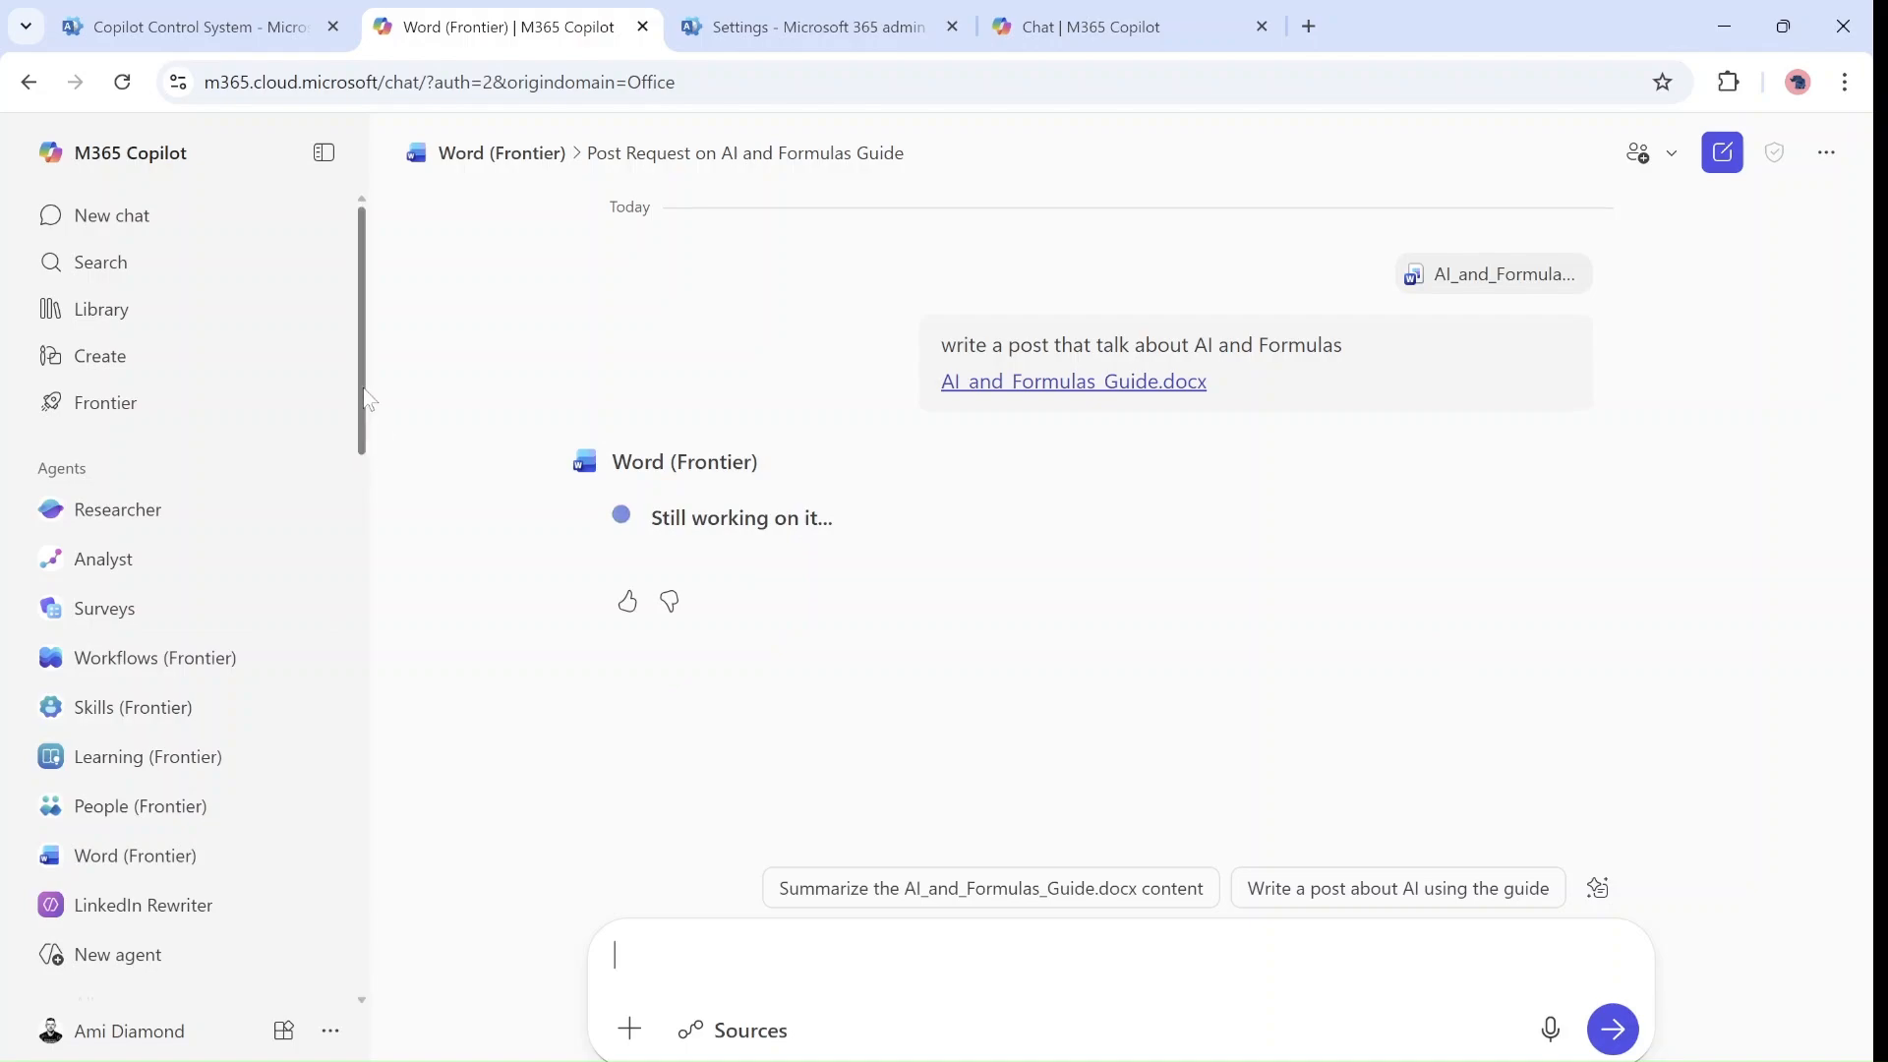
# - Switch to the earlier 'Choosing Between AI and Formulas in Writing' chat
pyautogui.scroll(-3)
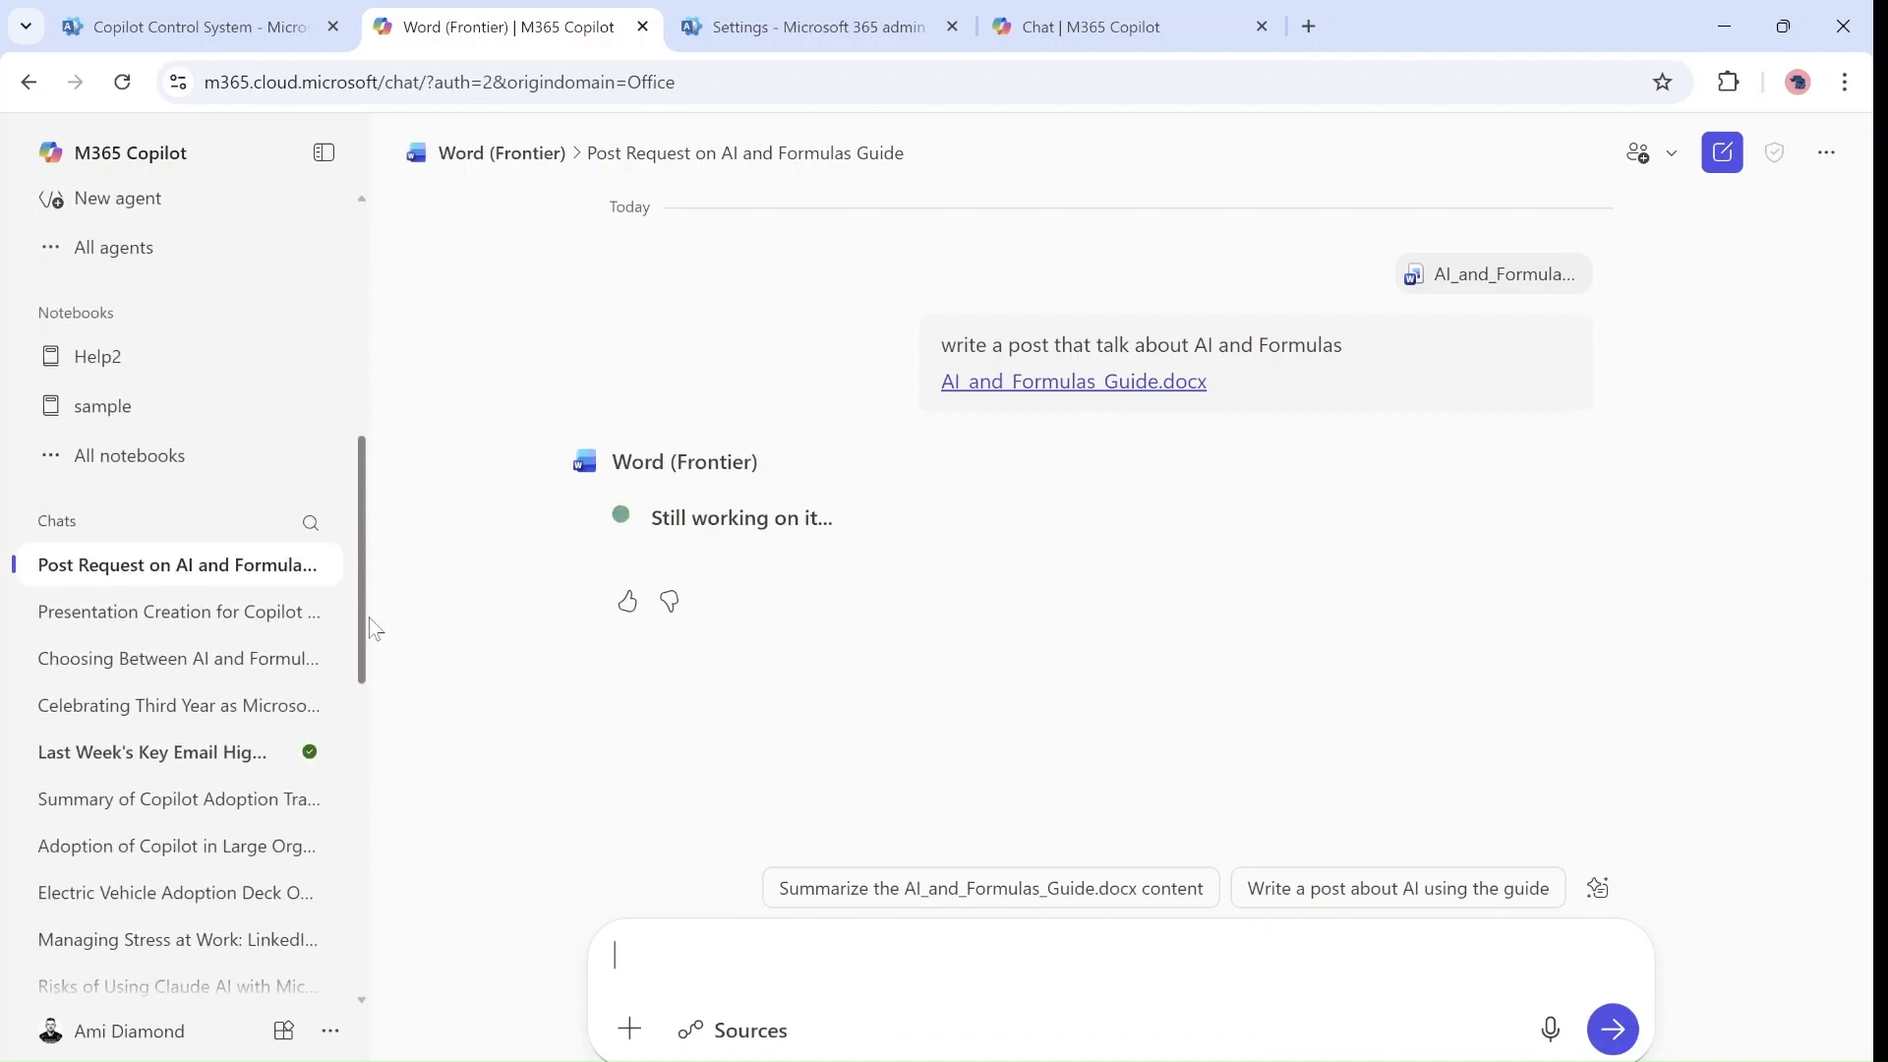
pyautogui.moveTo(169, 658)
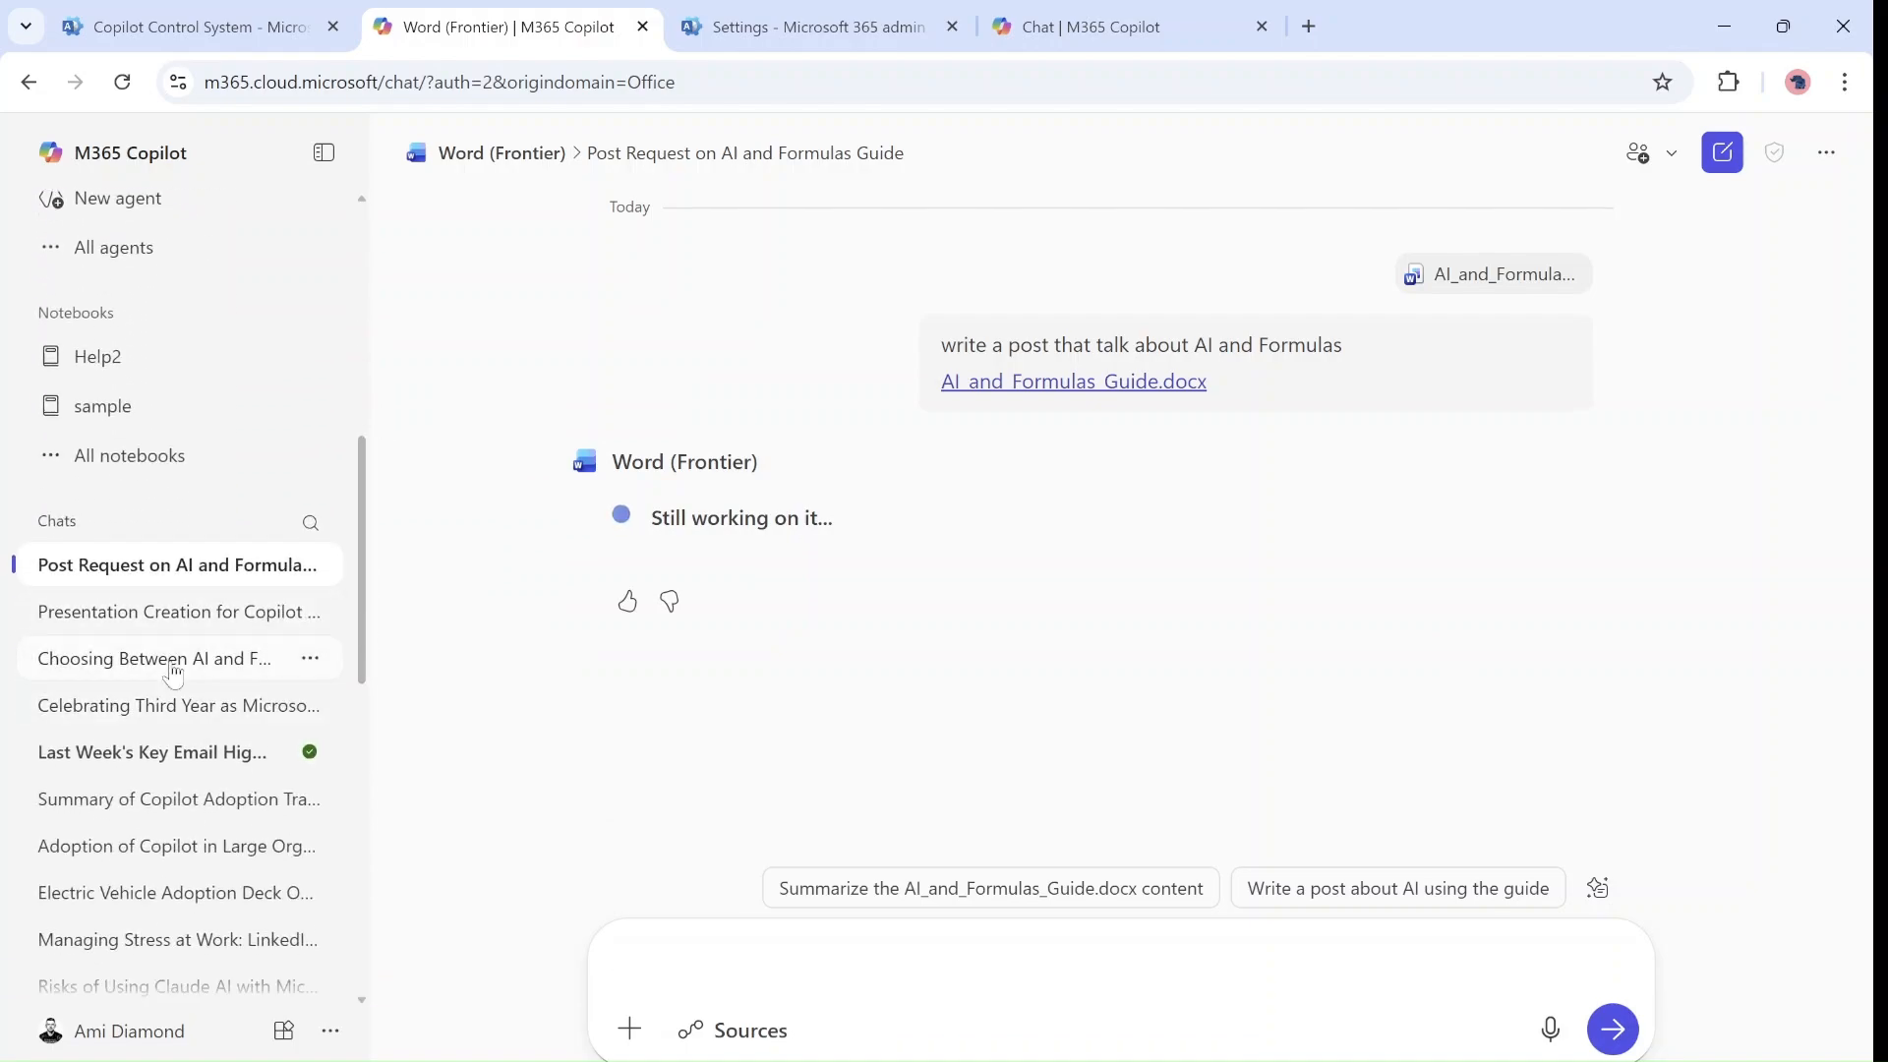
pyautogui.click(151, 657)
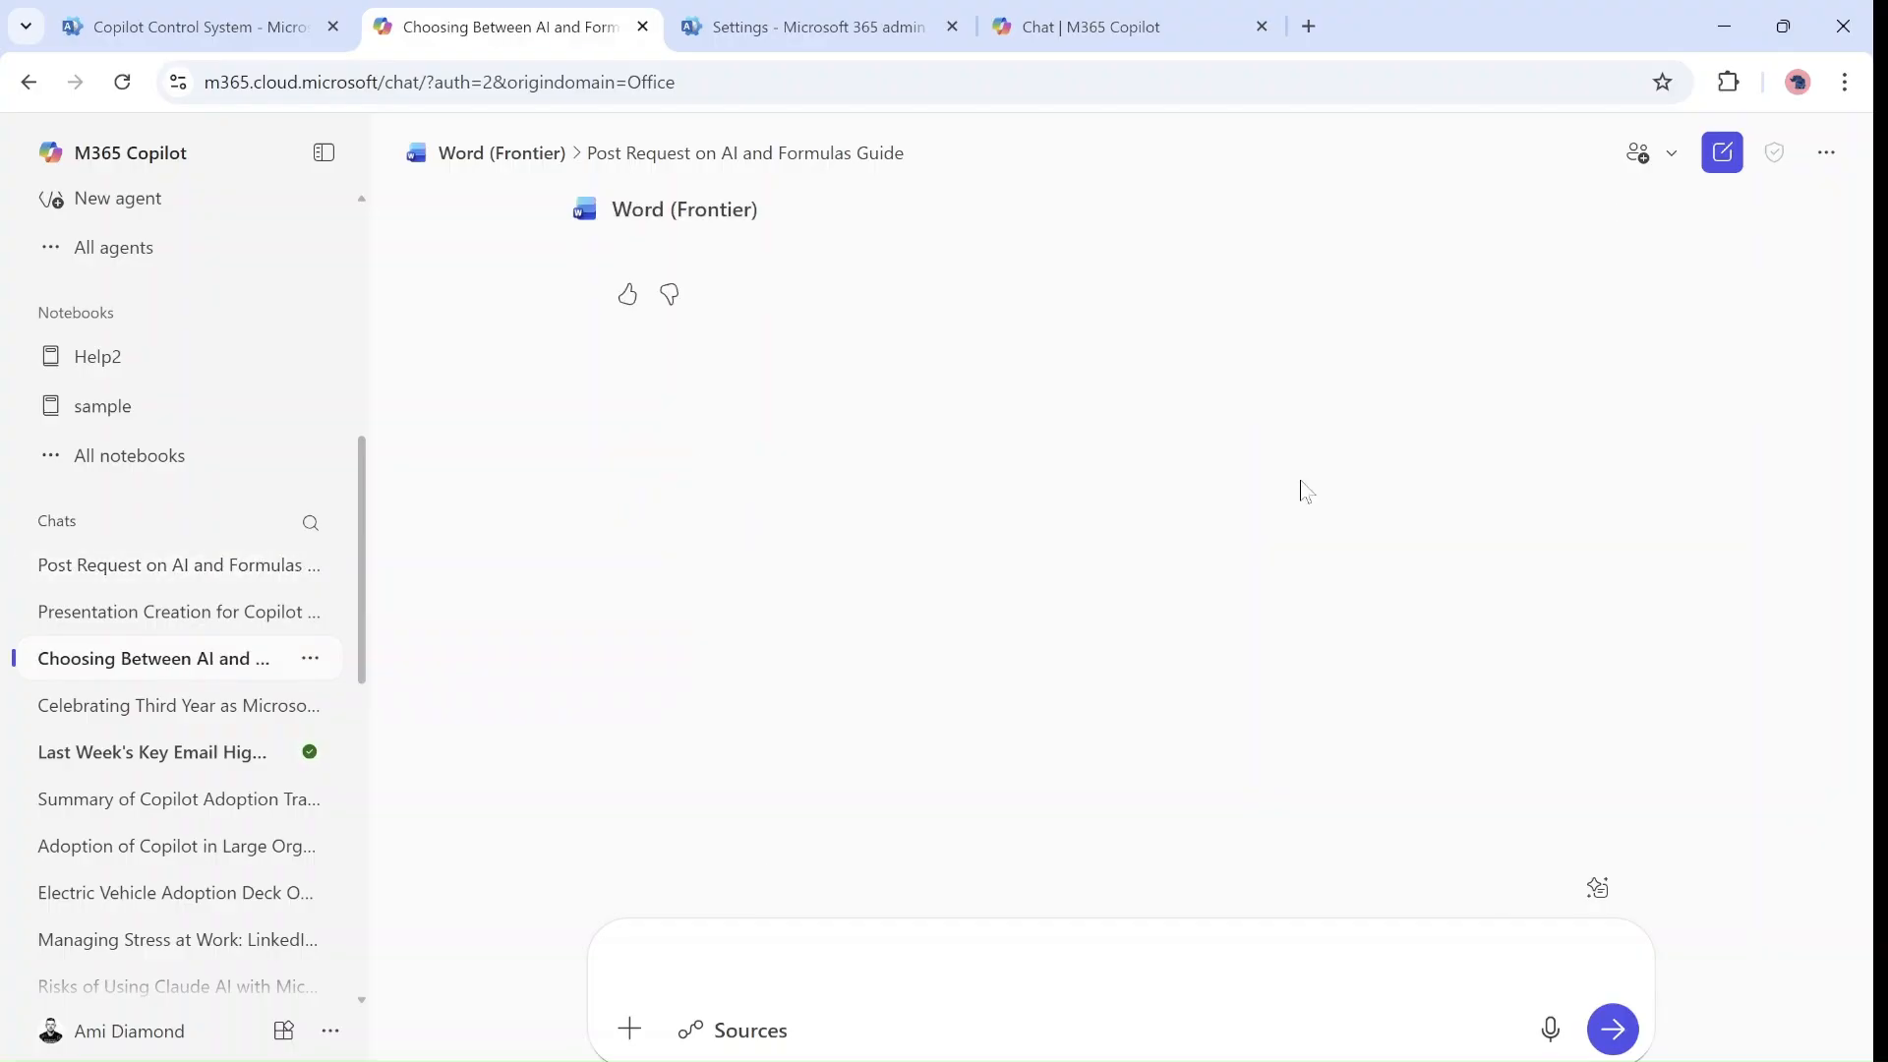
# - Start the Word (Frontier) agent's options form and scroll through the generated AI_and_Formulas_Guide preview
pyautogui.click(322, 152)
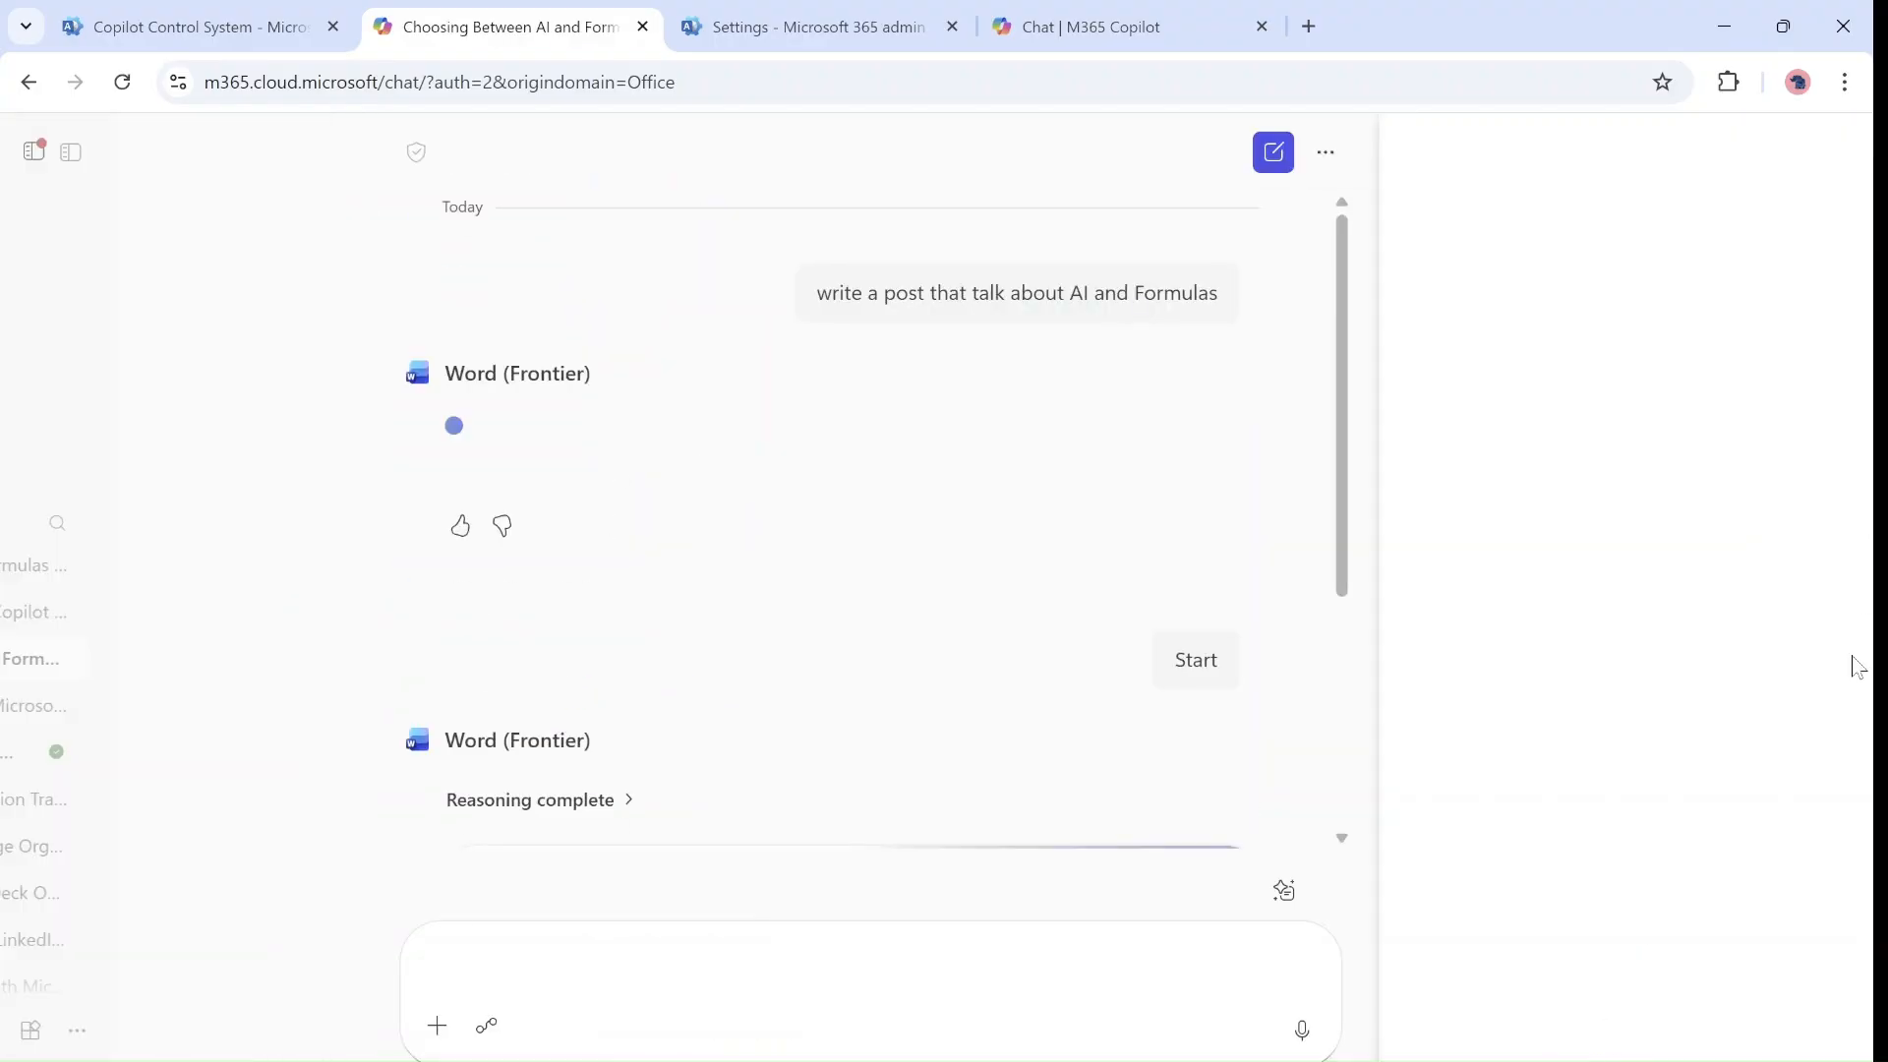
pyautogui.click(1193, 661)
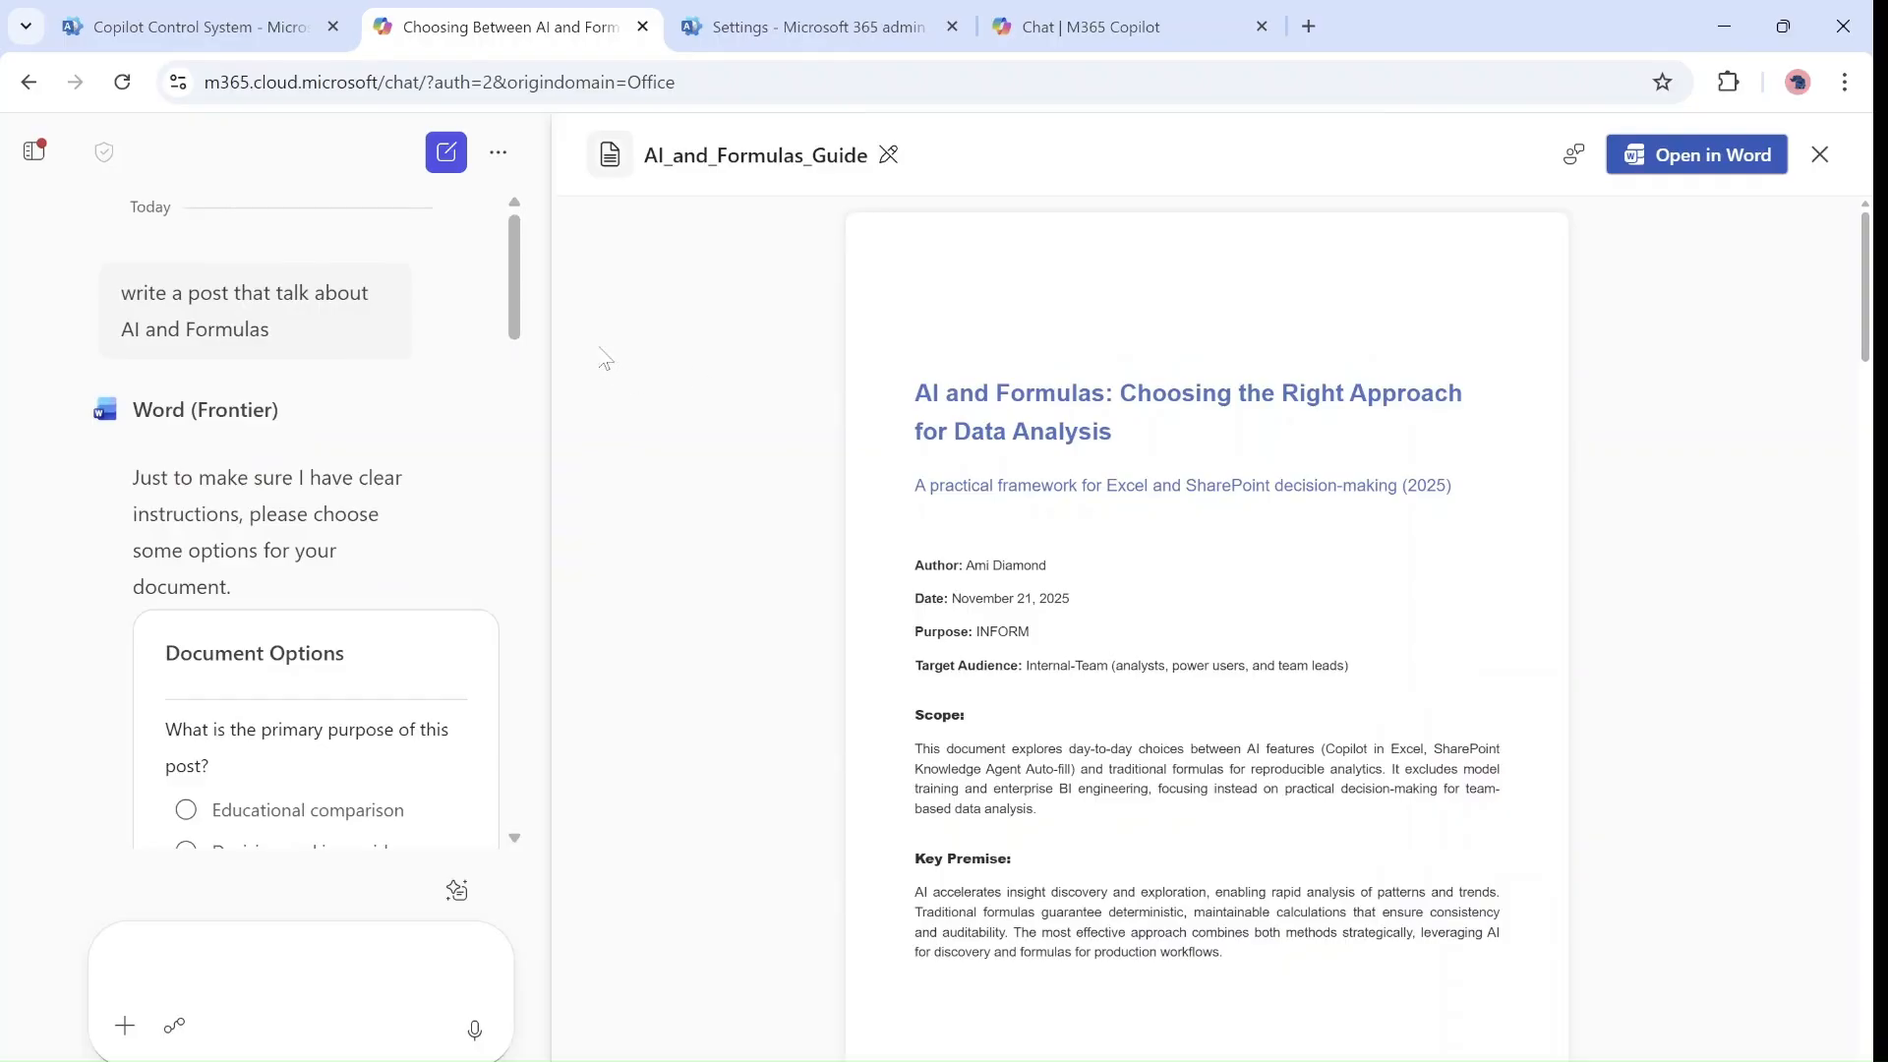
pyautogui.scroll(-3)
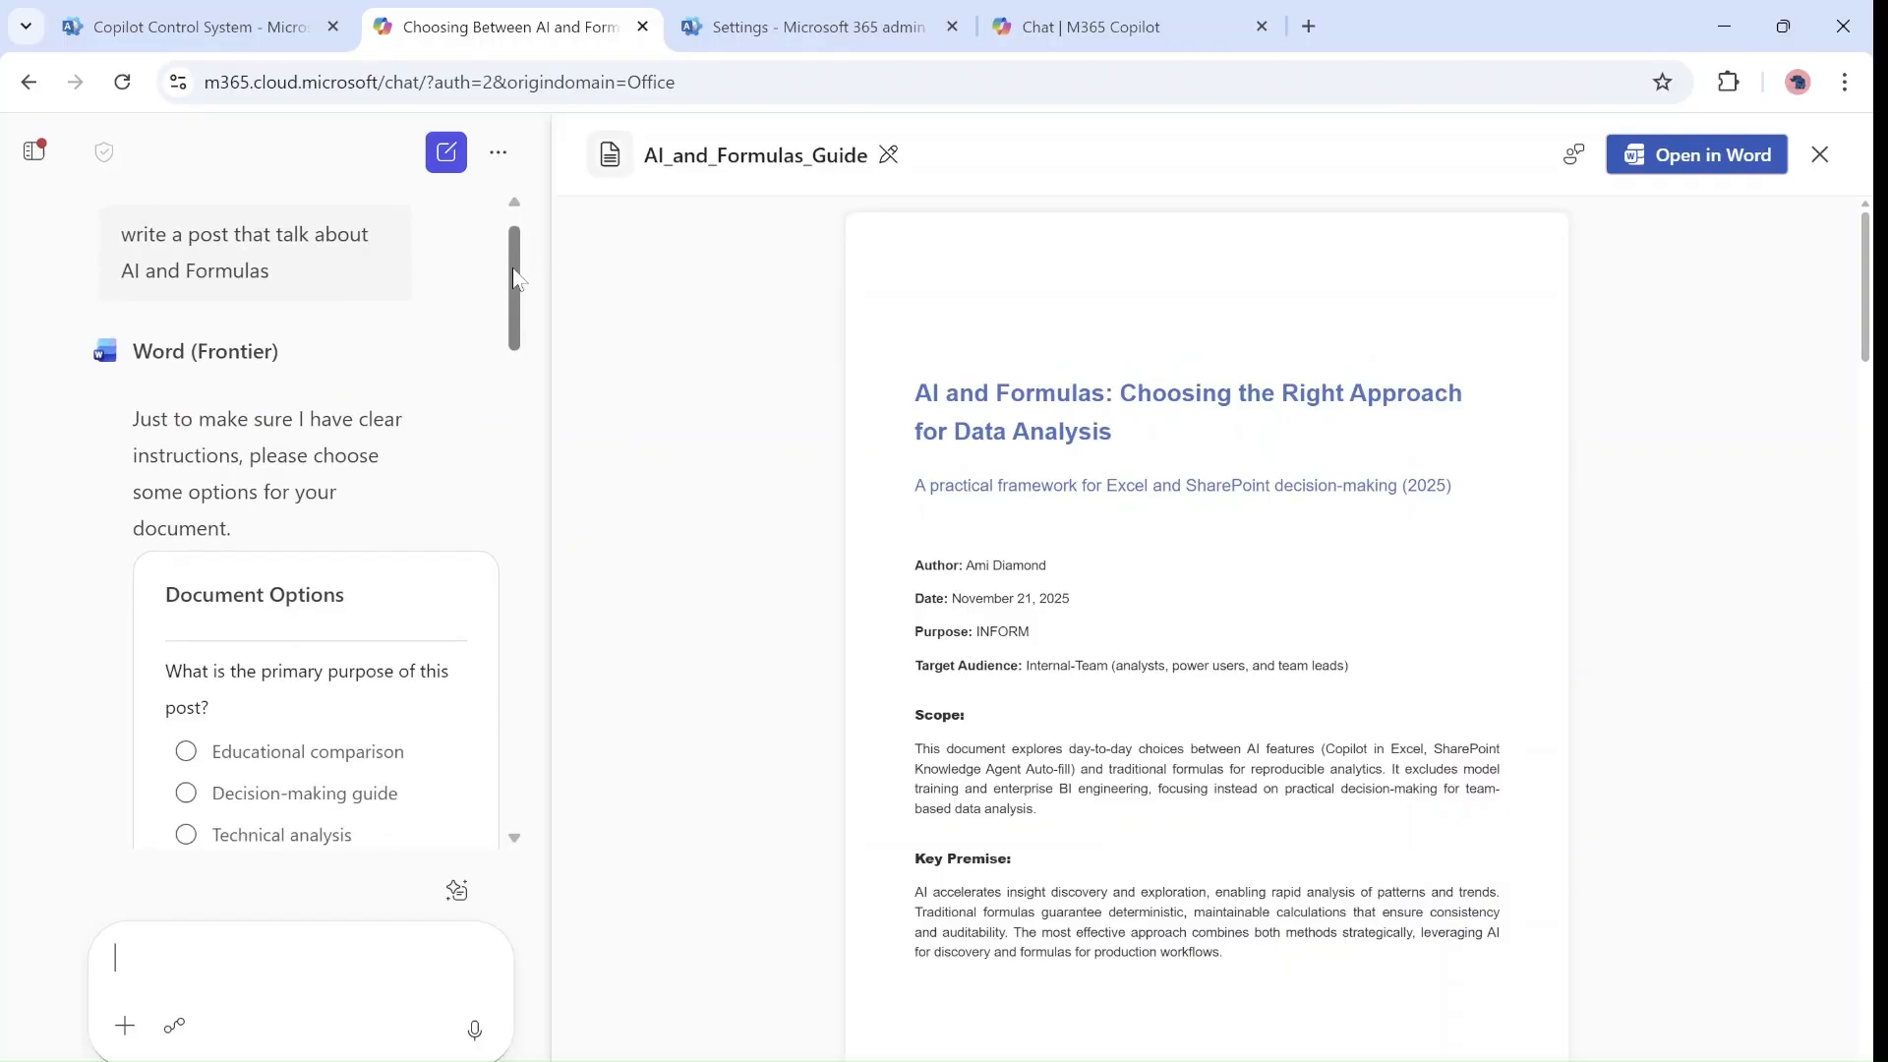
pyautogui.scroll(-3)
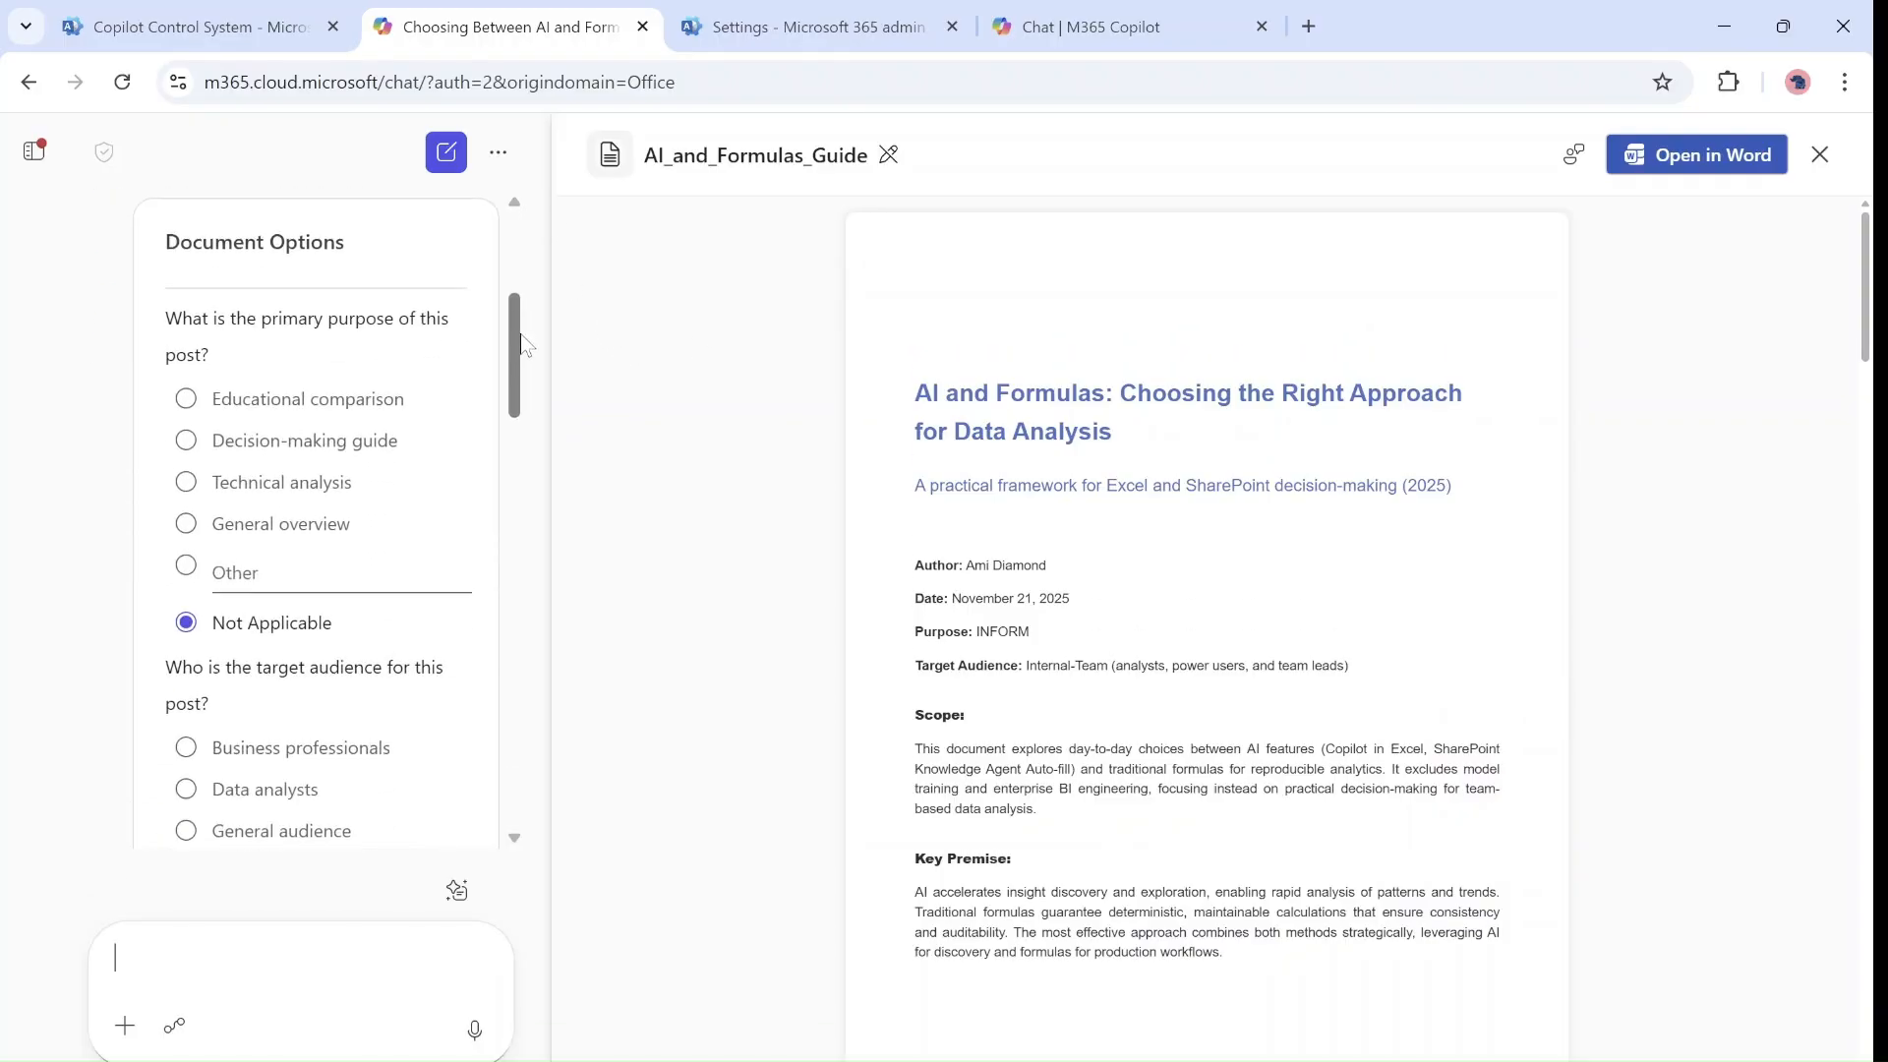
pyautogui.scroll(3)
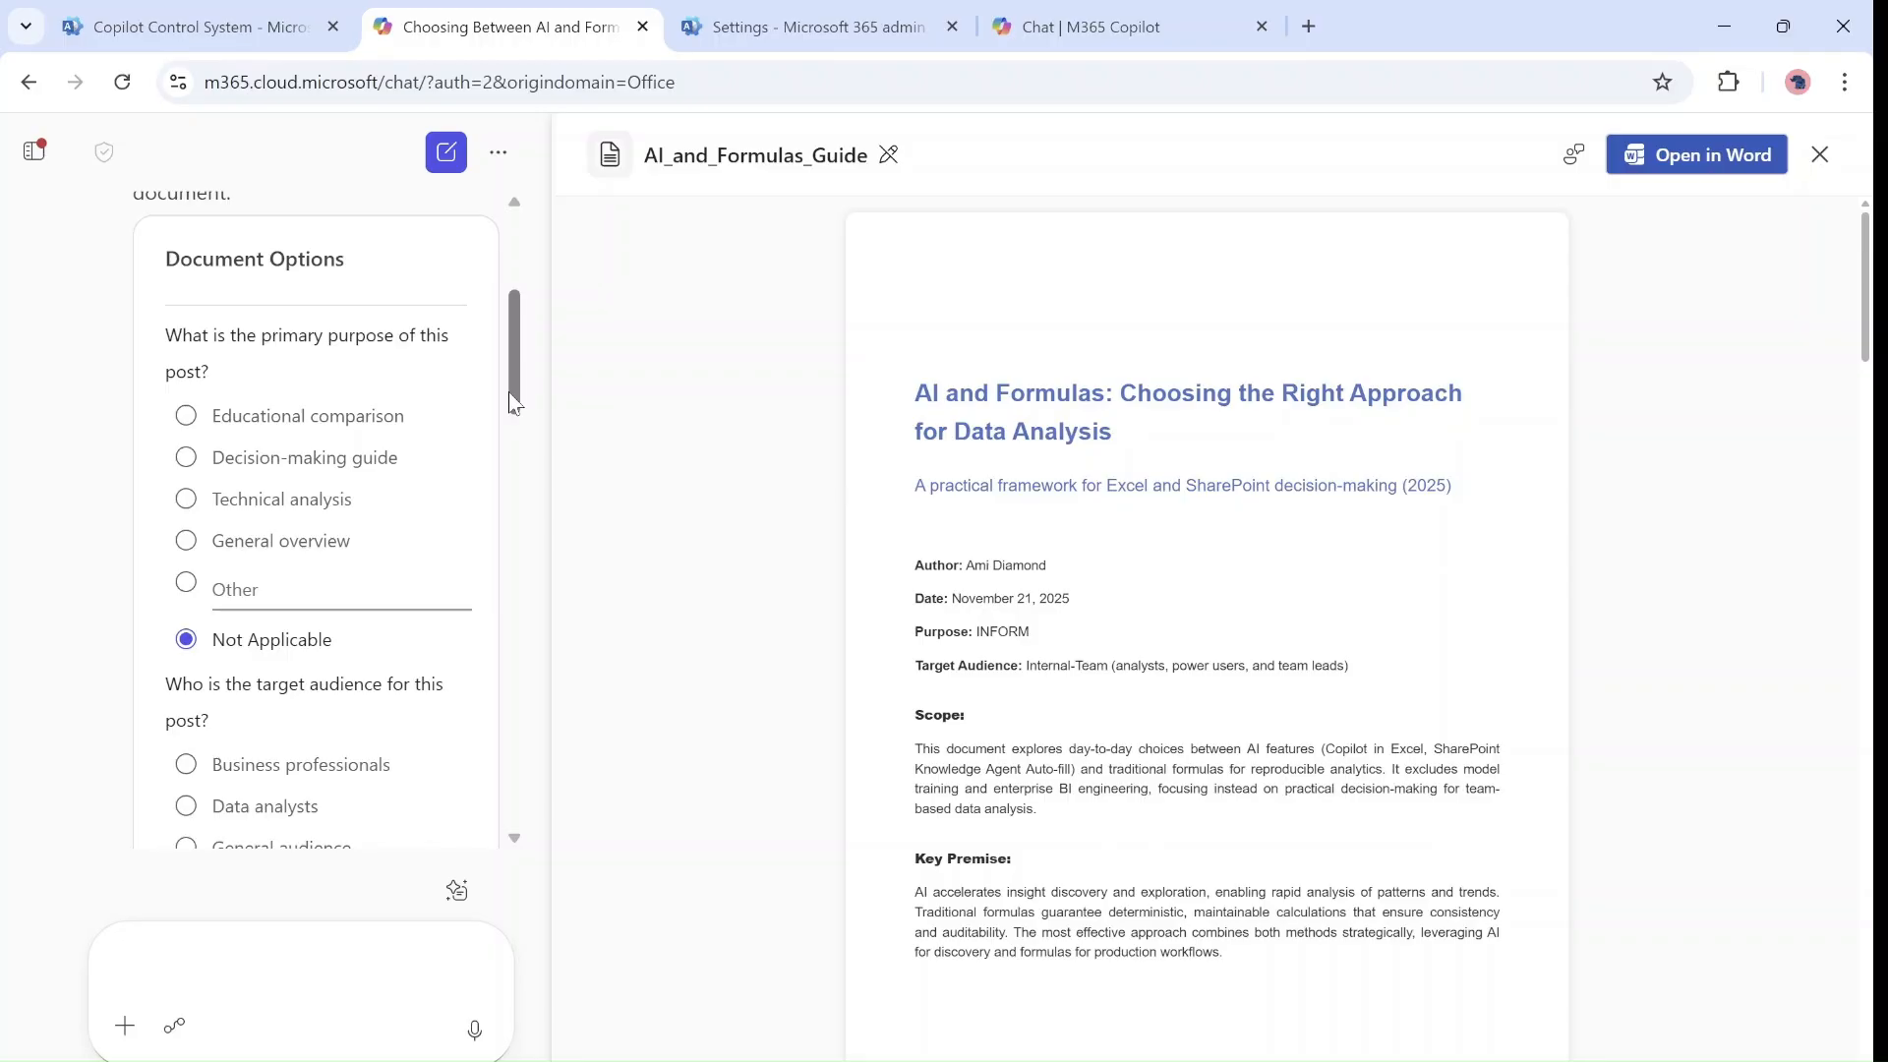
pyautogui.scroll(-3)
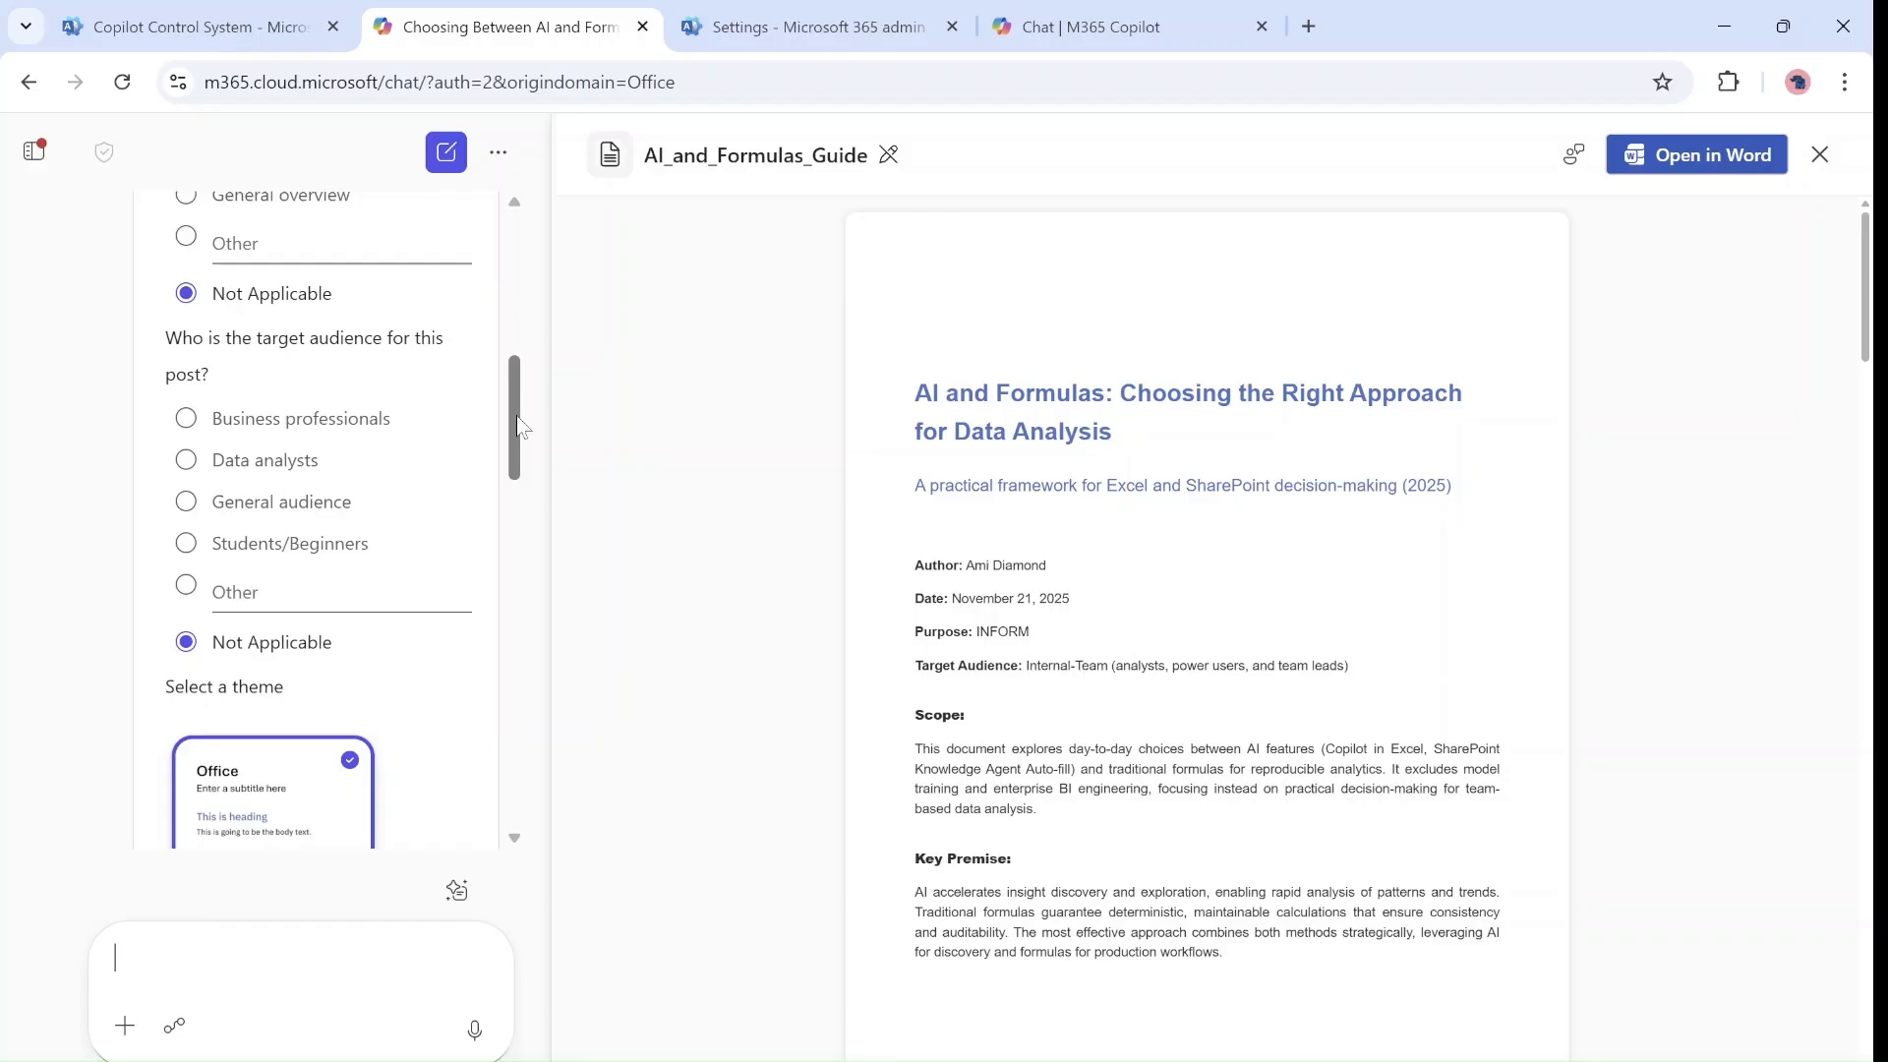
pyautogui.scroll(-3)
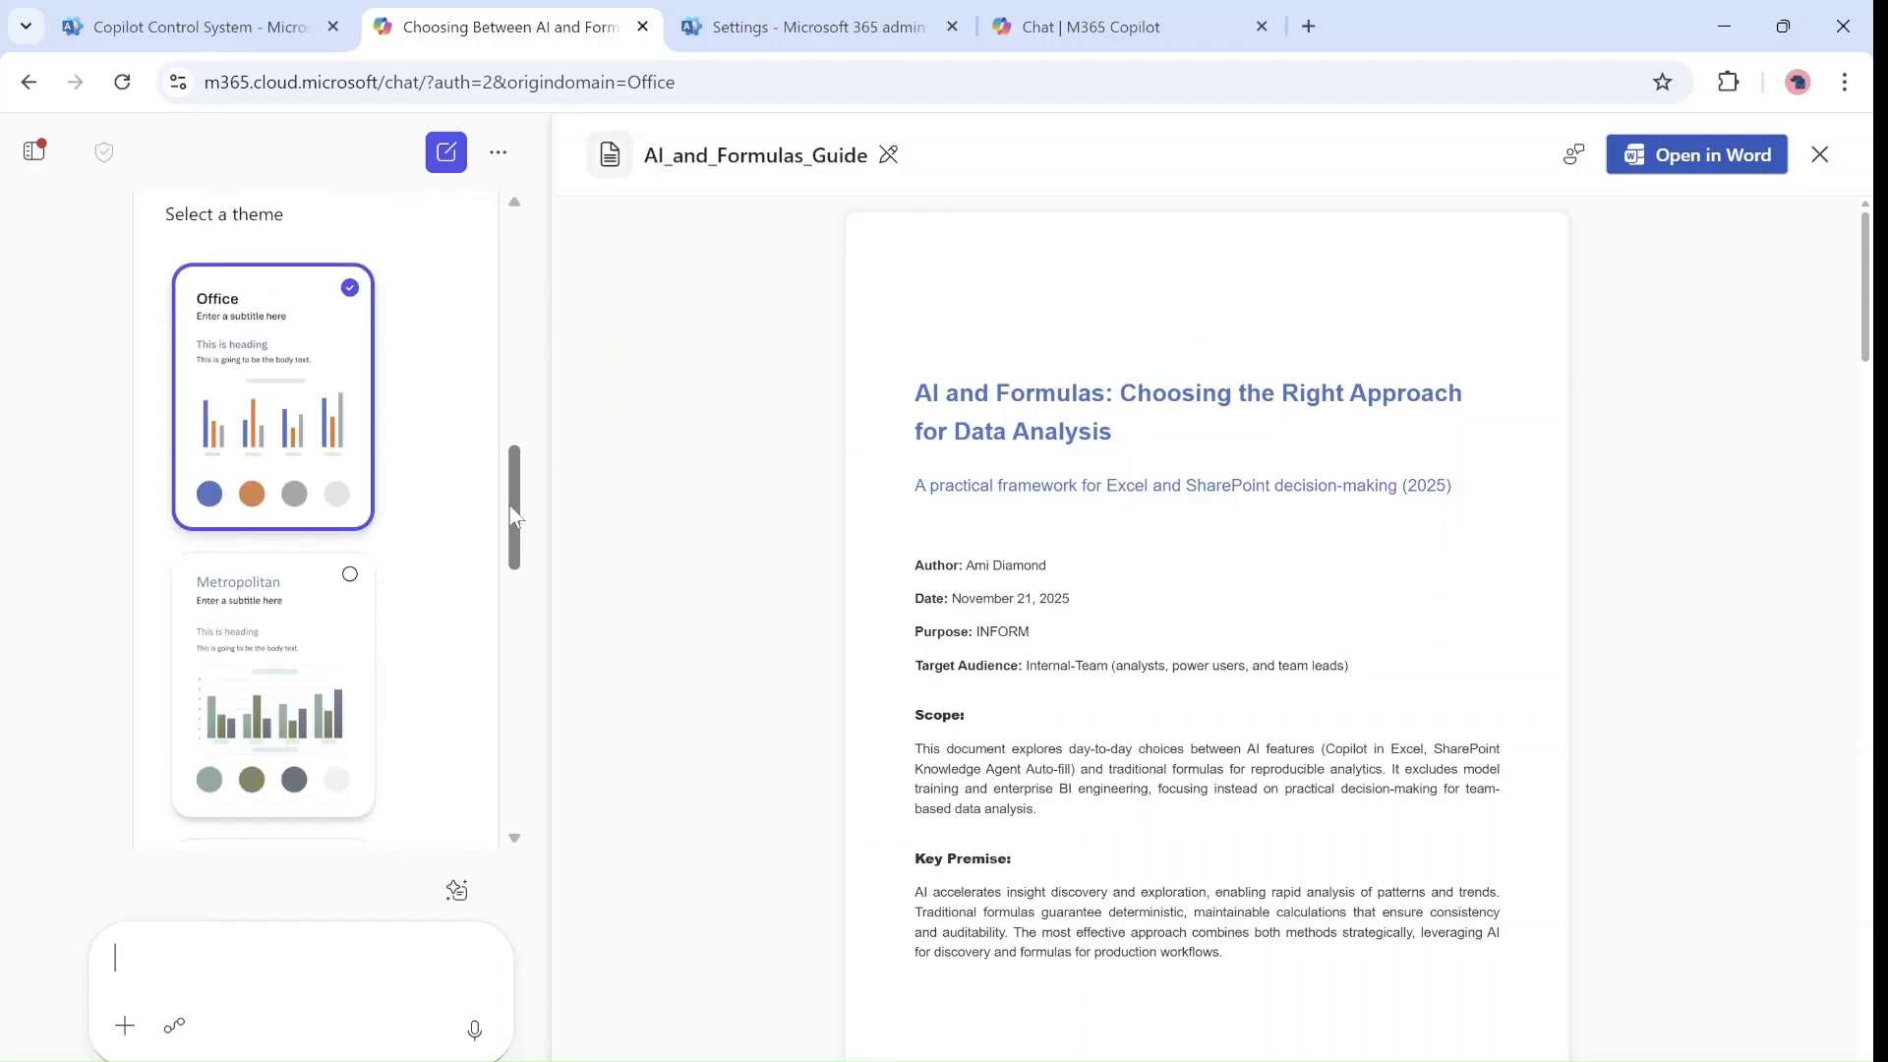
pyautogui.scroll(3)
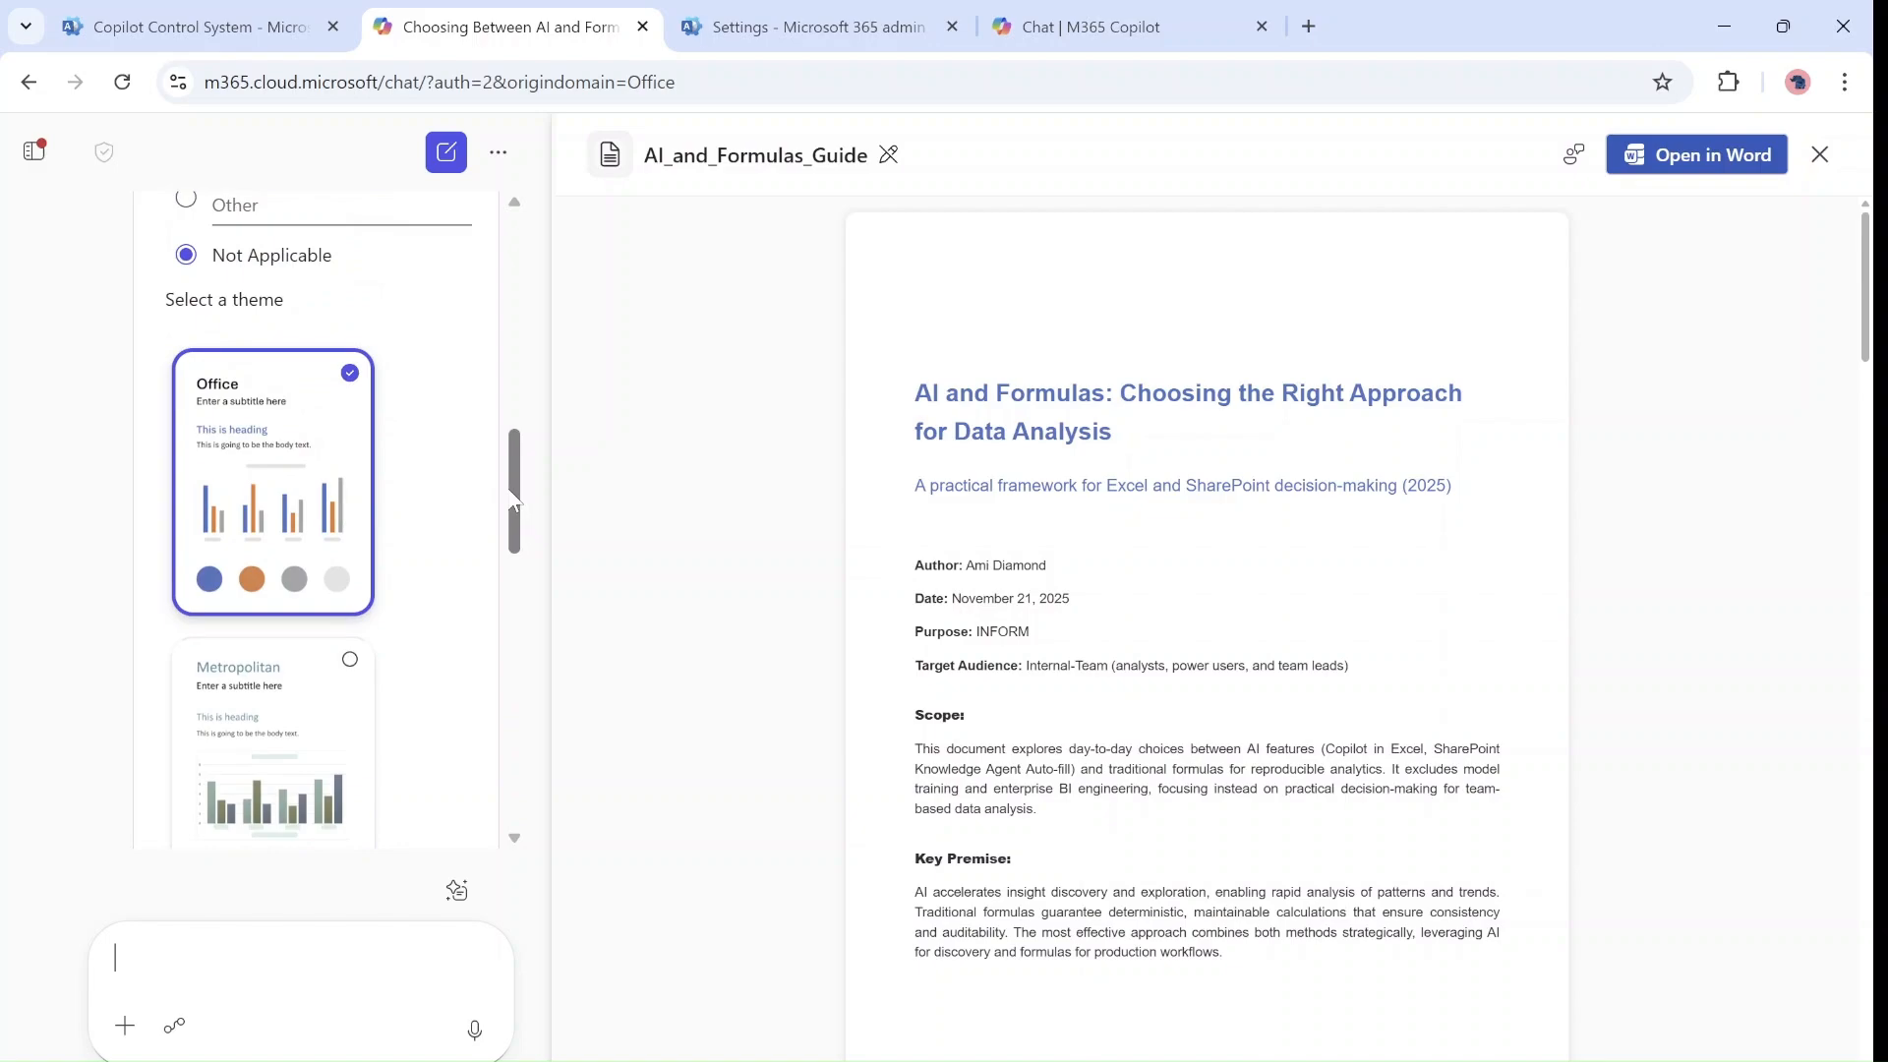
pyautogui.scroll(-3)
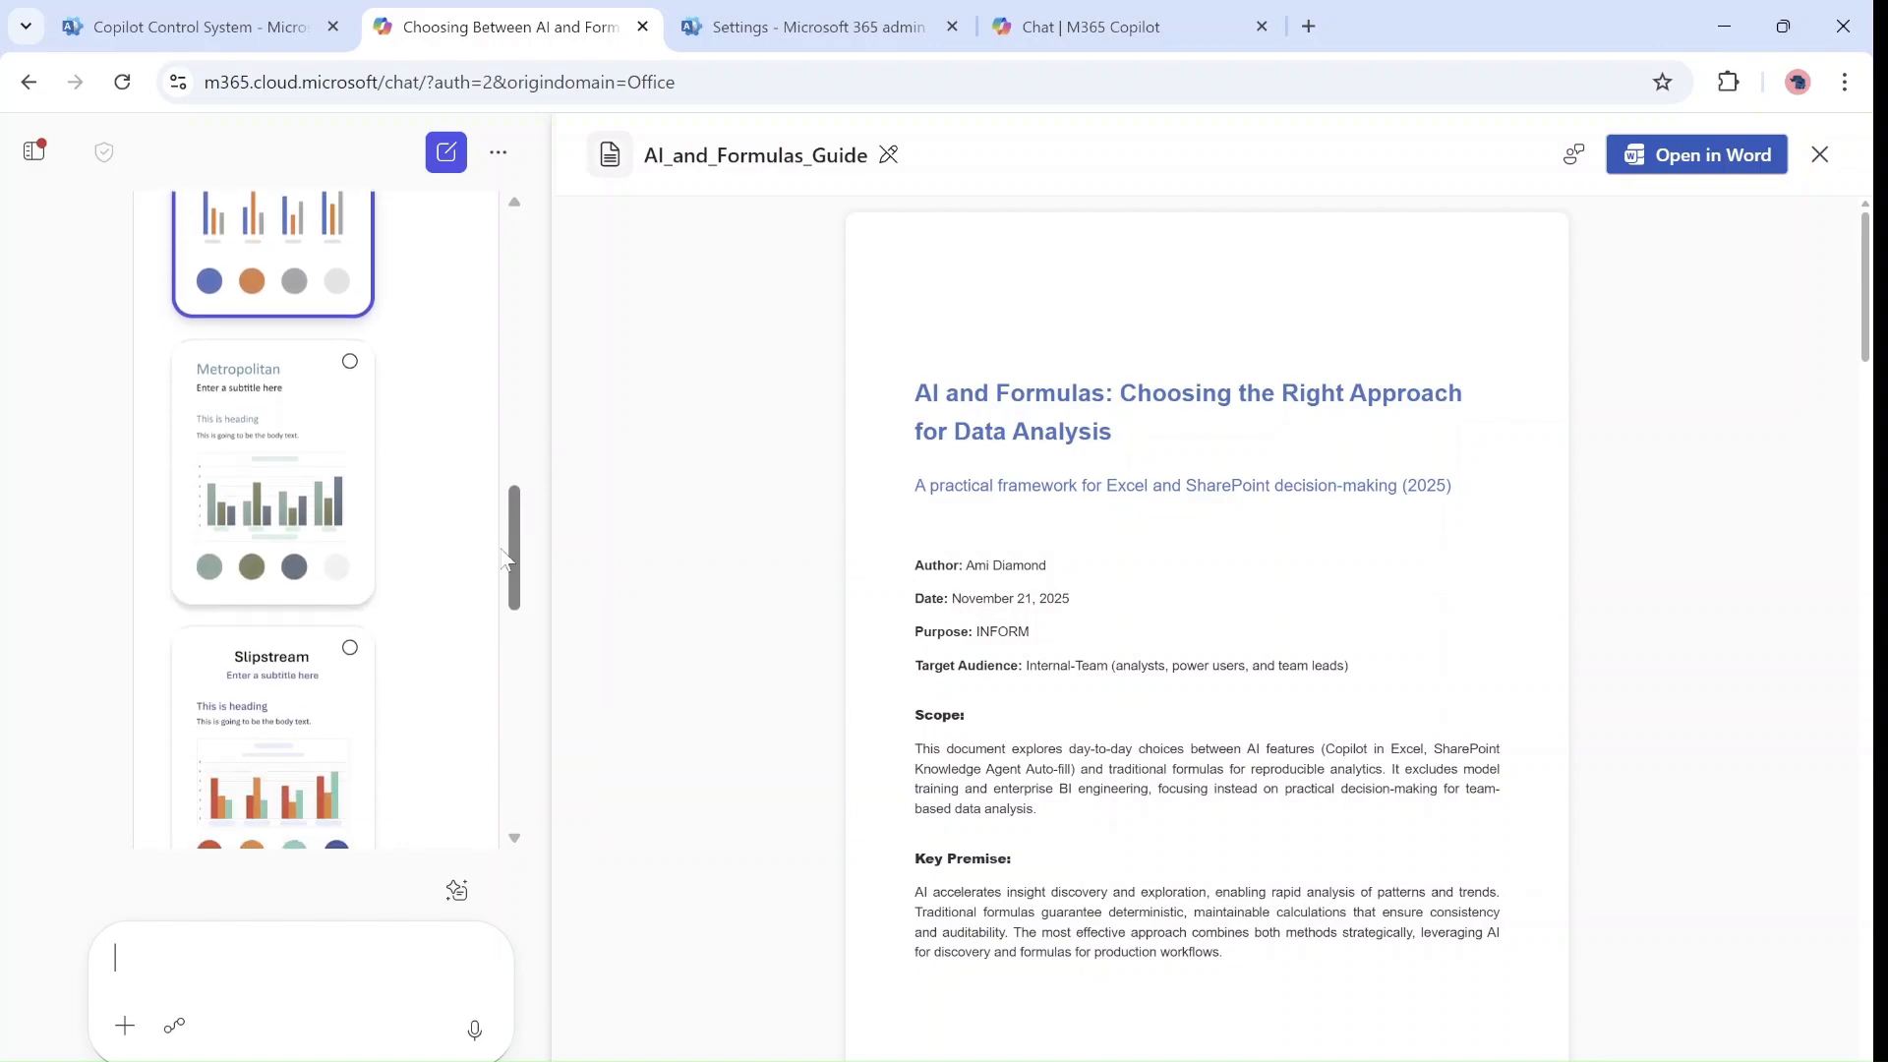
pyautogui.scroll(-3)
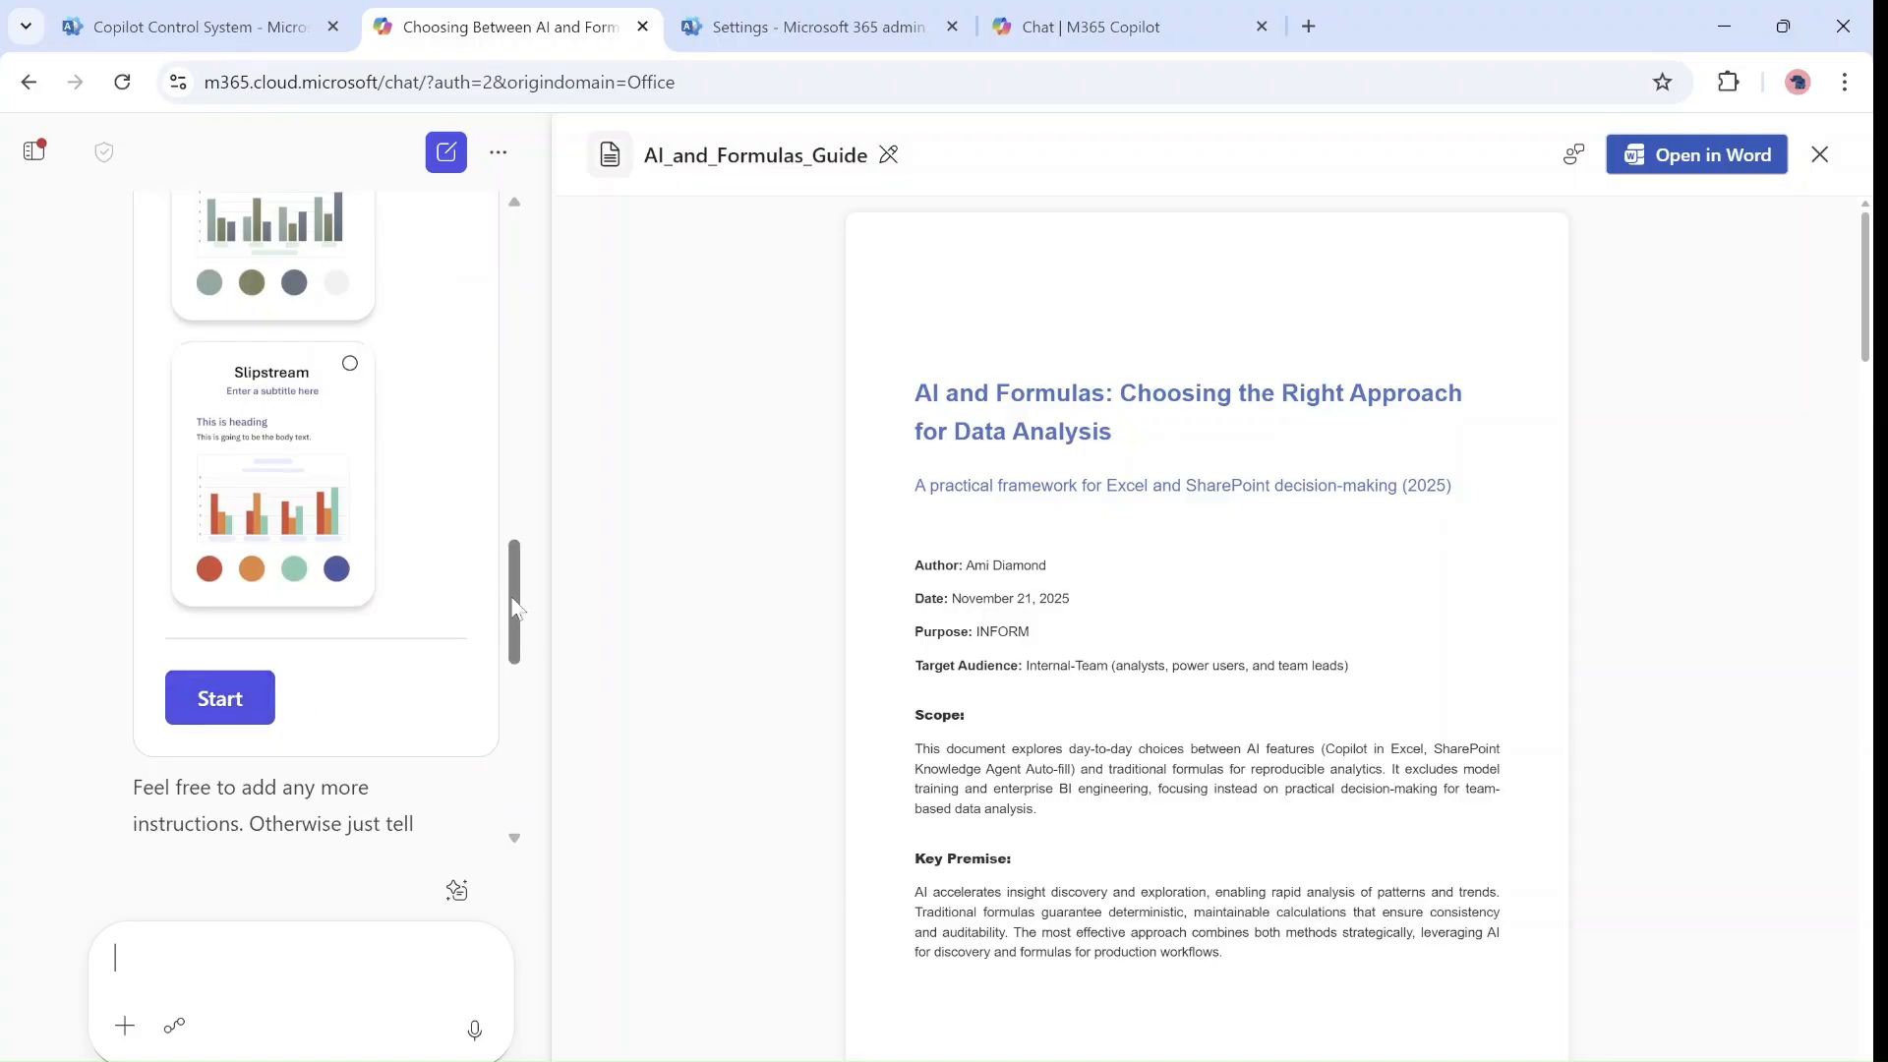
pyautogui.scroll(-3)
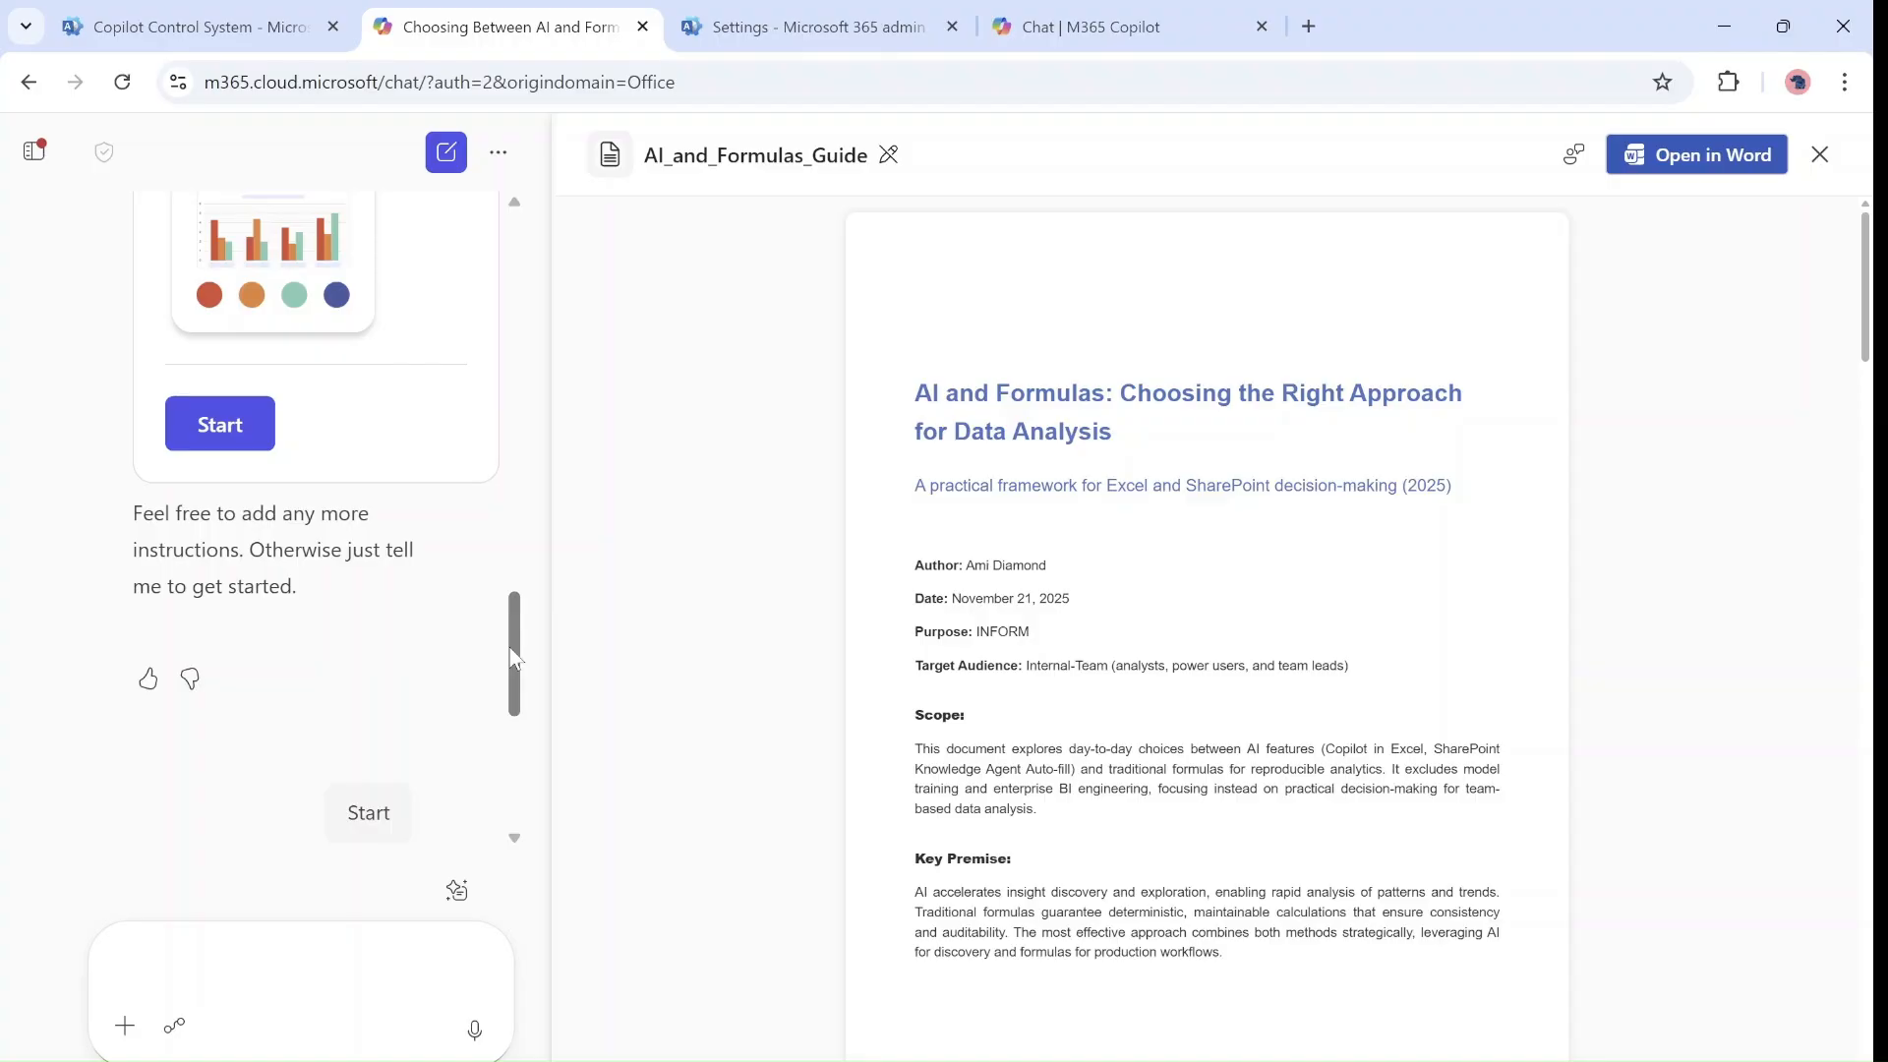
pyautogui.scroll(-3)
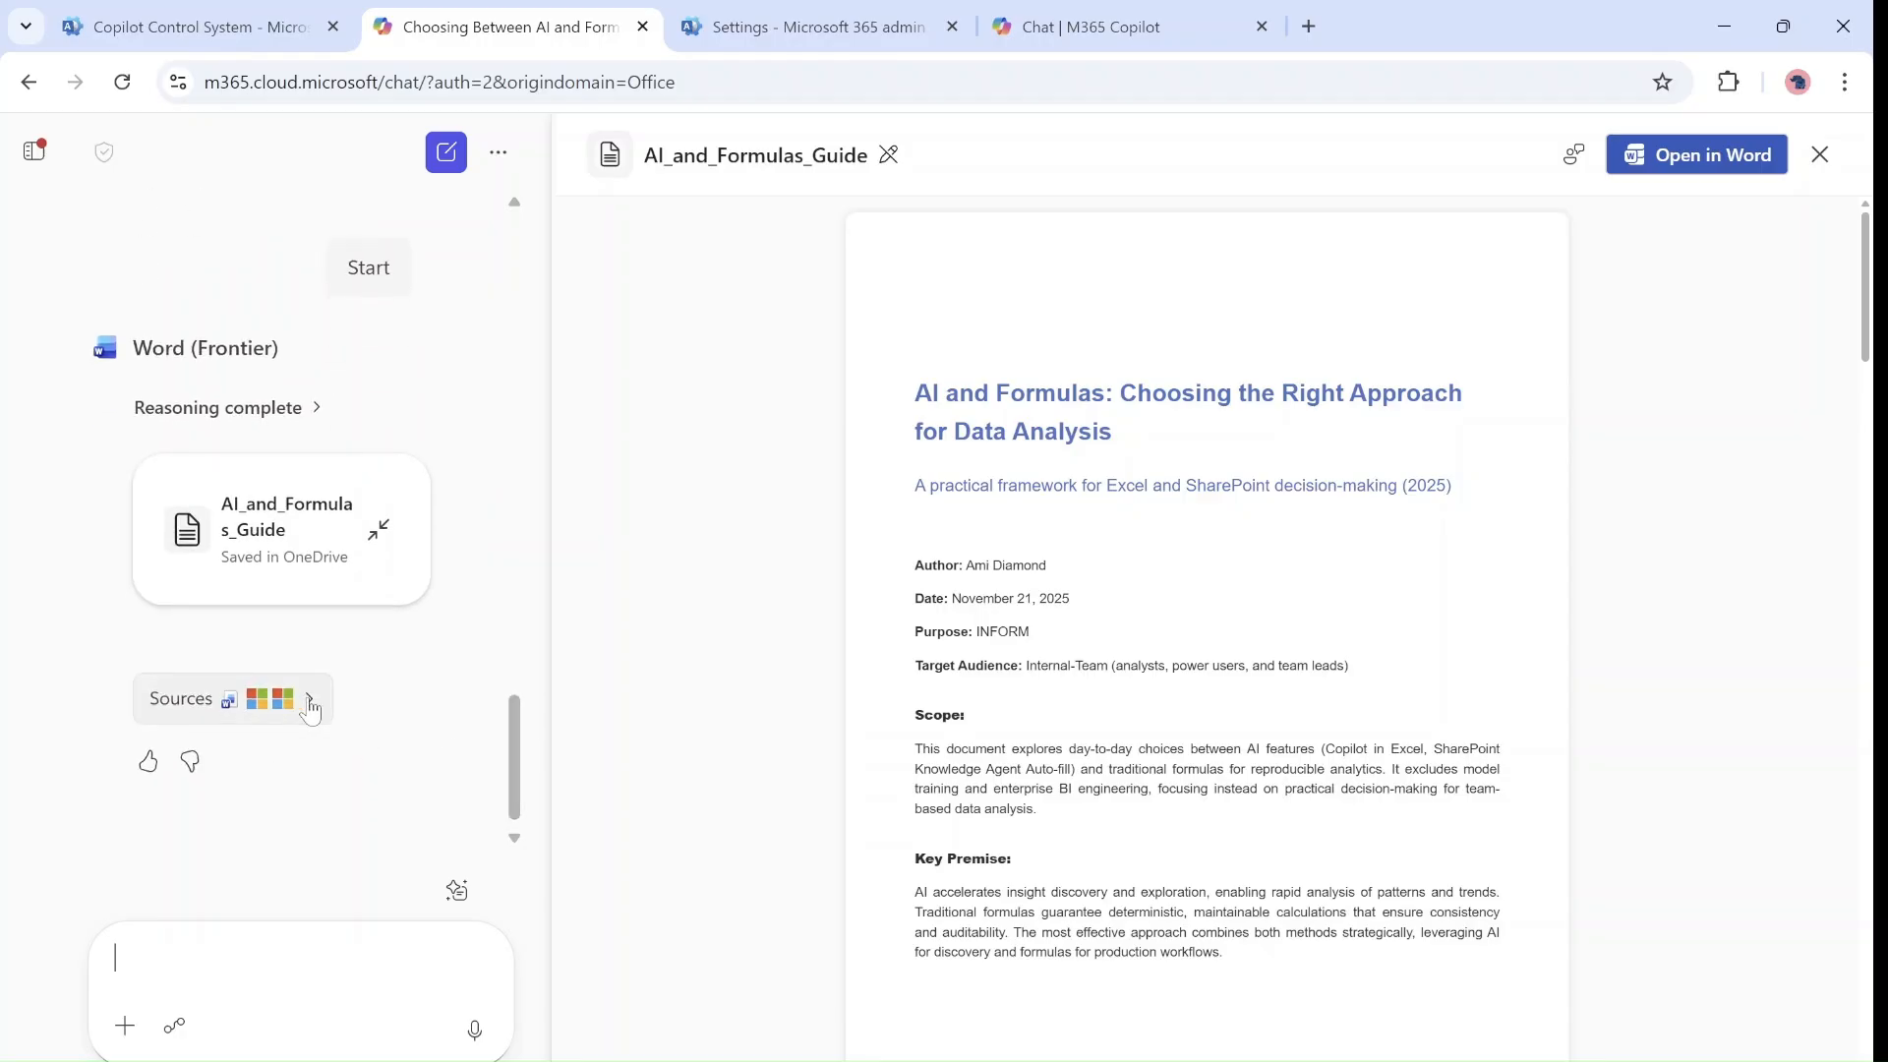
# - Review the guide's pages down to References, then open it in Word for the web
pyautogui.scroll(3)
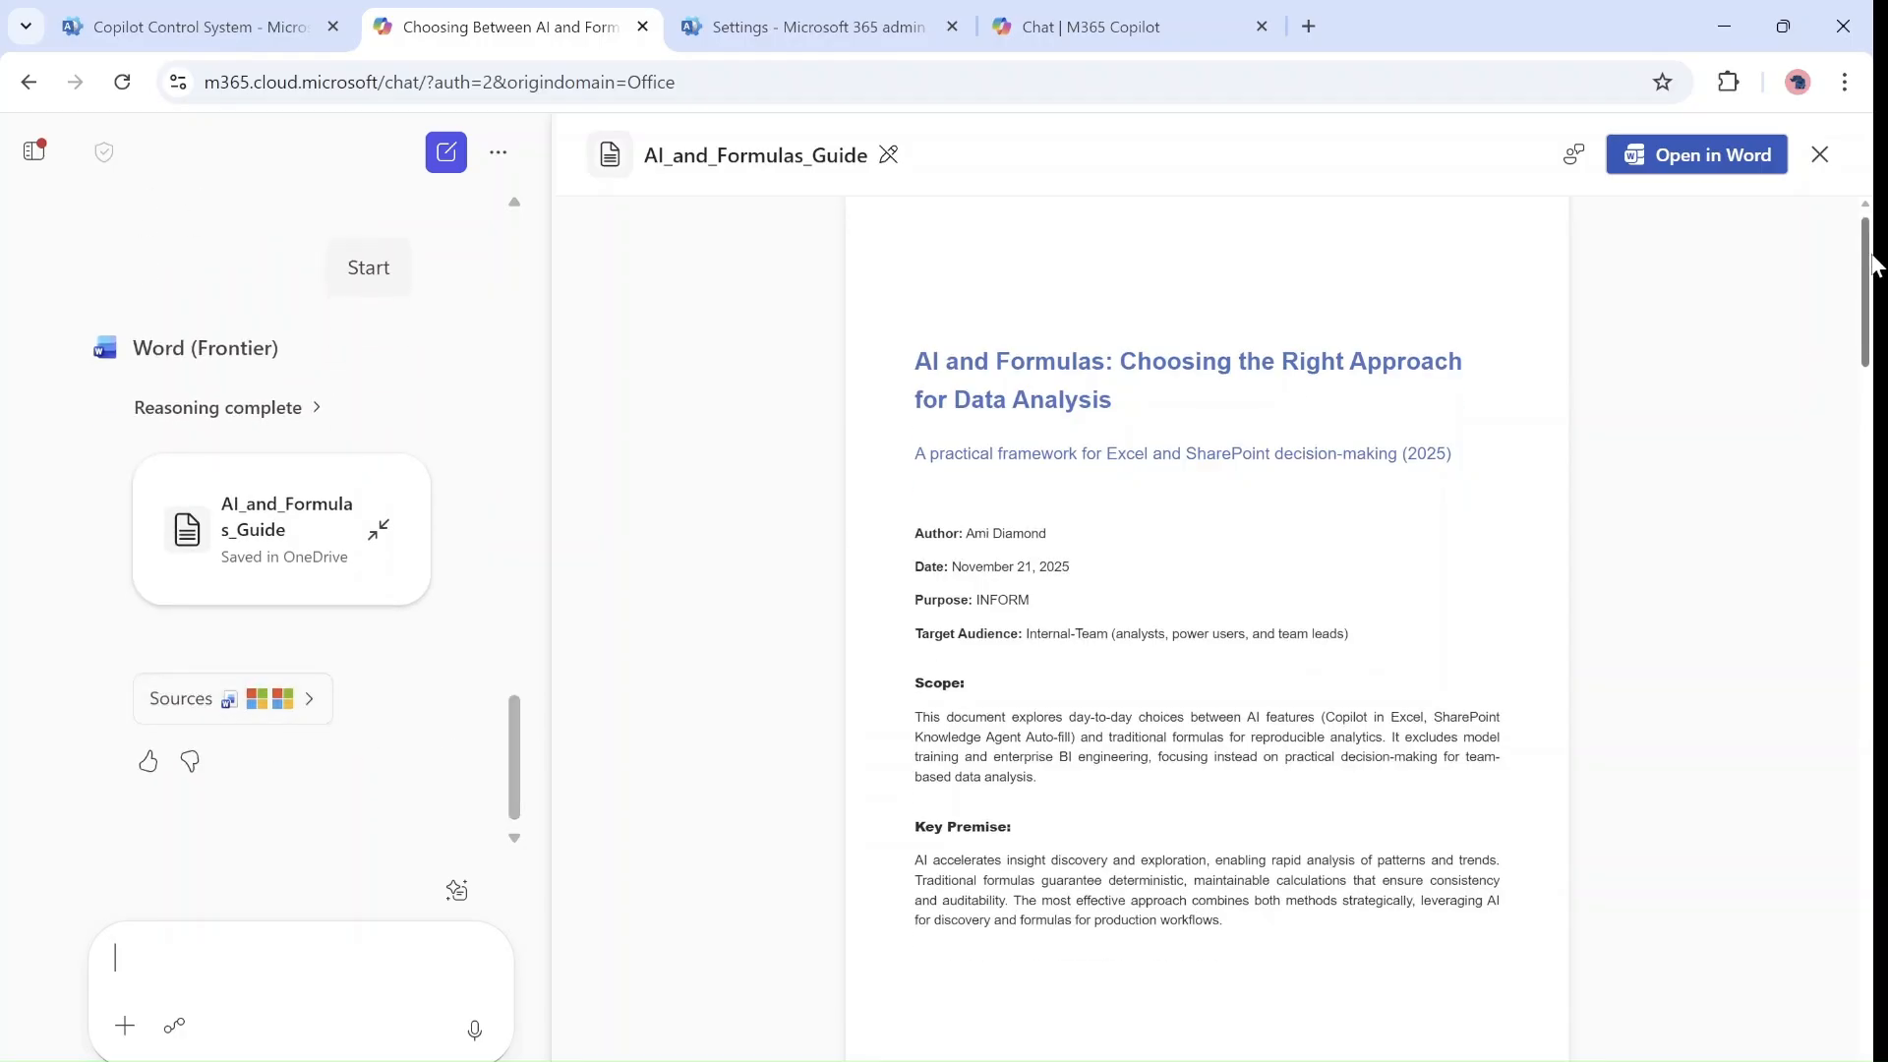
pyautogui.scroll(3)
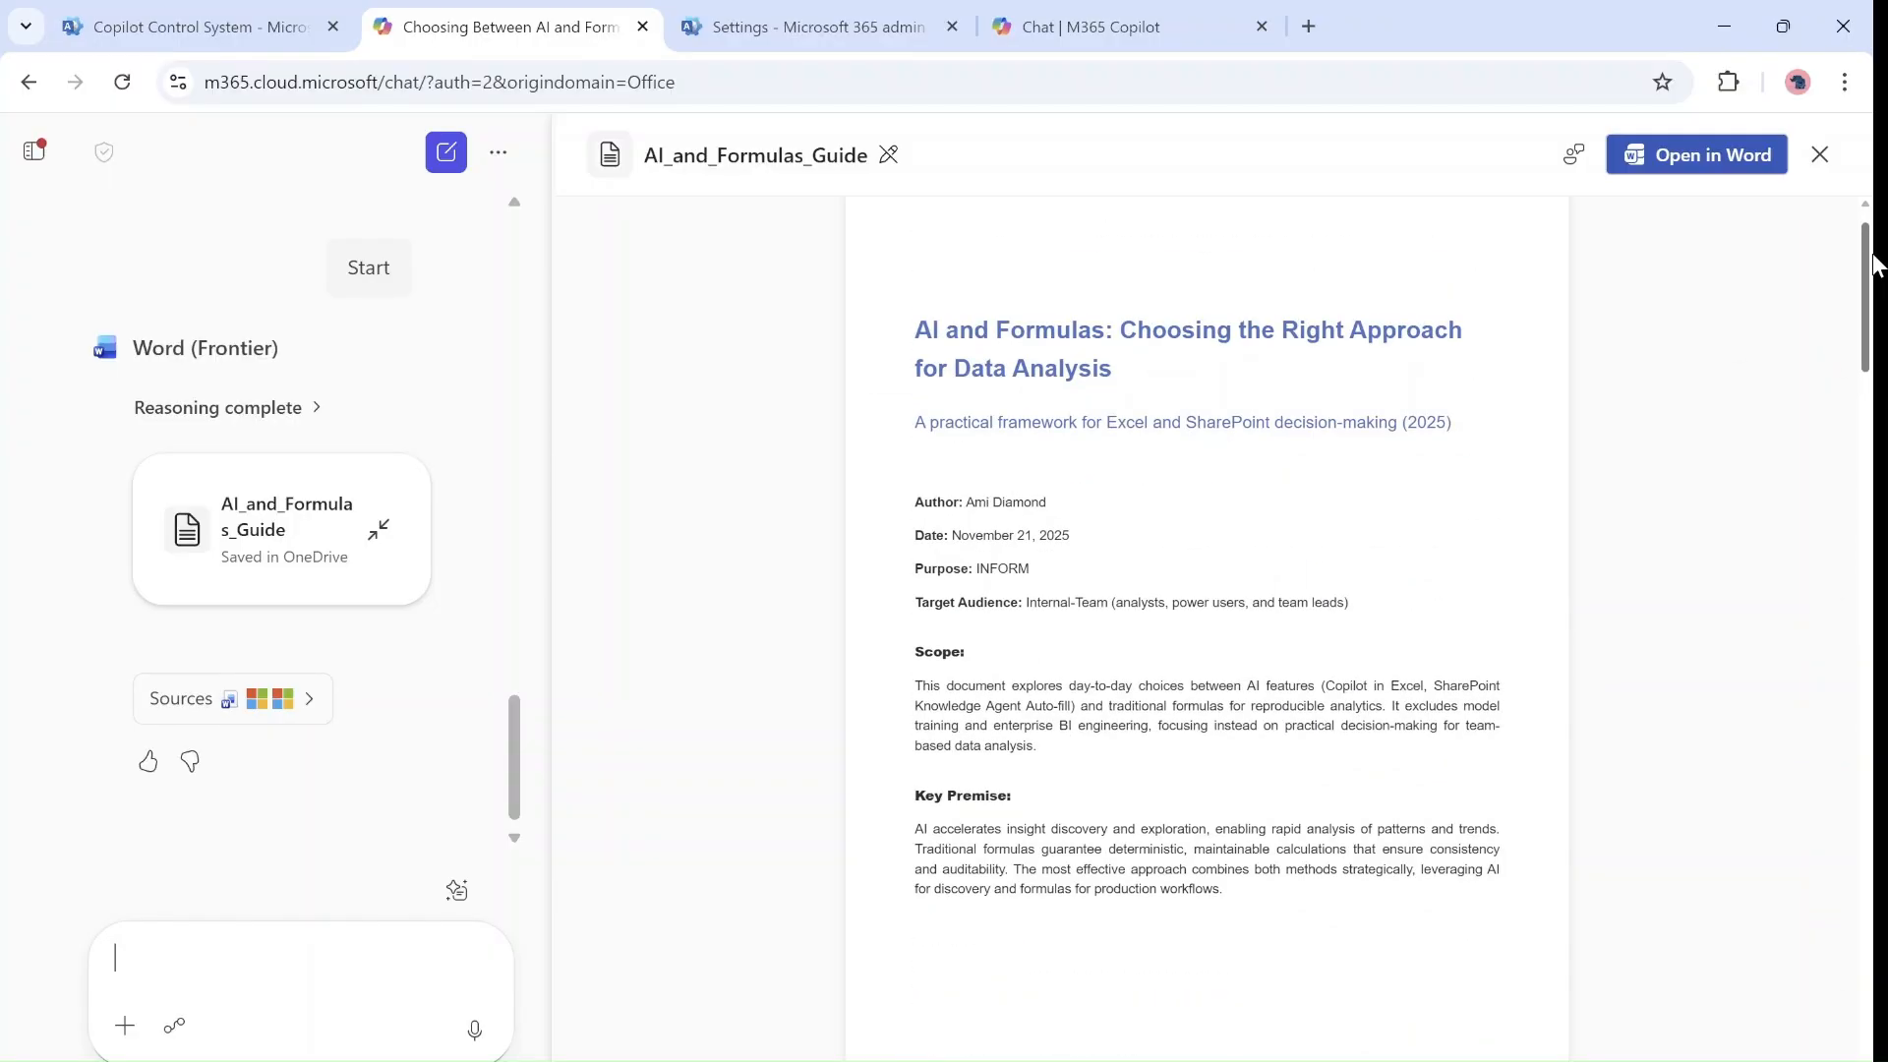
pyautogui.scroll(3)
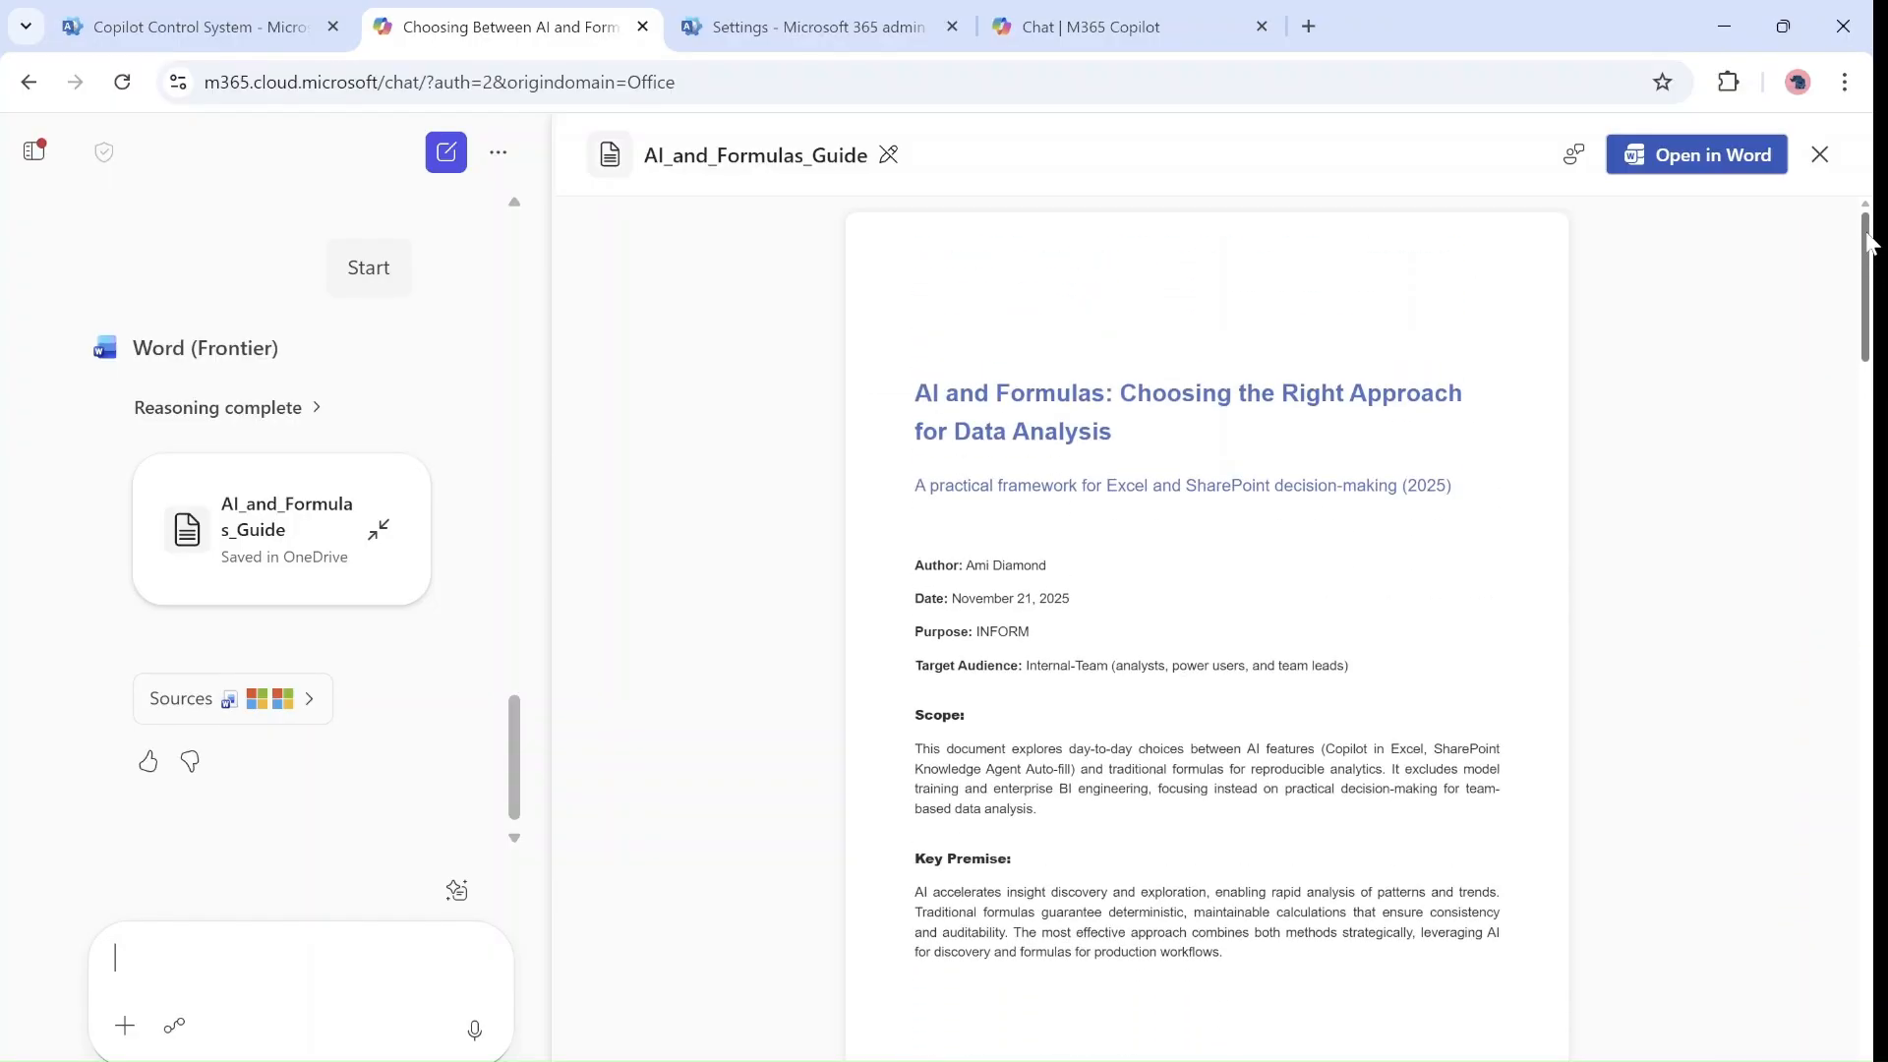
pyautogui.scroll(-3)
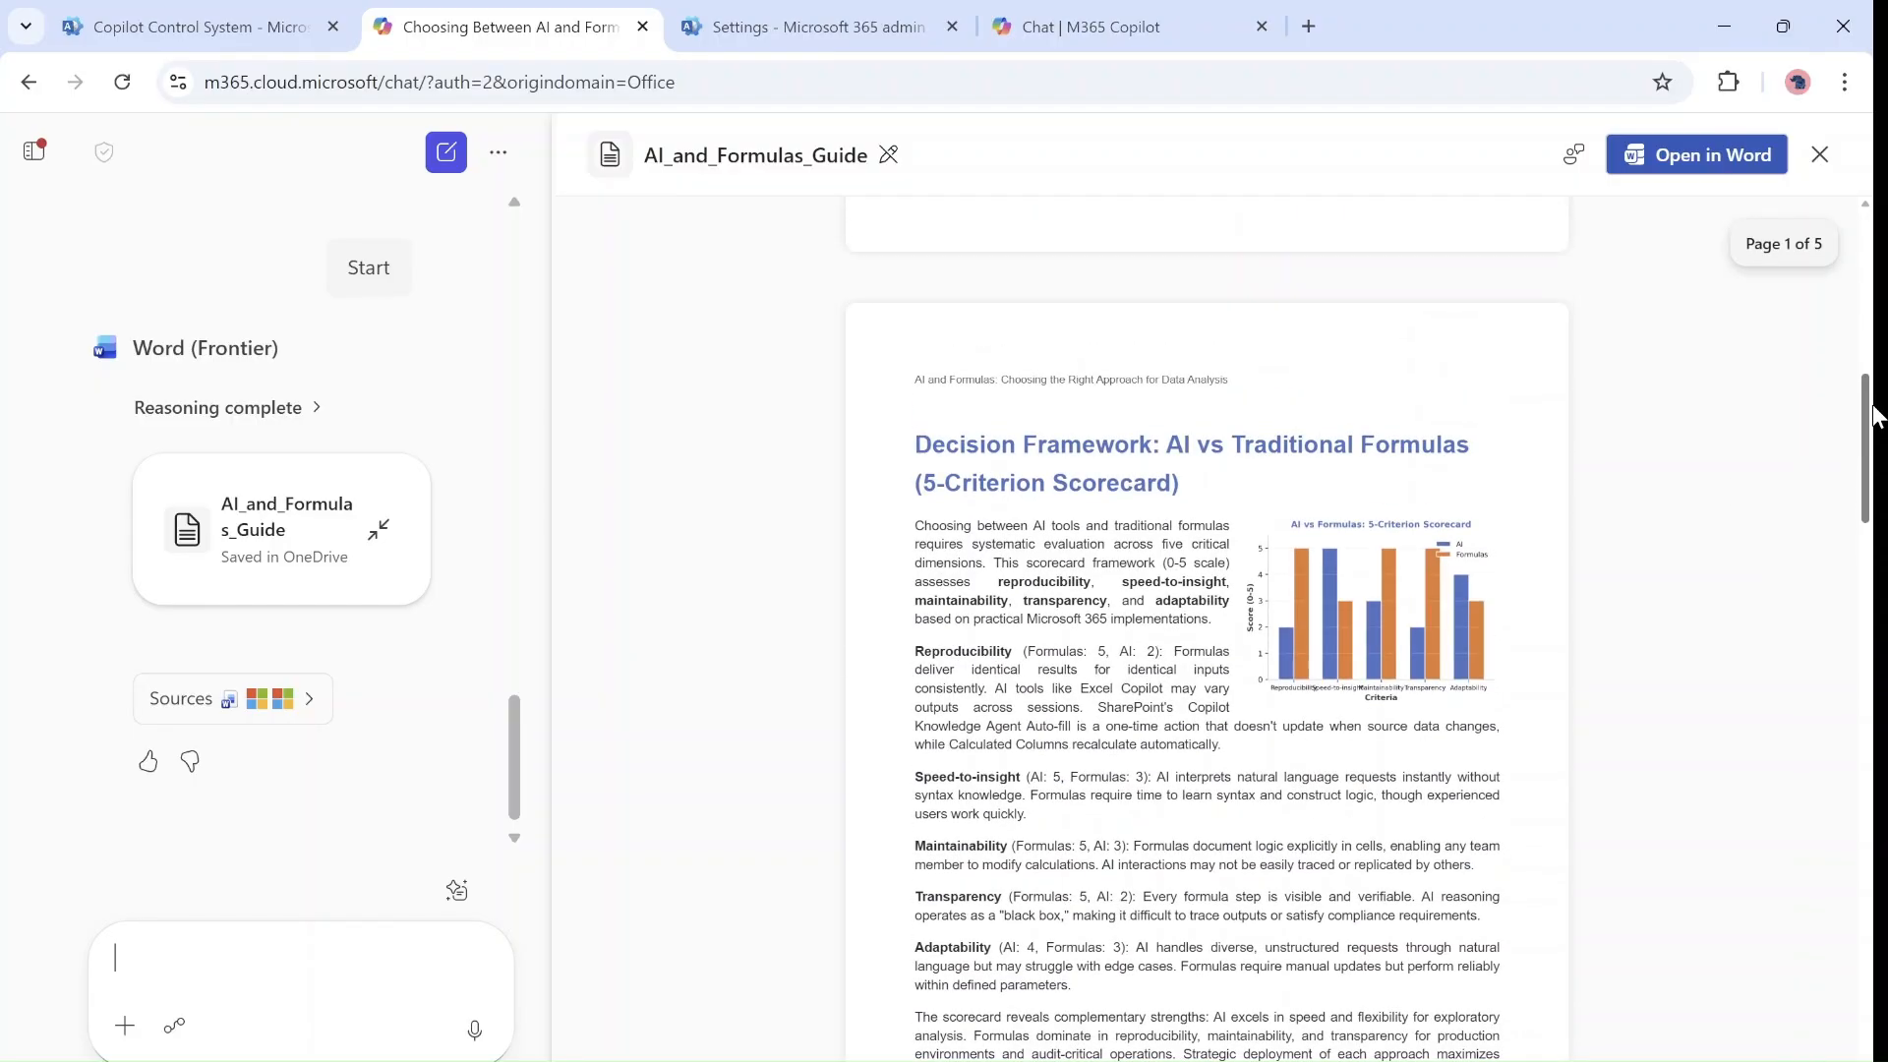
pyautogui.scroll(-3)
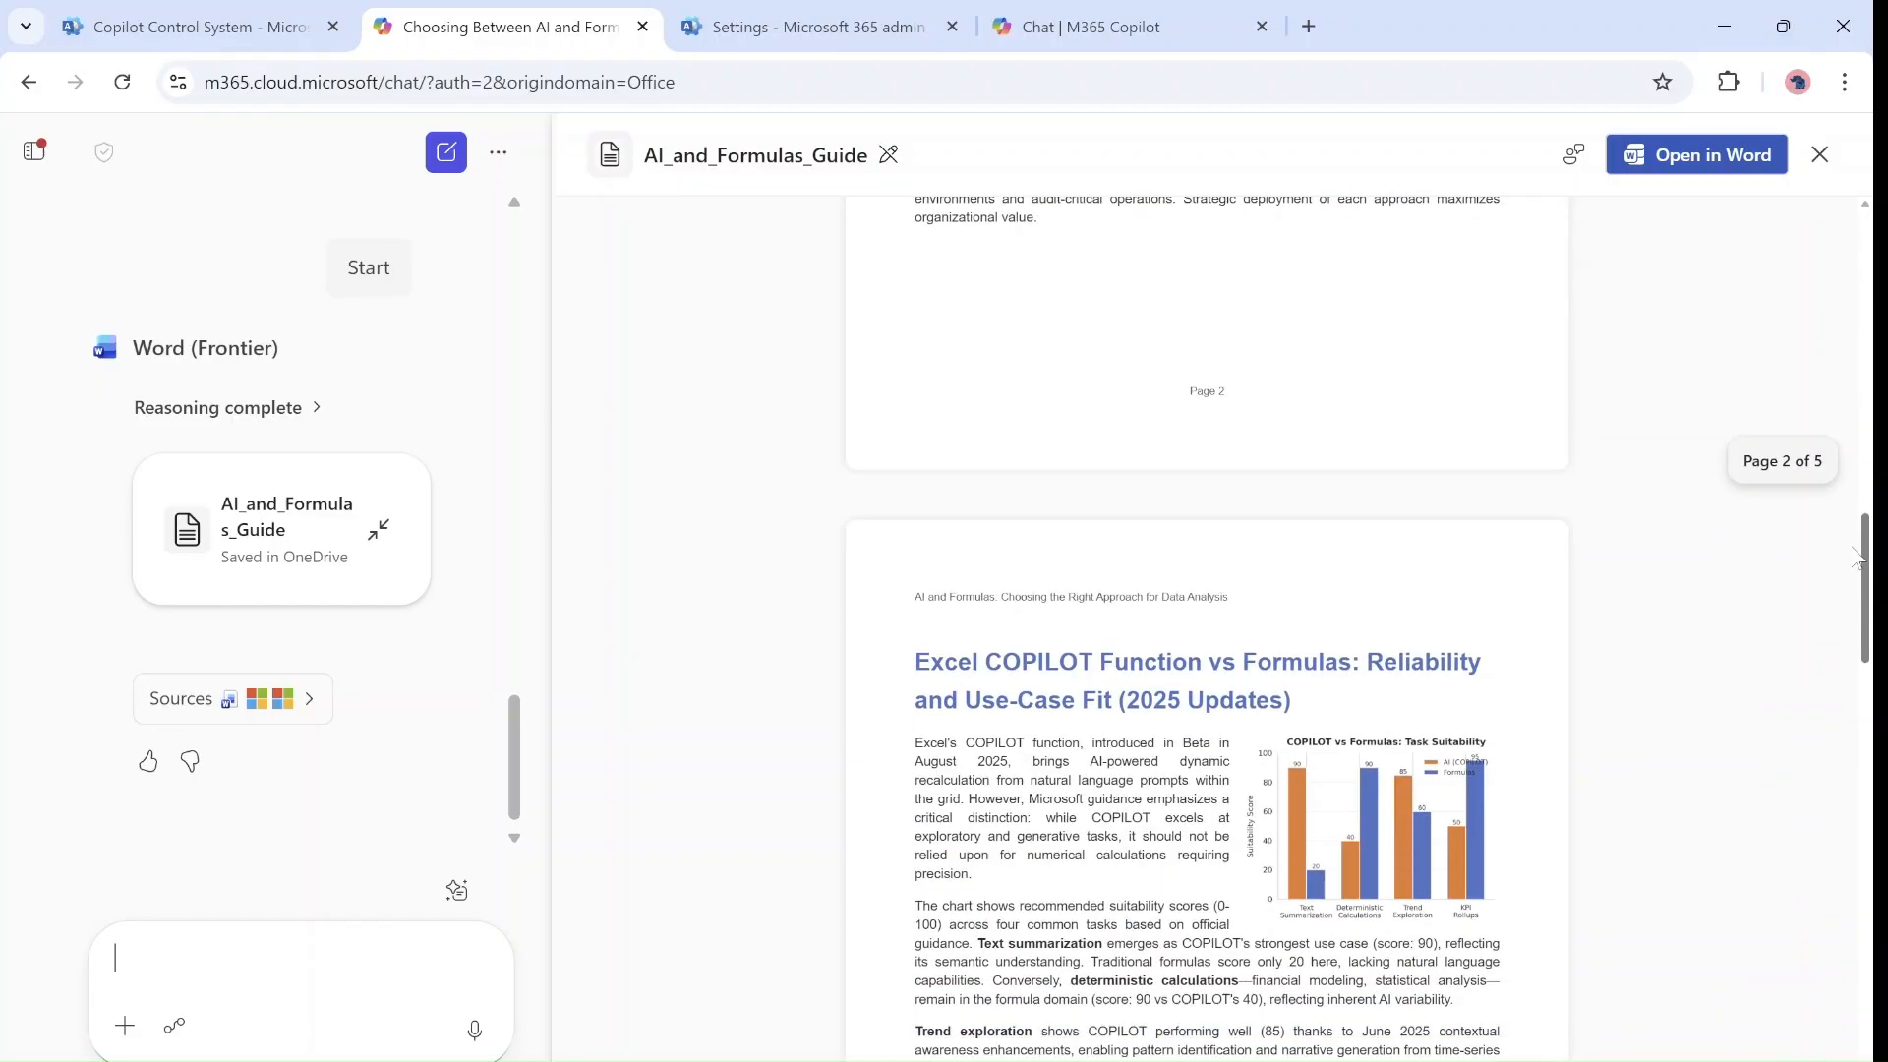
pyautogui.scroll(-3)
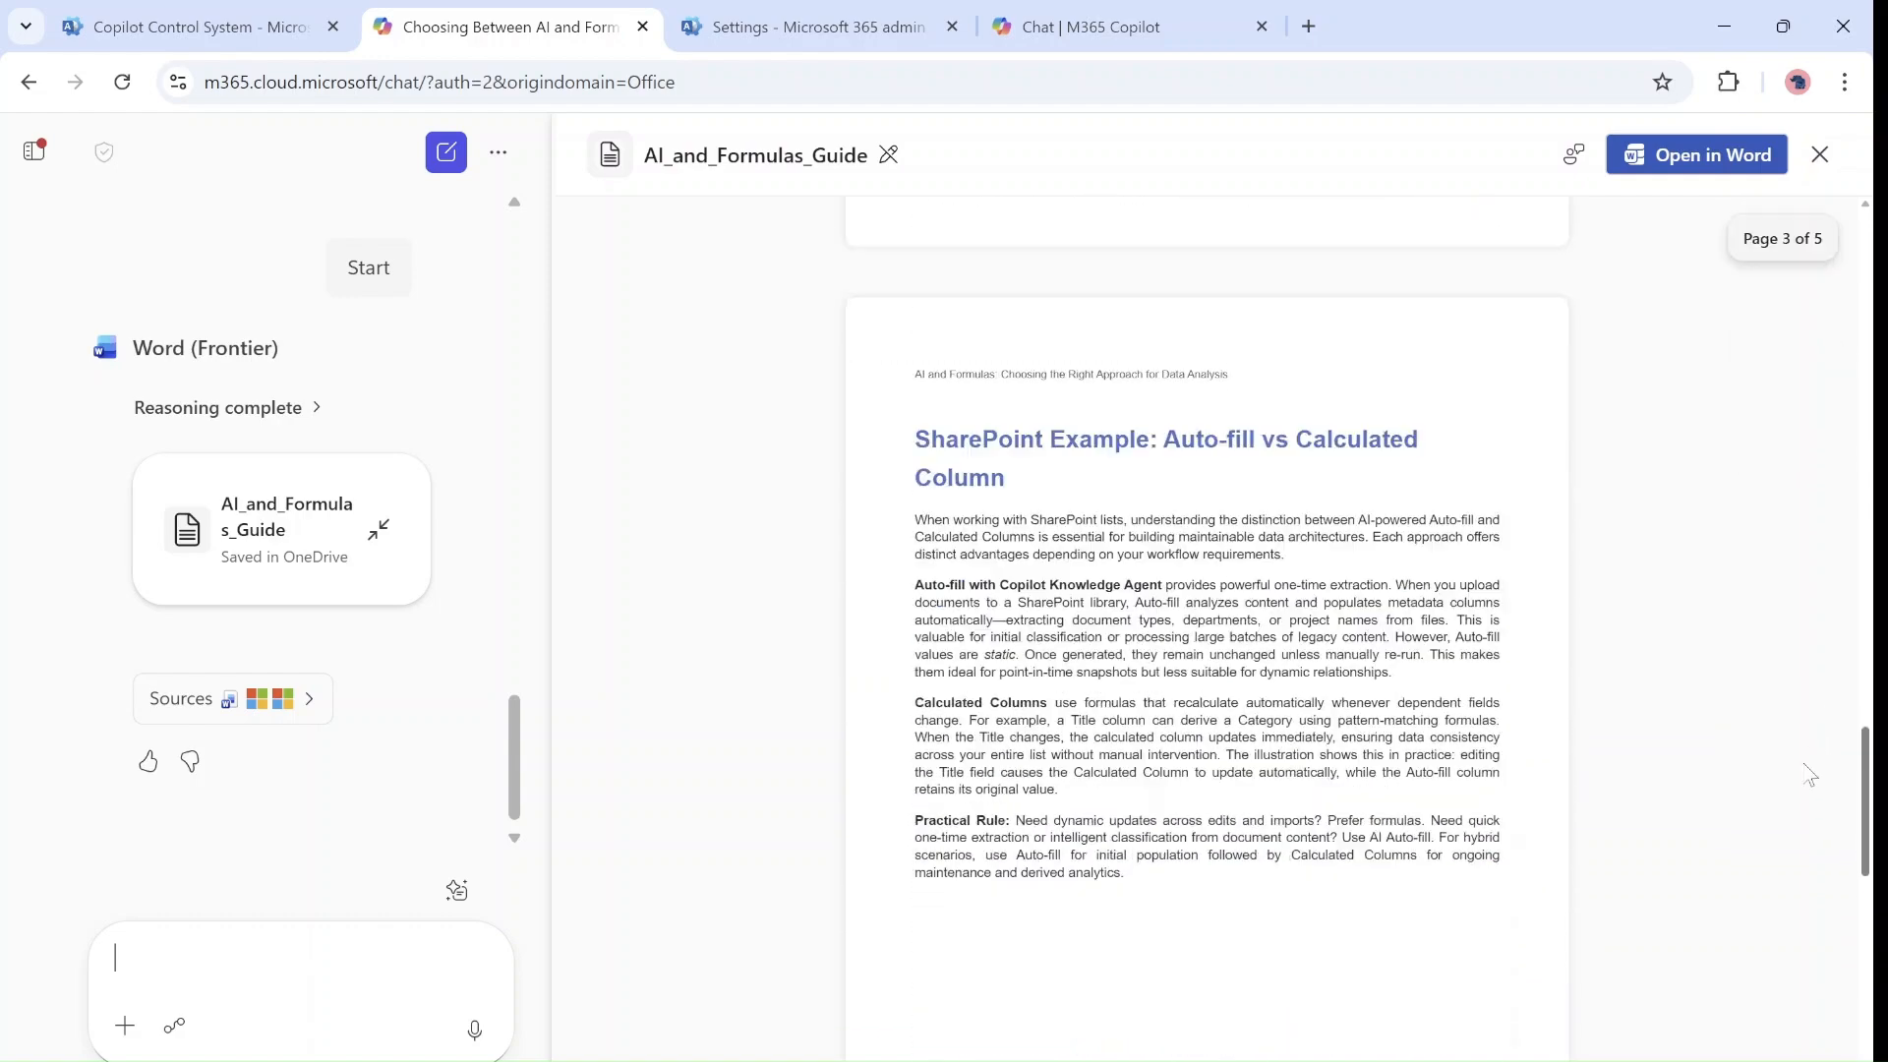
pyautogui.scroll(-3)
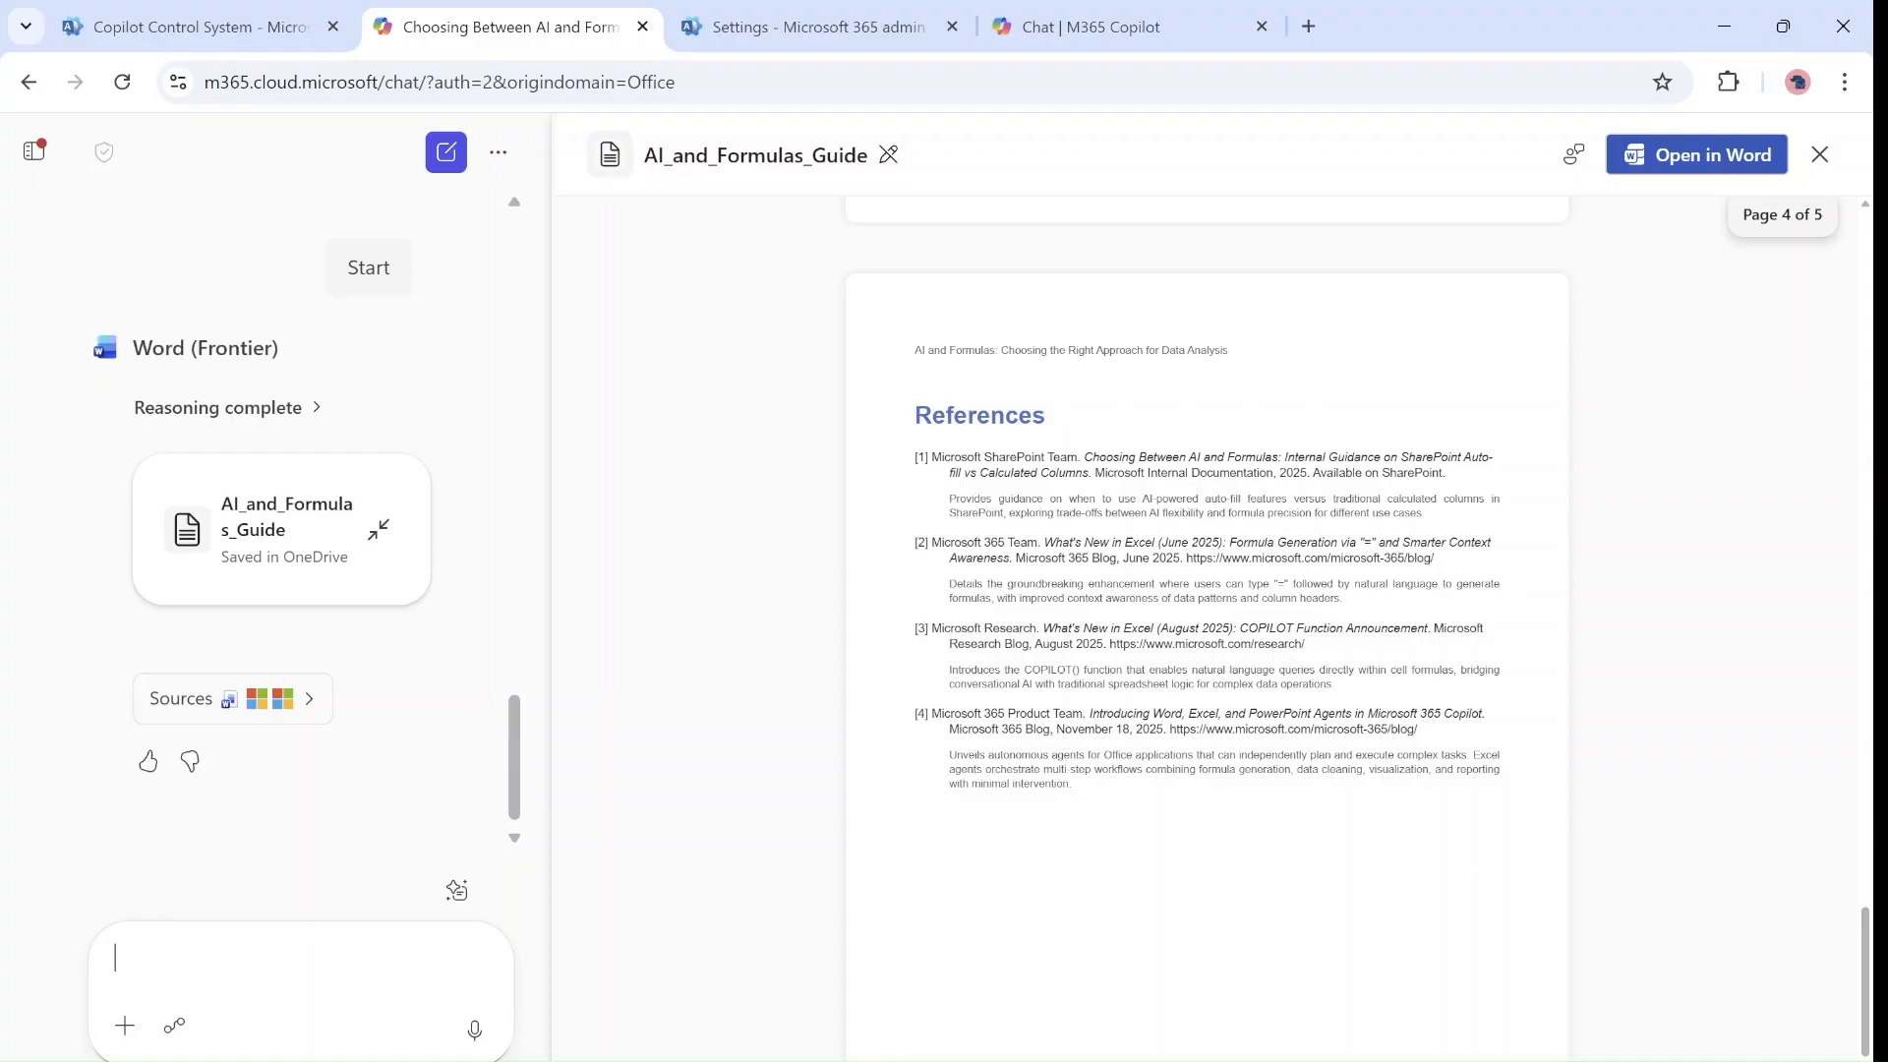
pyautogui.moveTo(1730, 545)
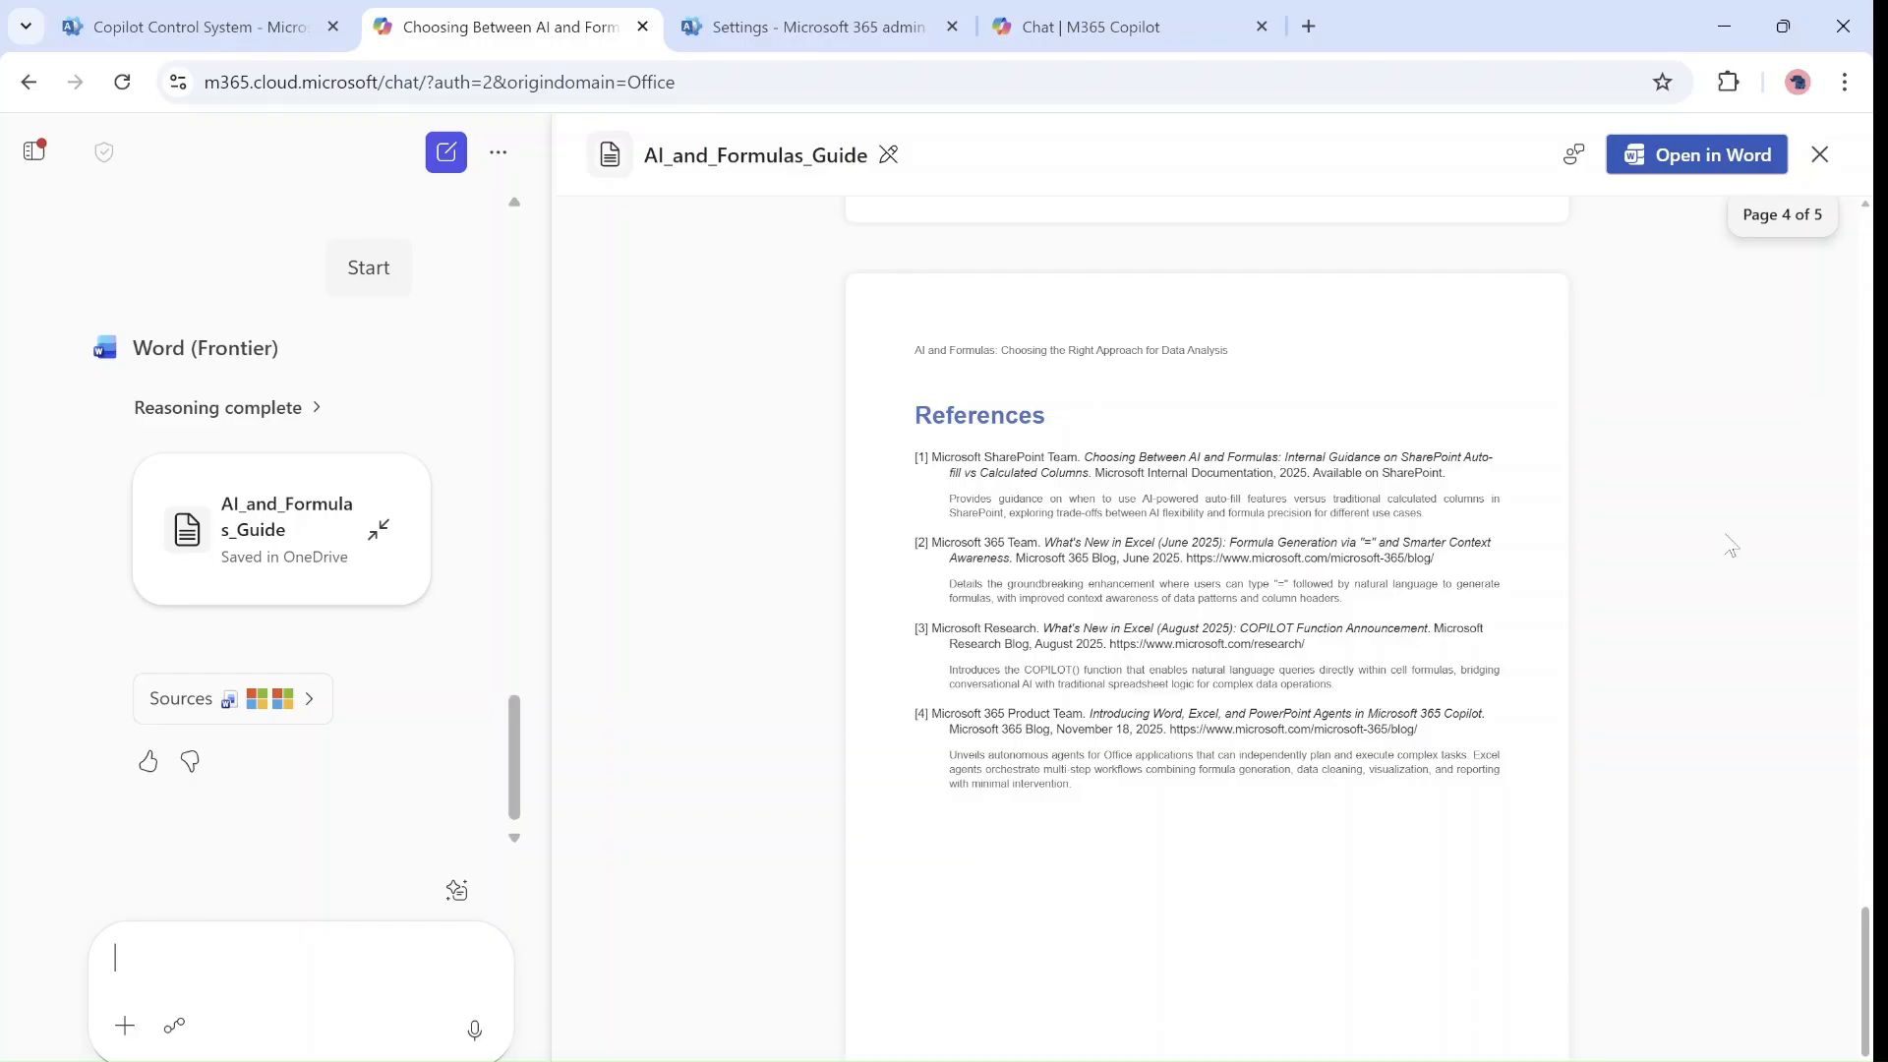
pyautogui.scroll(3)
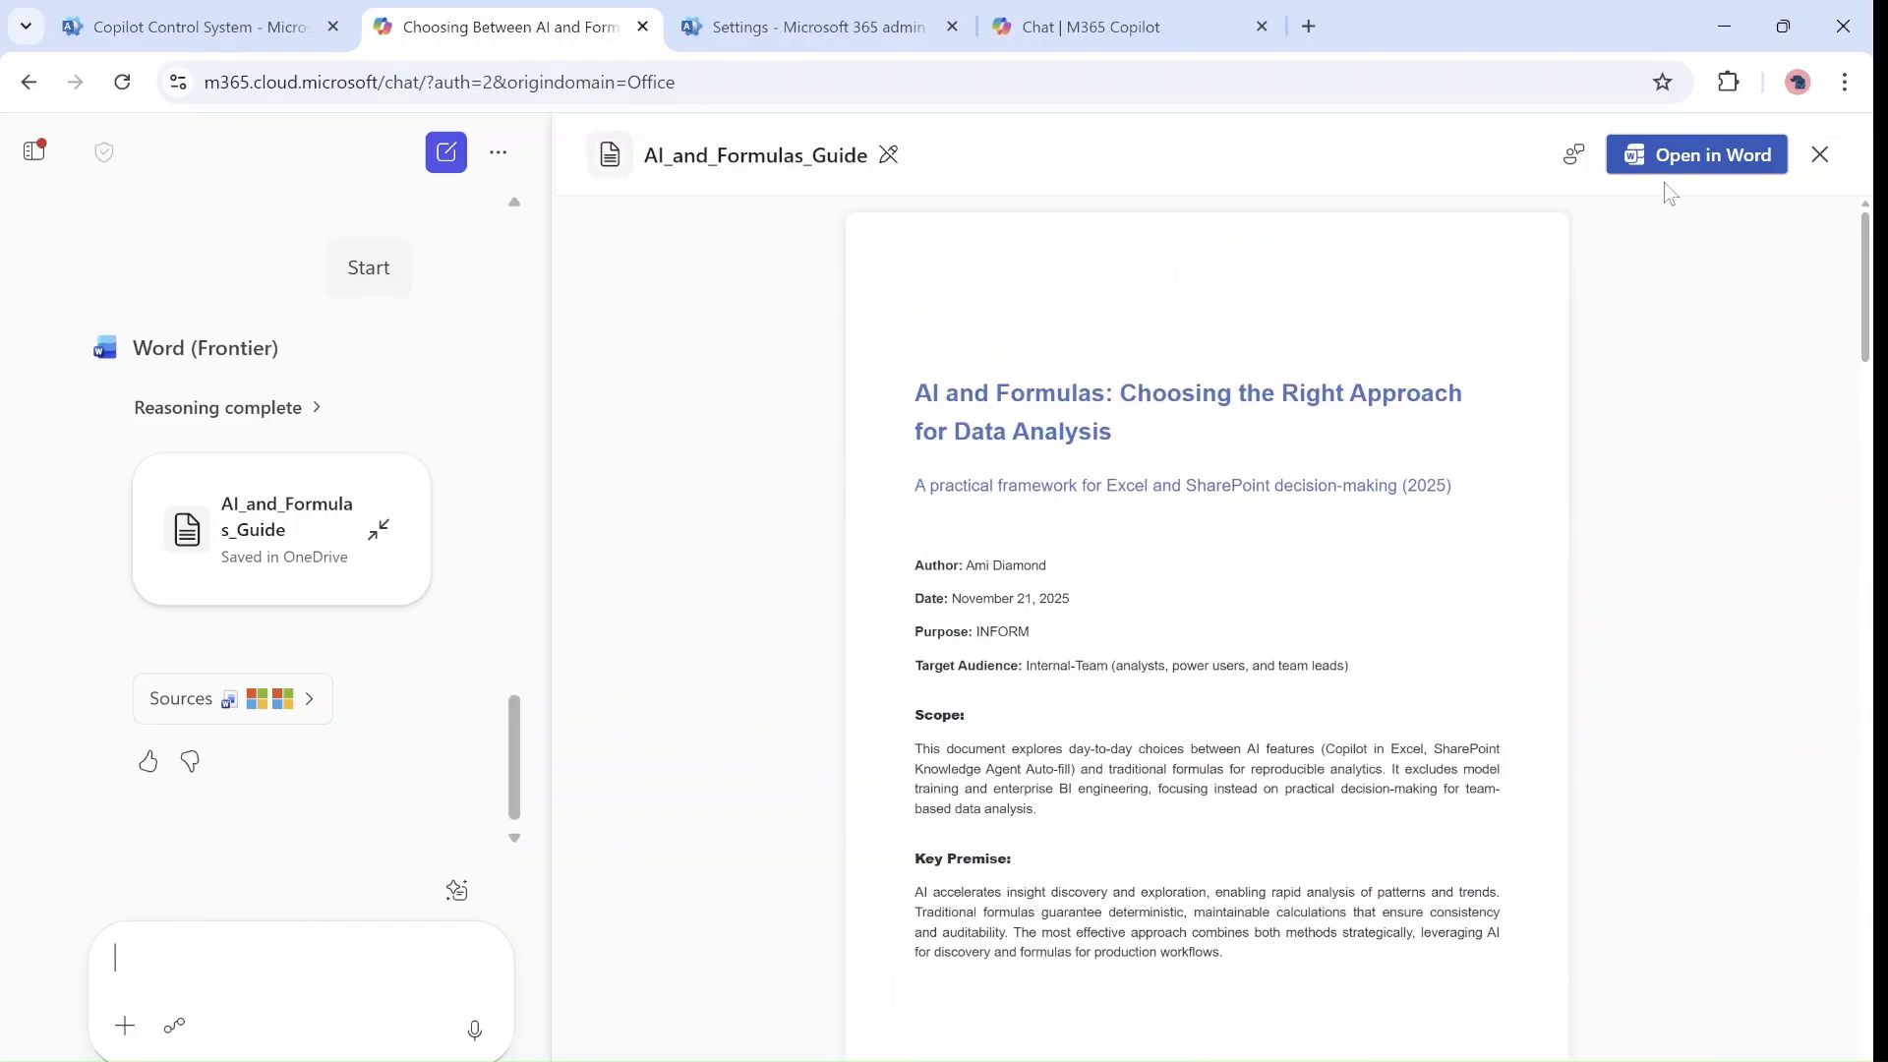
pyautogui.click(1697, 153)
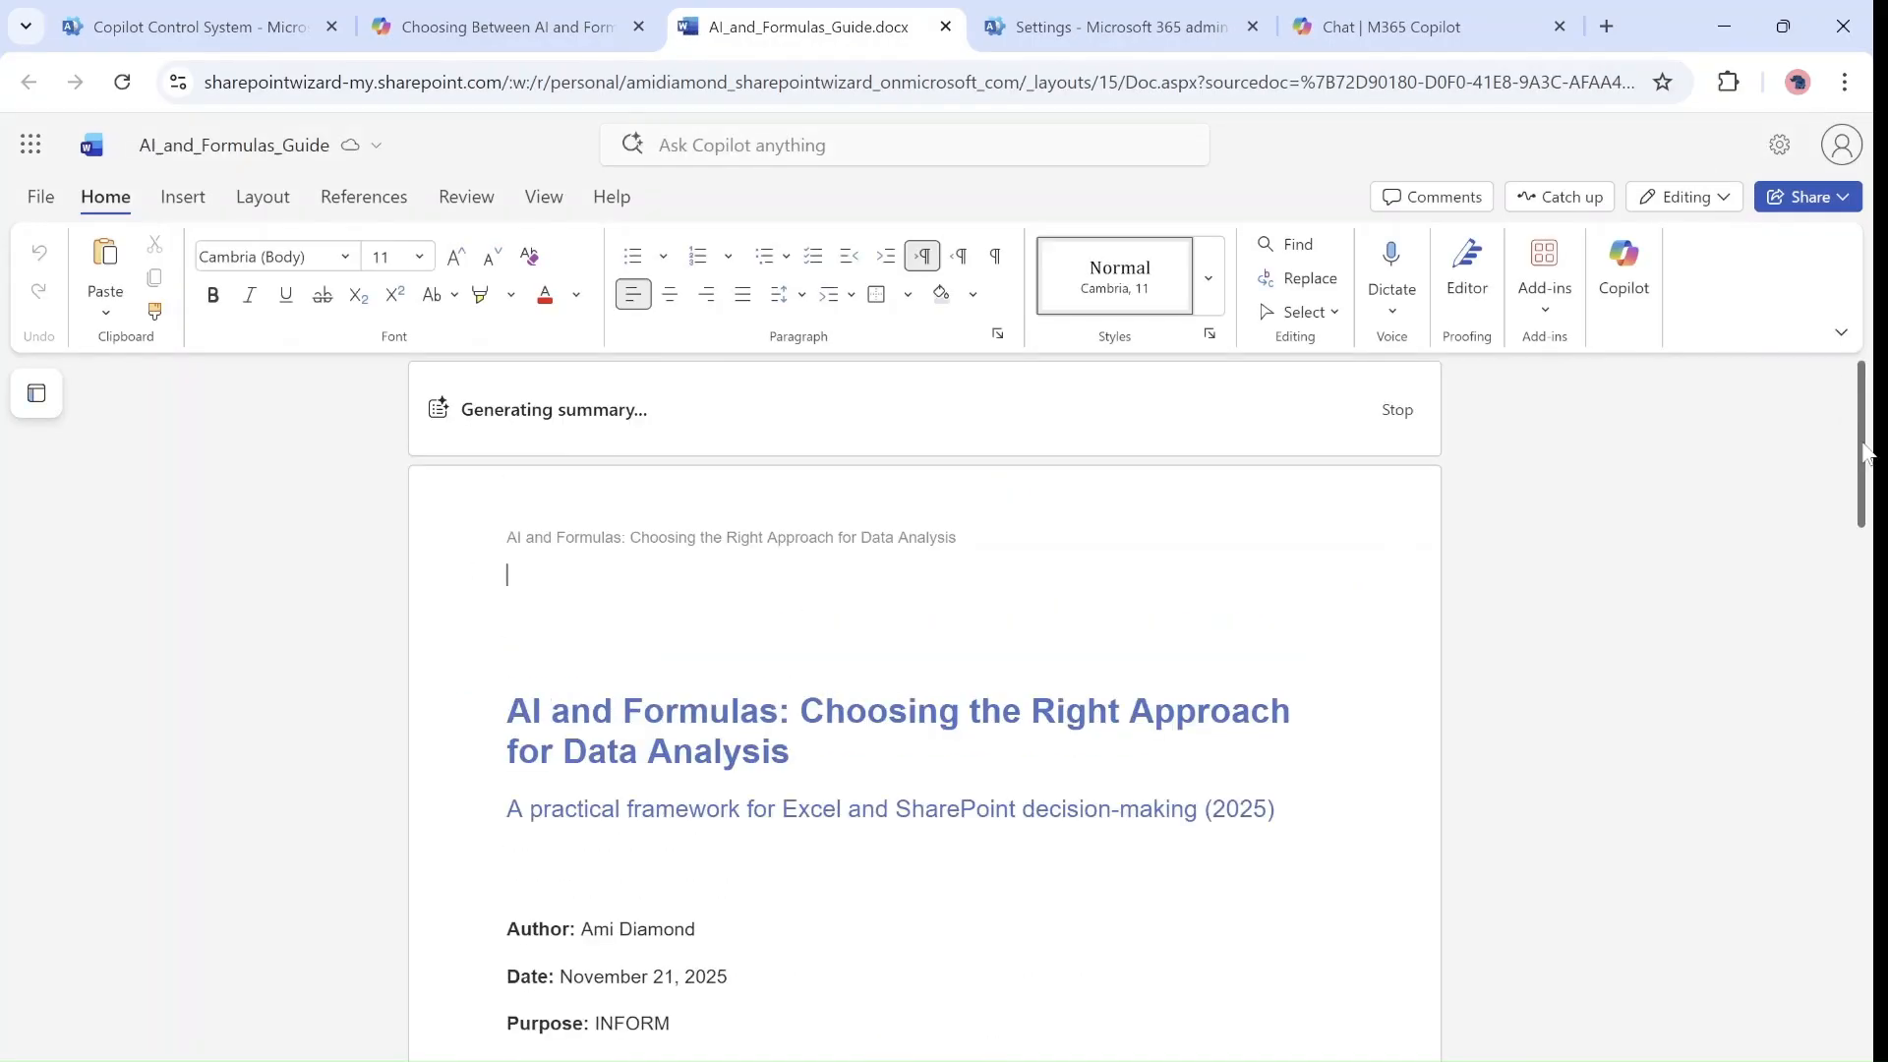
# - Open the guide in the desktop Word app via Editing > Open in Desktop, confirming the browser prompt
pyautogui.scroll(-3)
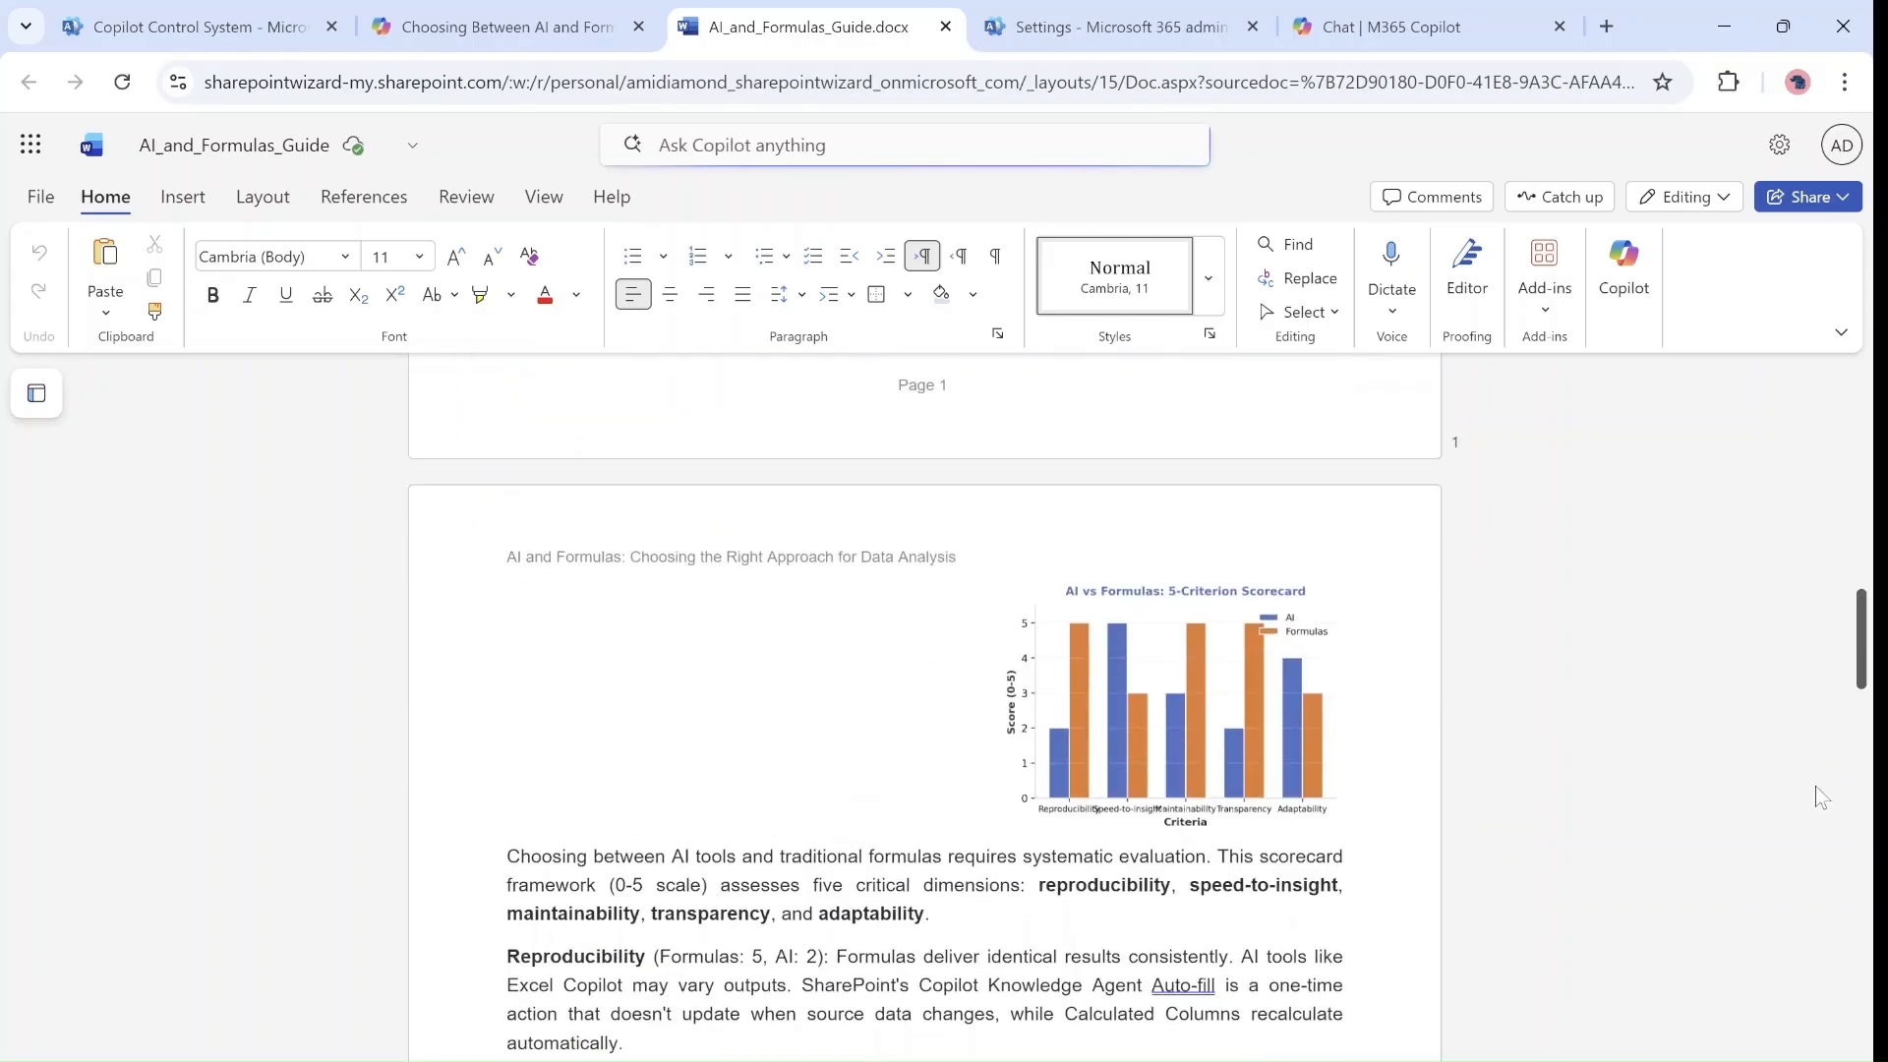
pyautogui.moveTo(1752, 269)
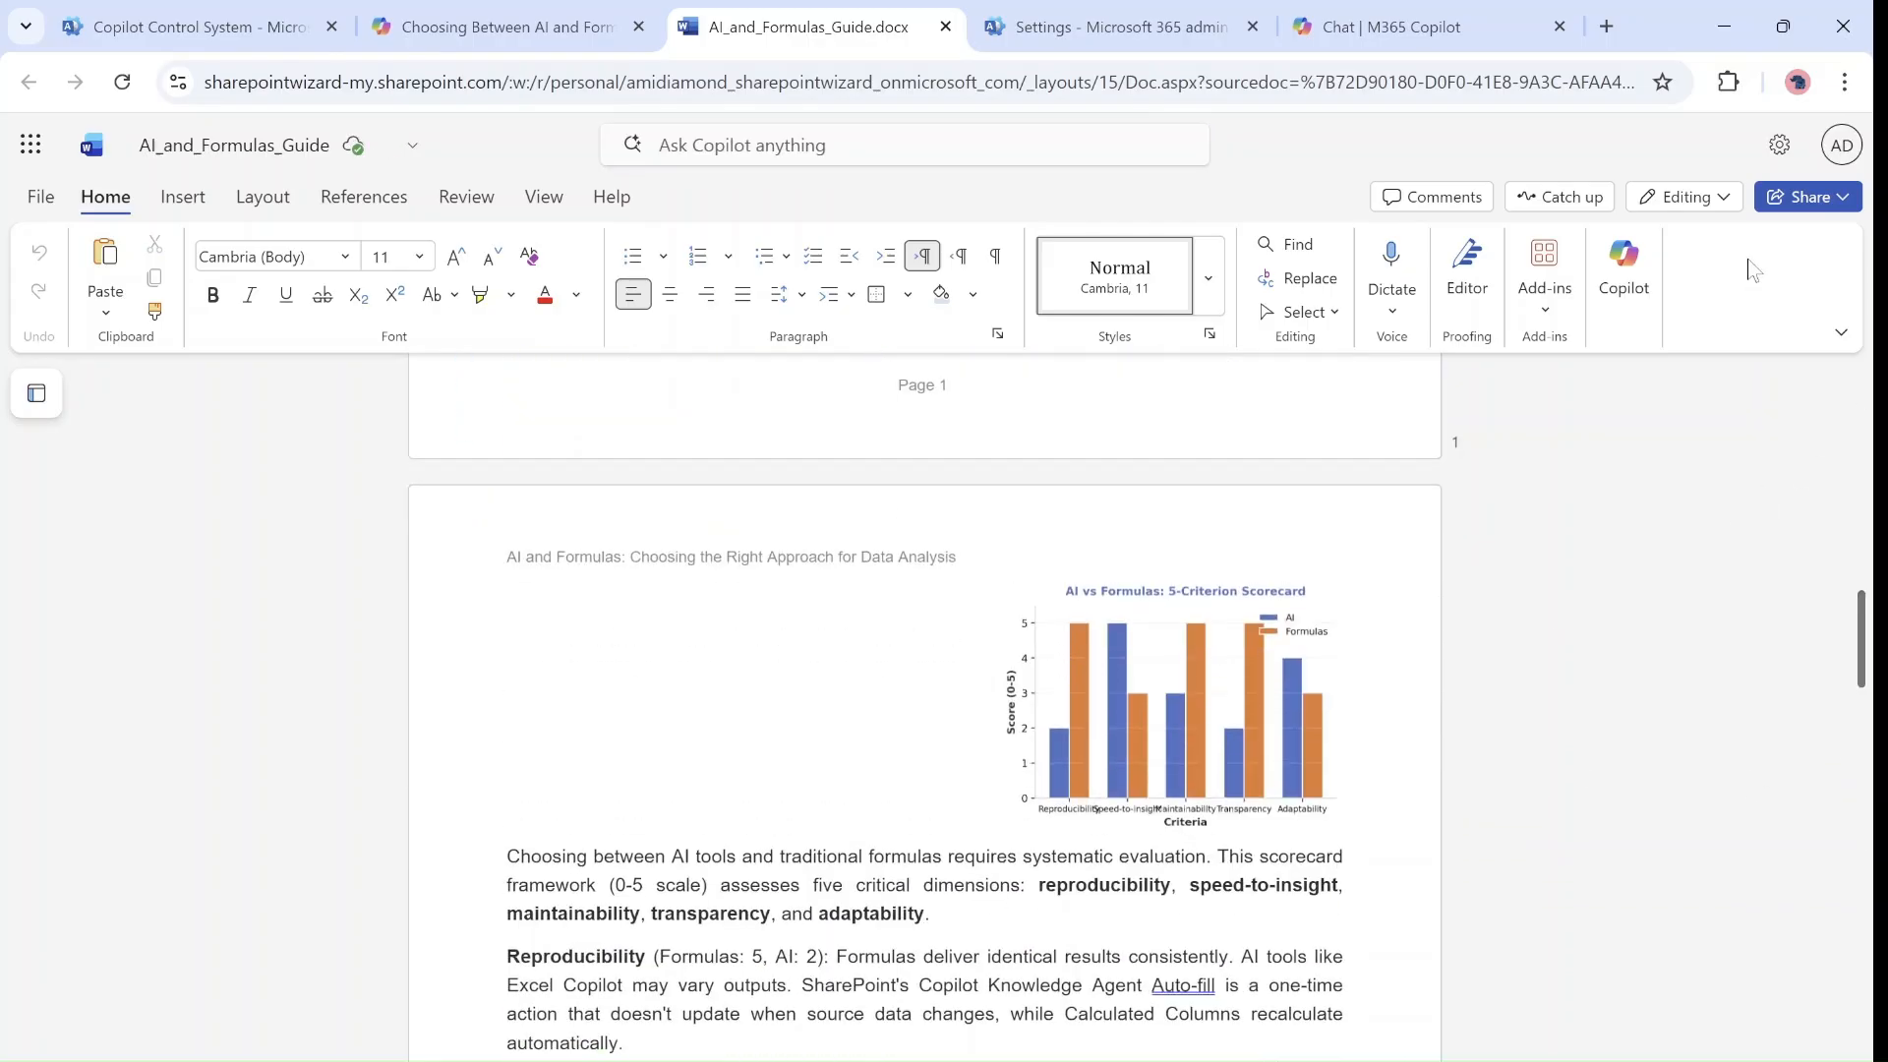
pyautogui.click(1682, 197)
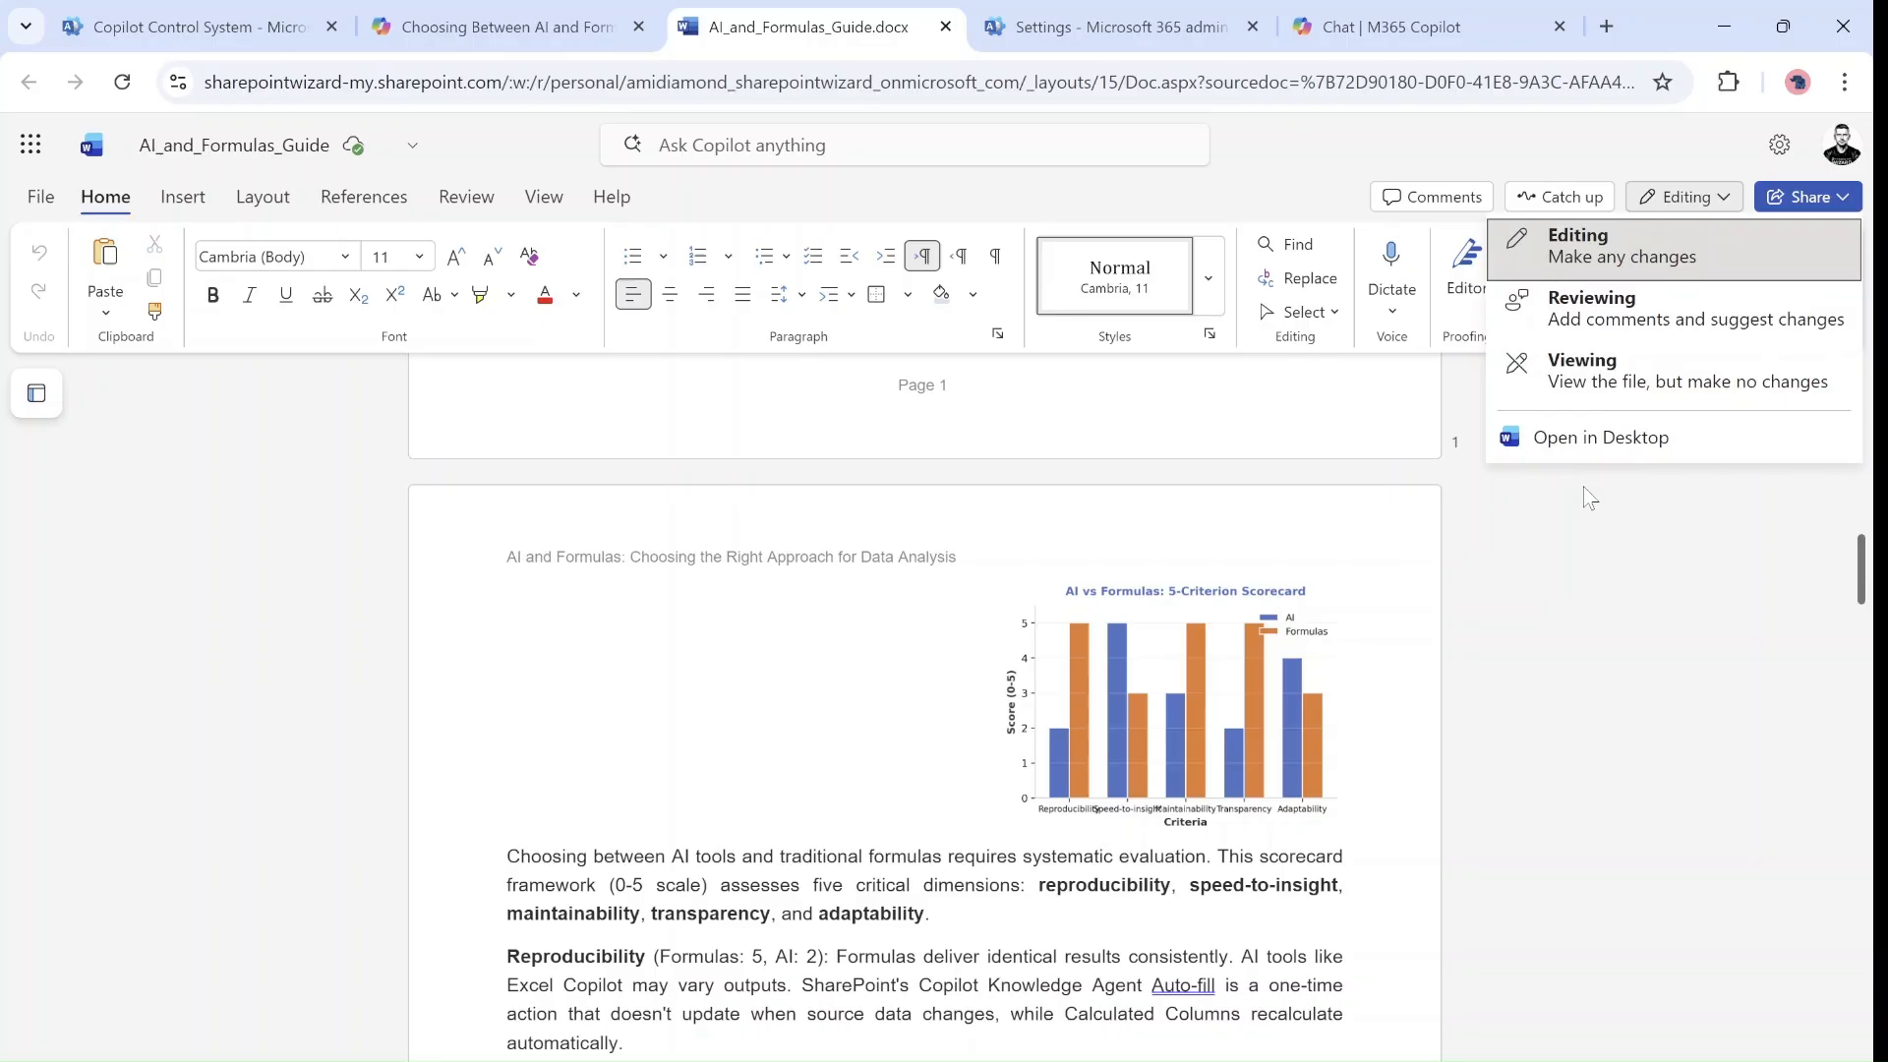
pyautogui.click(1600, 436)
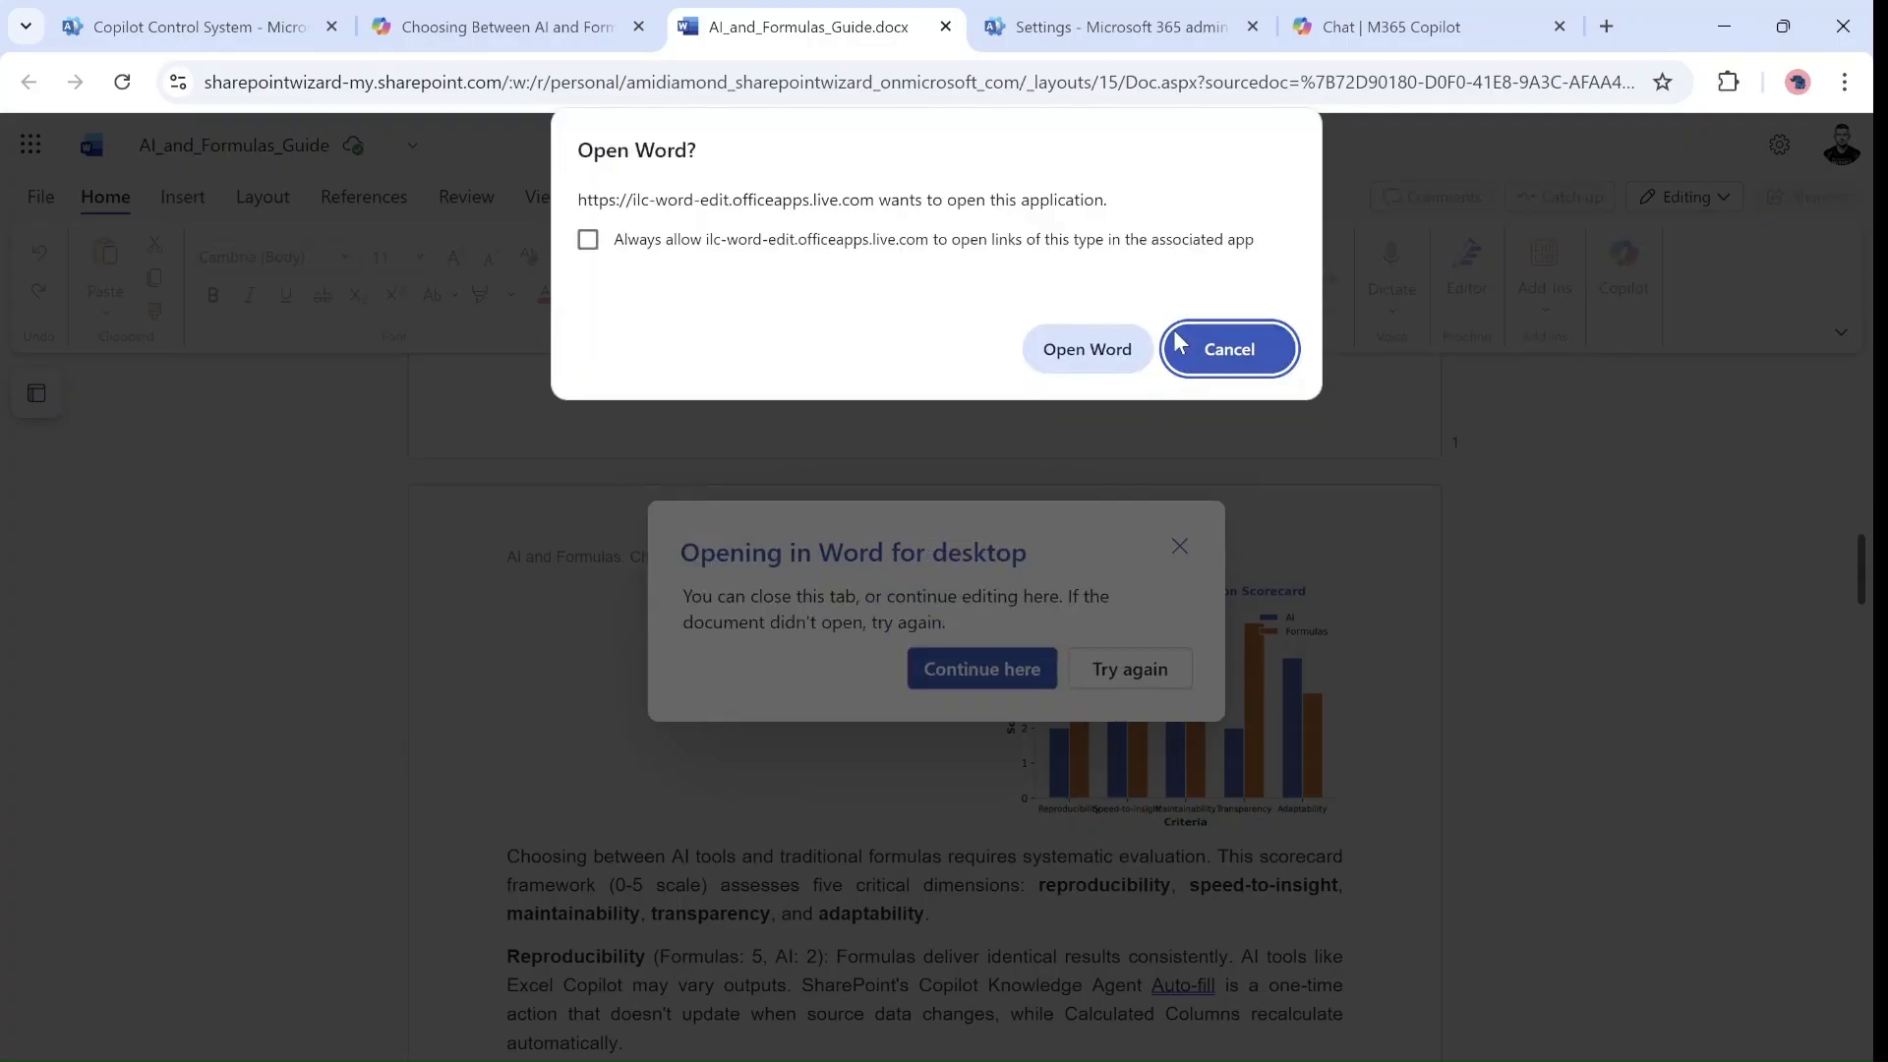
pyautogui.click(1085, 350)
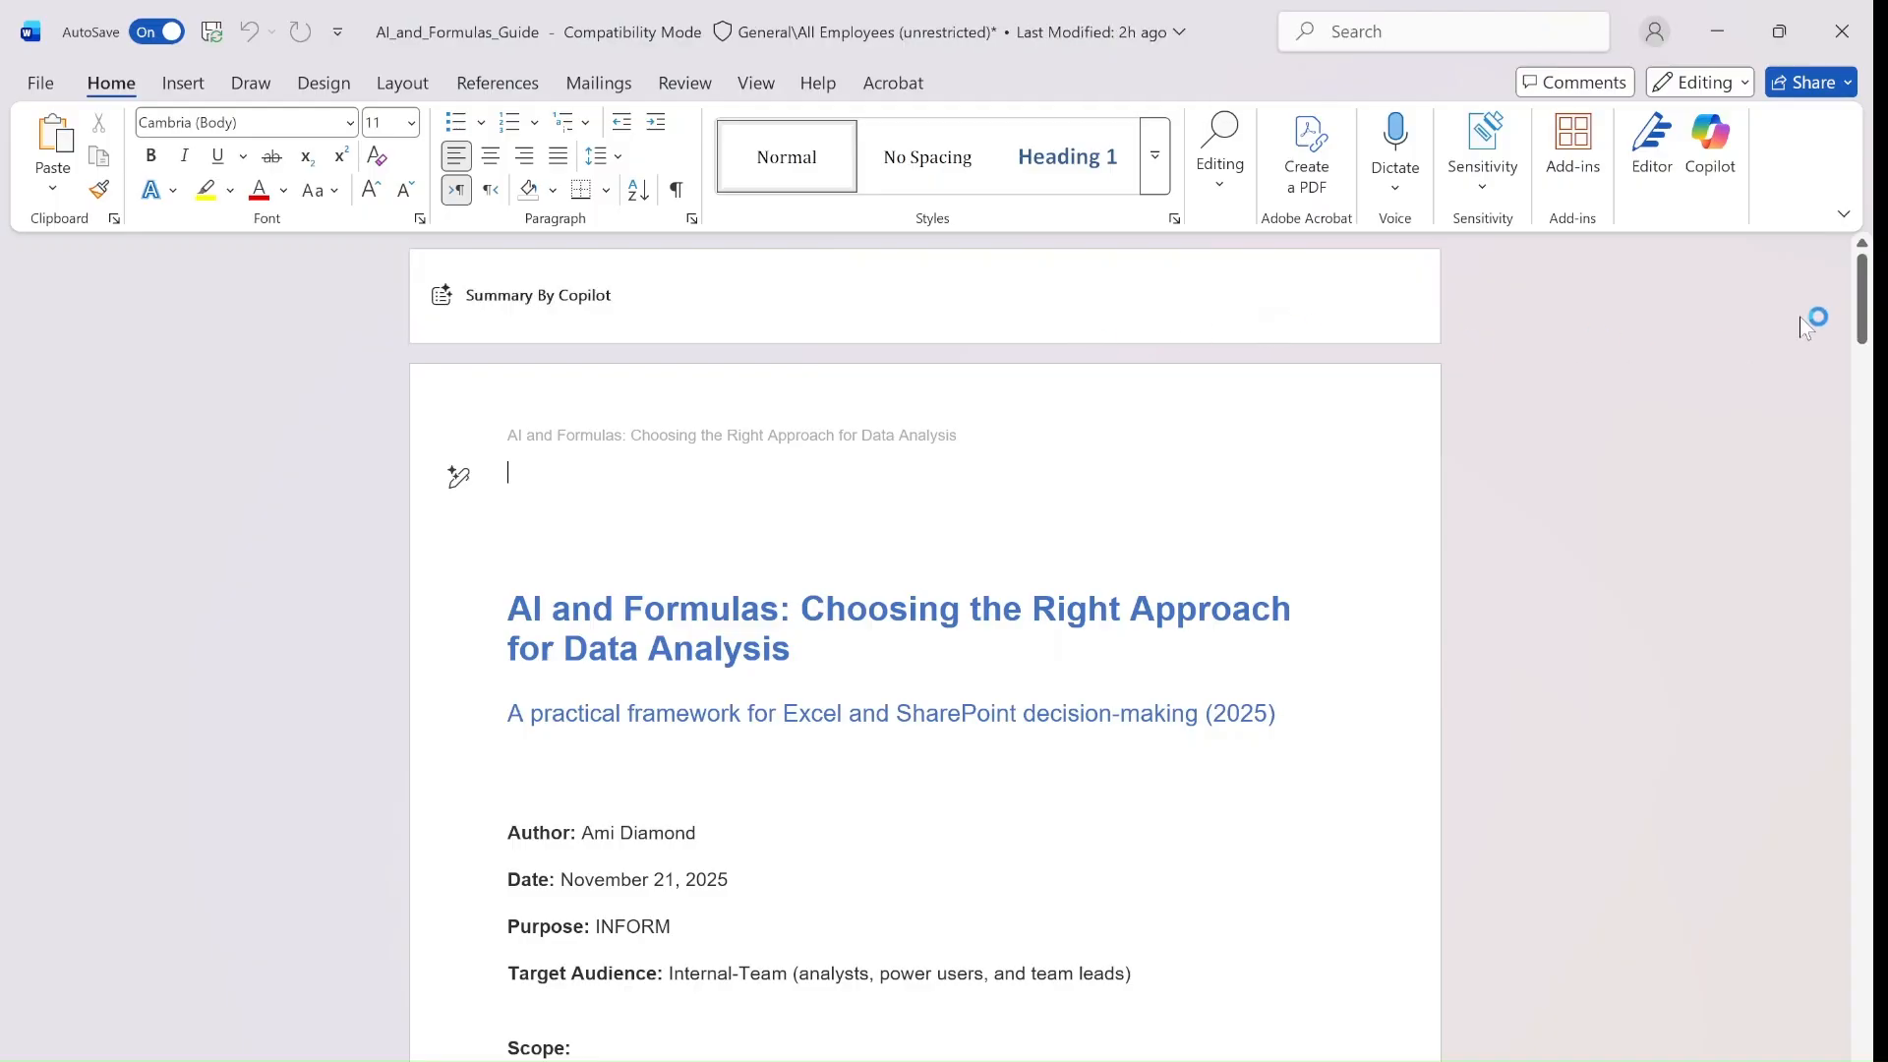
# - Scroll through the guide's charts in desktop Word, then close the desktop window
pyautogui.scroll(-3)
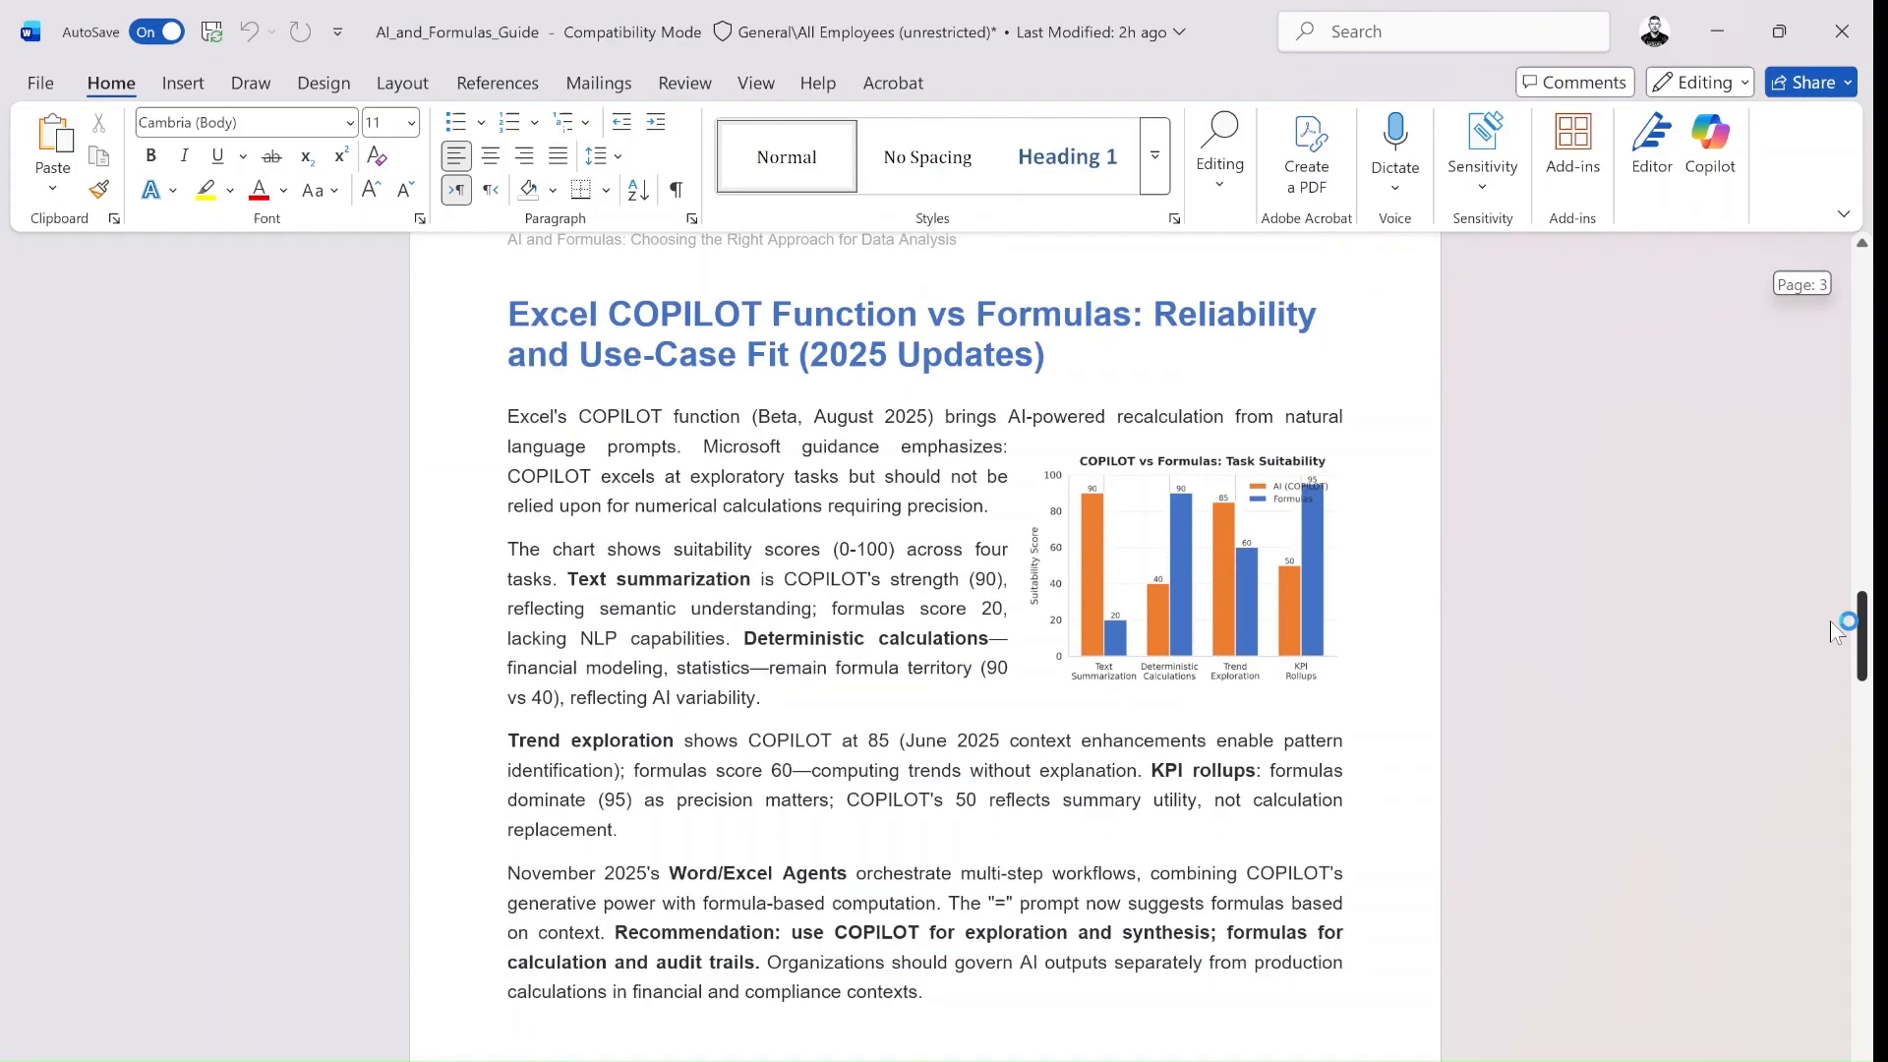
pyautogui.scroll(-3)
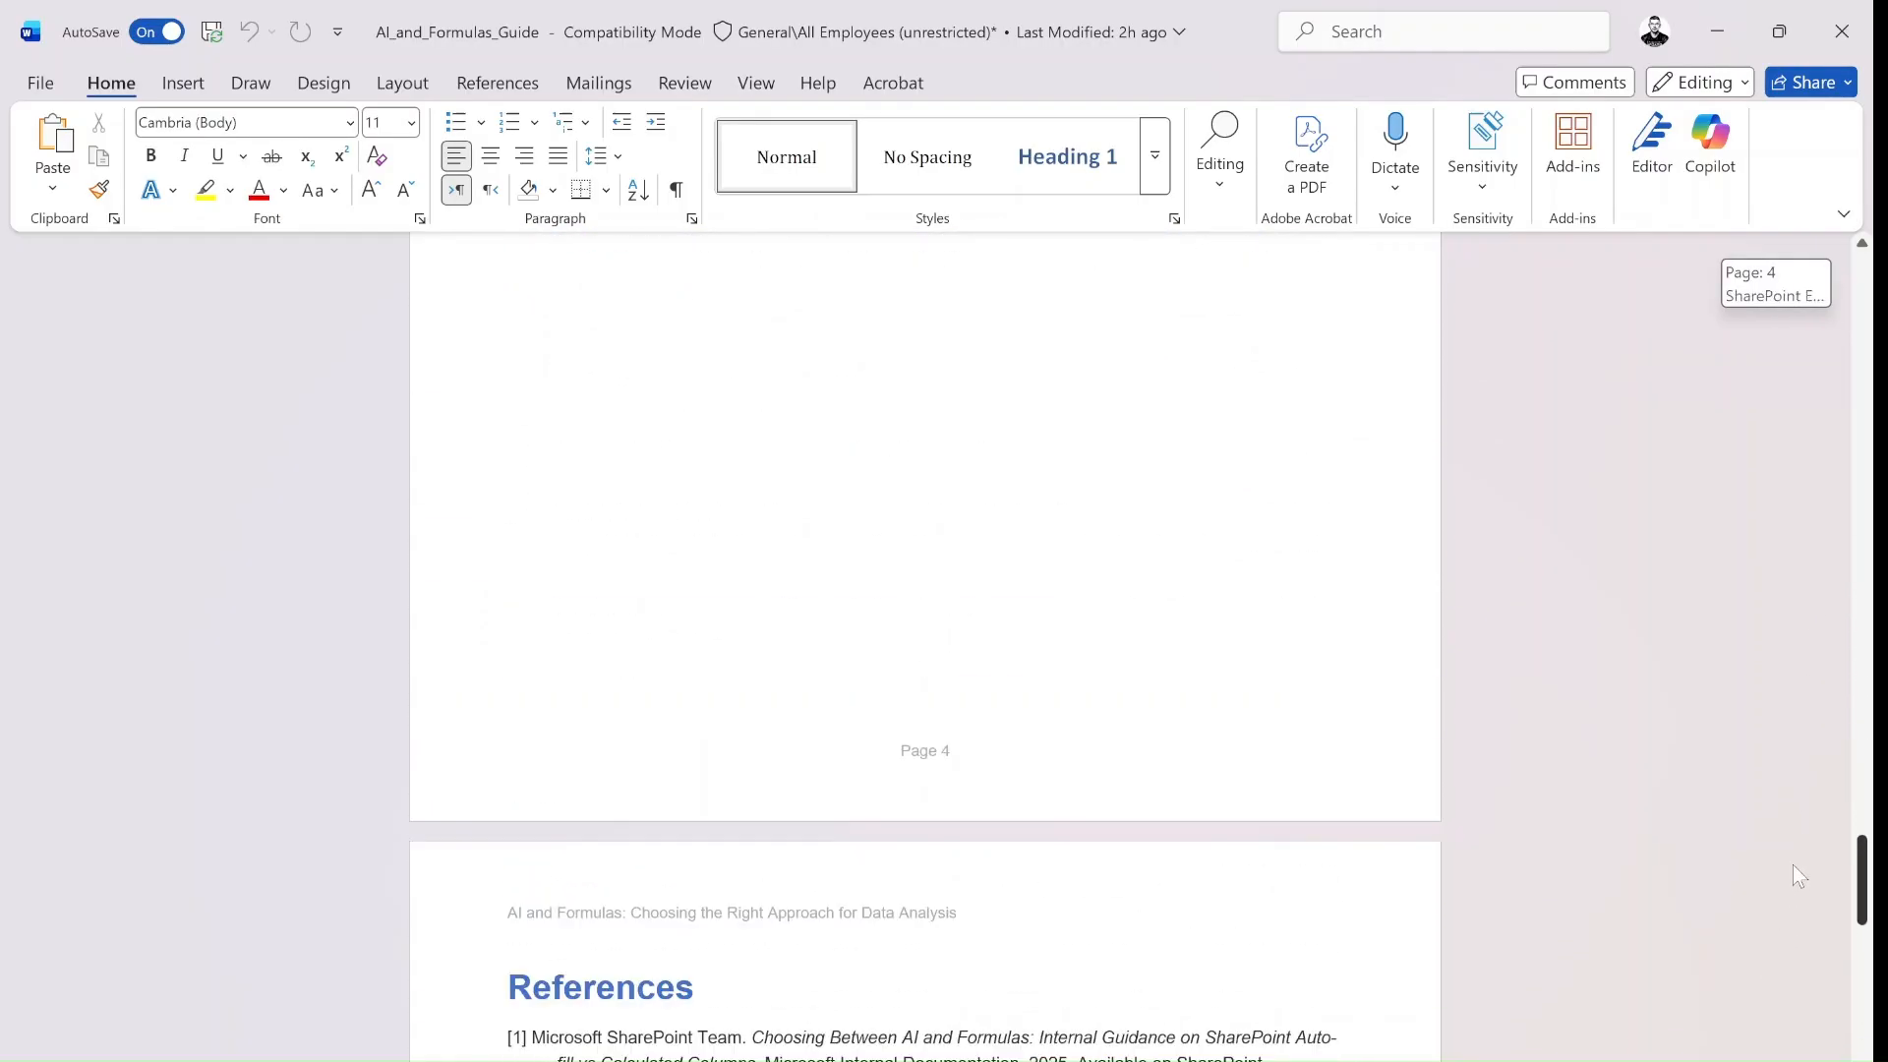
pyautogui.scroll(3)
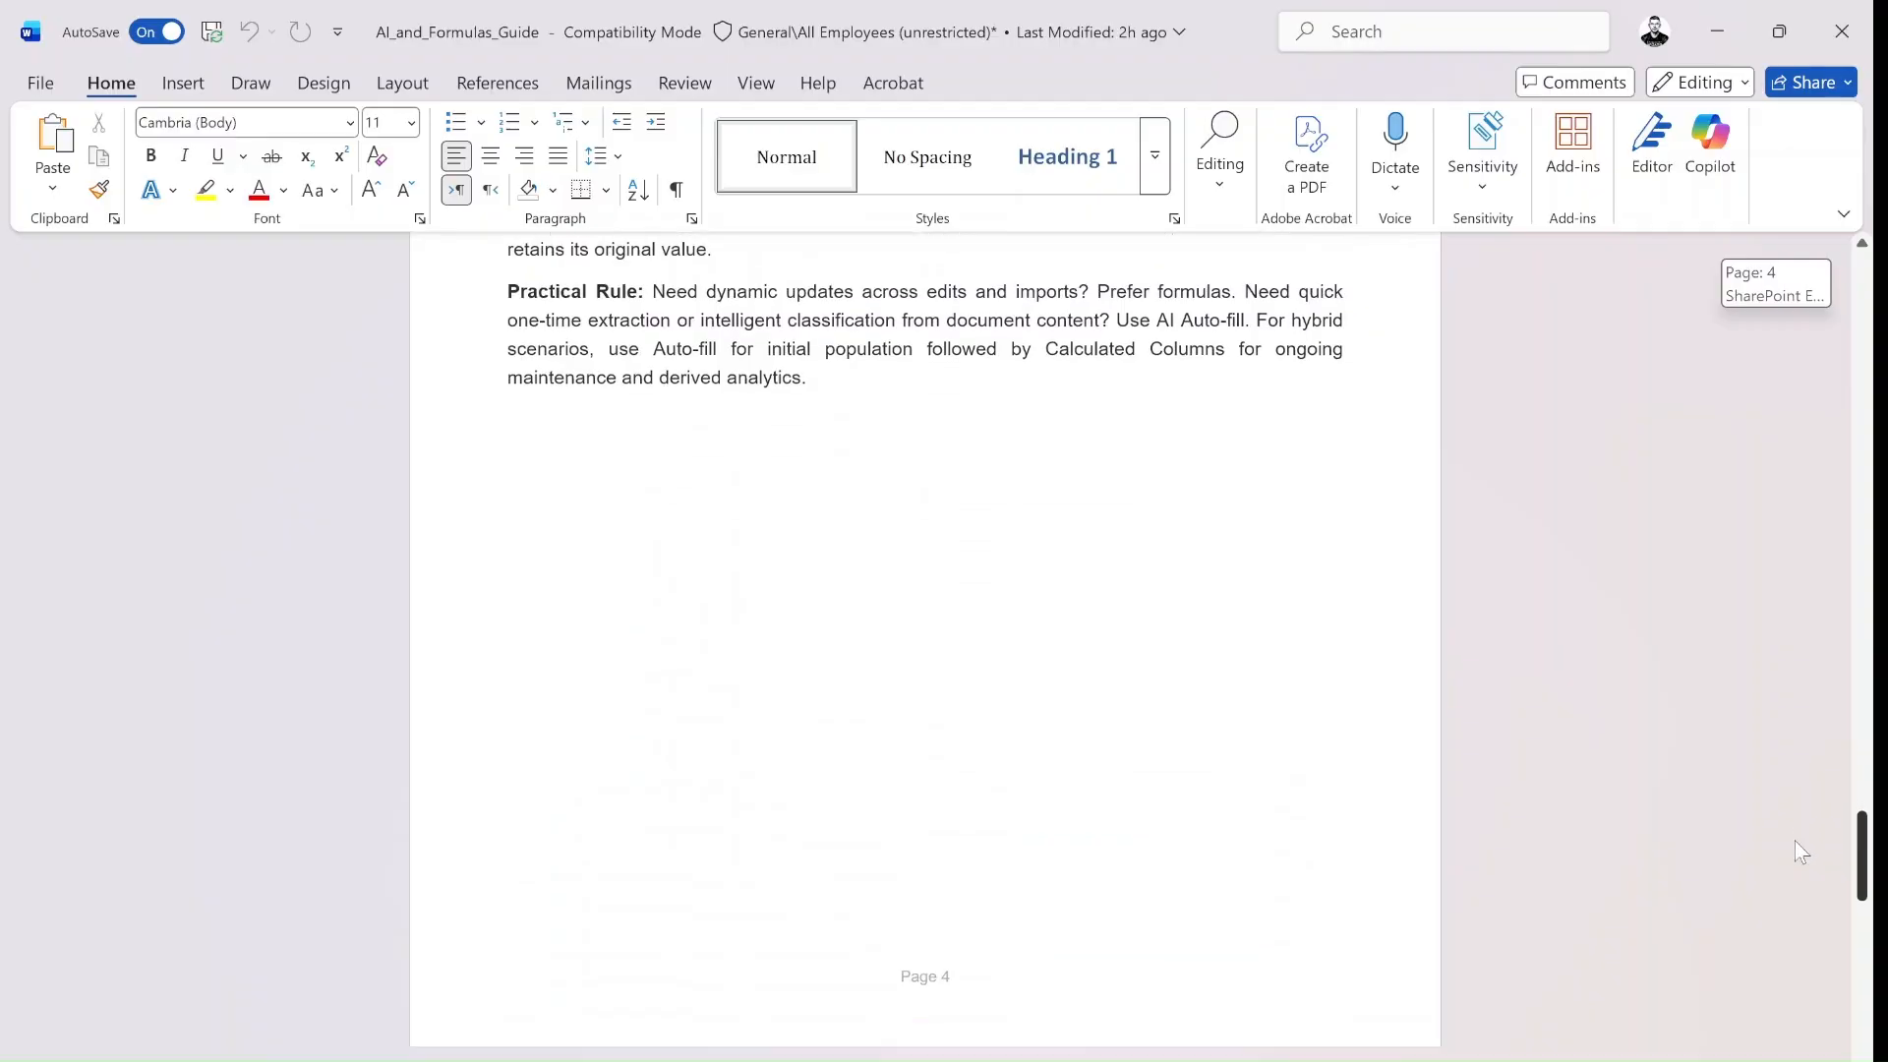
pyautogui.scroll(-3)
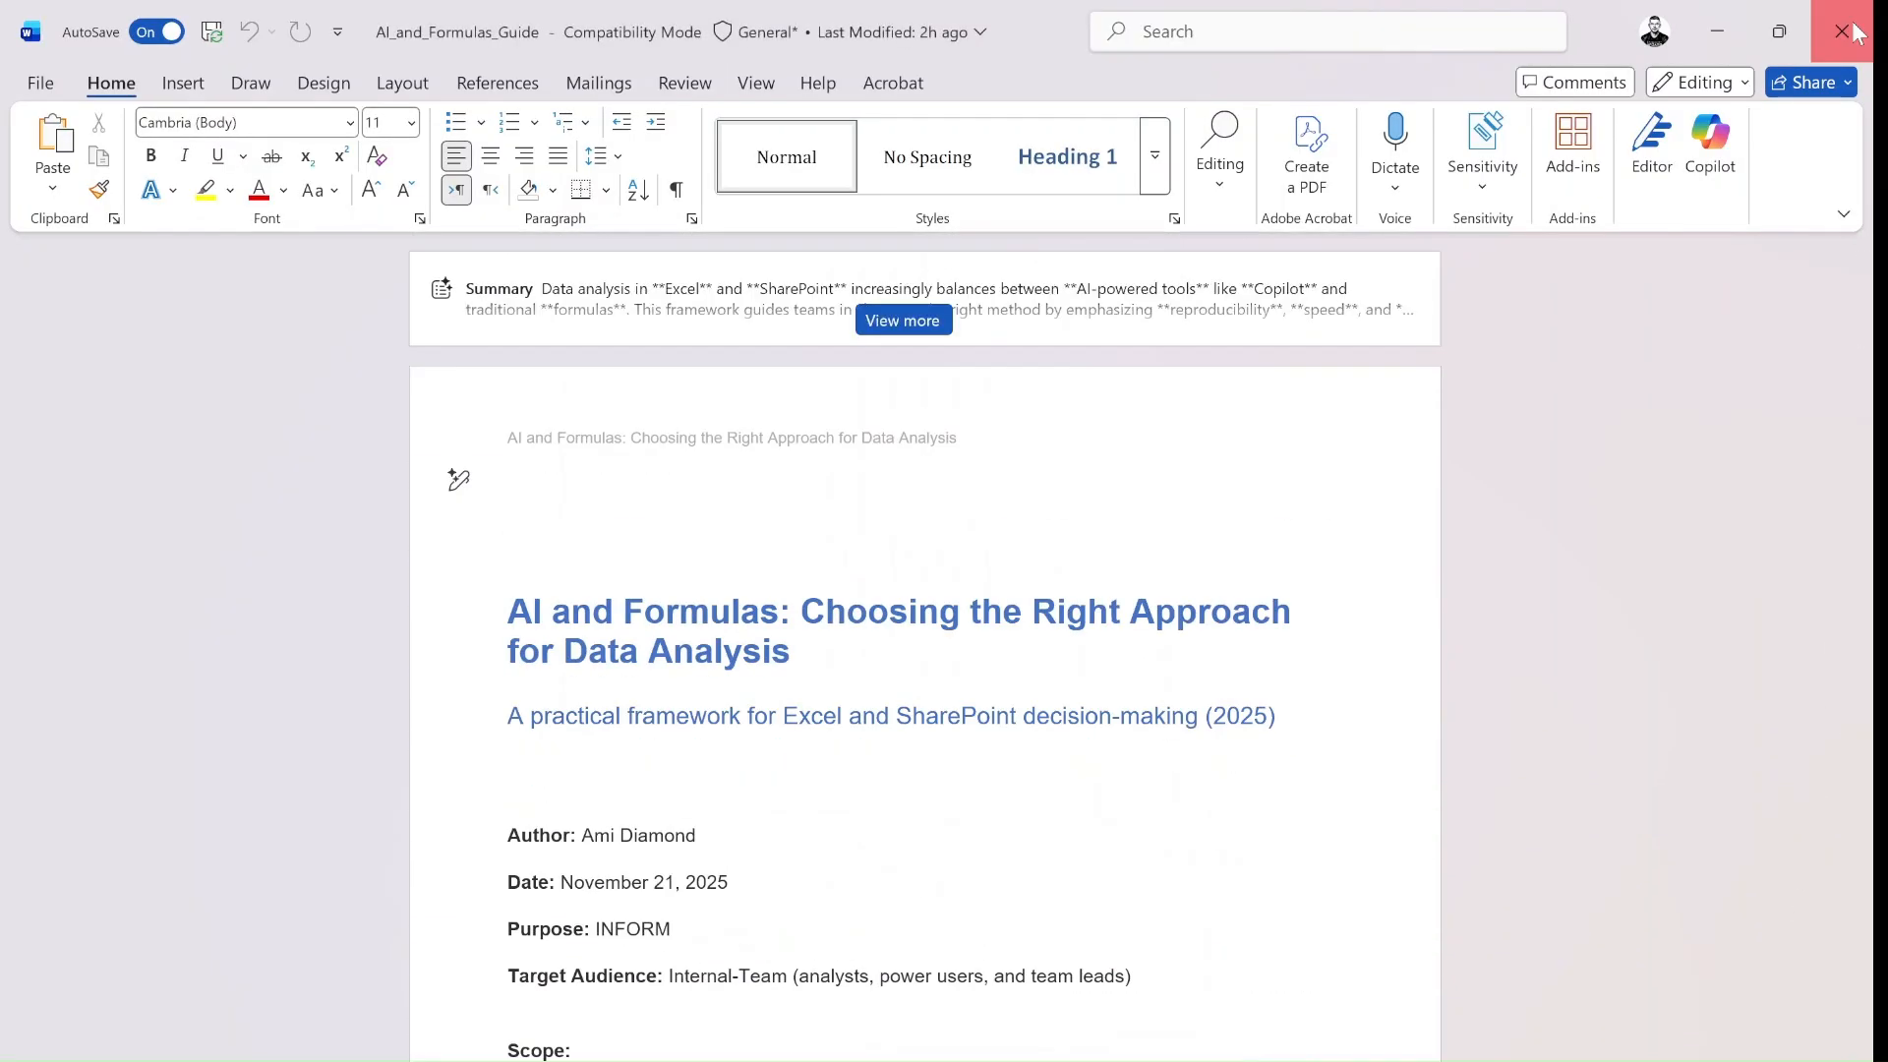
pyautogui.click(1859, 30)
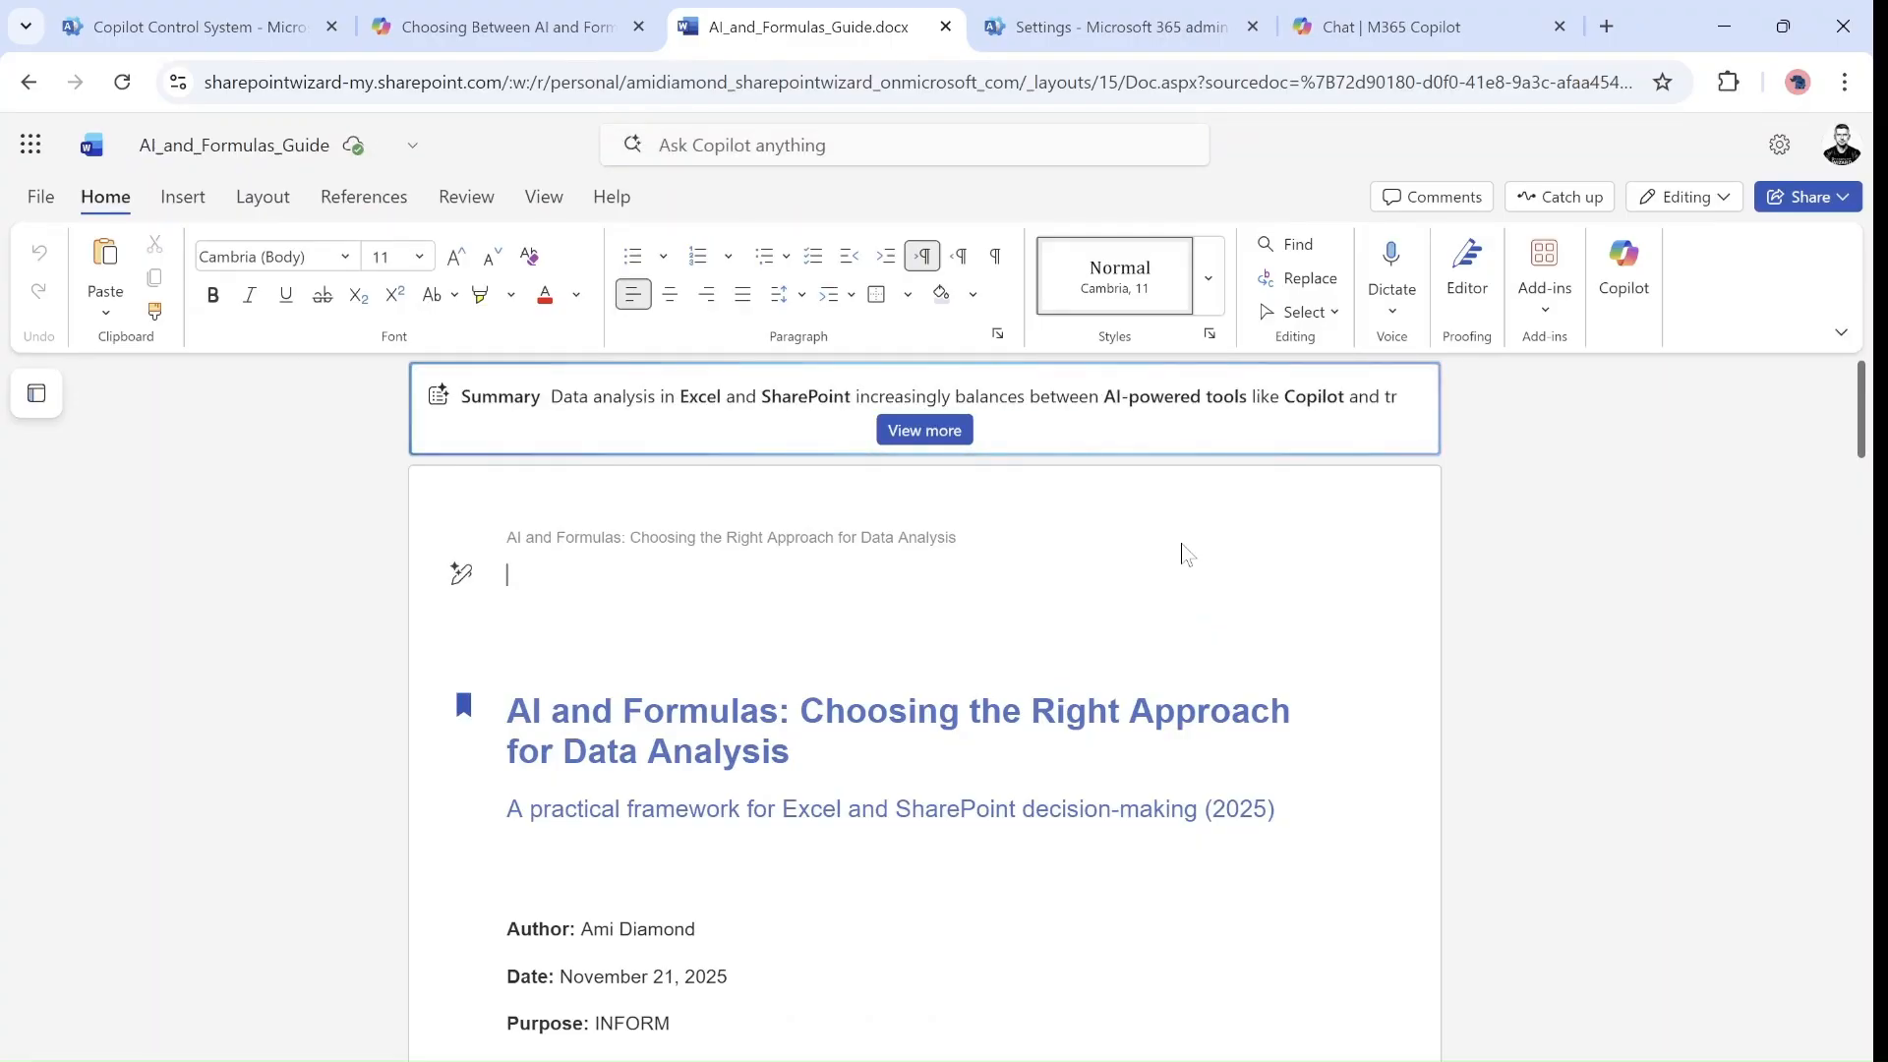
# - Show the guide's file name and OneDrive location, then open its Copilot_Generated_Documents folder
pyautogui.click(924, 431)
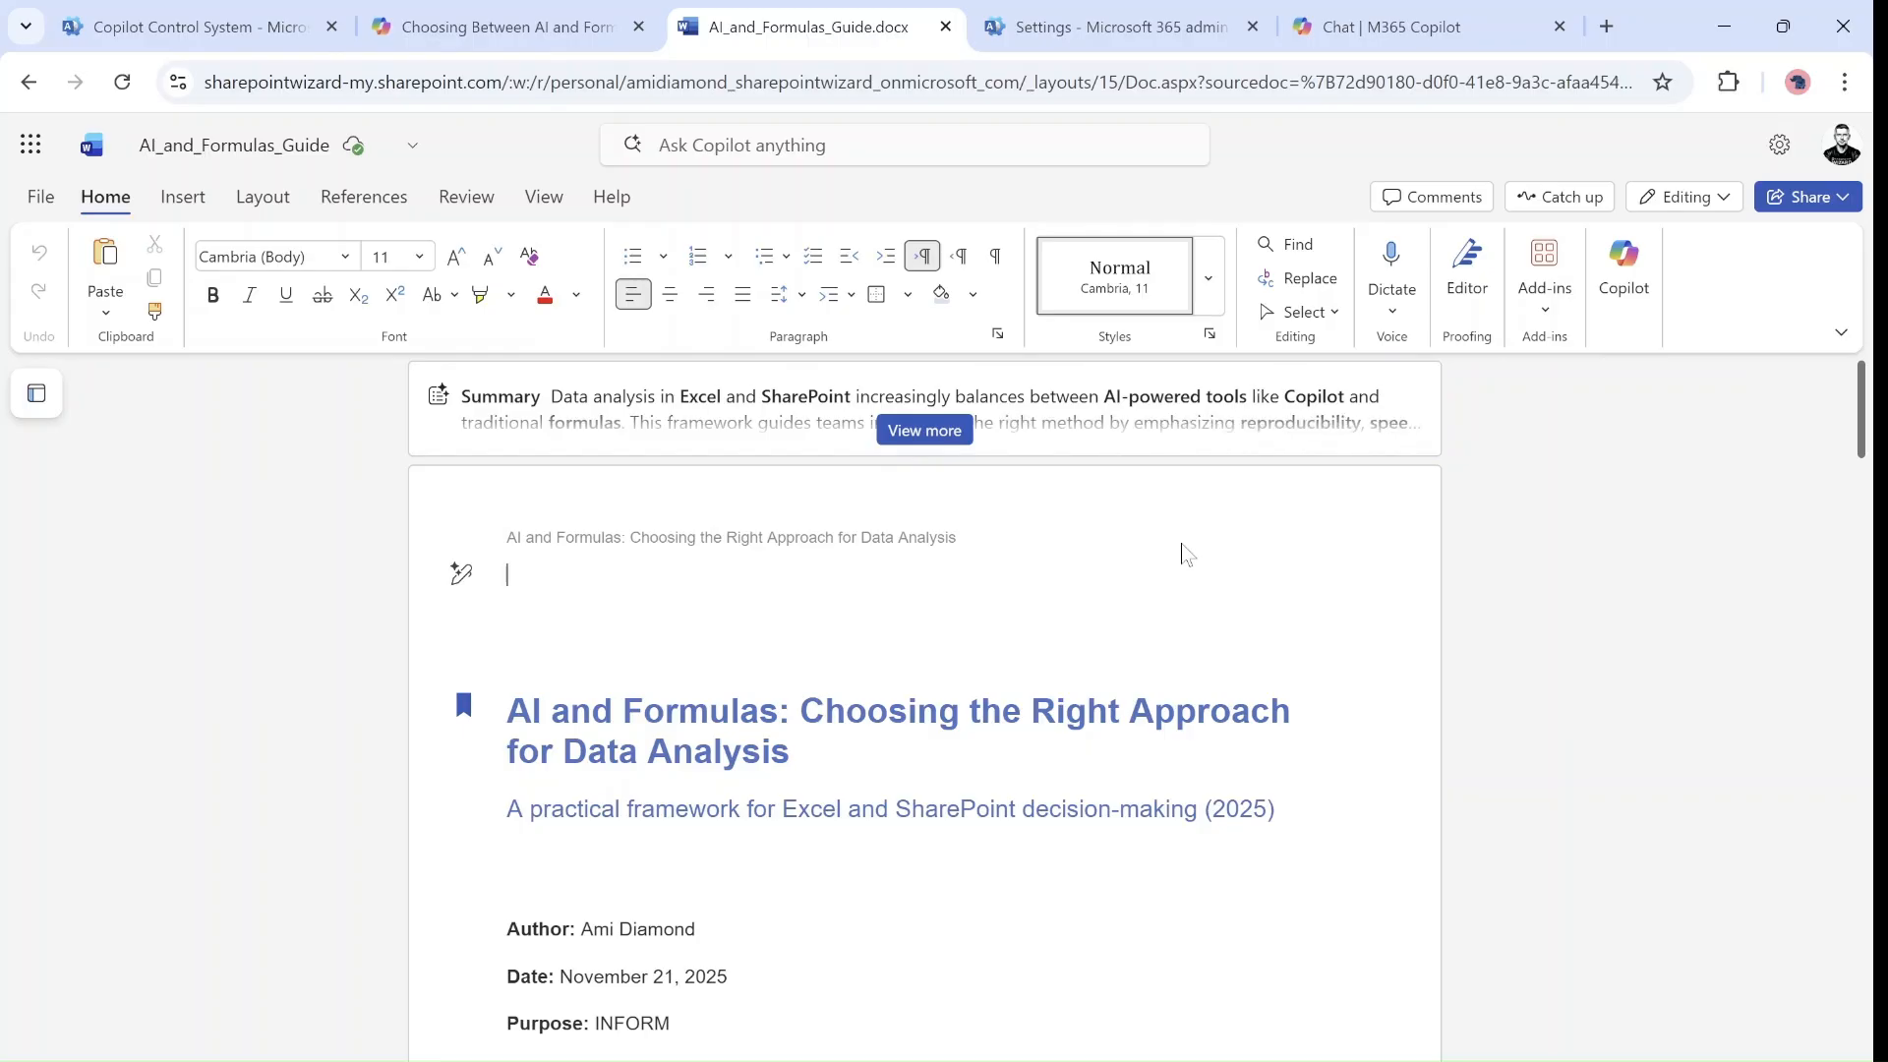
pyautogui.moveTo(399, 154)
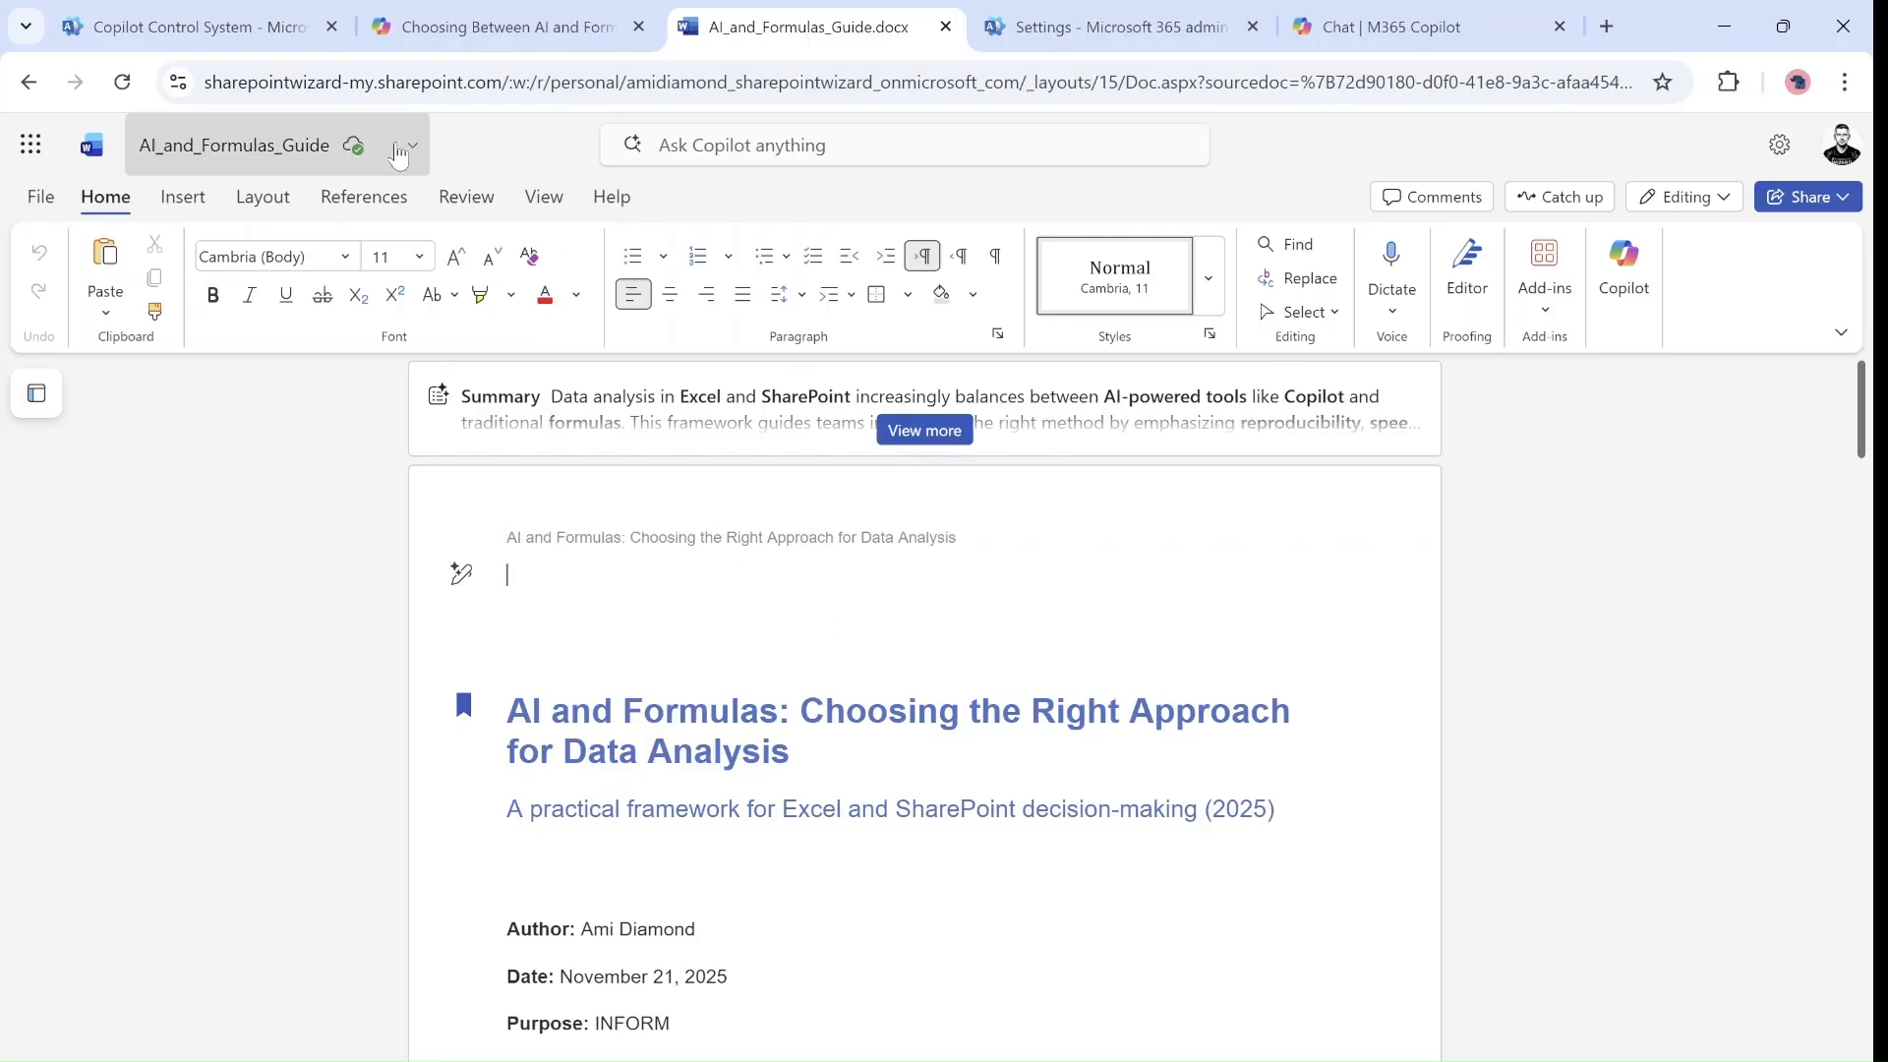
pyautogui.click(413, 144)
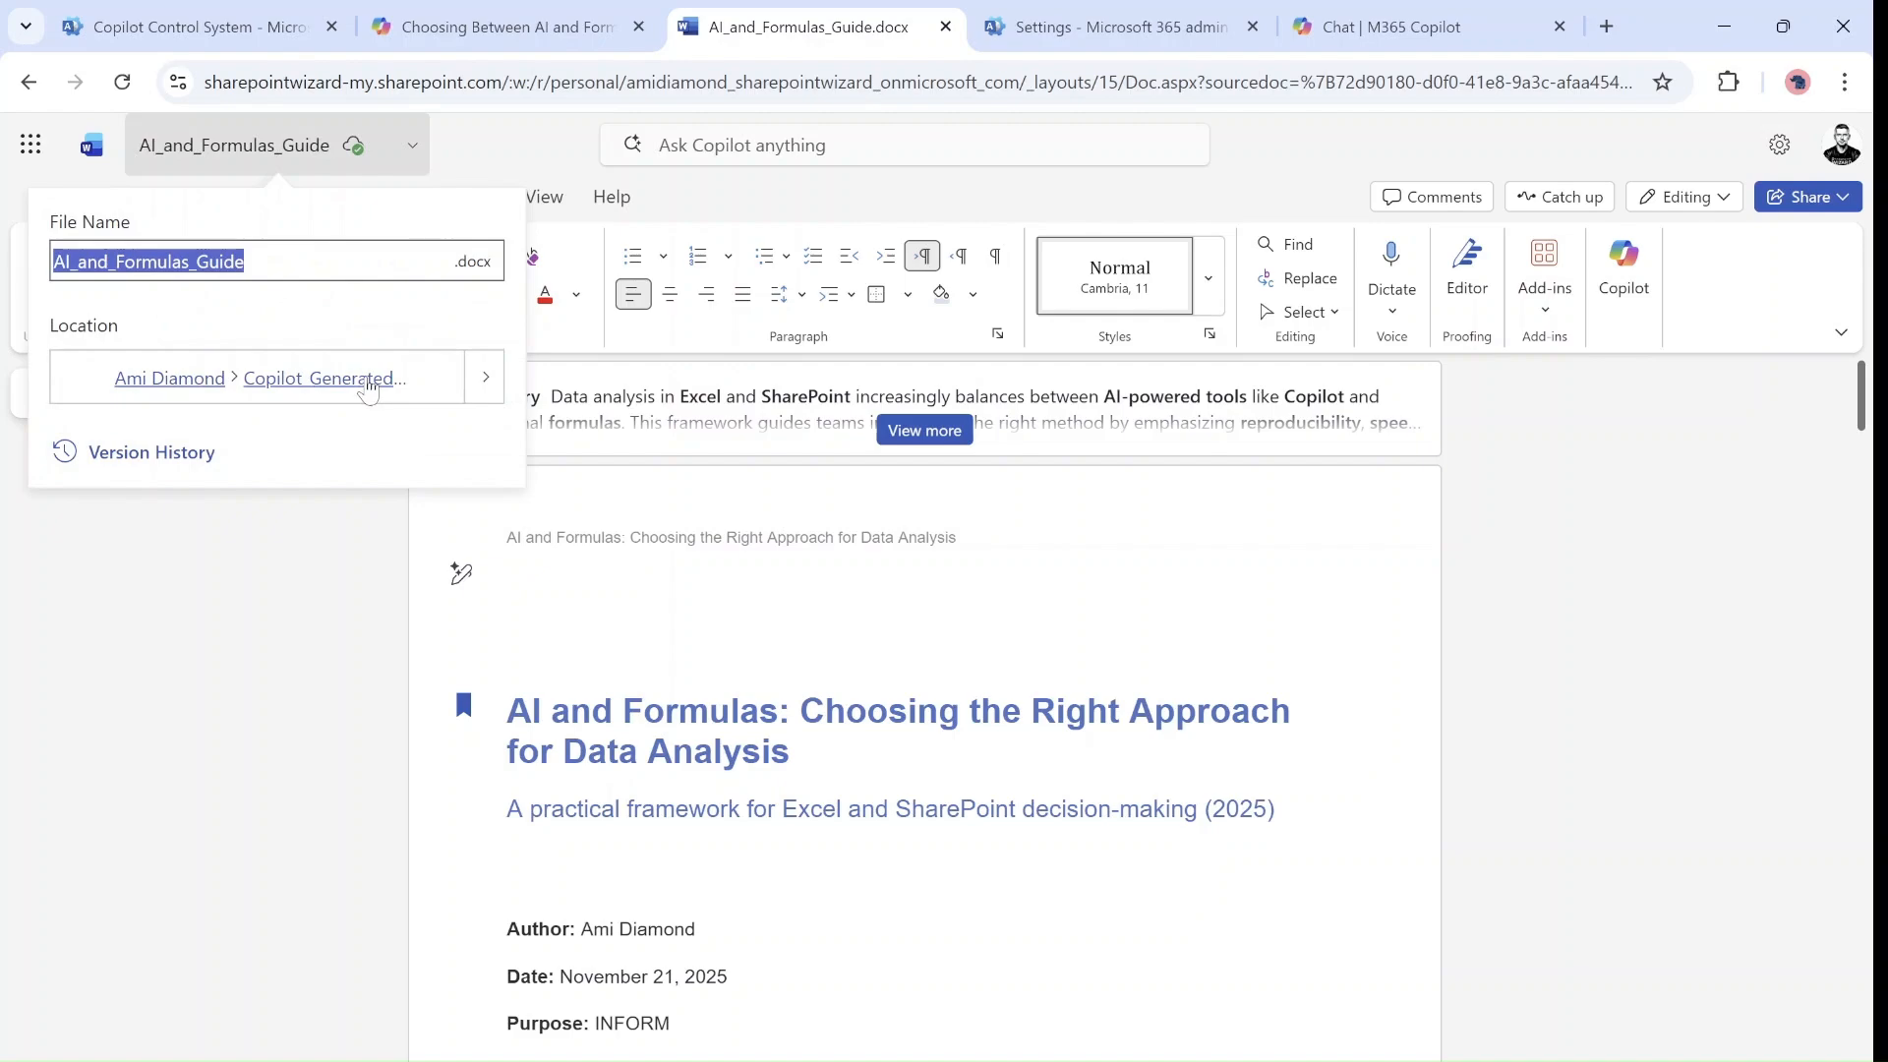
pyautogui.click(321, 378)
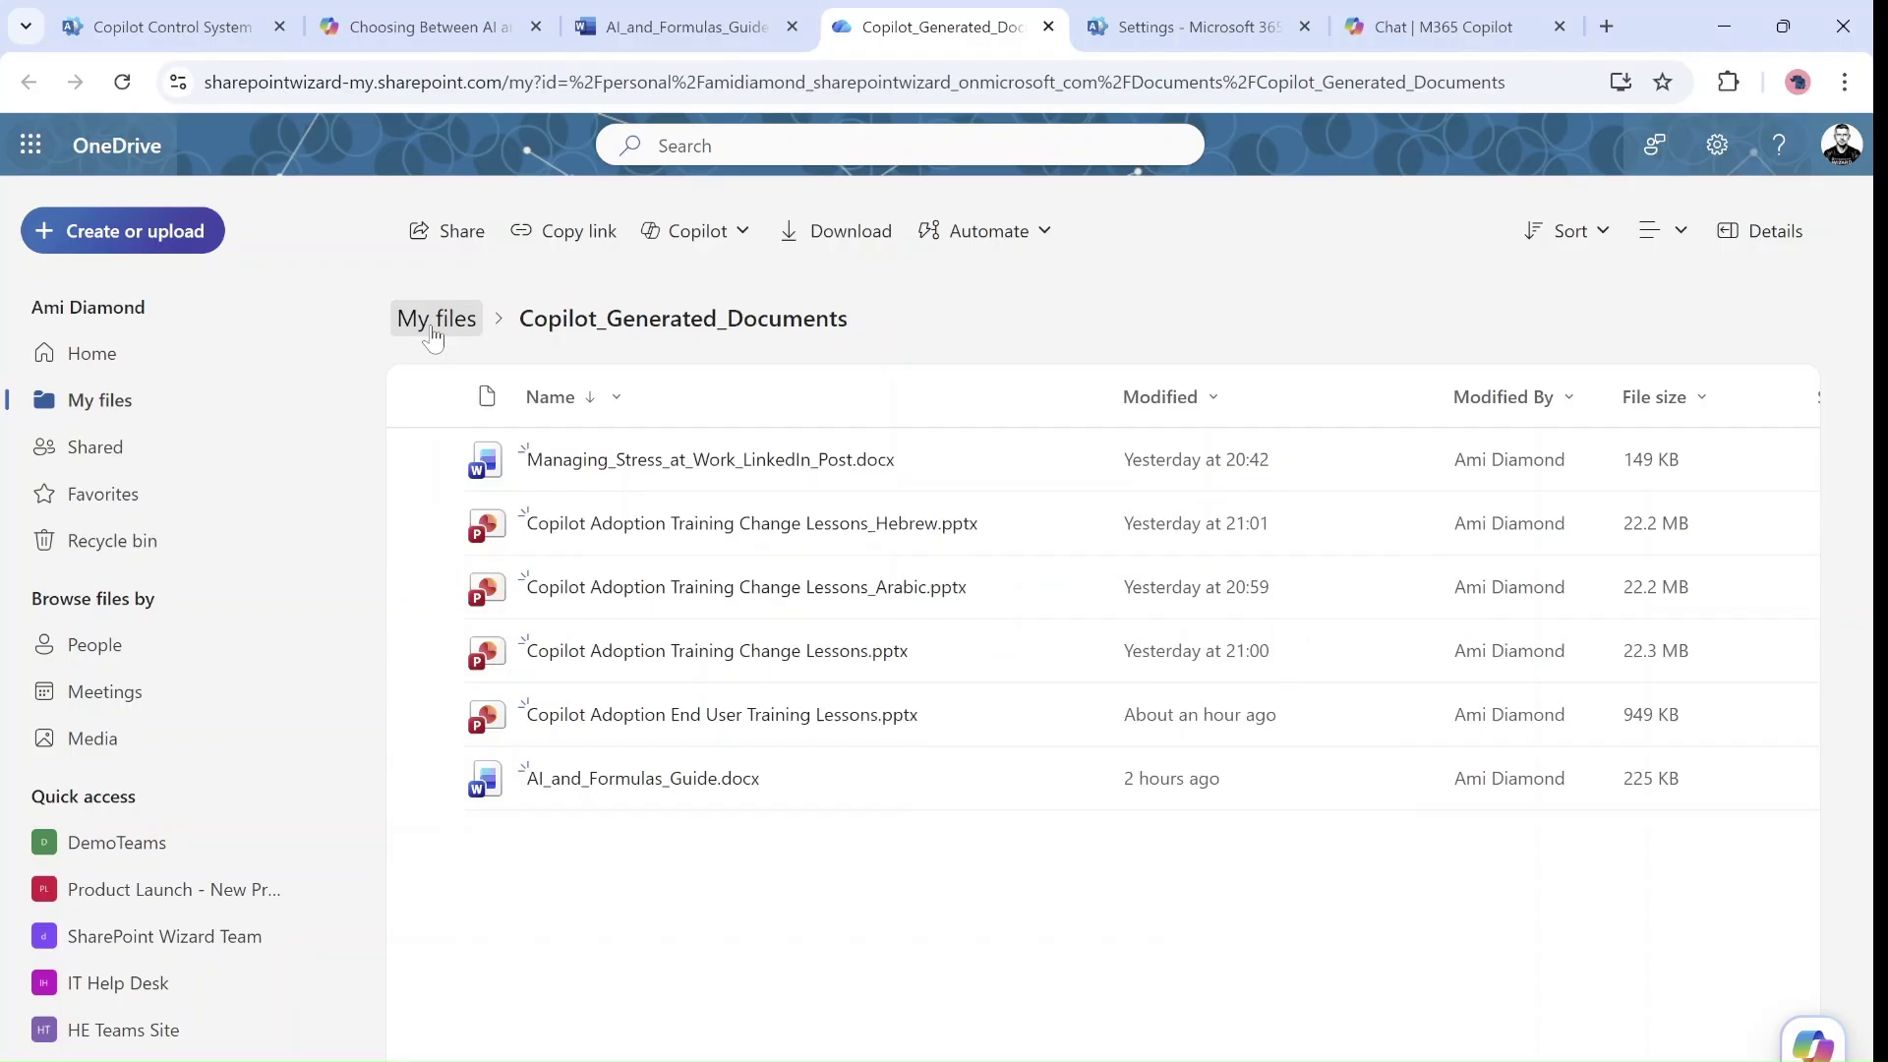
pyautogui.moveTo(805, 901)
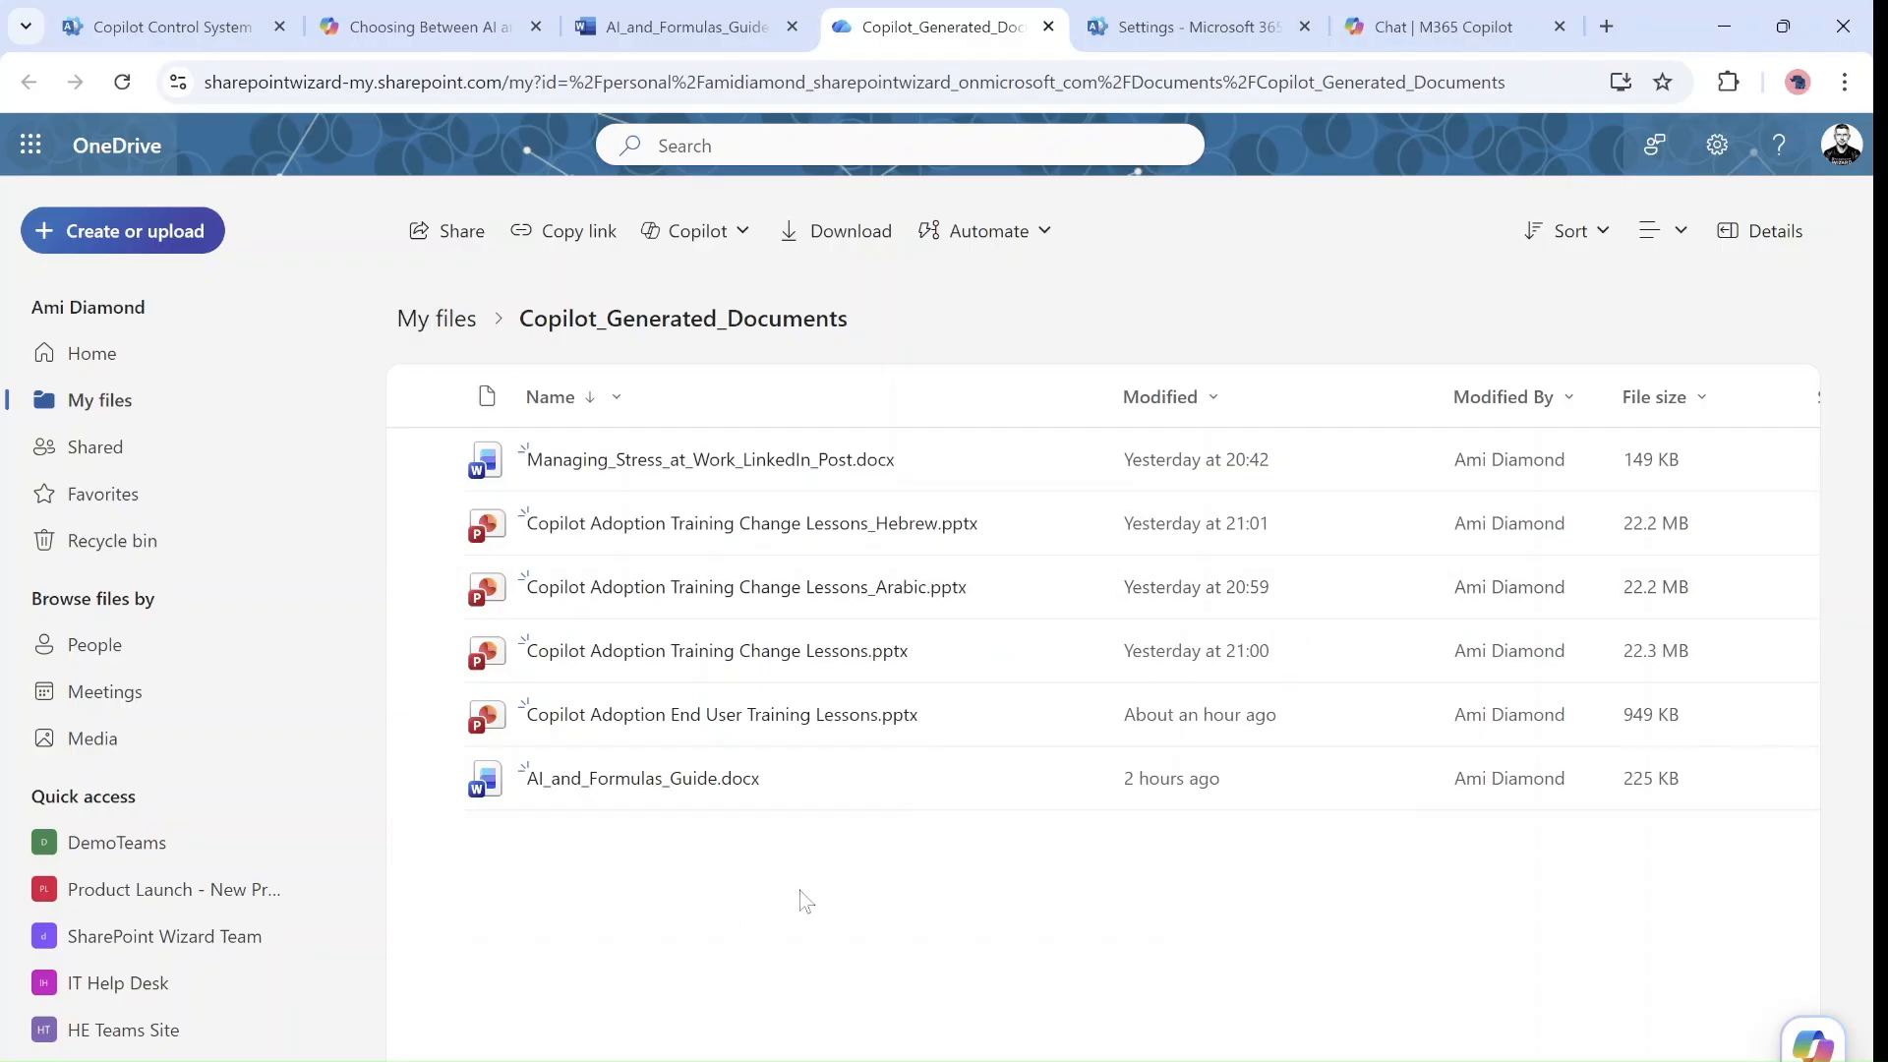
pyautogui.moveTo(816, 909)
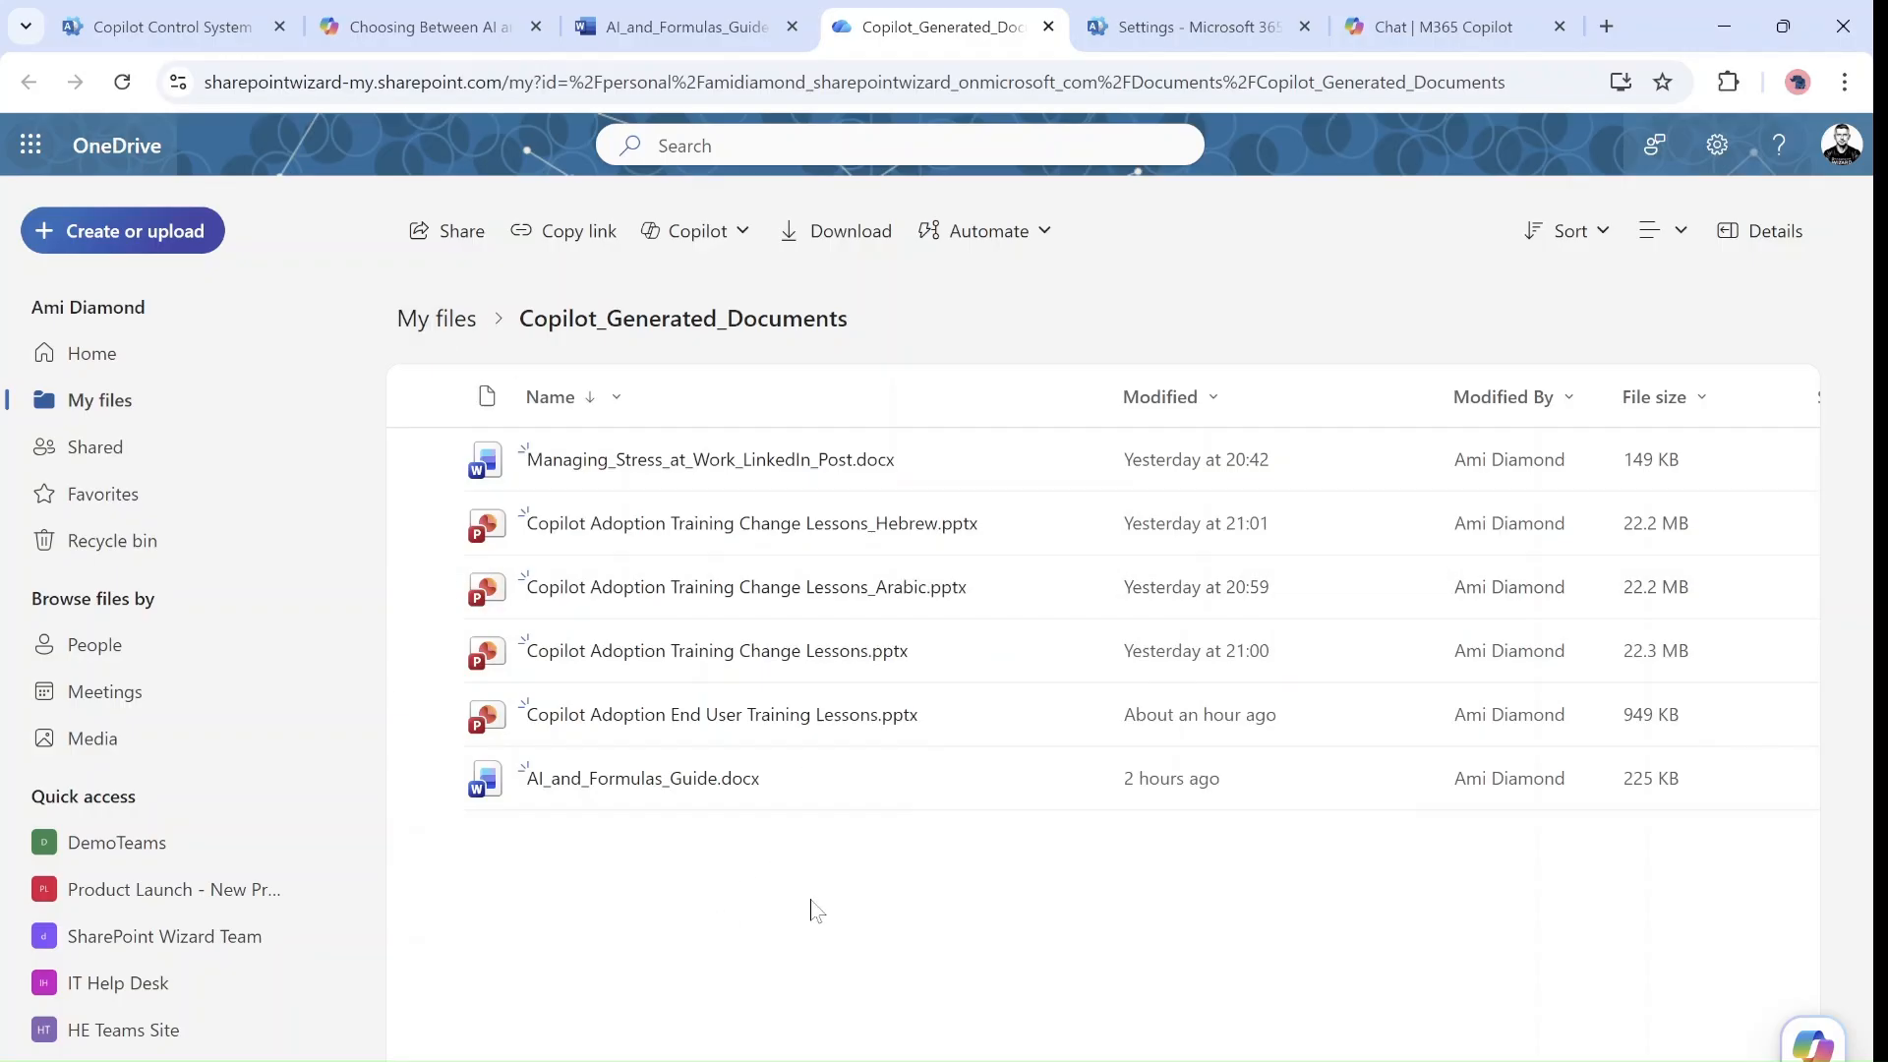